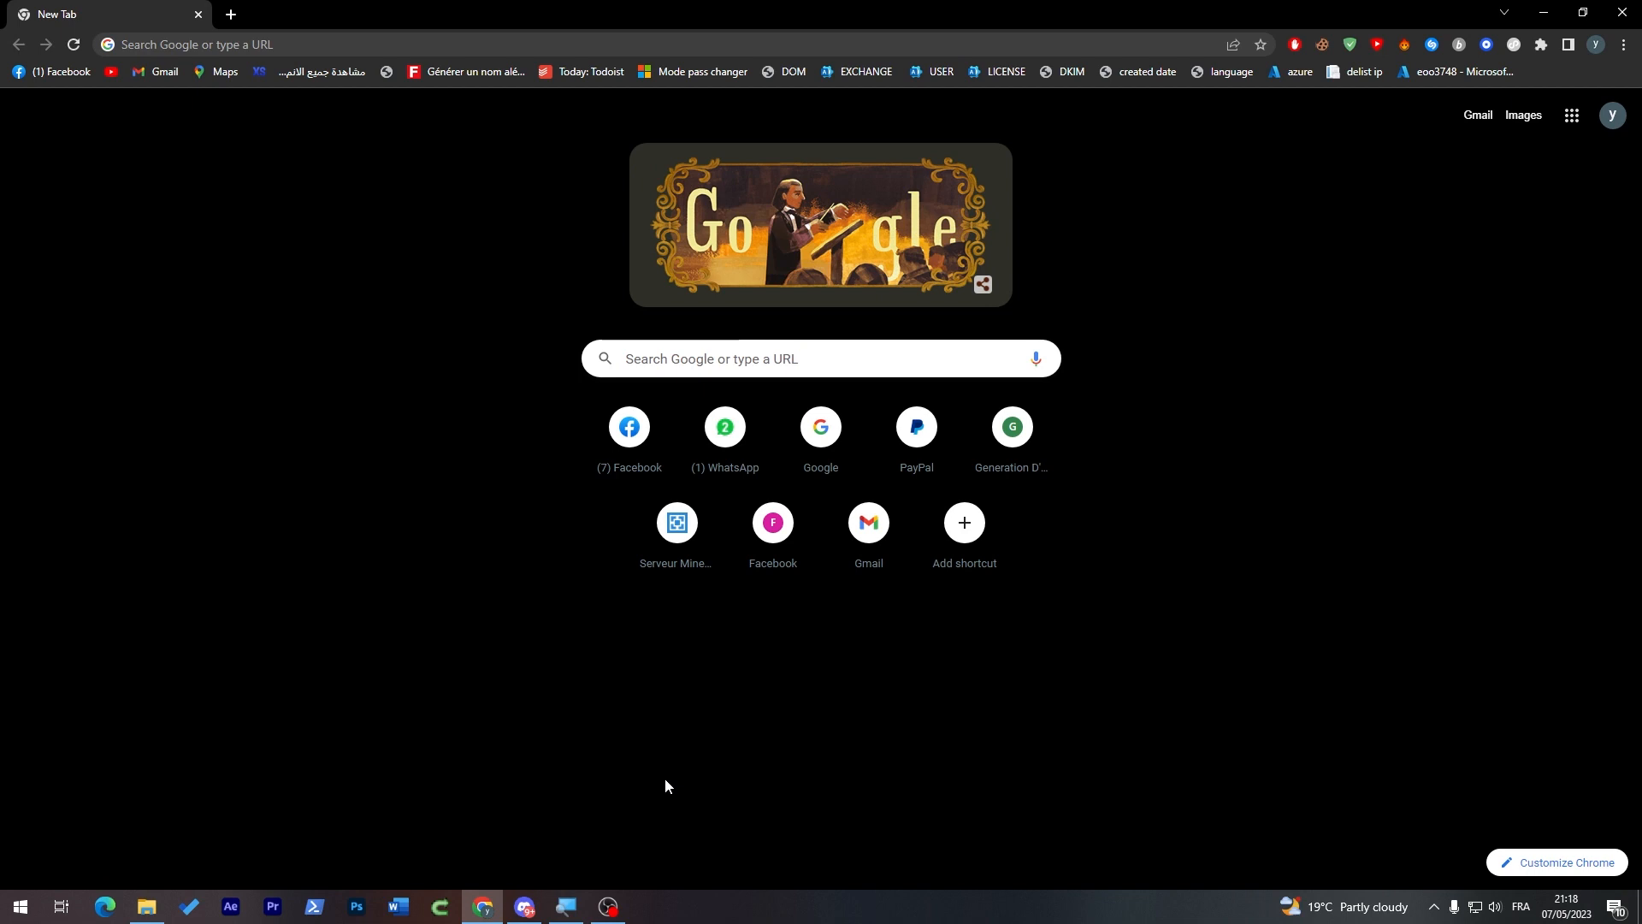
mouse_move(821, 397)
type("webflow english")
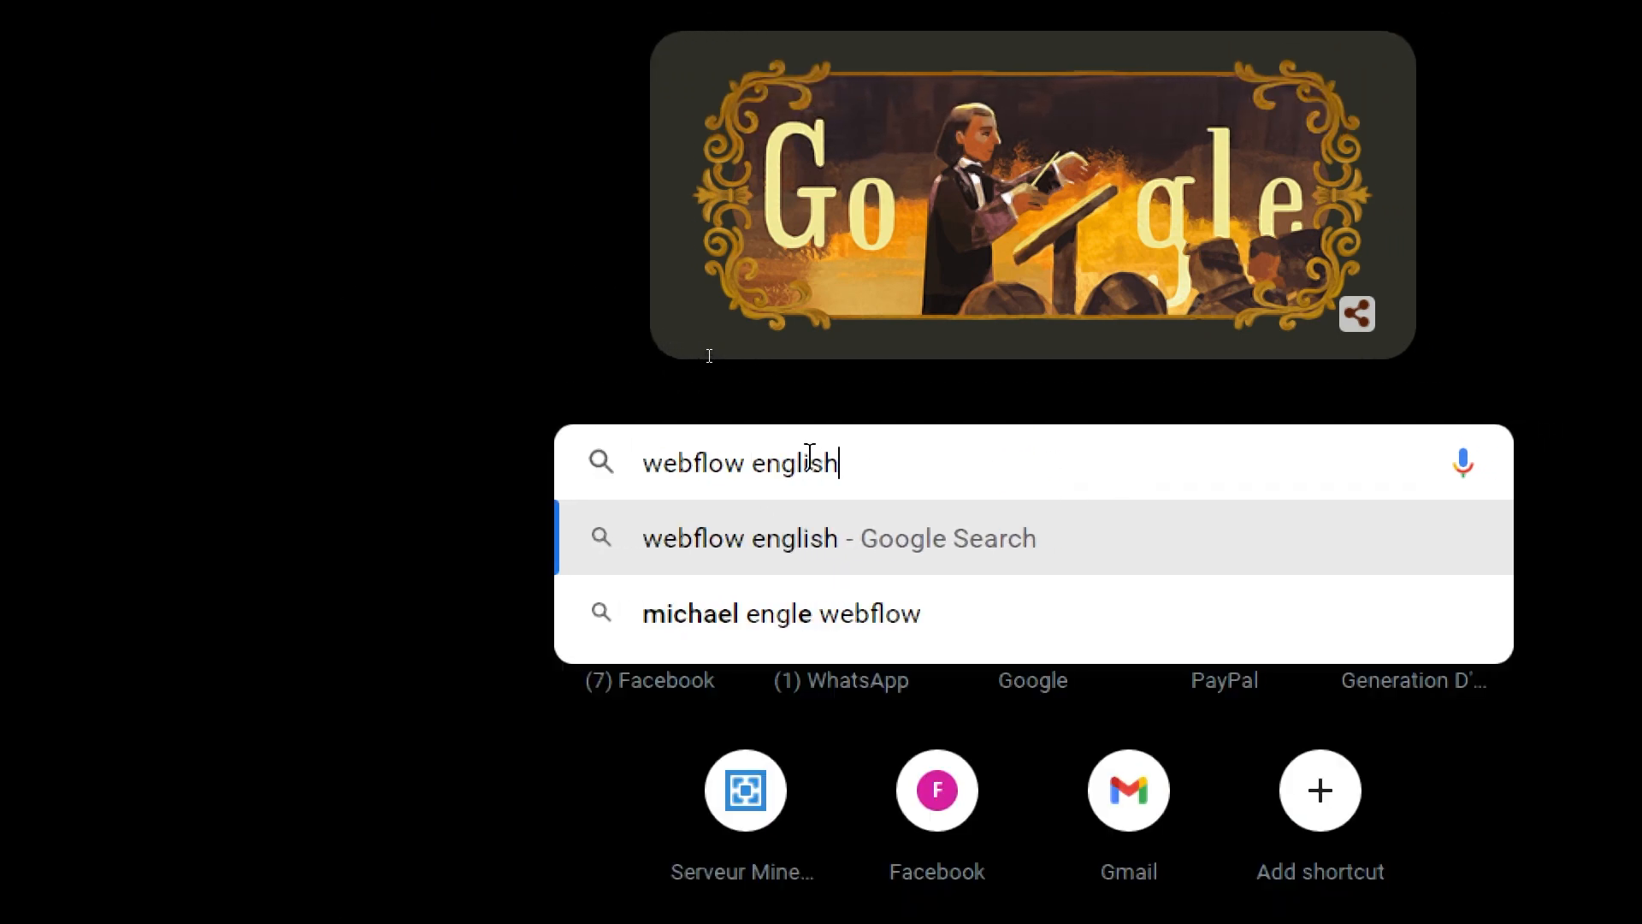
Run a Google search for 'webflow english'
key("Return")
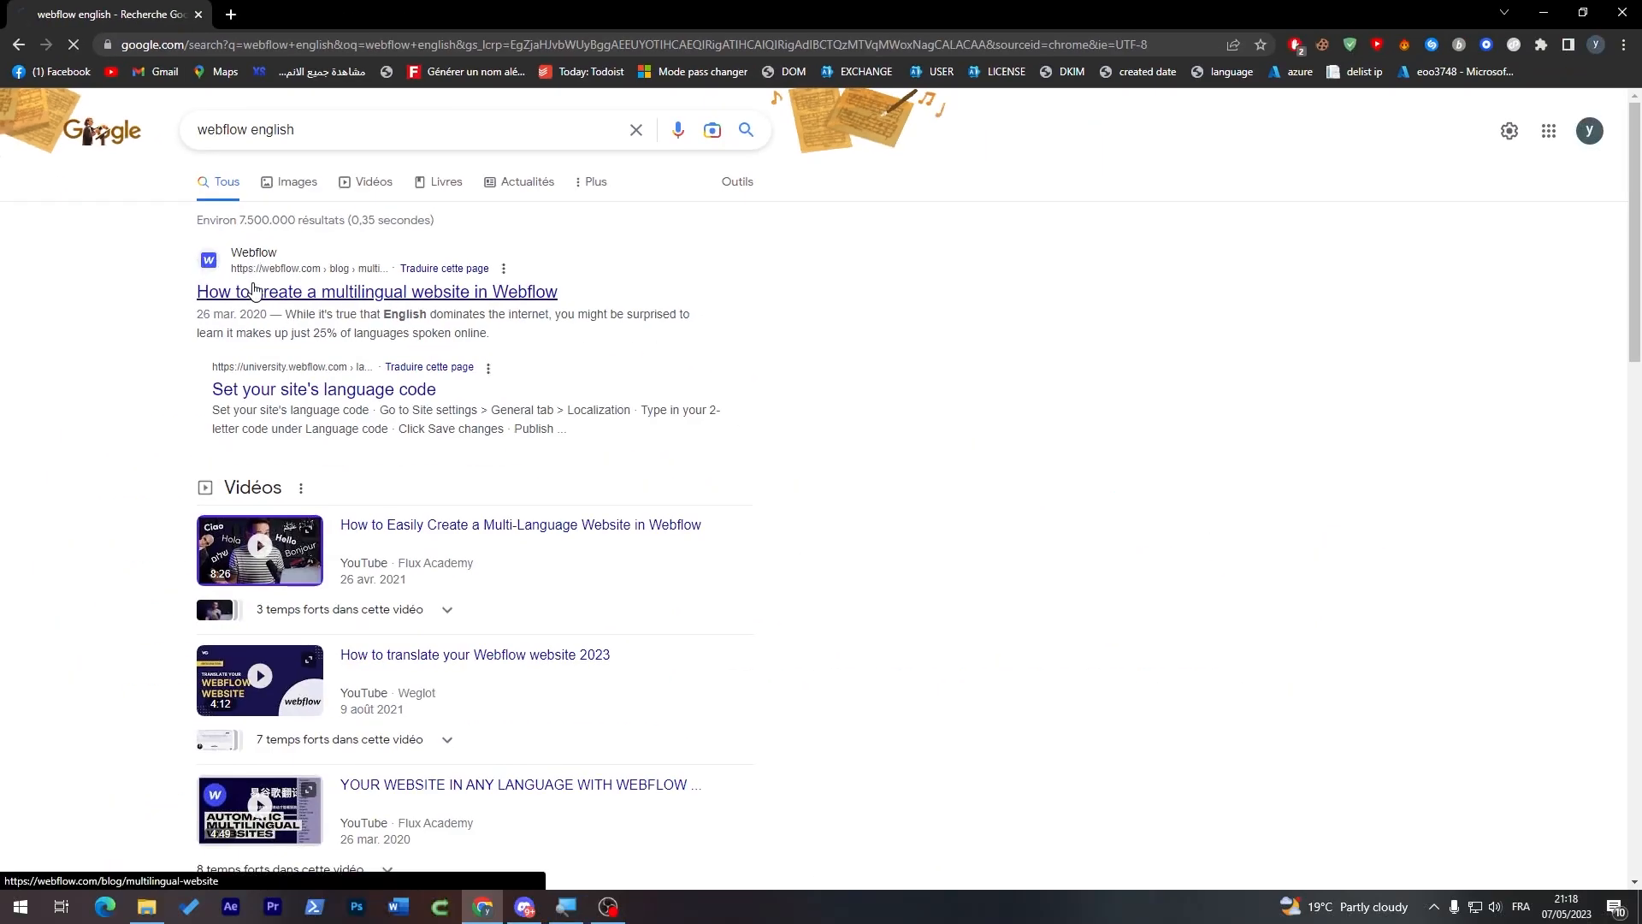
Open the top result, 'How to create a multilingual website in Webflow'
left_click(376, 291)
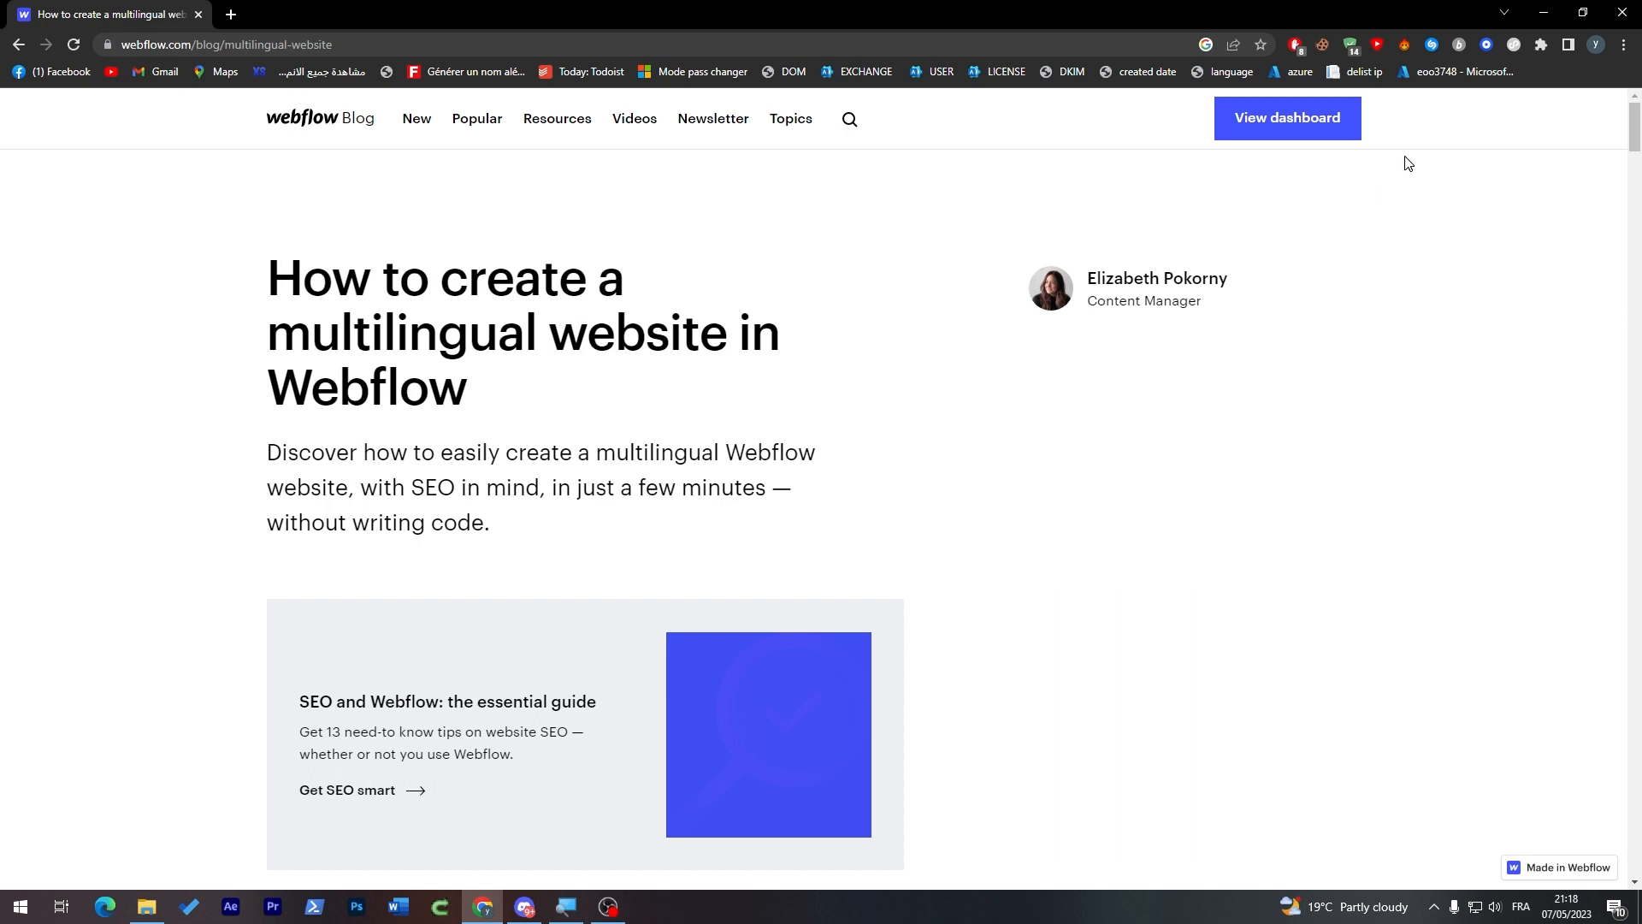
mouse_move(1287, 117)
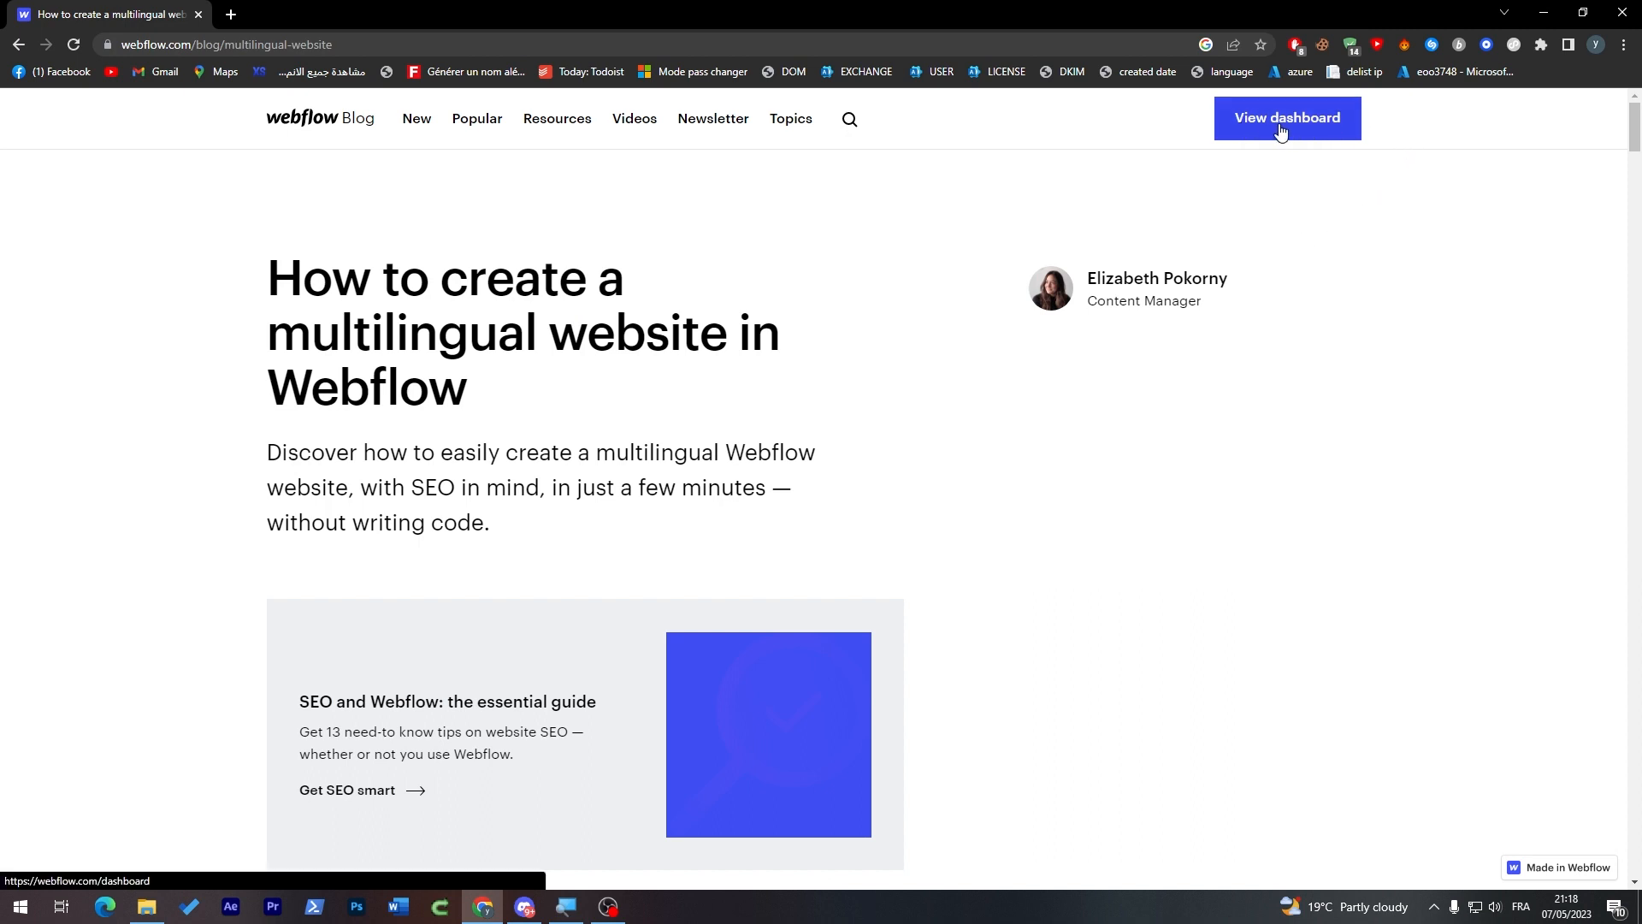
Visit the Webflow dashboard, then sign out from the Account menu
left_click(1286, 117)
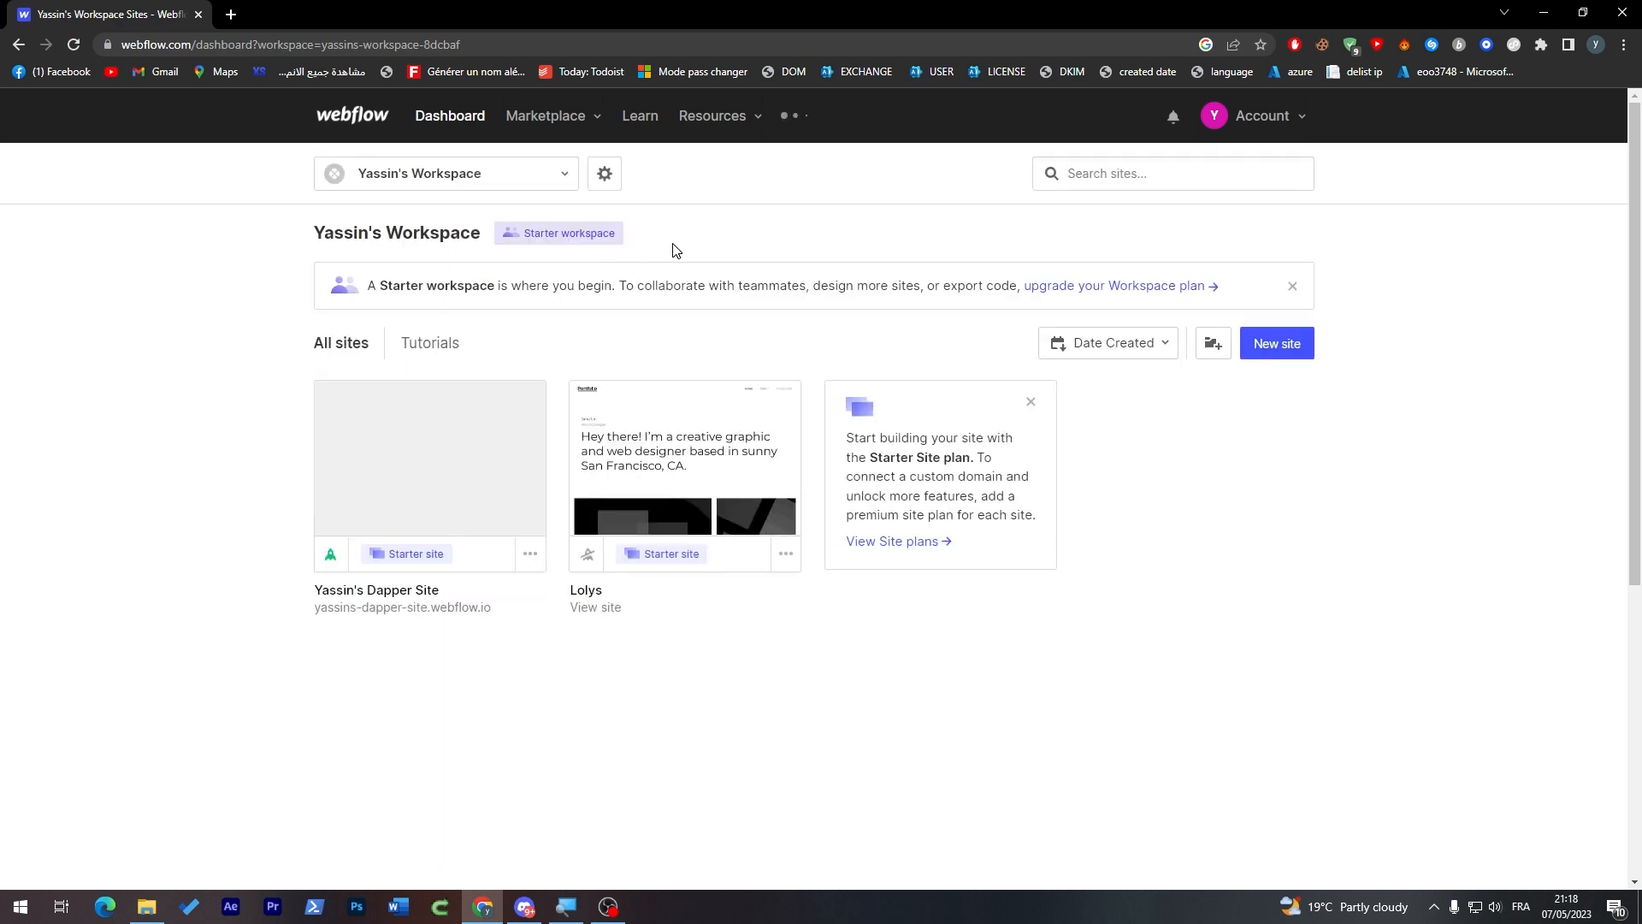
left_click(1254, 117)
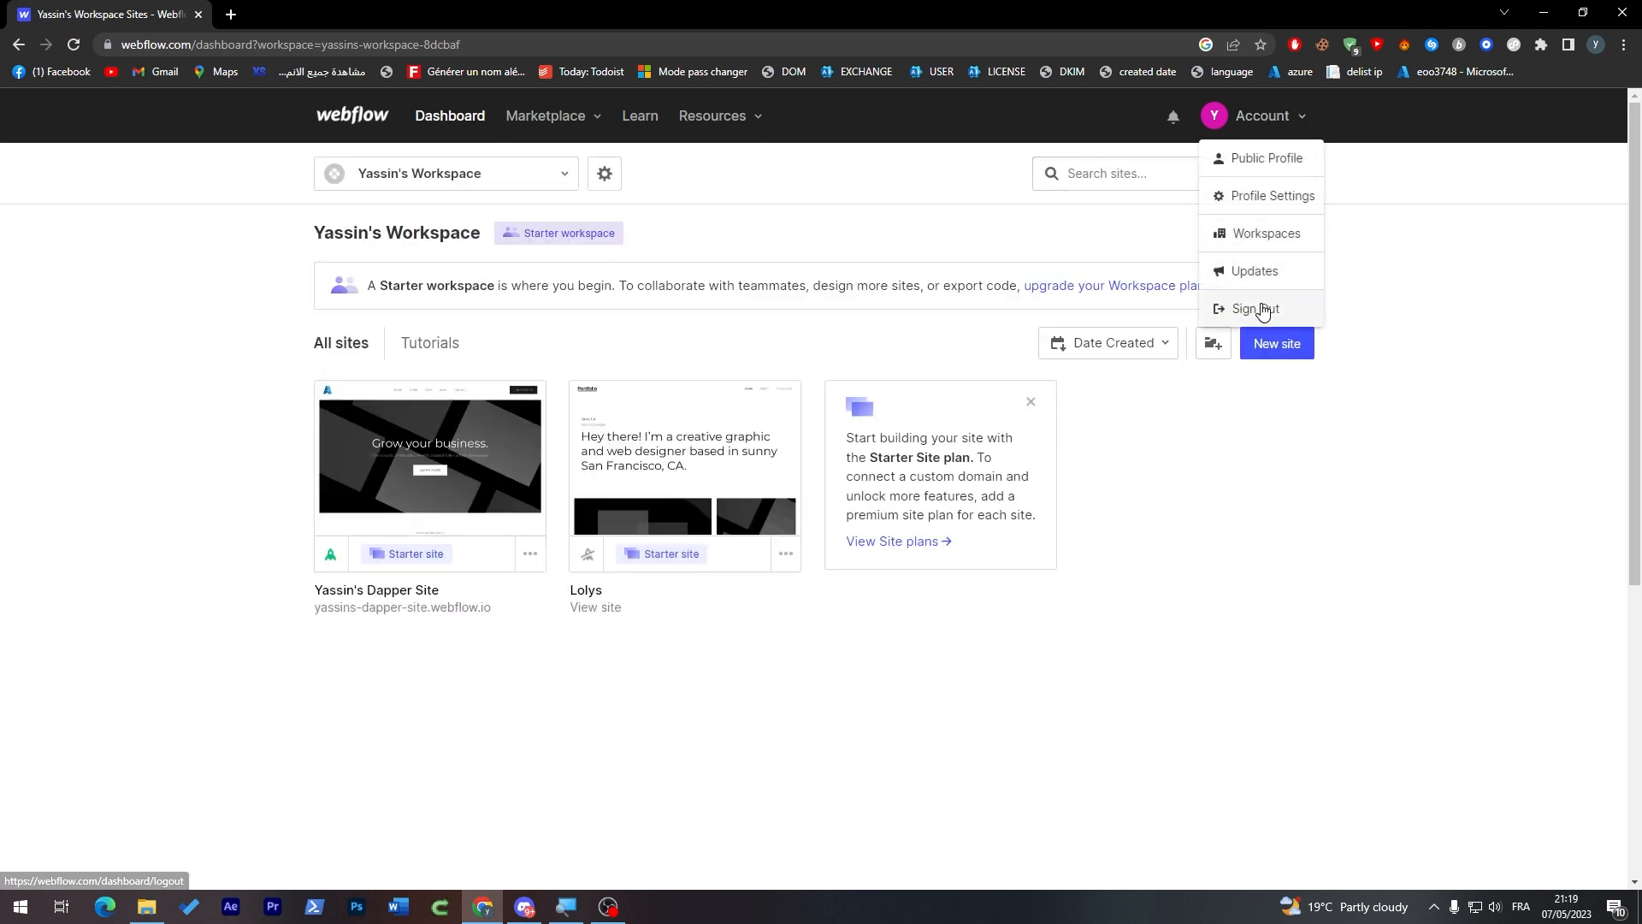
mouse_move(1281, 314)
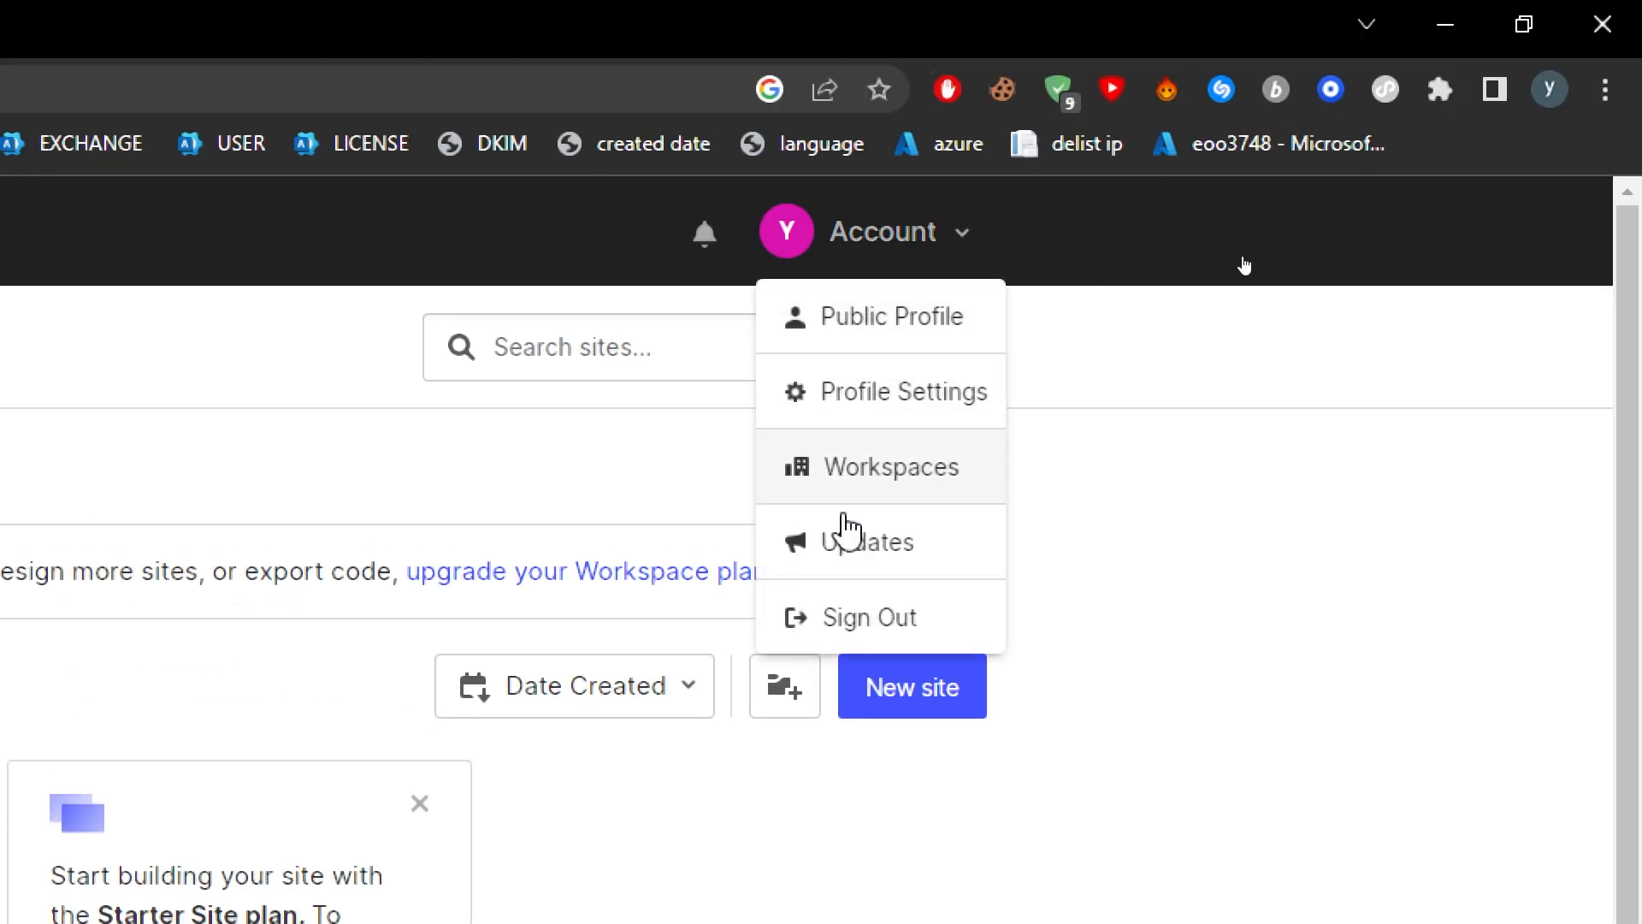
mouse_move(846, 639)
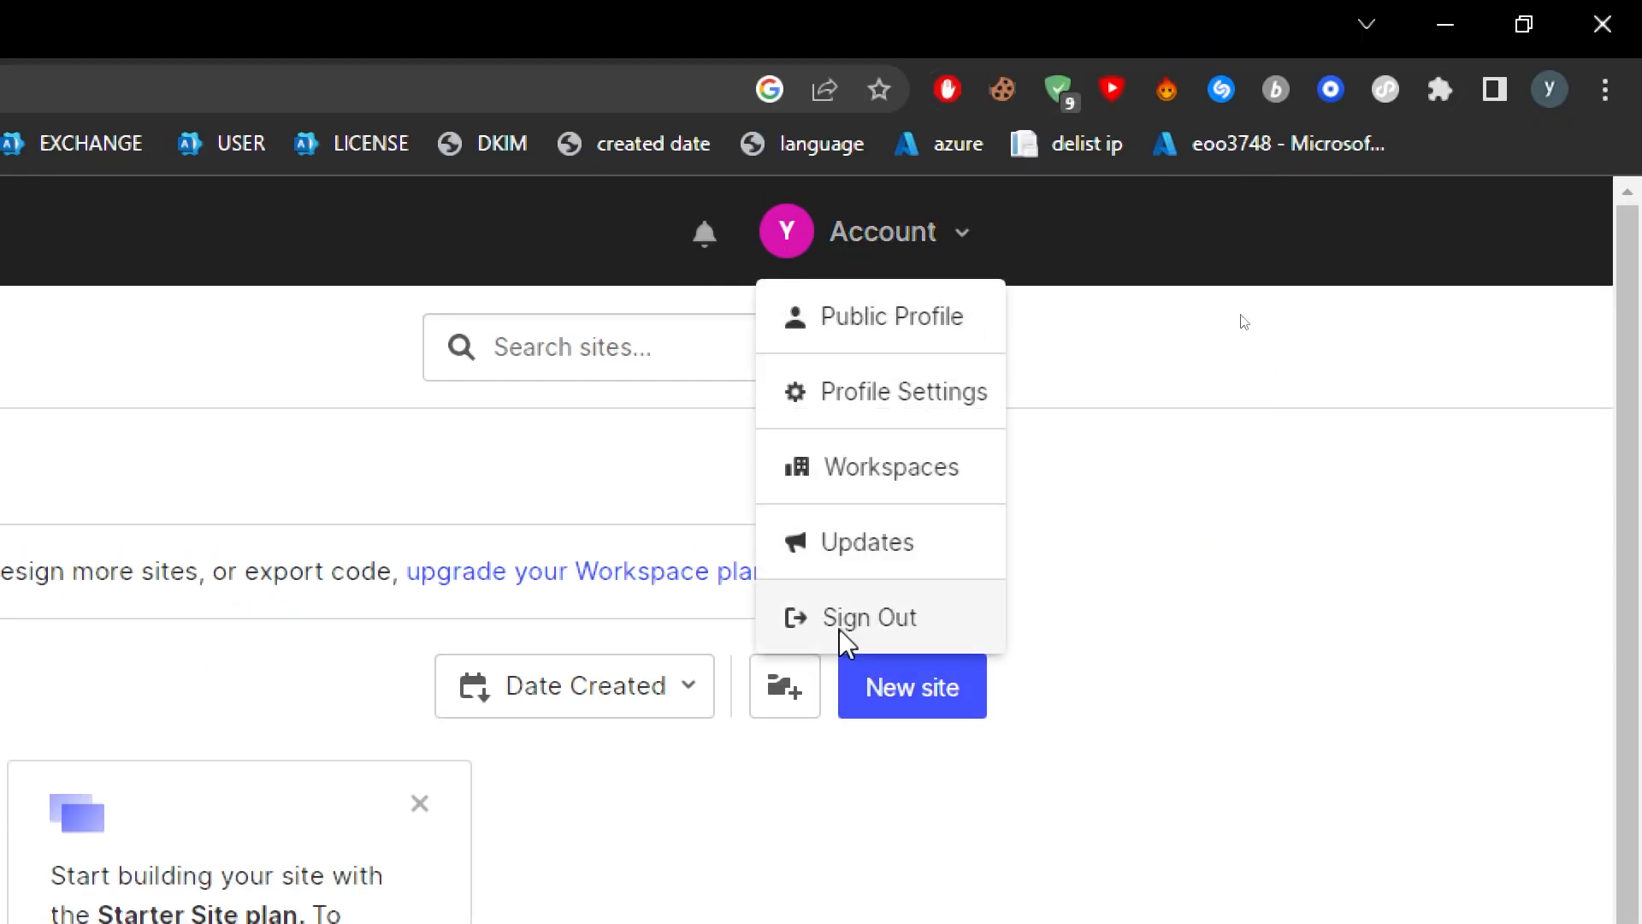
left_click(869, 617)
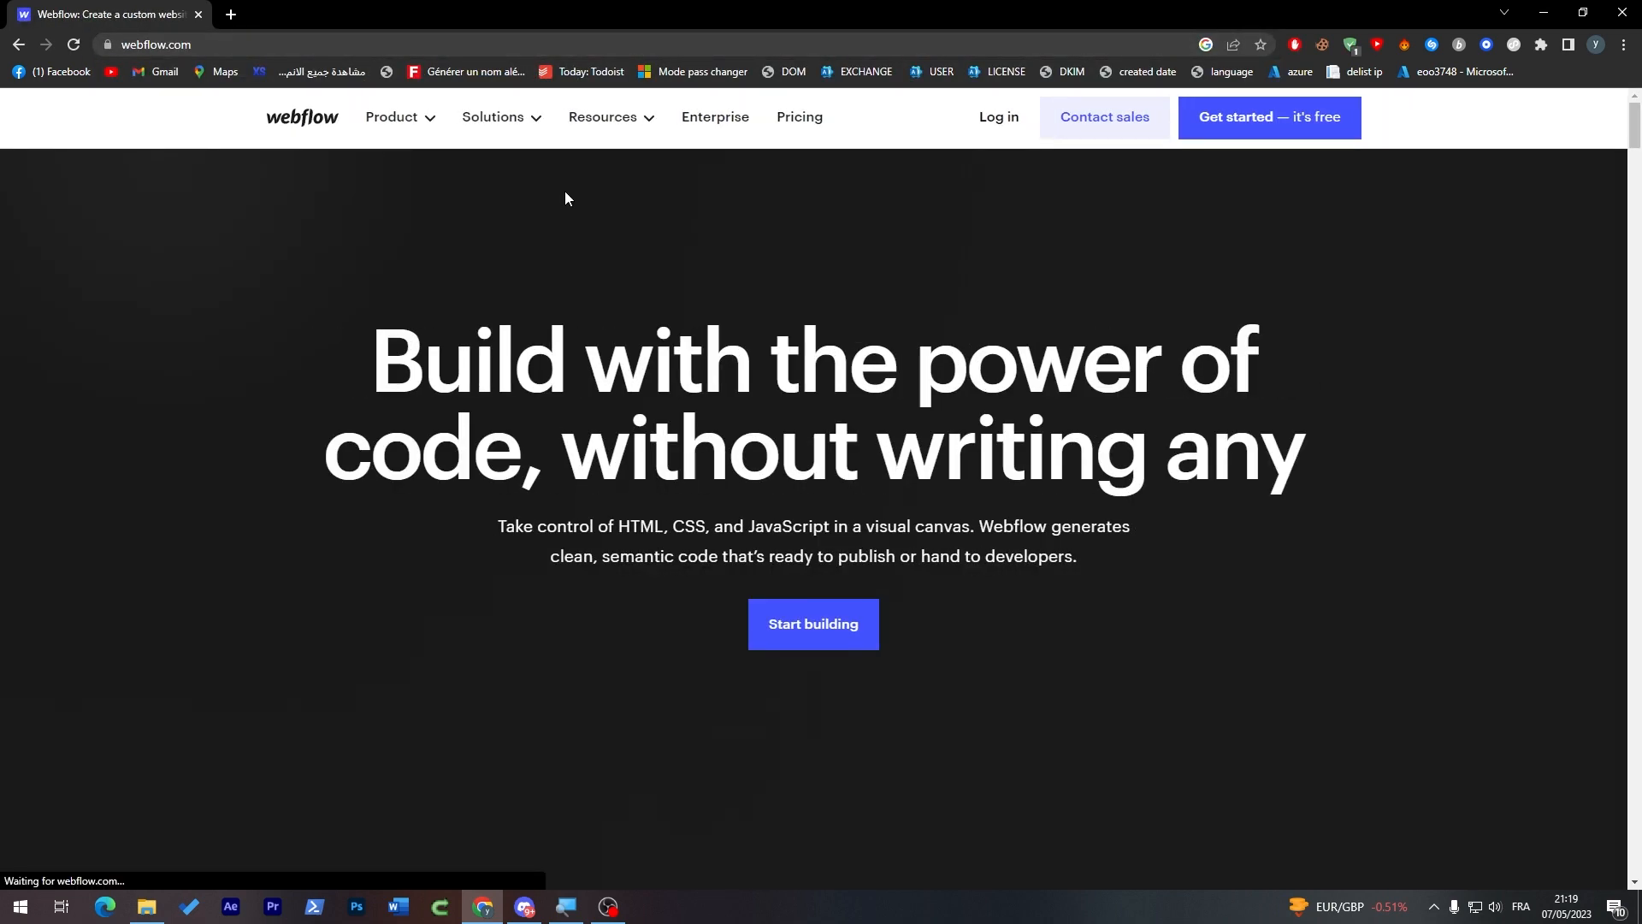
mouse_move(1243, 269)
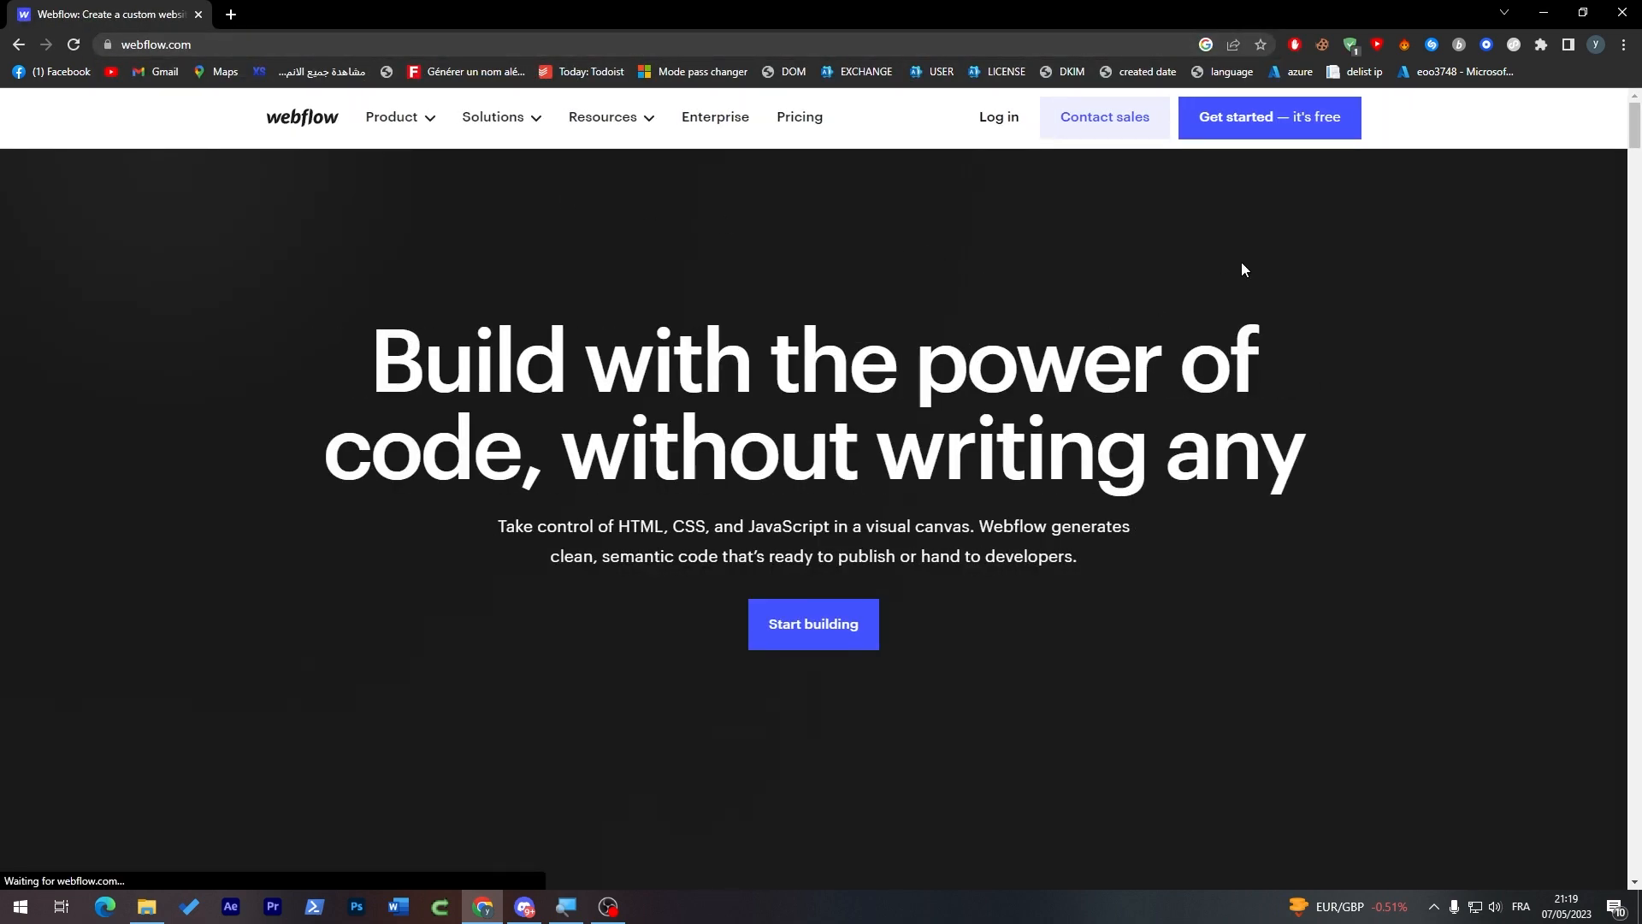
mouse_move(1308, 167)
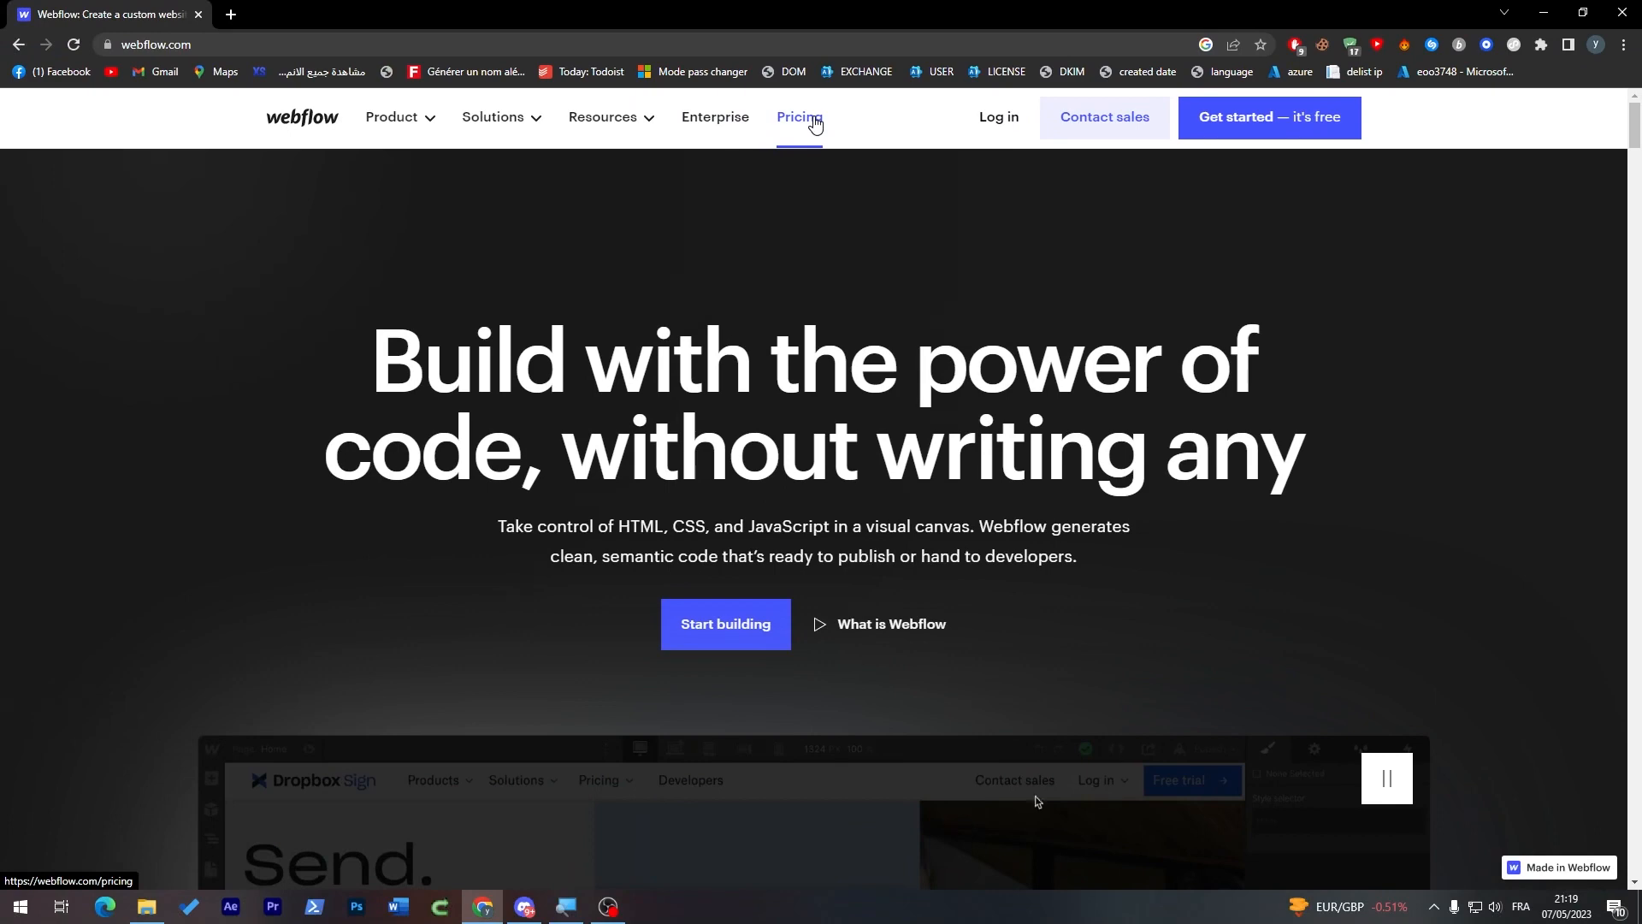
Open Webflow pricing and compare the Site plan tiers from Starter to Enterprise
left_click(798, 117)
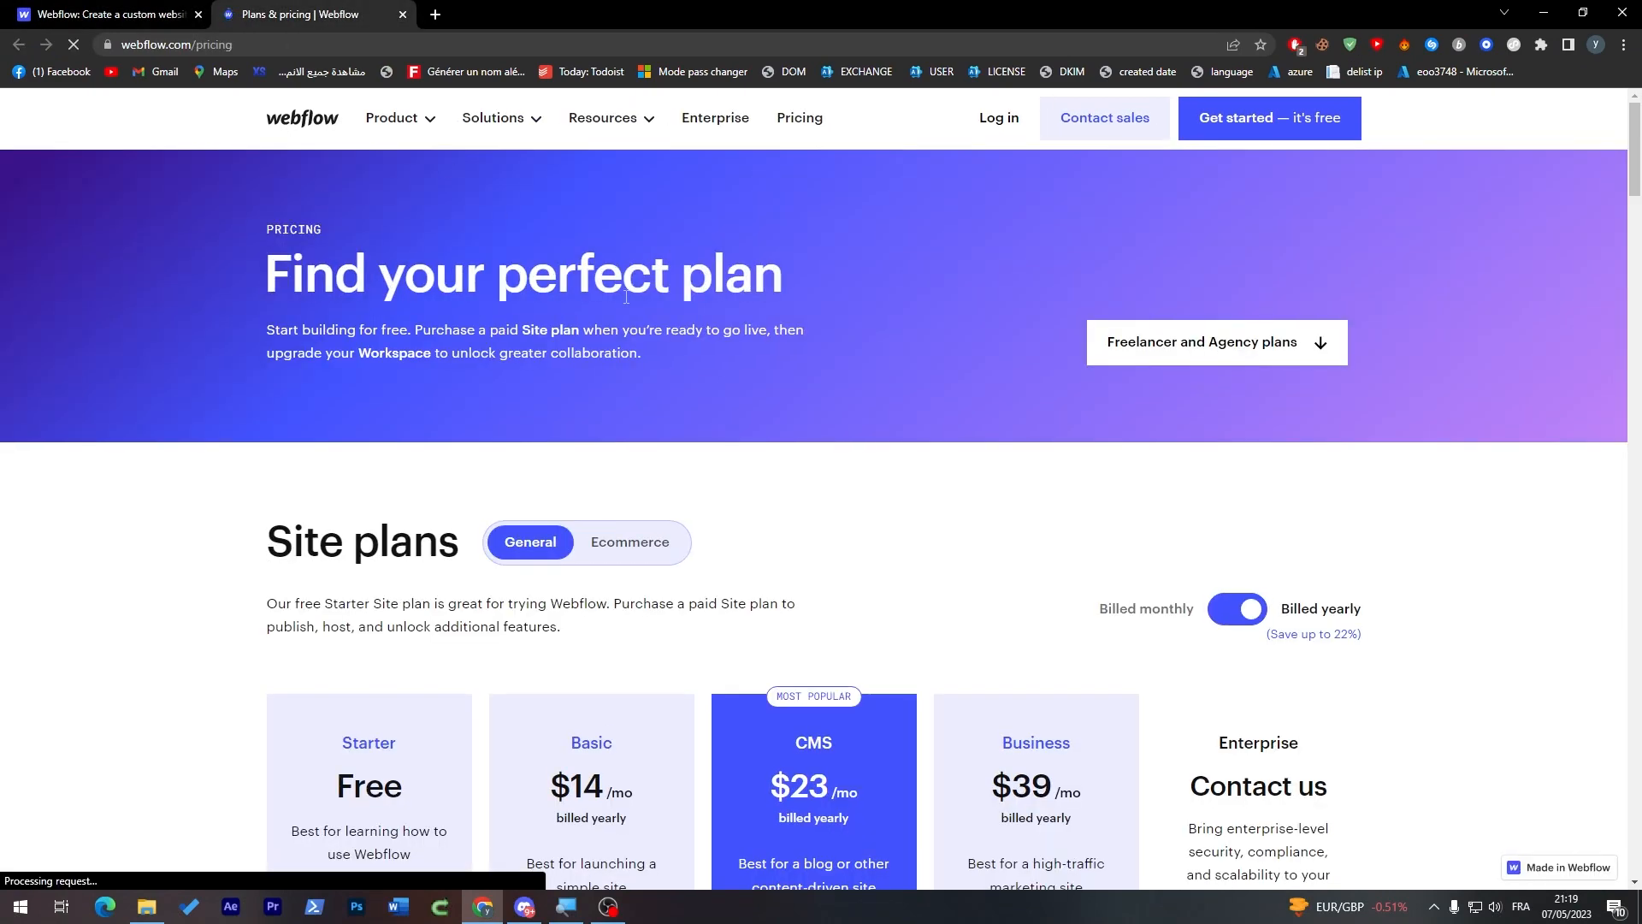
scroll("down", 3)
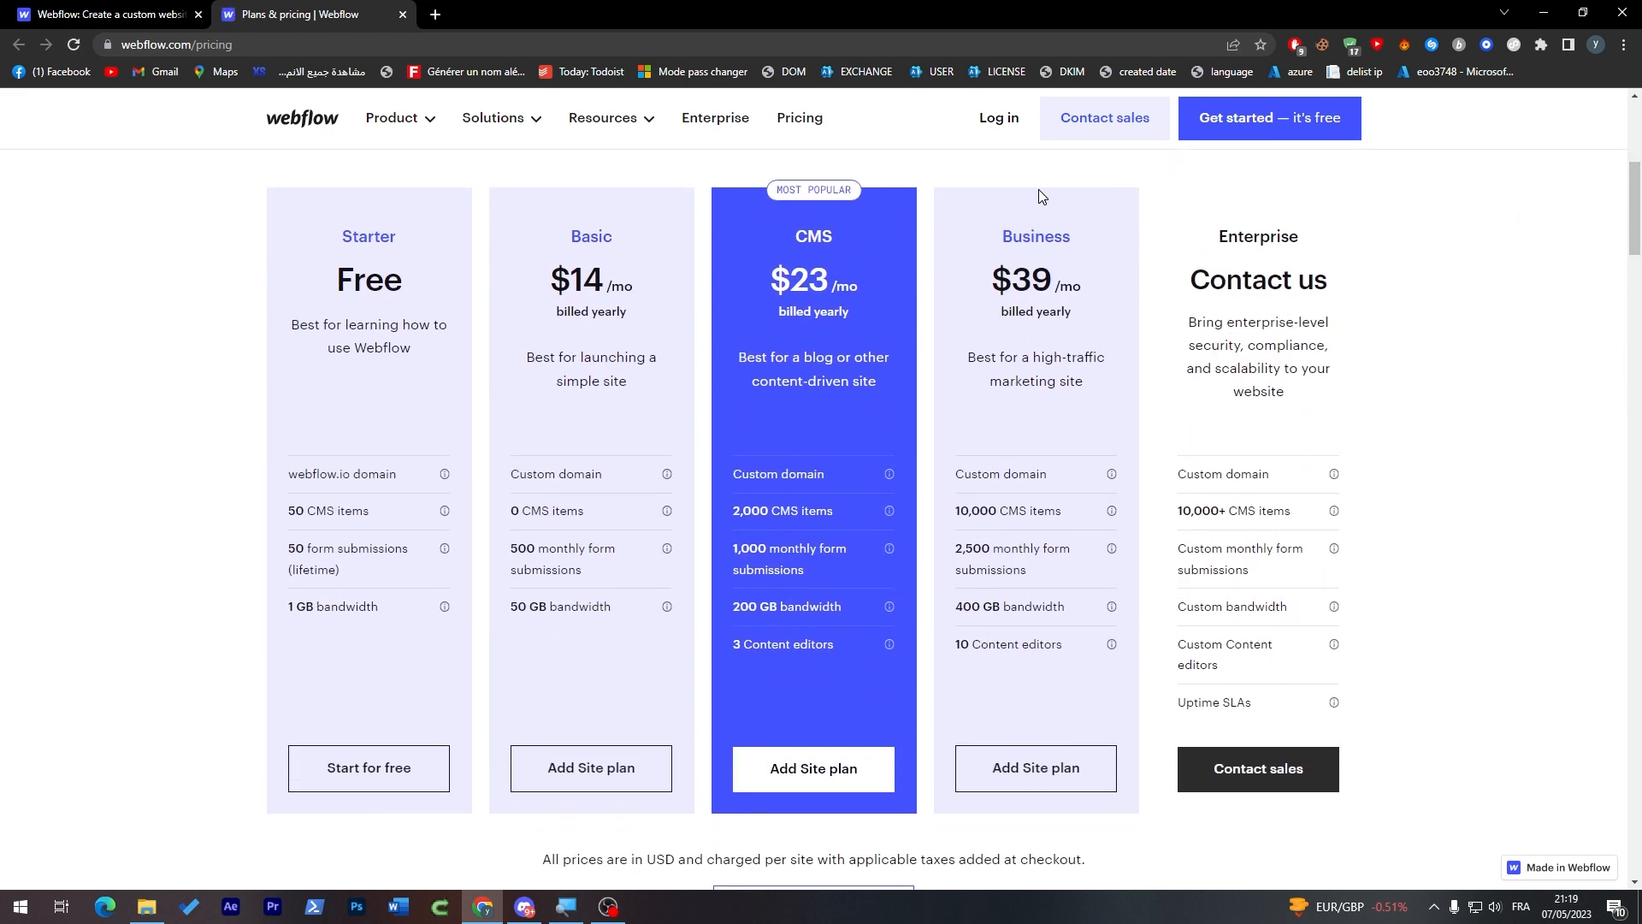
mouse_move(857, 173)
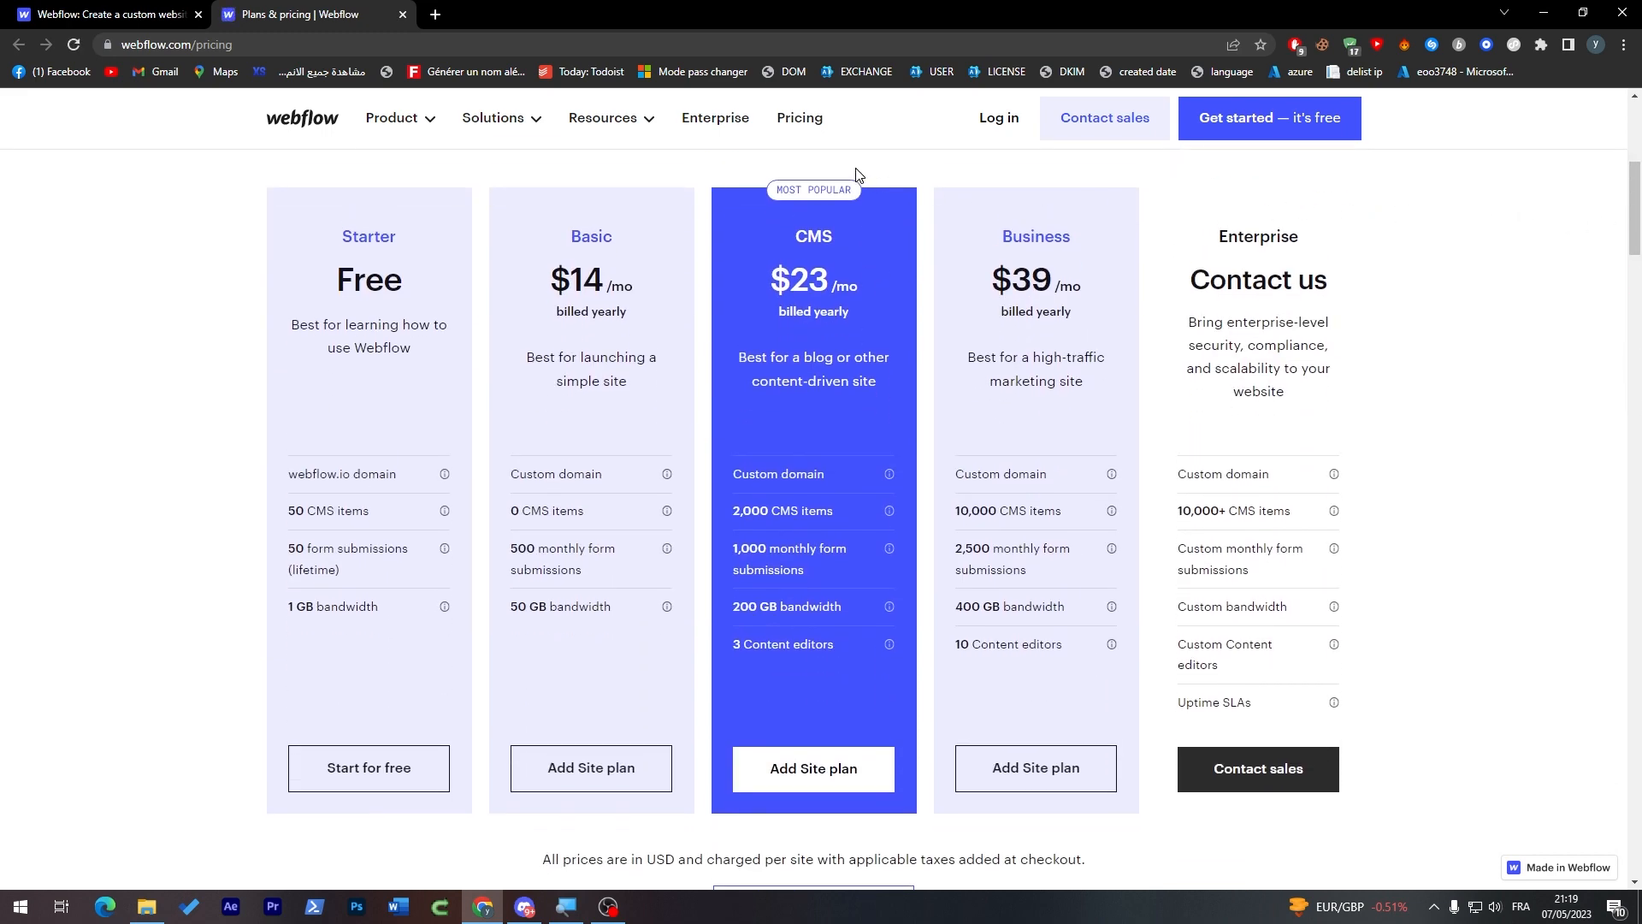
mouse_move(643, 224)
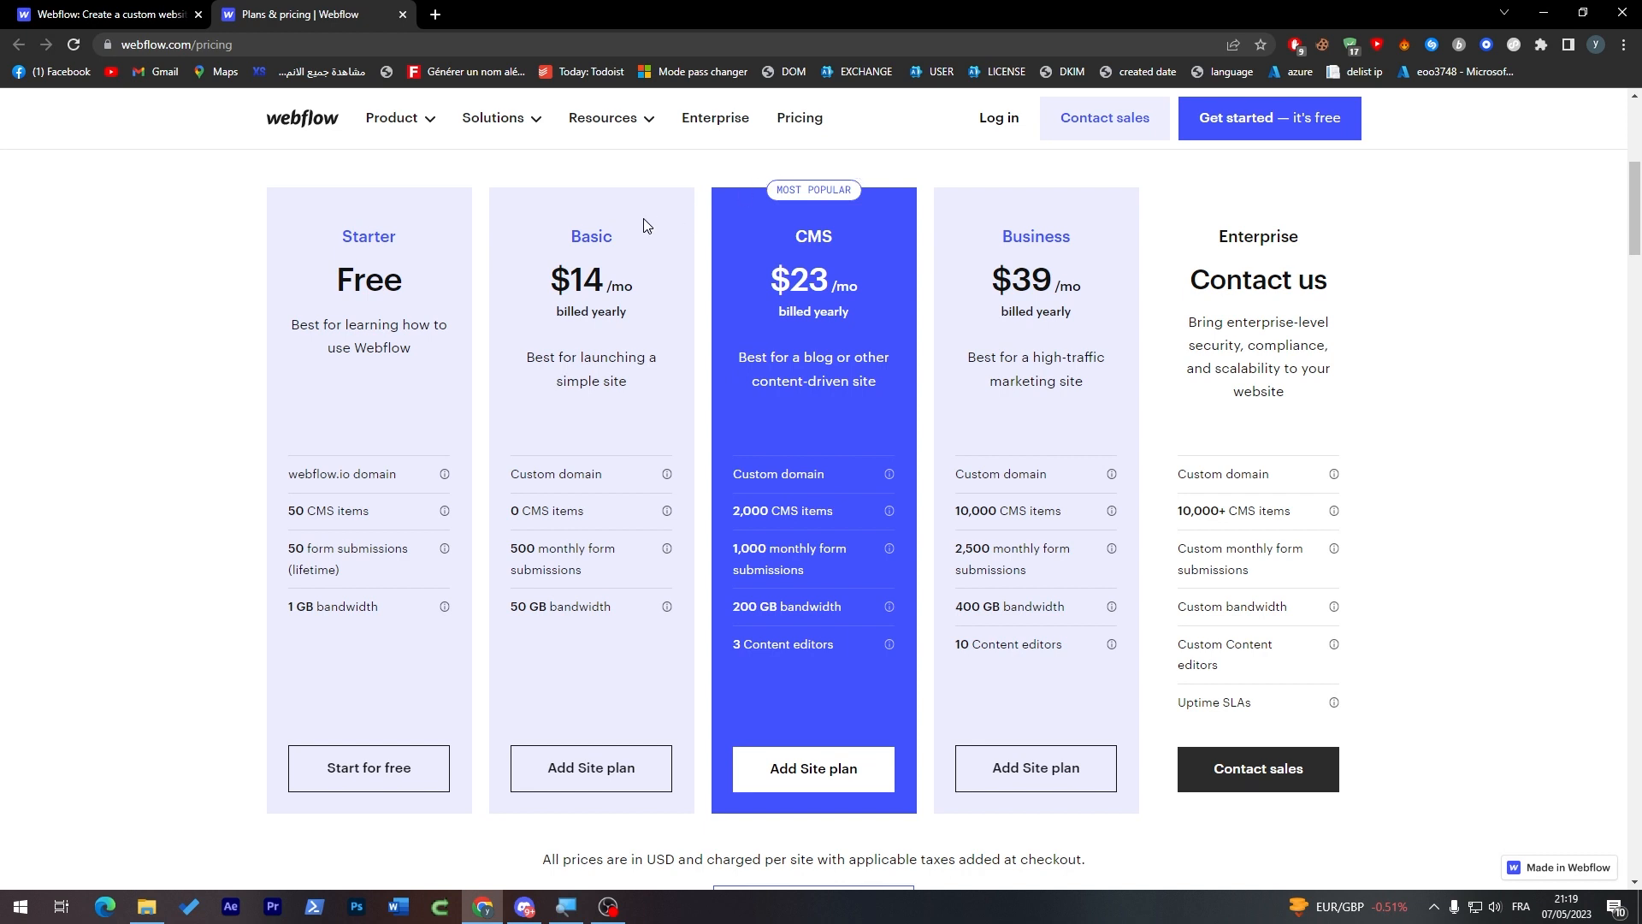
mouse_move(645, 225)
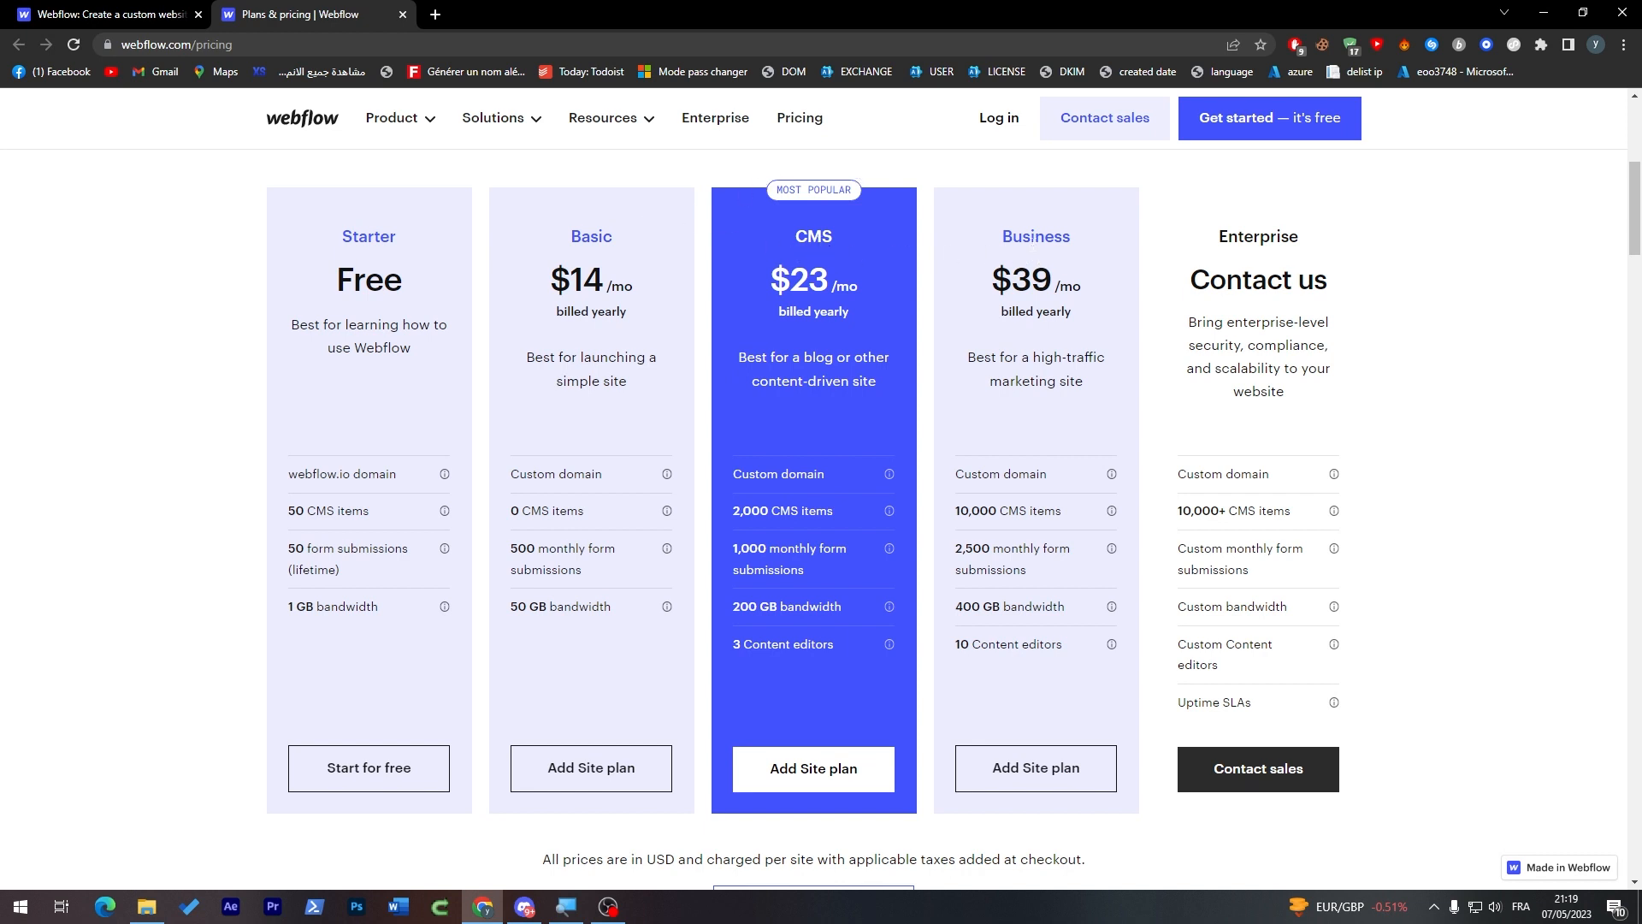
mouse_move(714, 246)
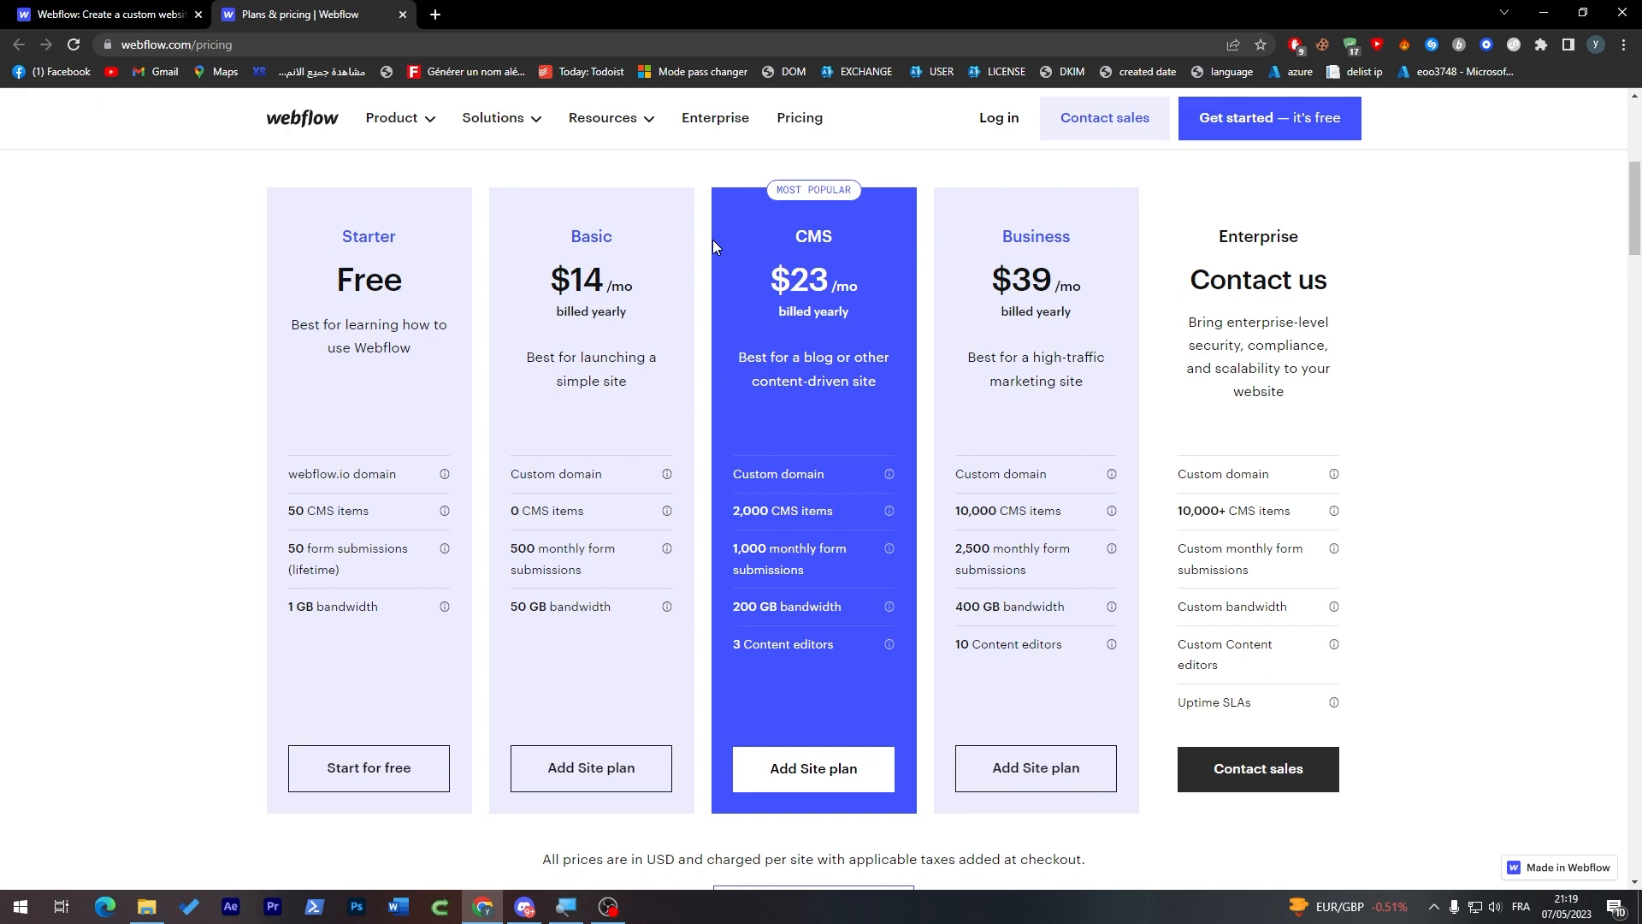
mouse_move(563, 461)
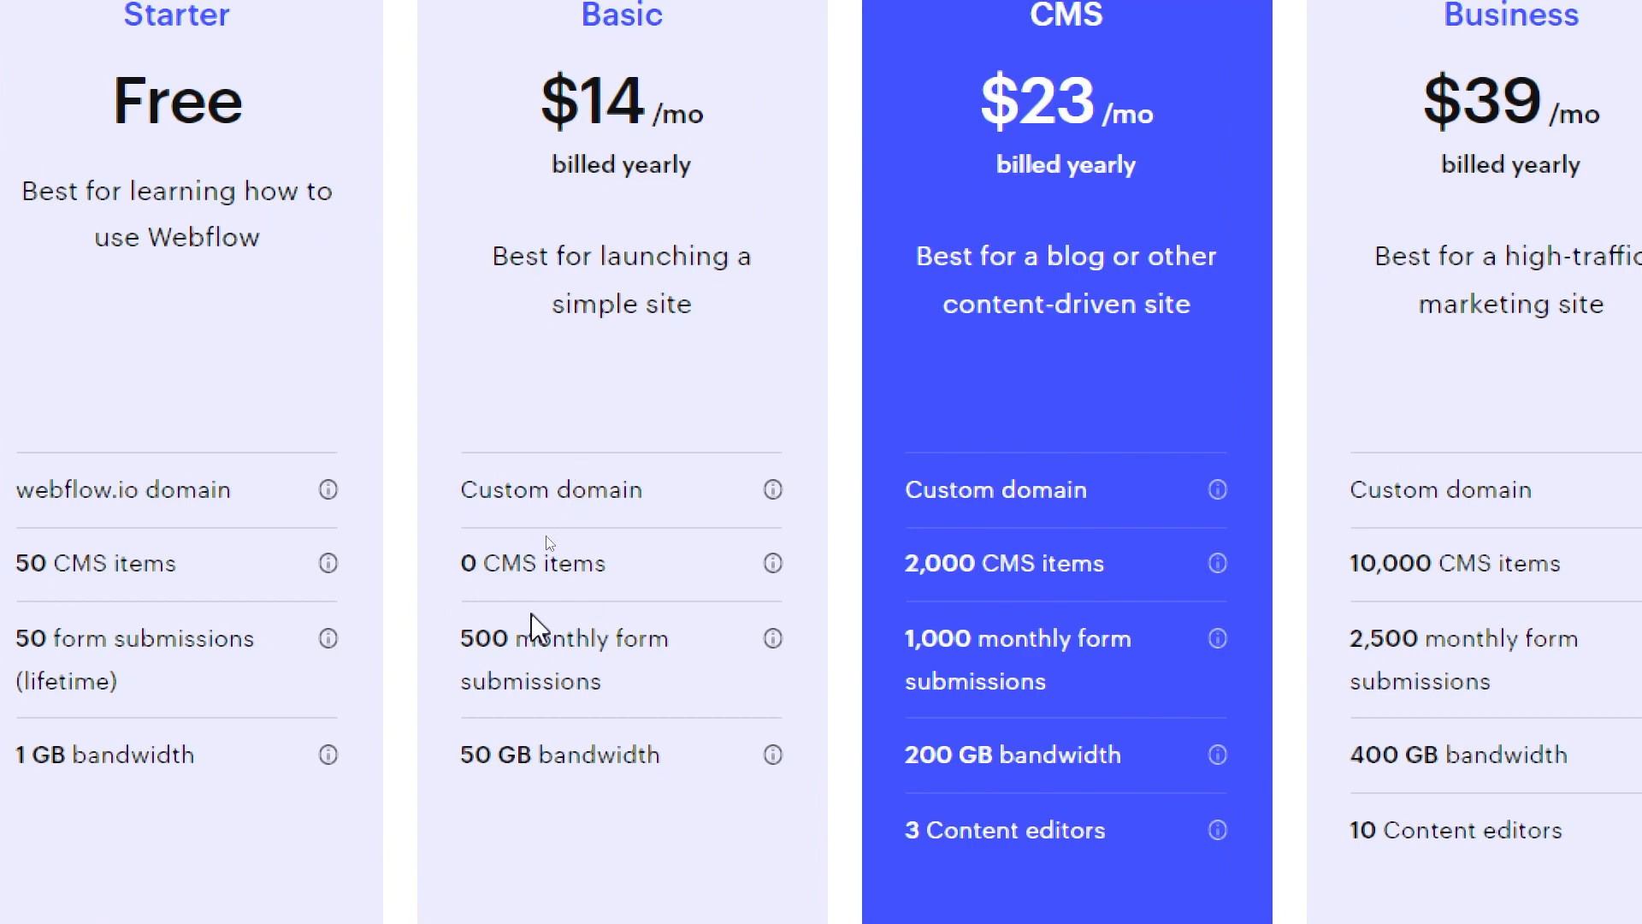
mouse_move(623, 691)
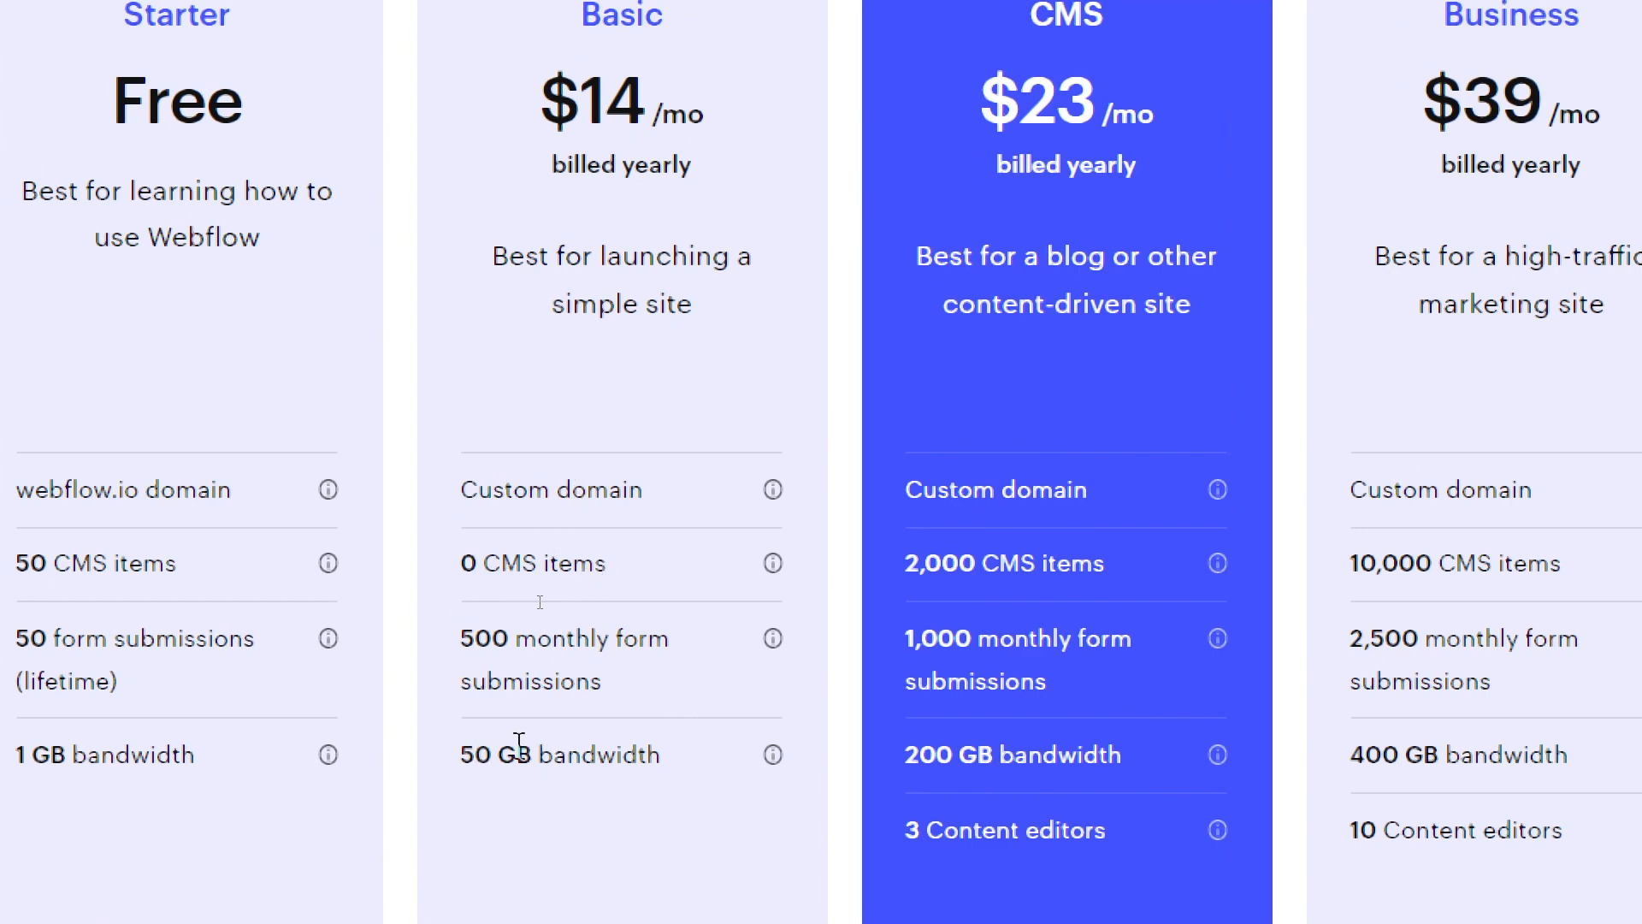
scroll("down", 3)
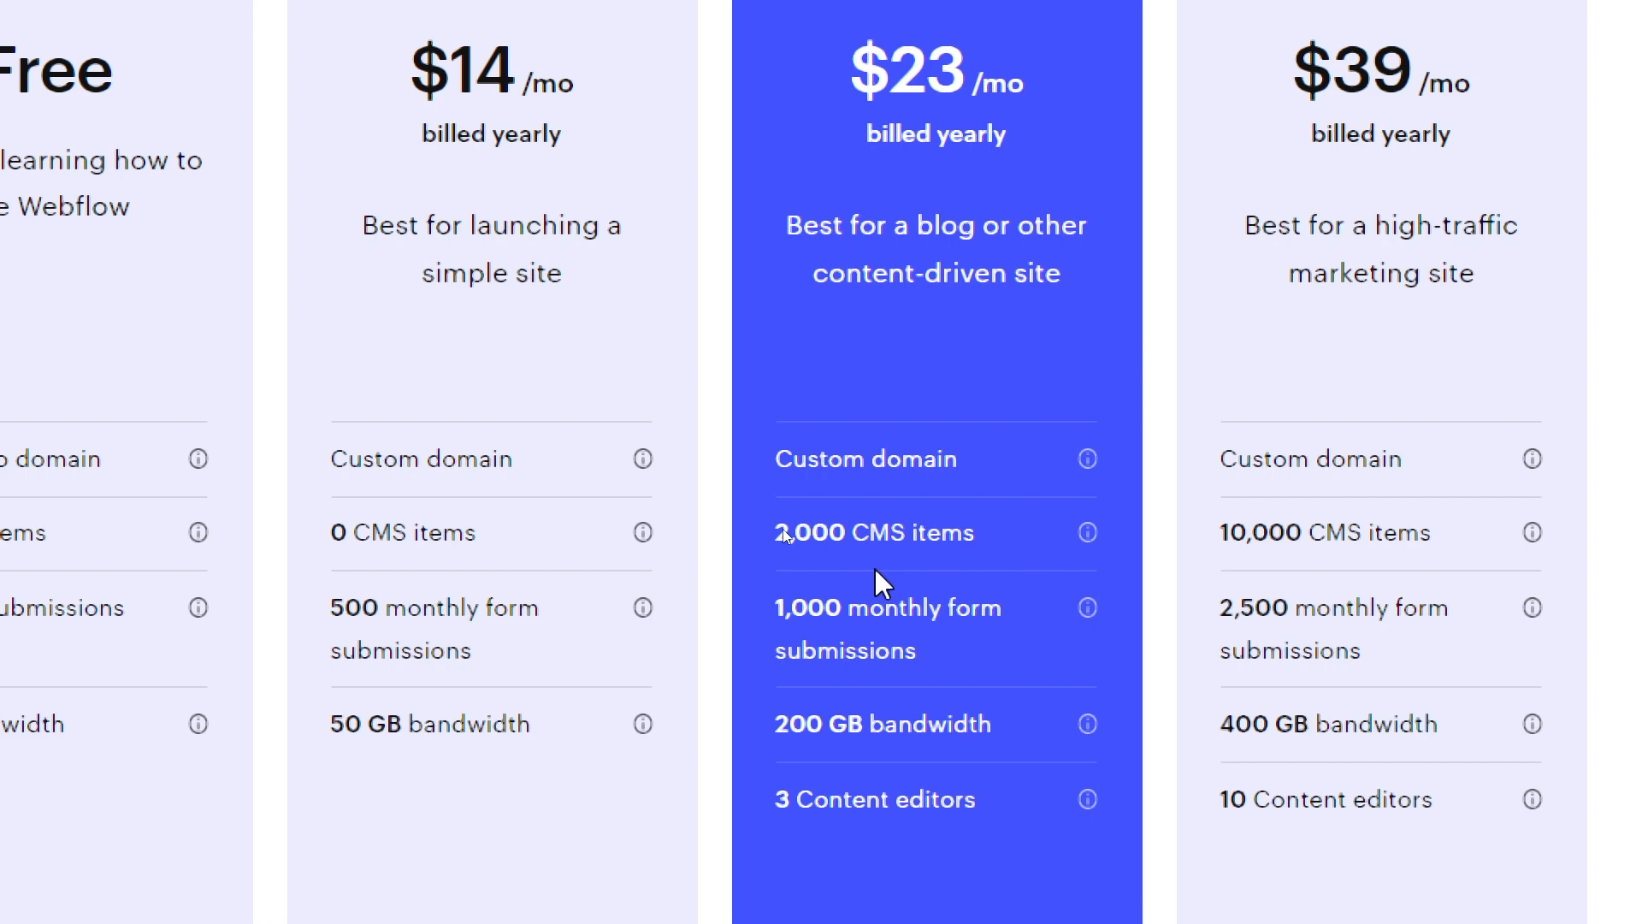
mouse_move(876, 584)
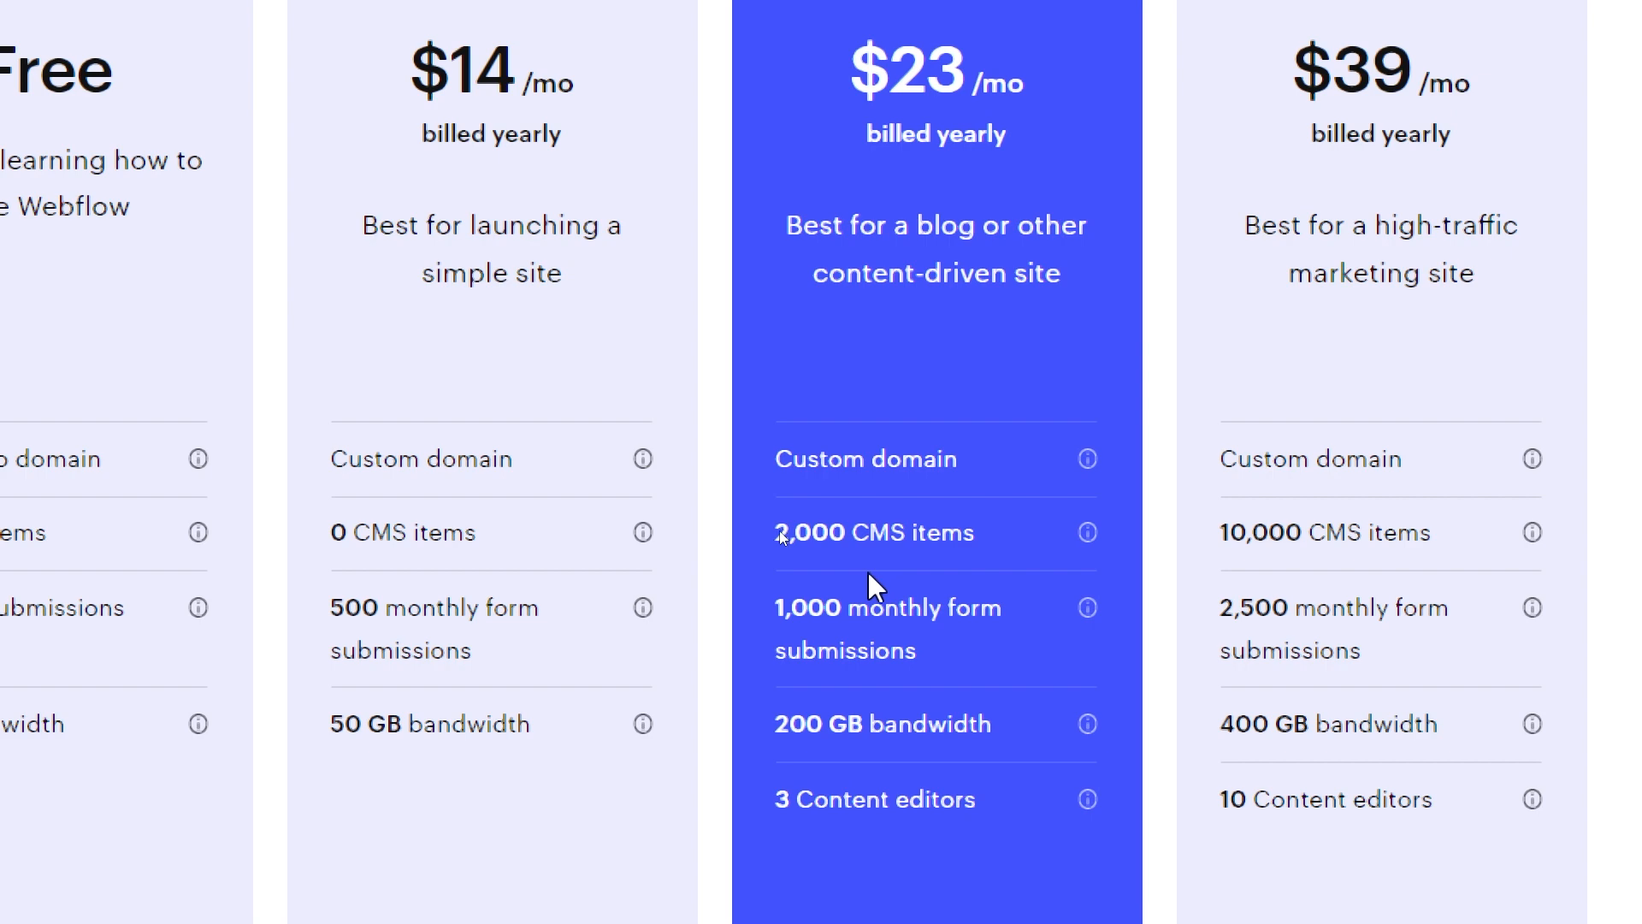
scroll("right", 3)
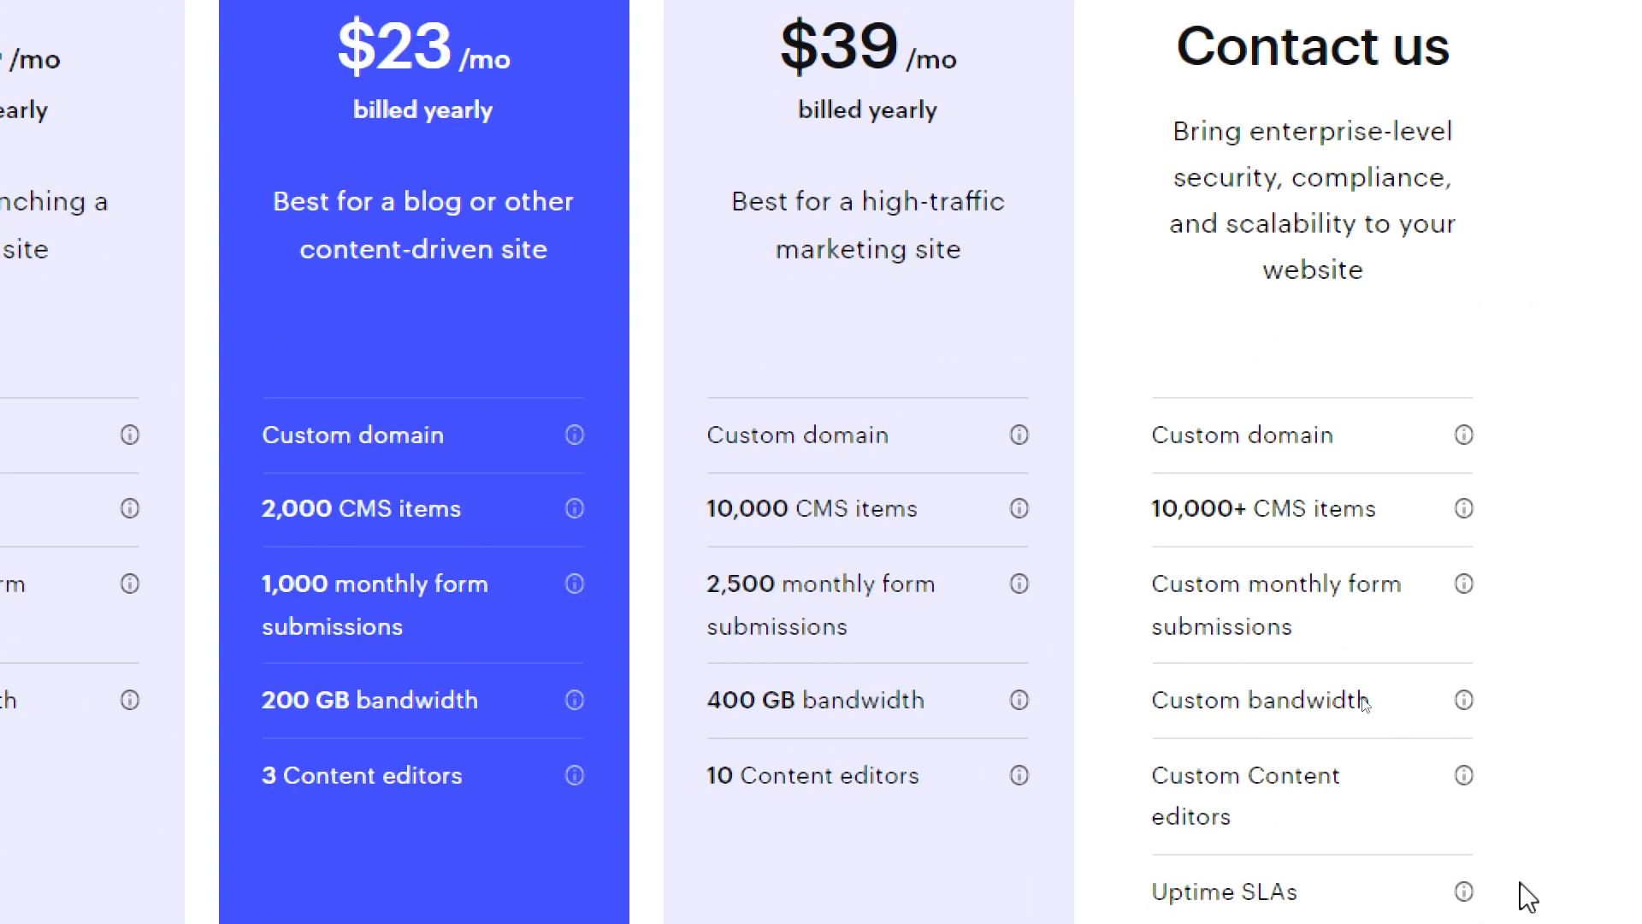
mouse_move(816, 582)
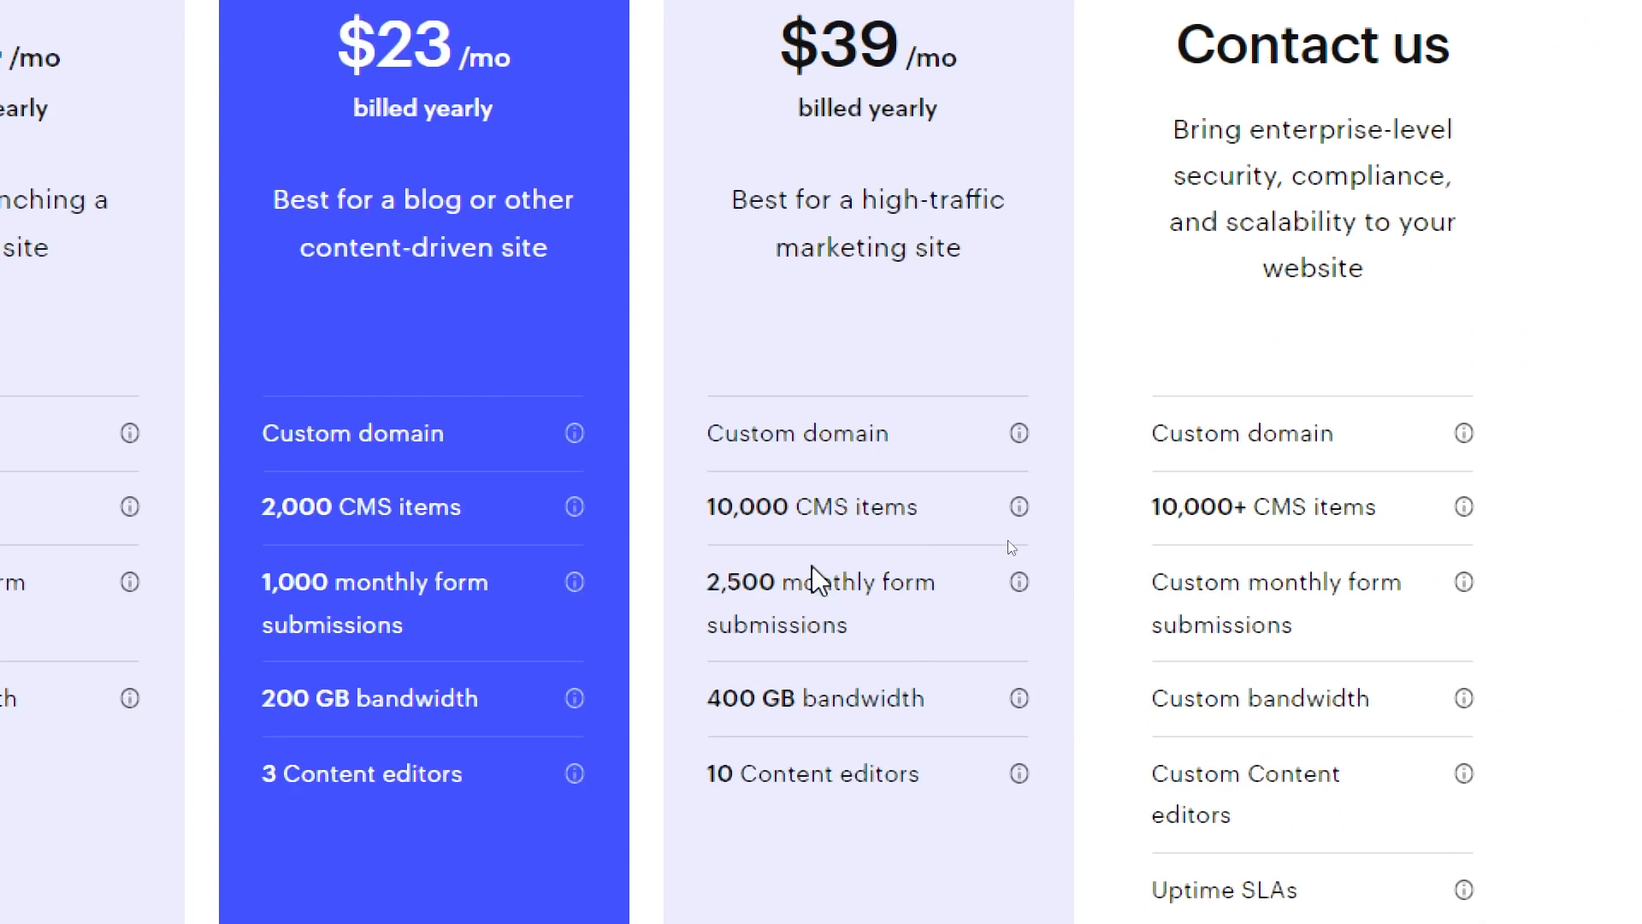
mouse_move(927, 540)
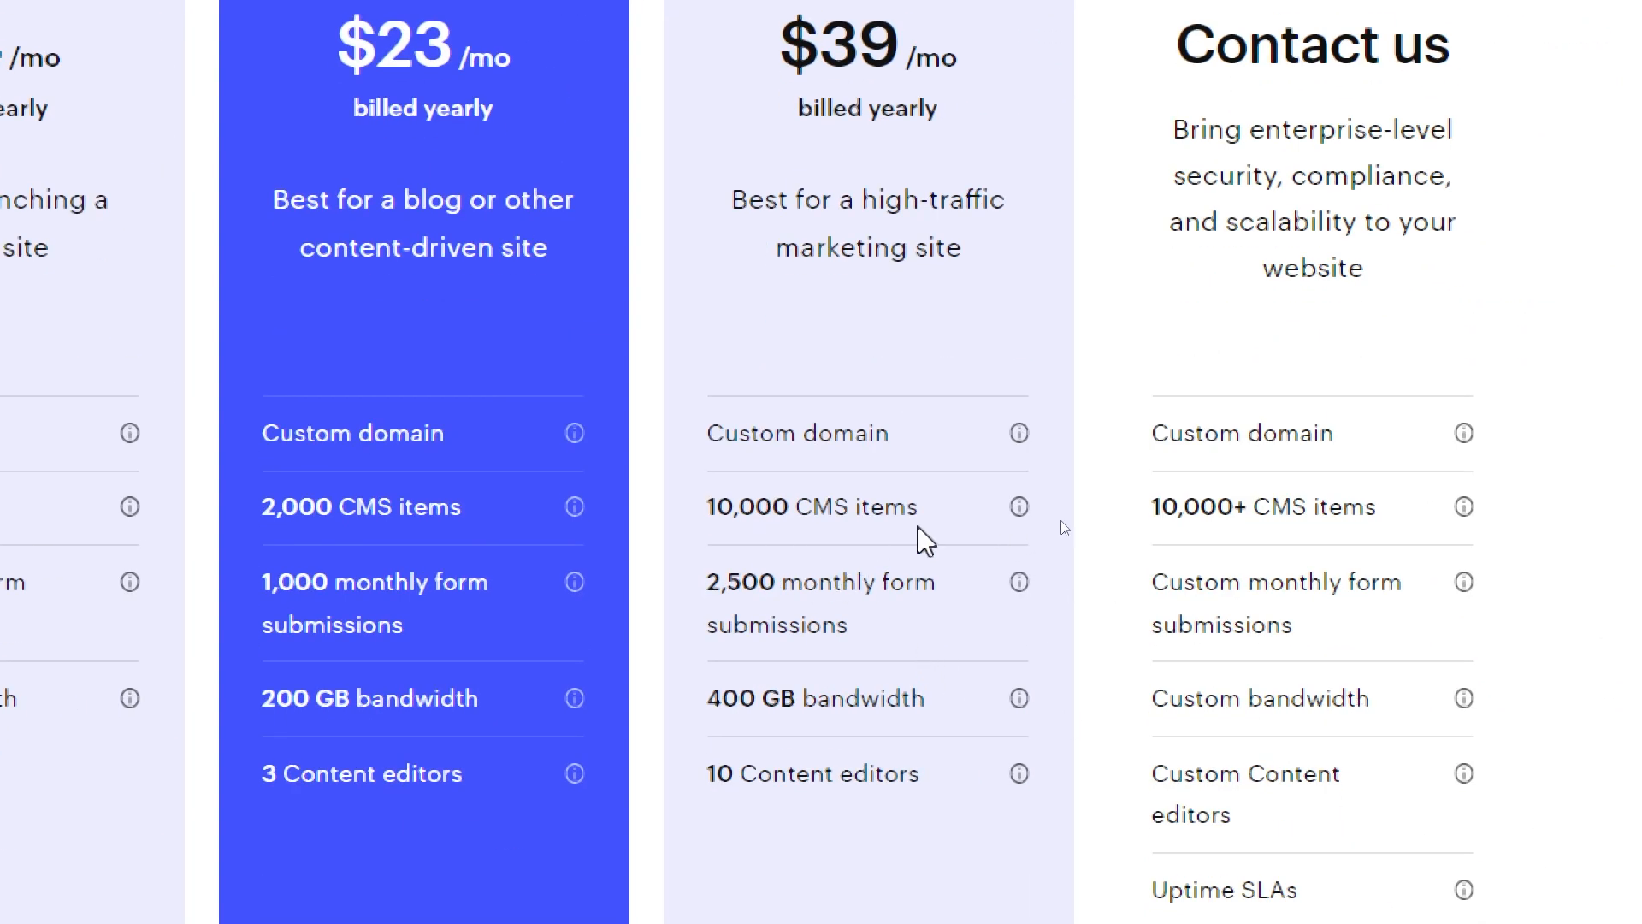
mouse_move(928, 547)
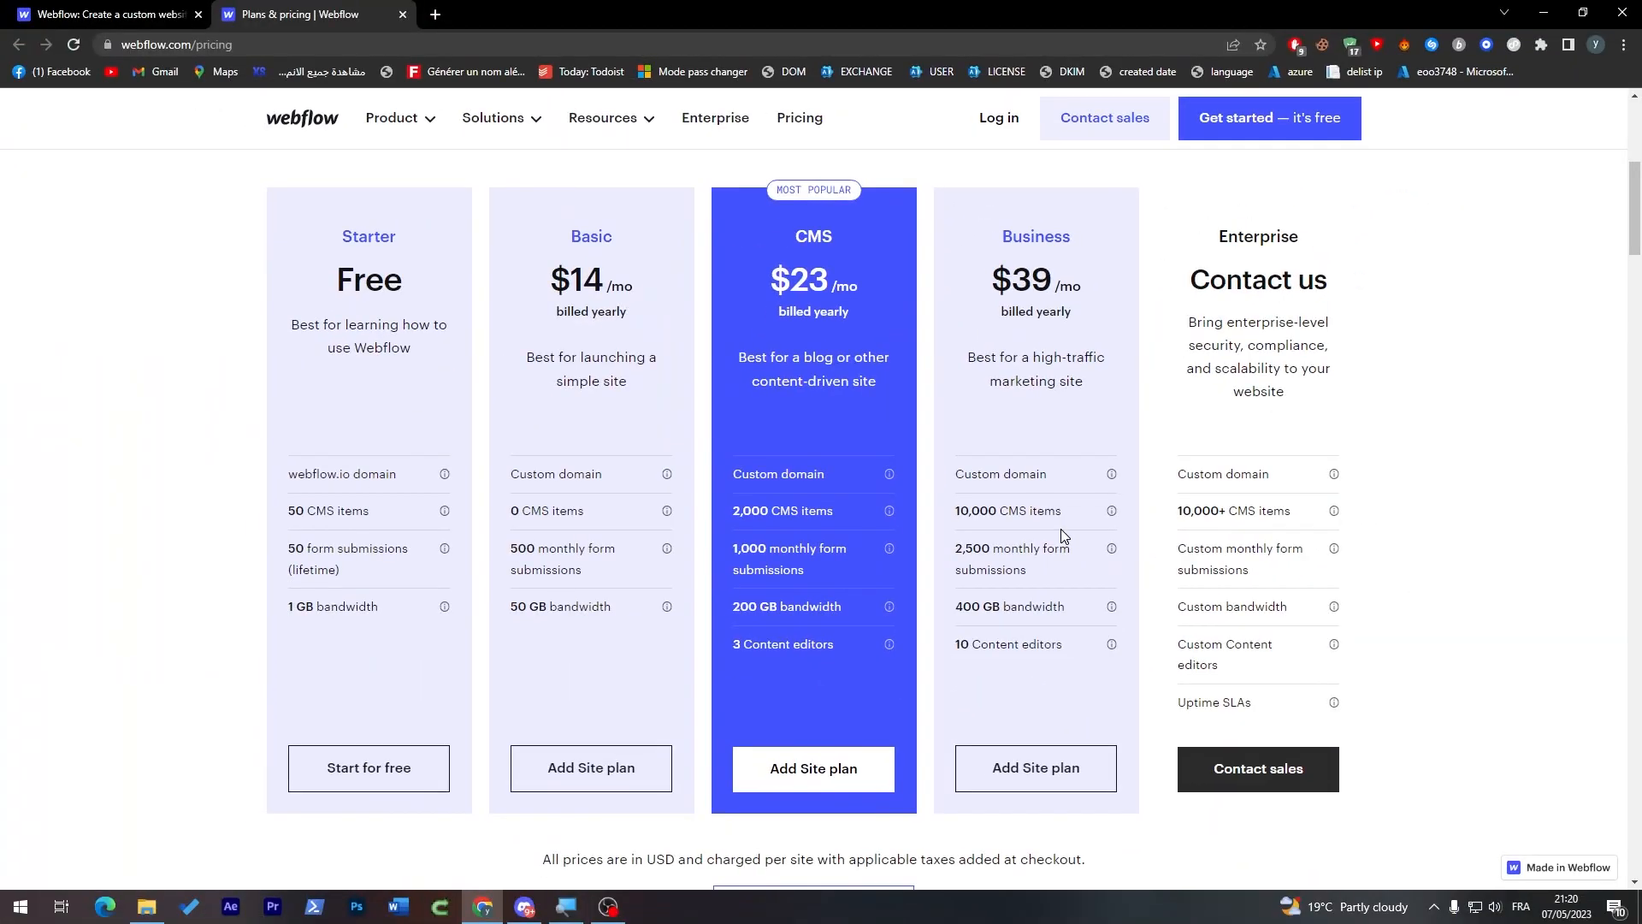
mouse_move(901, 303)
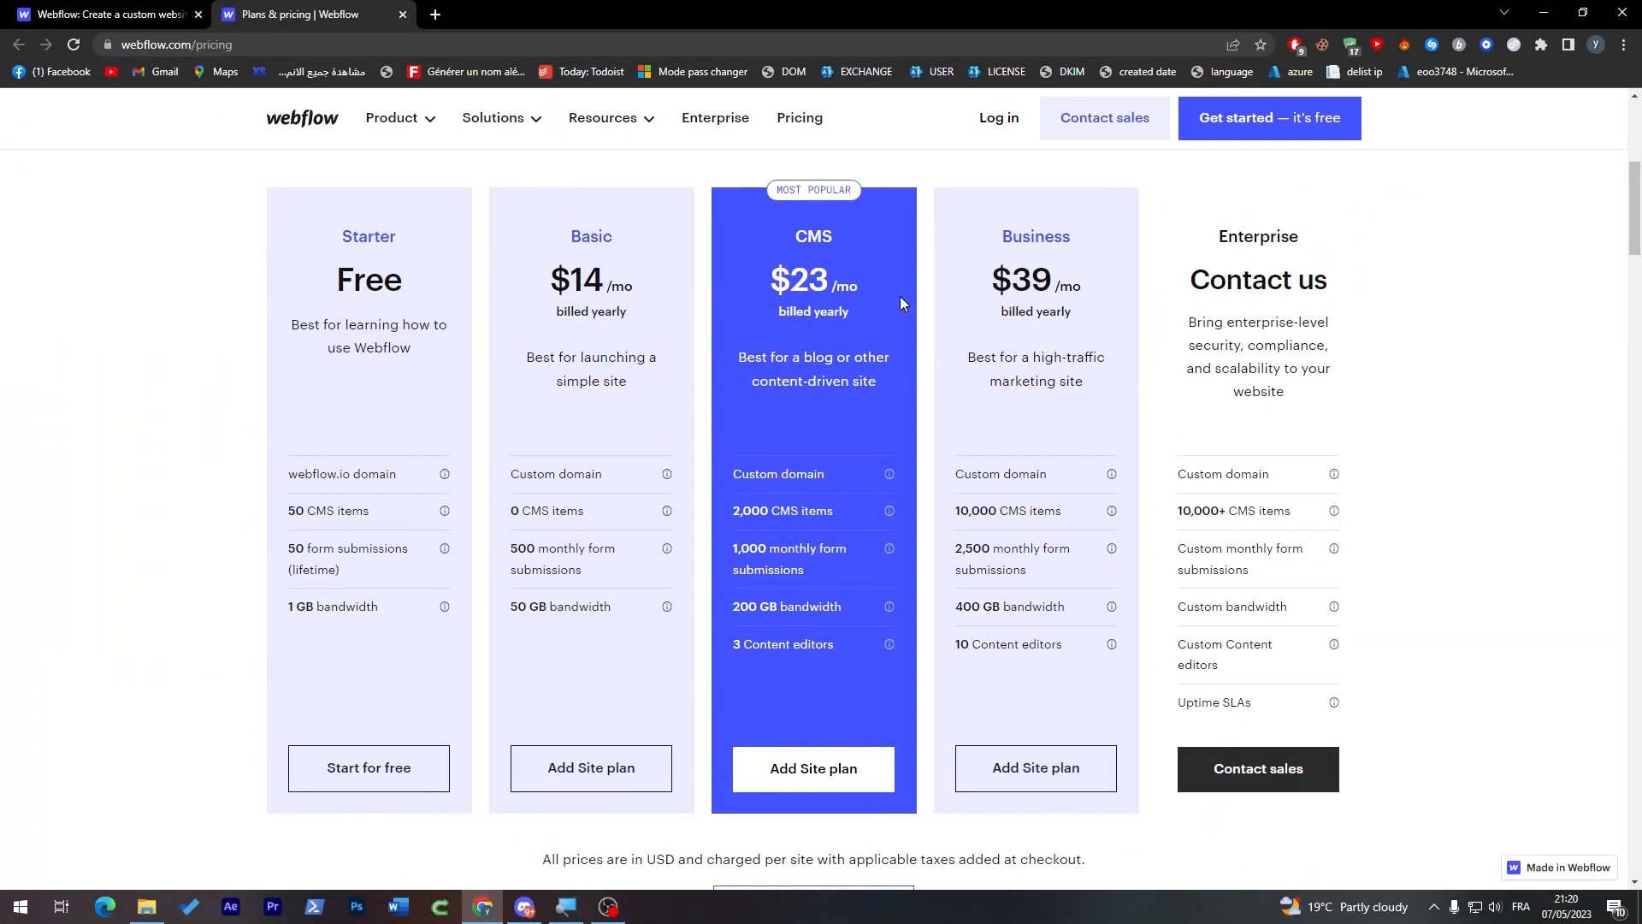
mouse_move(327, 467)
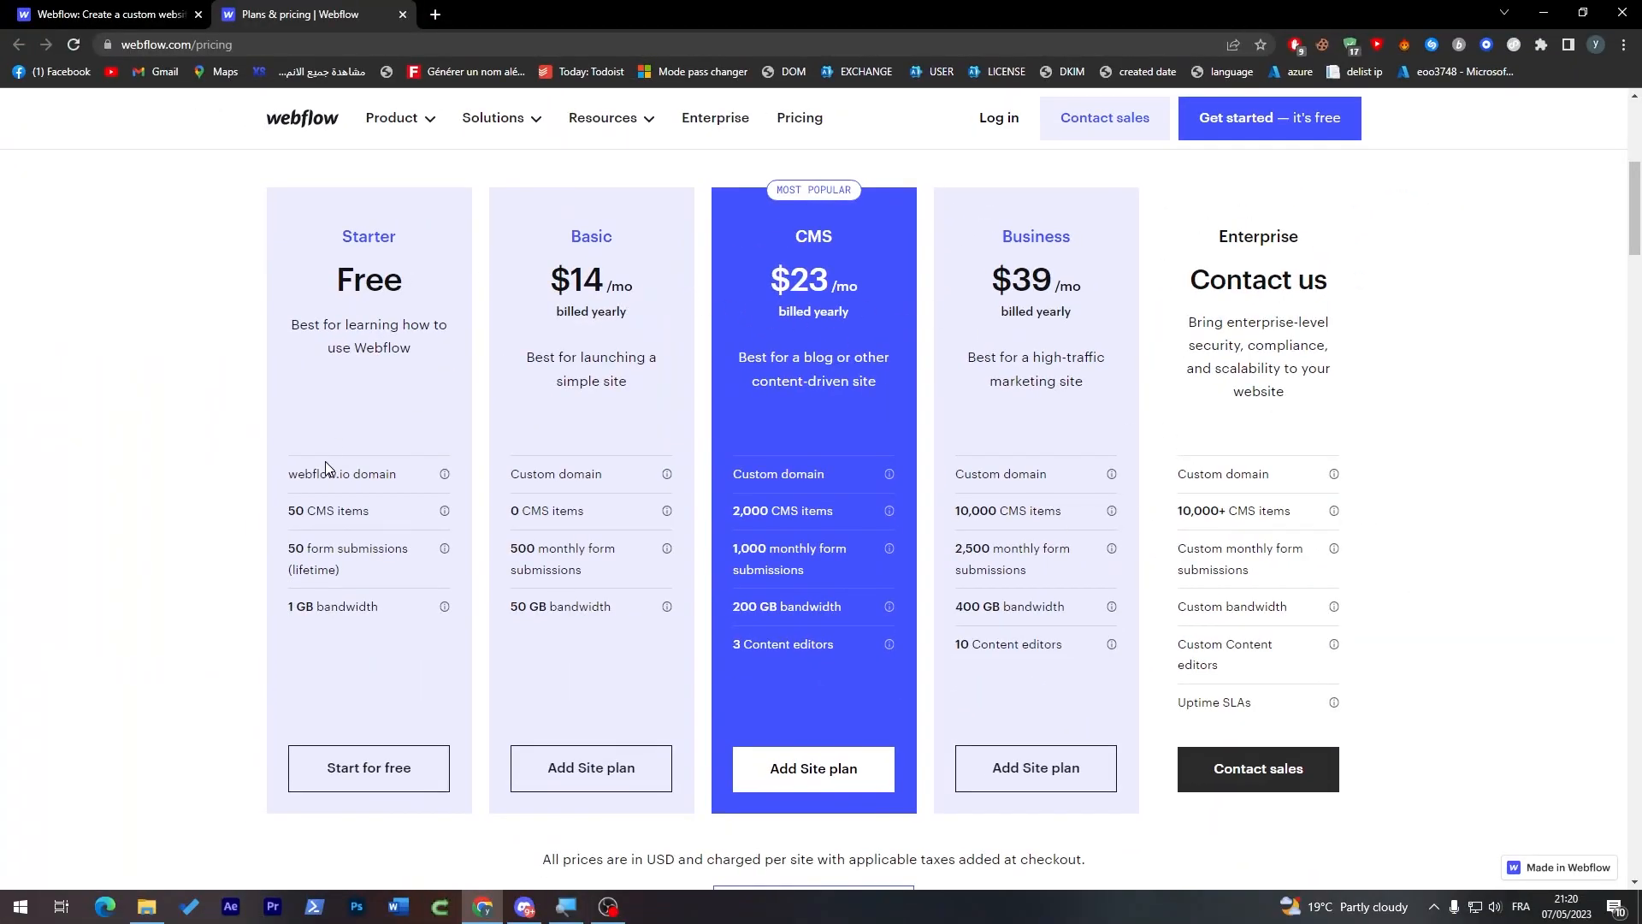
mouse_move(396, 436)
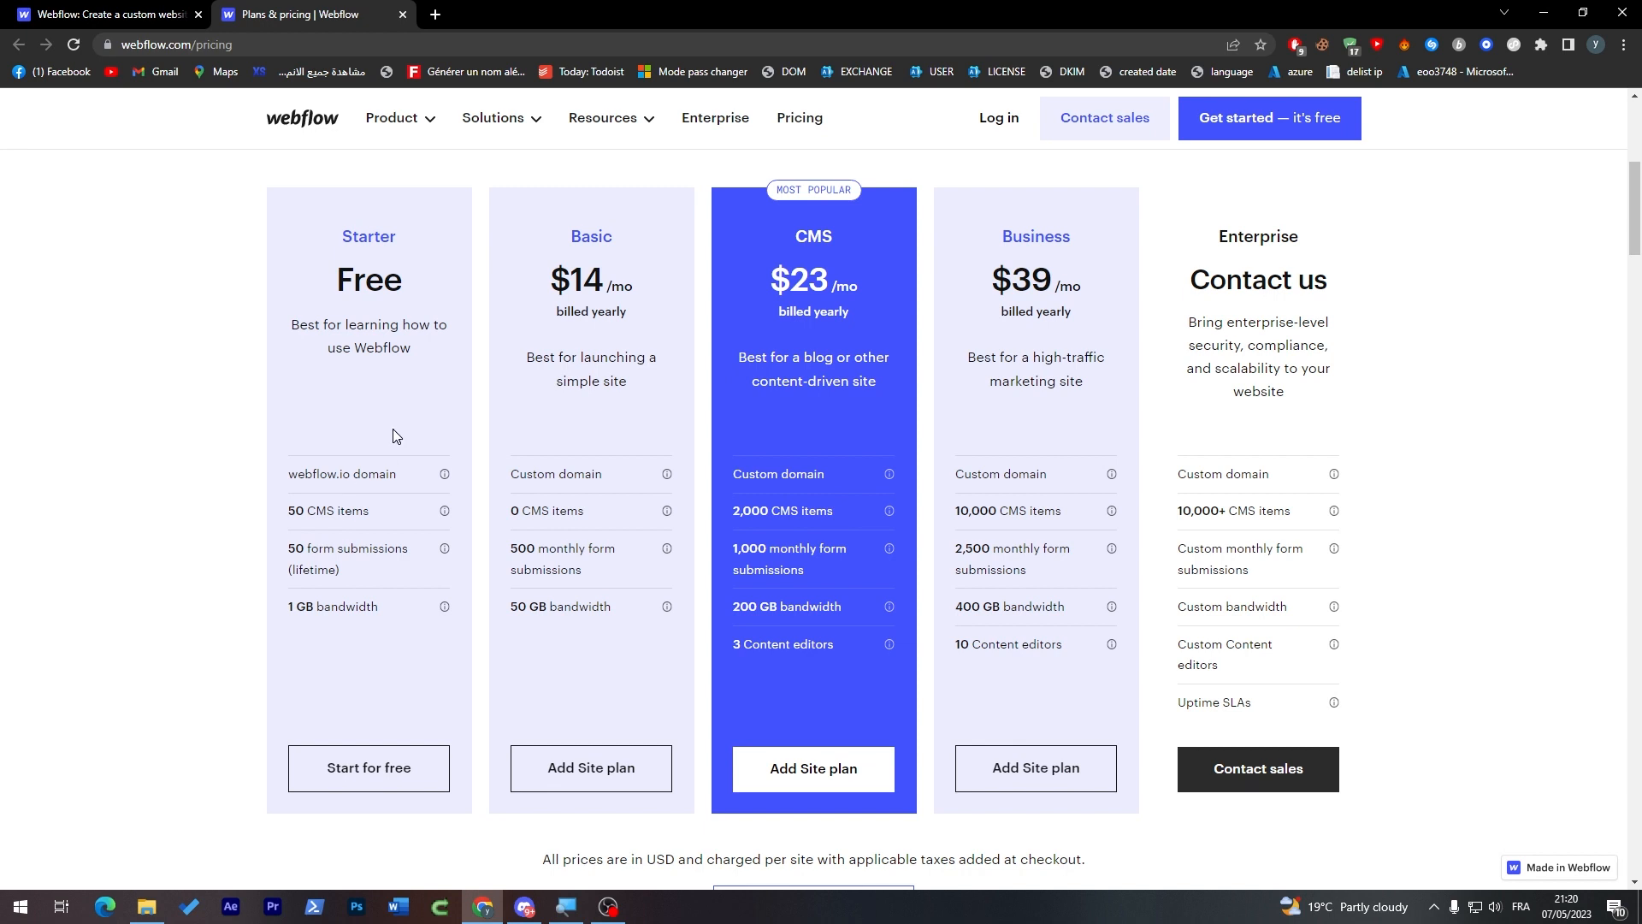
mouse_move(350, 585)
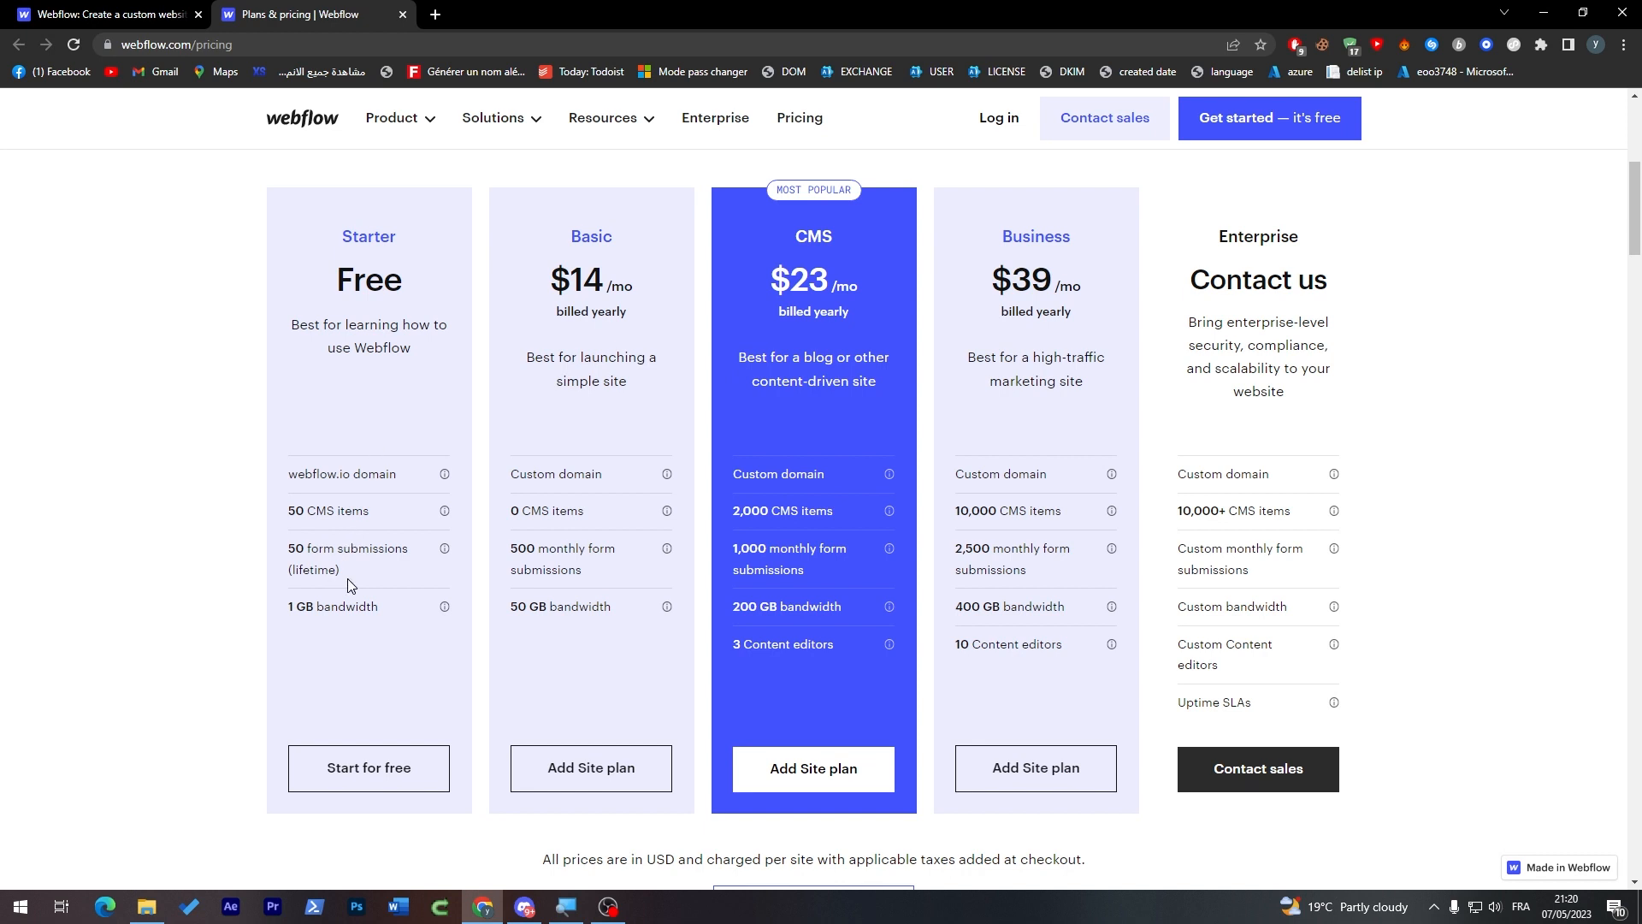
mouse_move(340, 624)
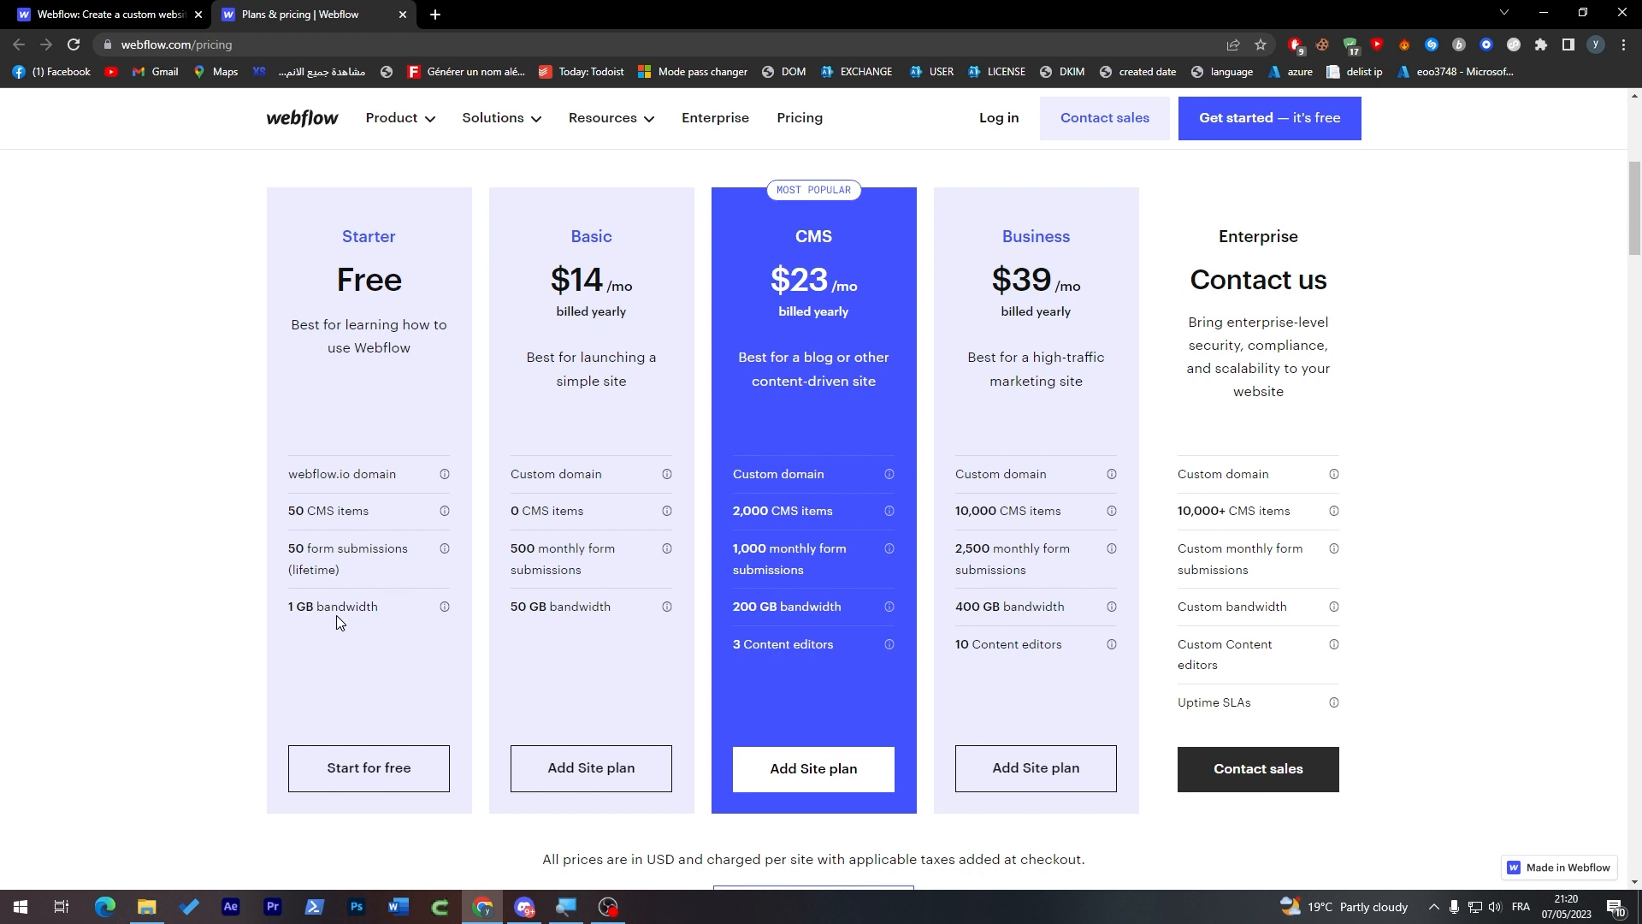
mouse_move(1273, 452)
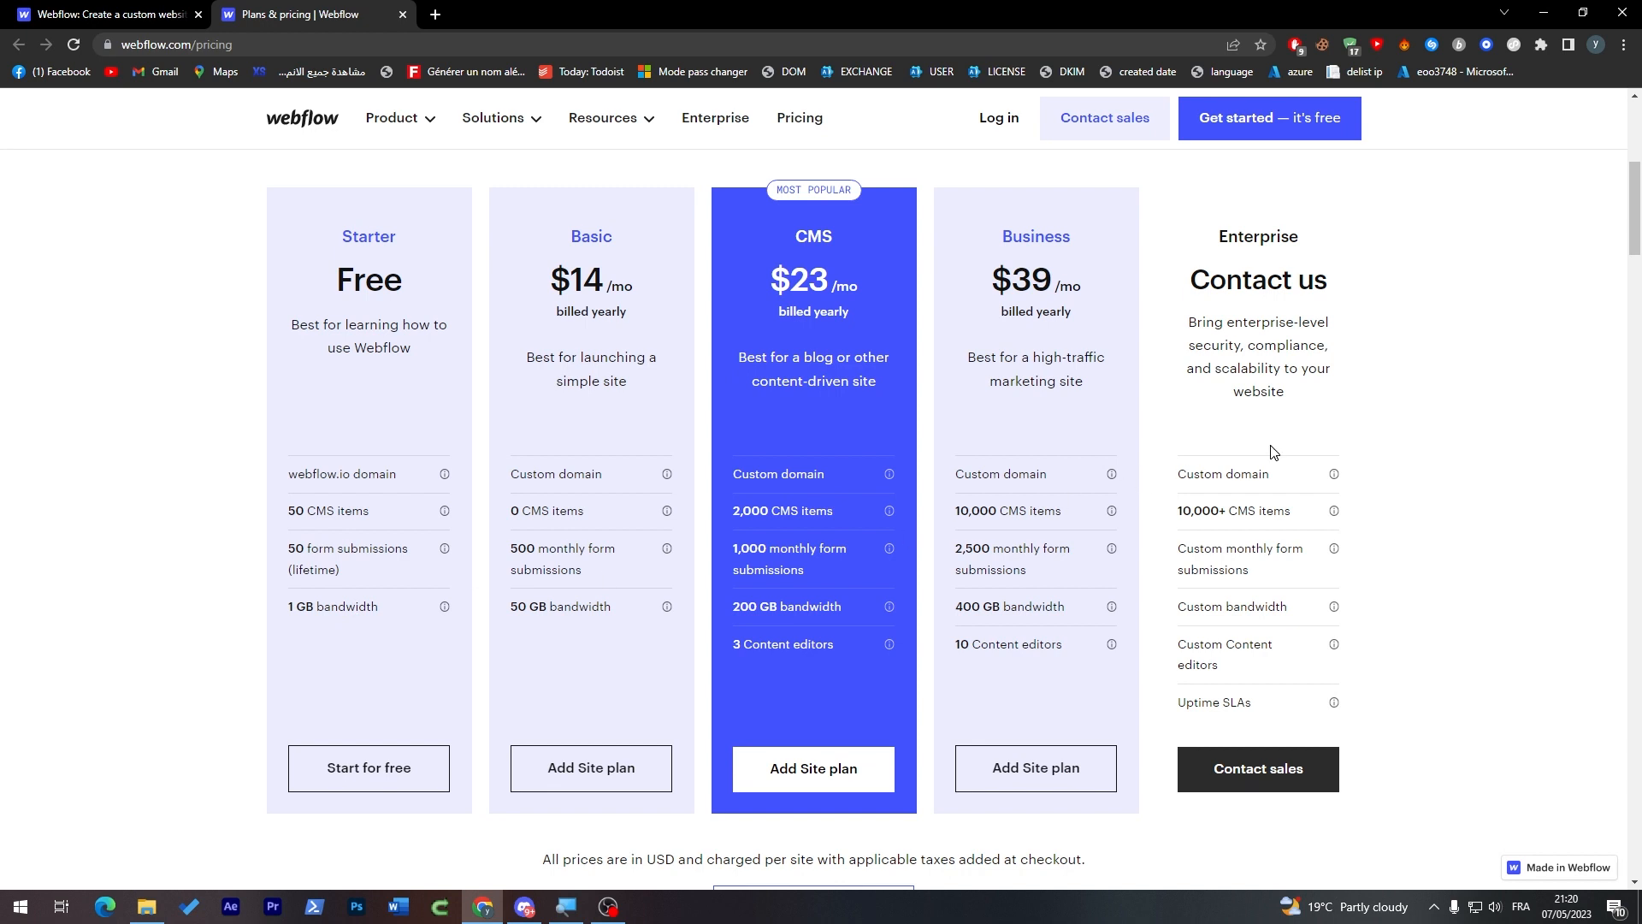
mouse_move(1253, 260)
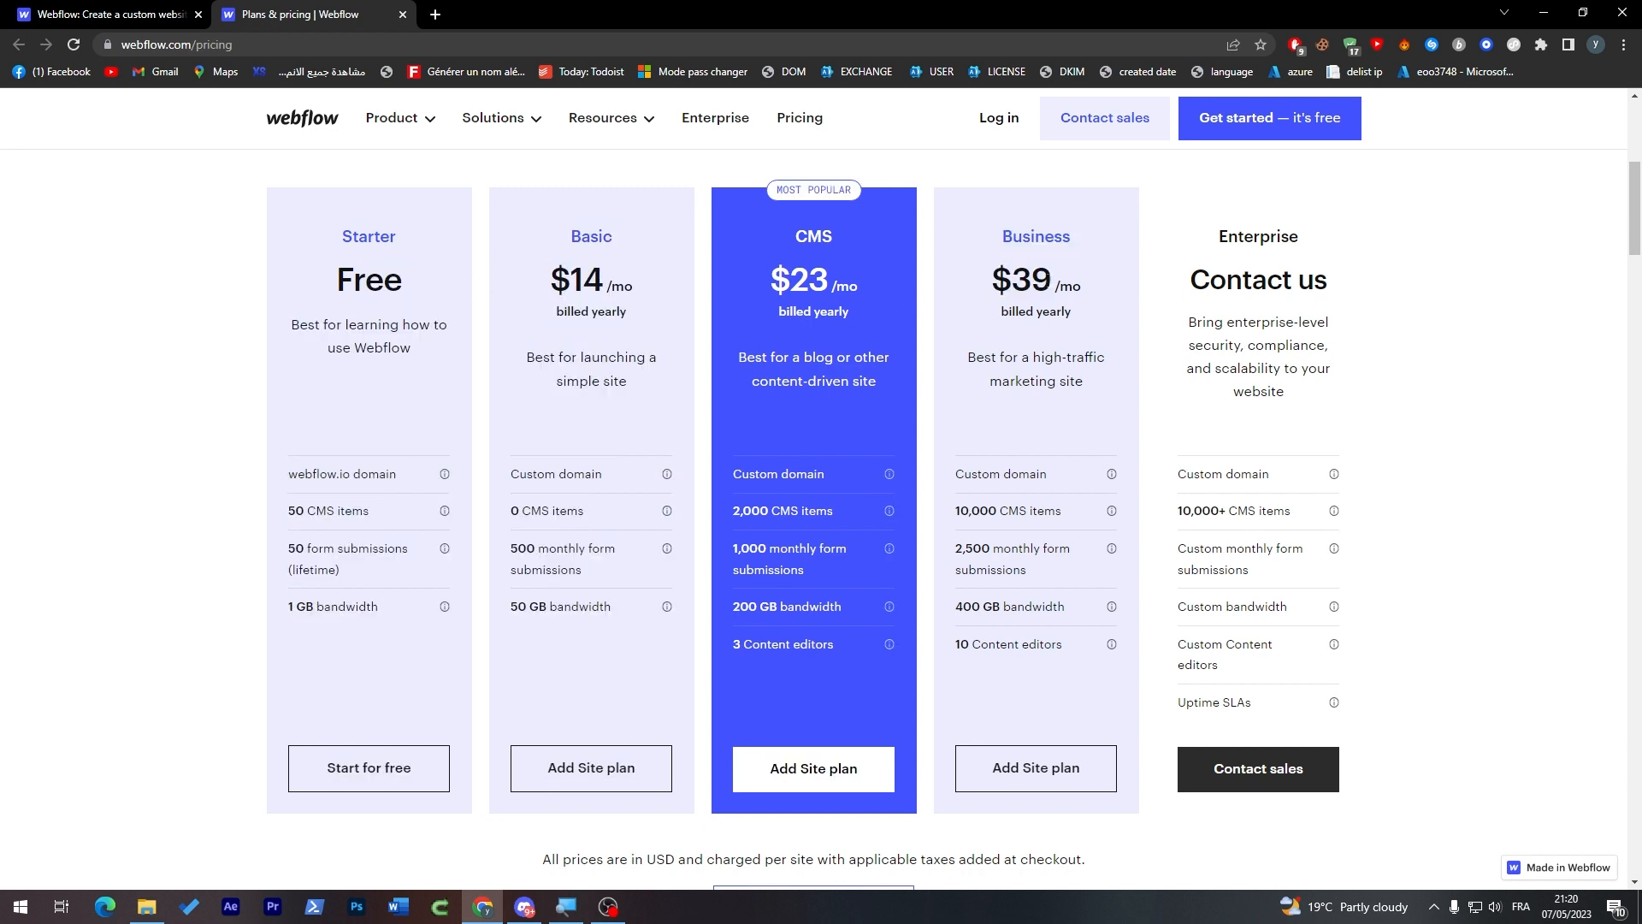
mouse_move(1277, 407)
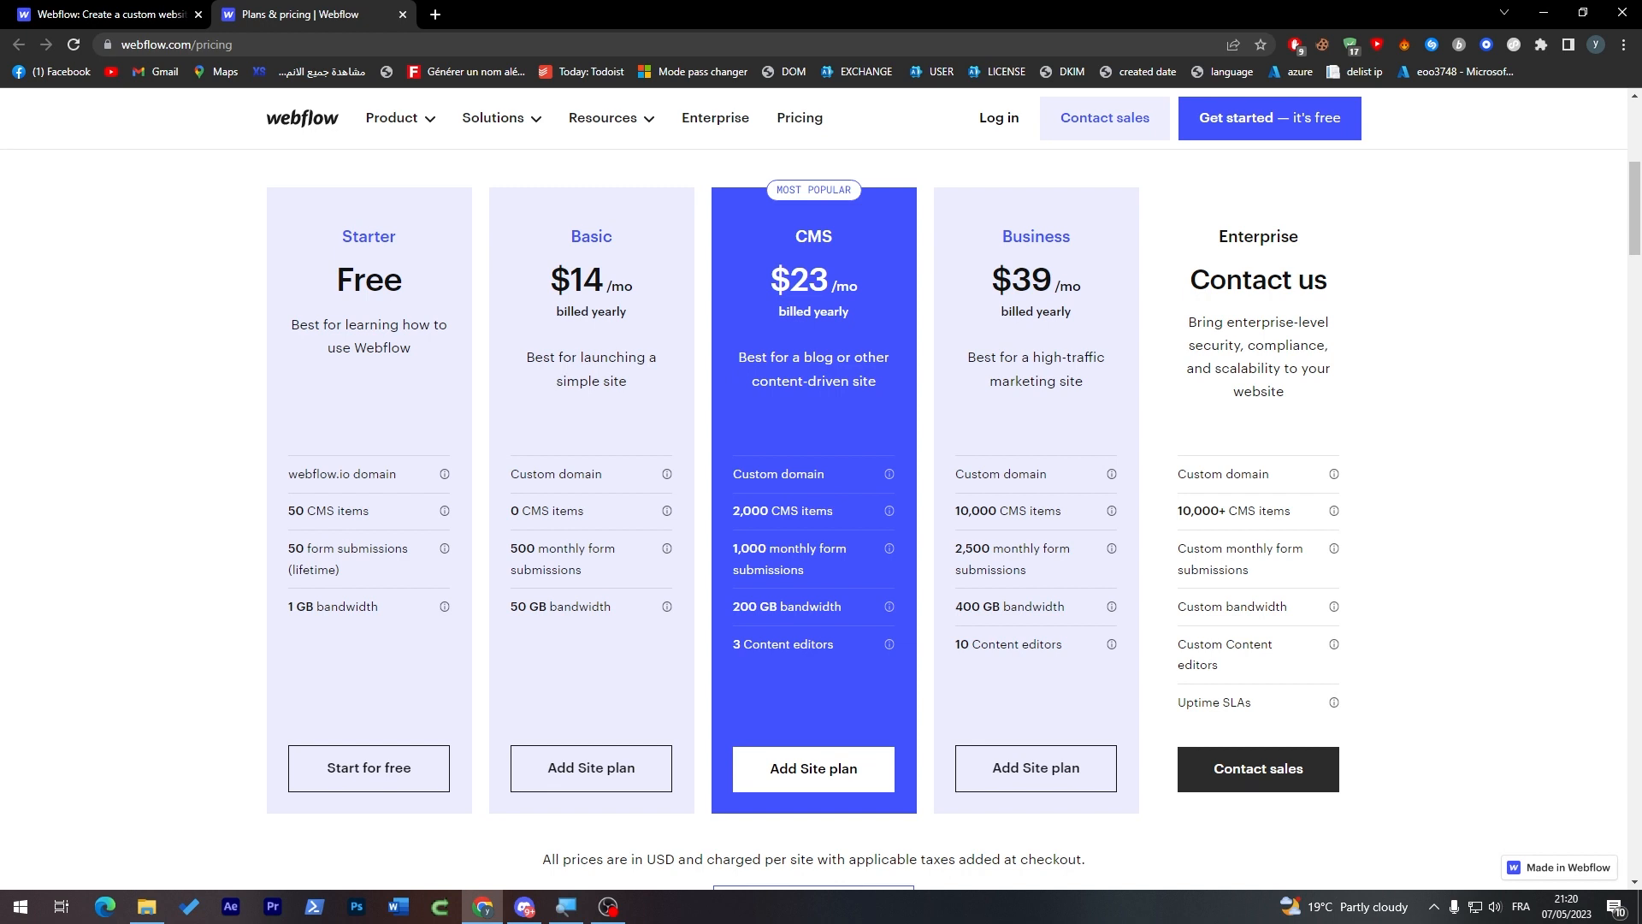
mouse_move(1184, 717)
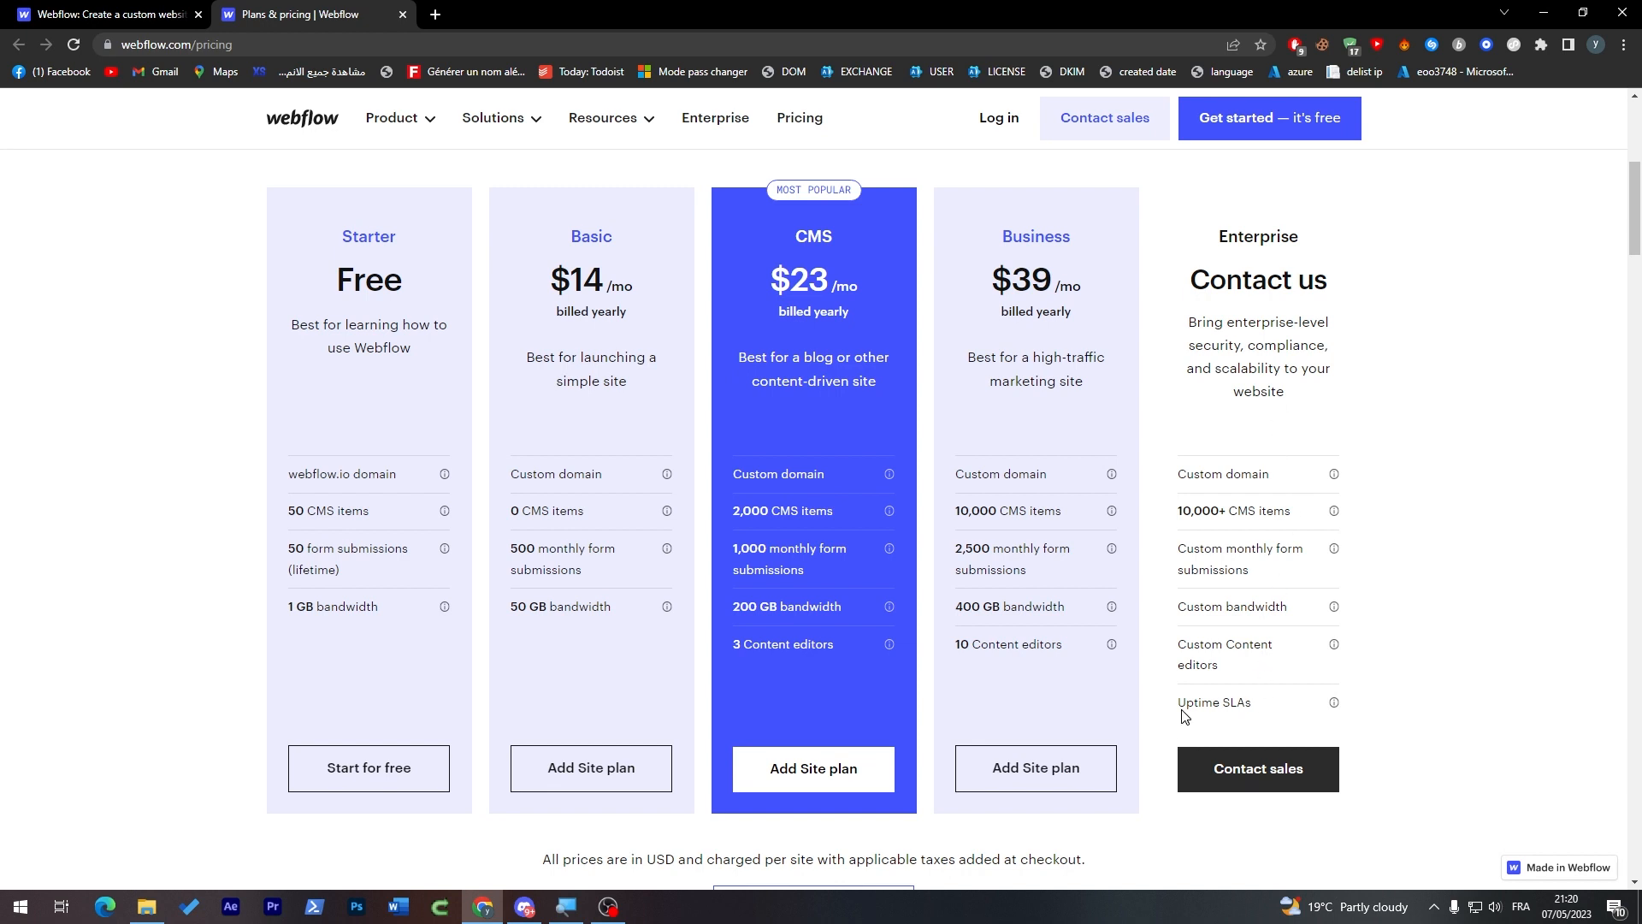
mouse_move(1559, 480)
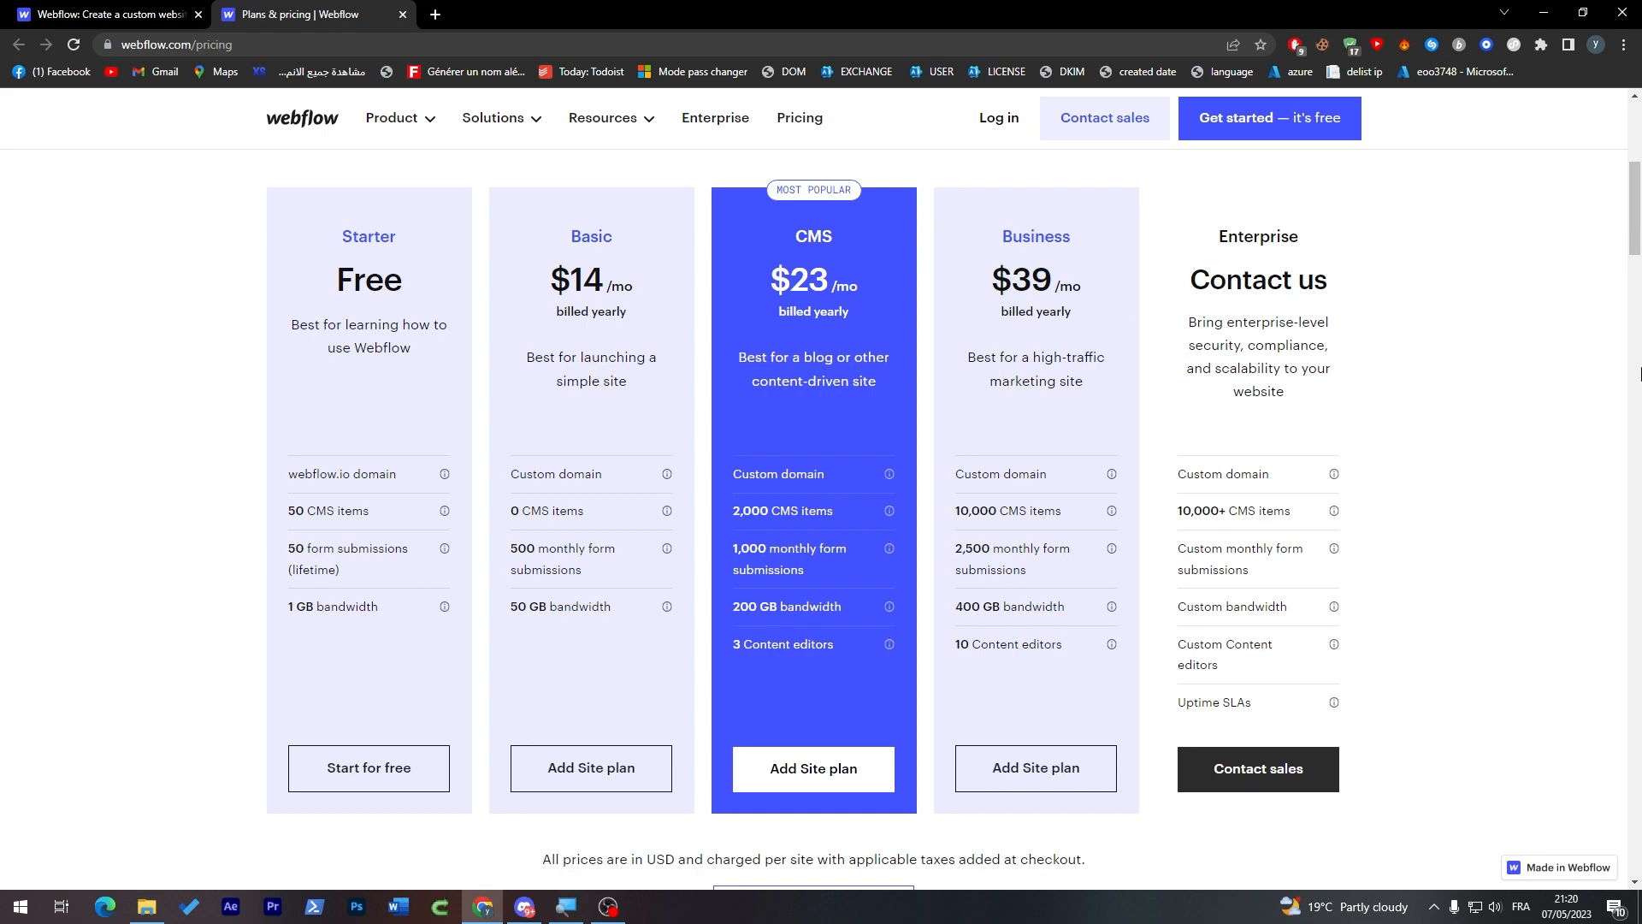
Show the Ecommerce site plans, from Standard at $29 to Advanced at $212
scroll("up", 3)
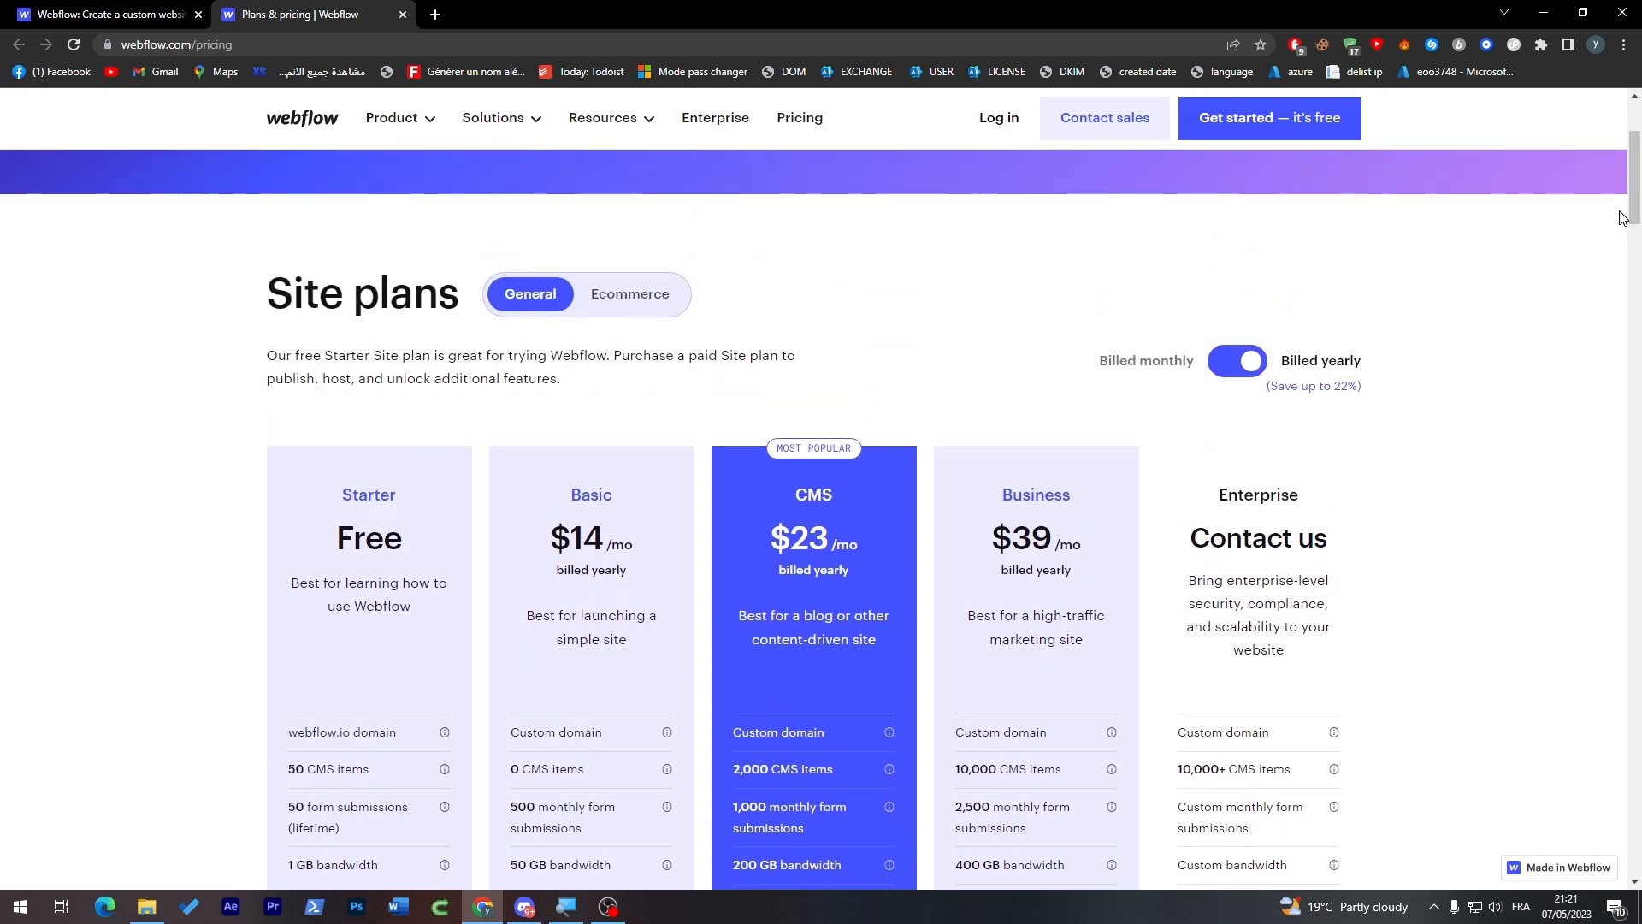
scroll("down", 3)
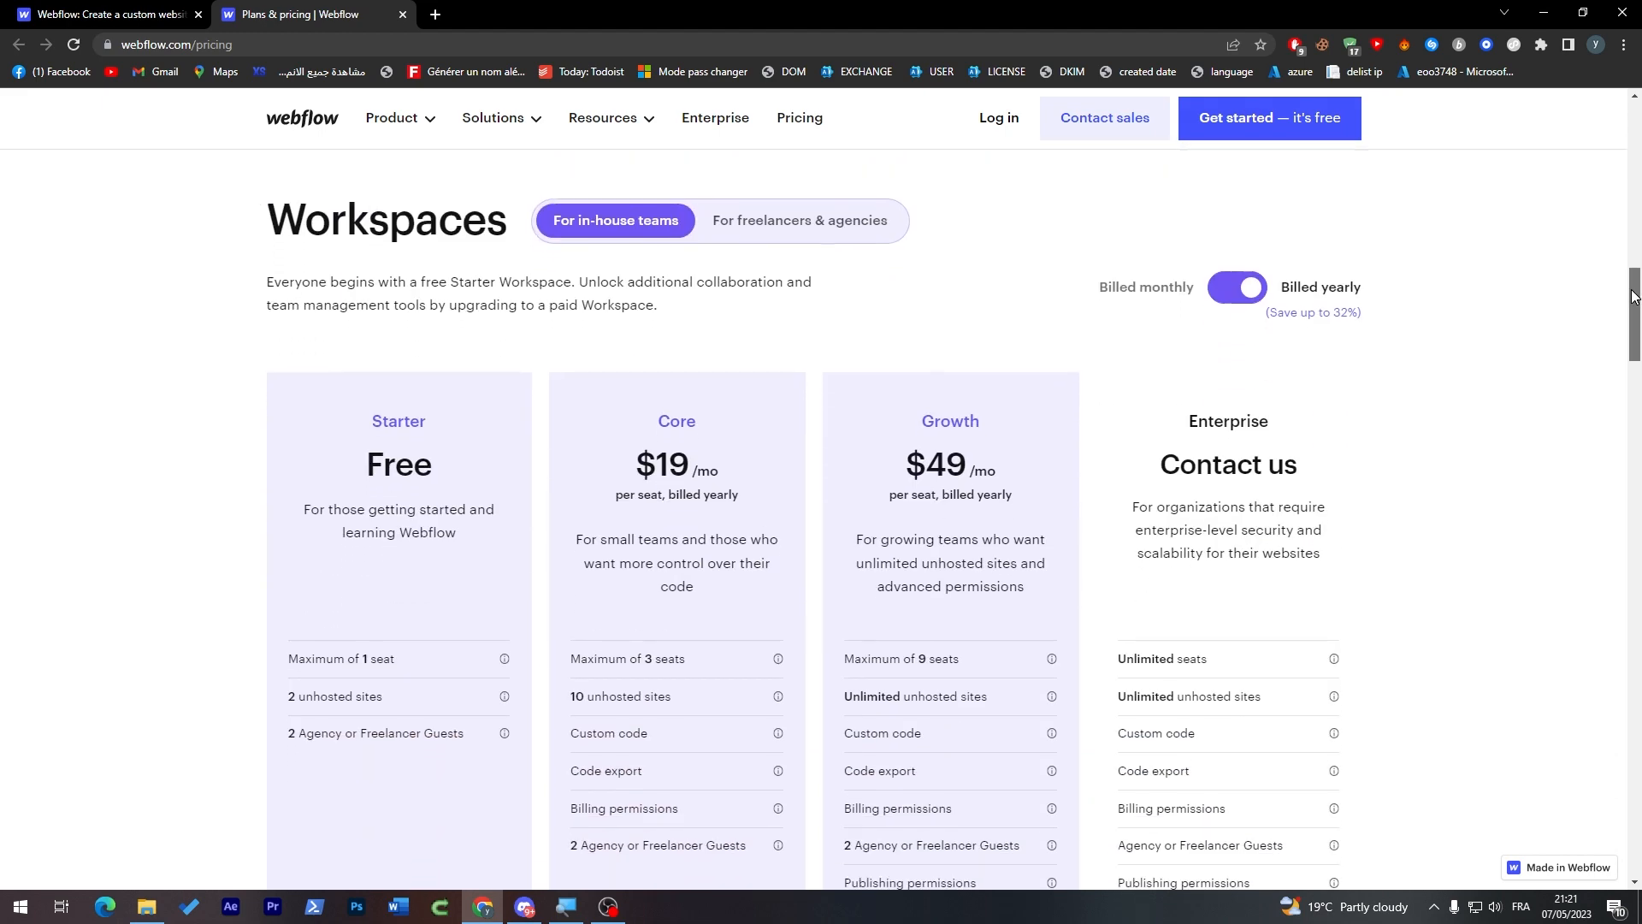
scroll("down", 3)
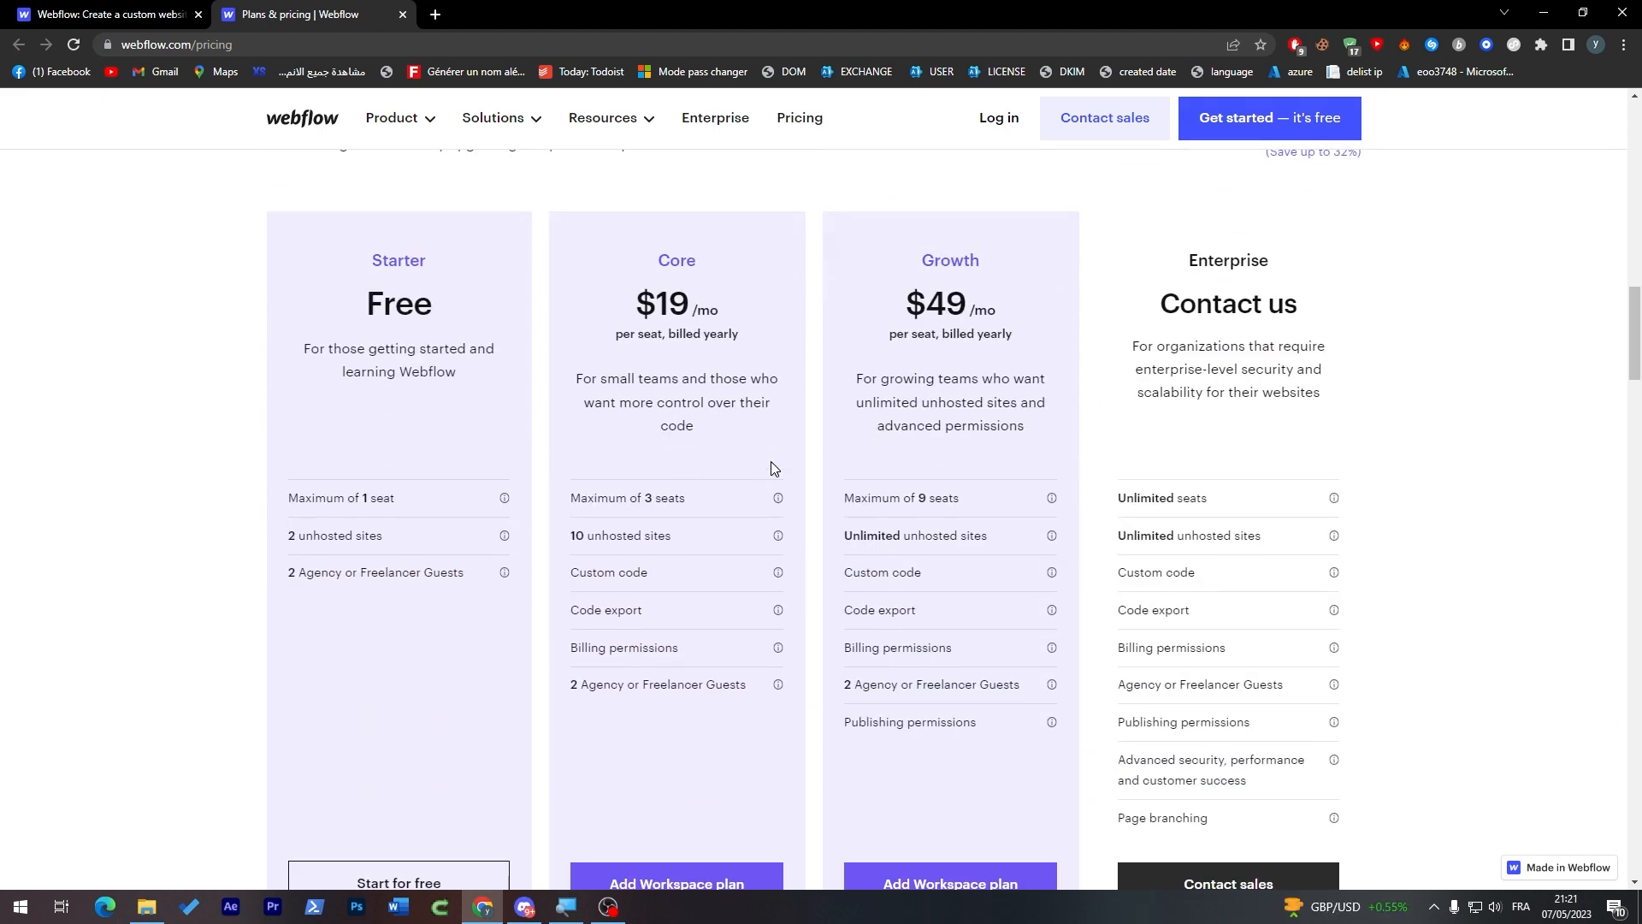
scroll("down", 3)
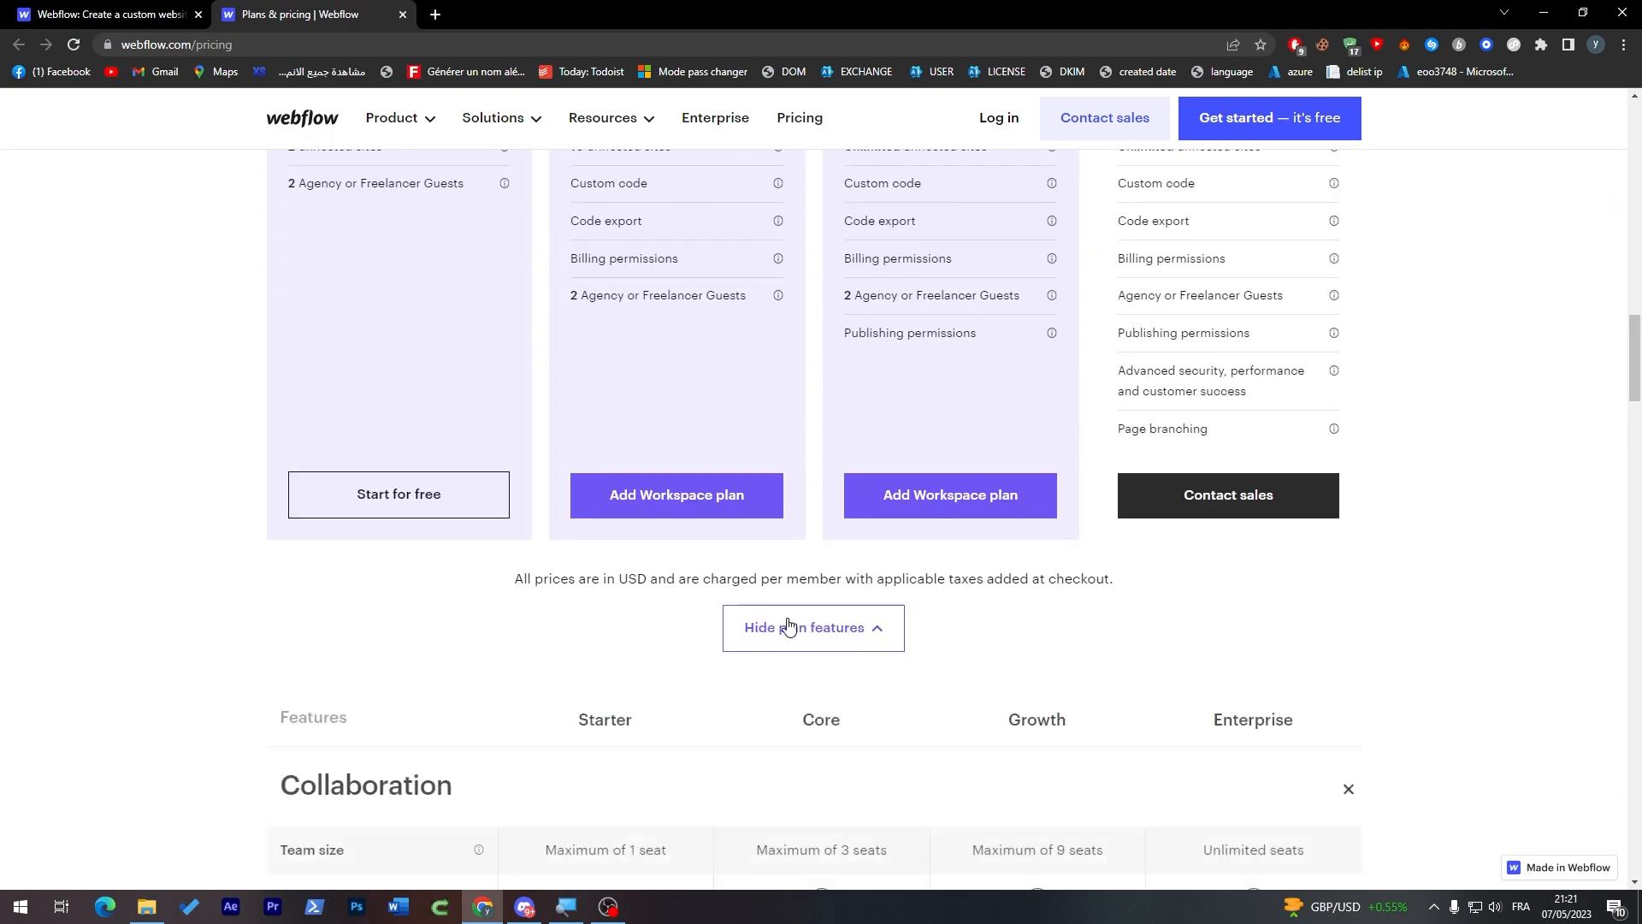
scroll("up", 3)
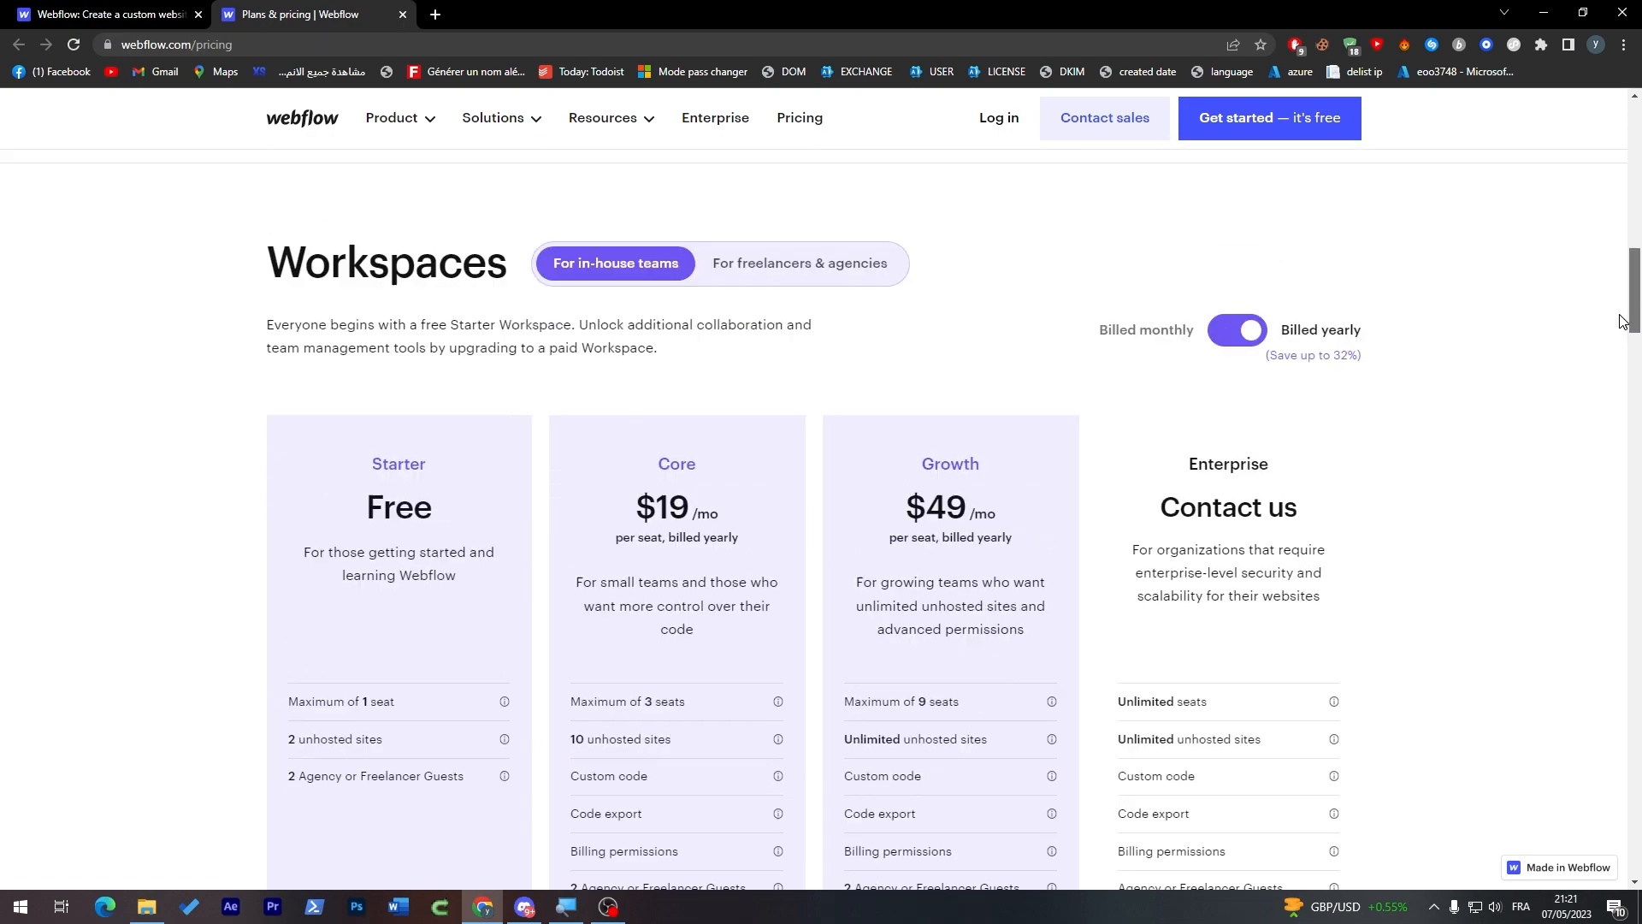
scroll("down", 3)
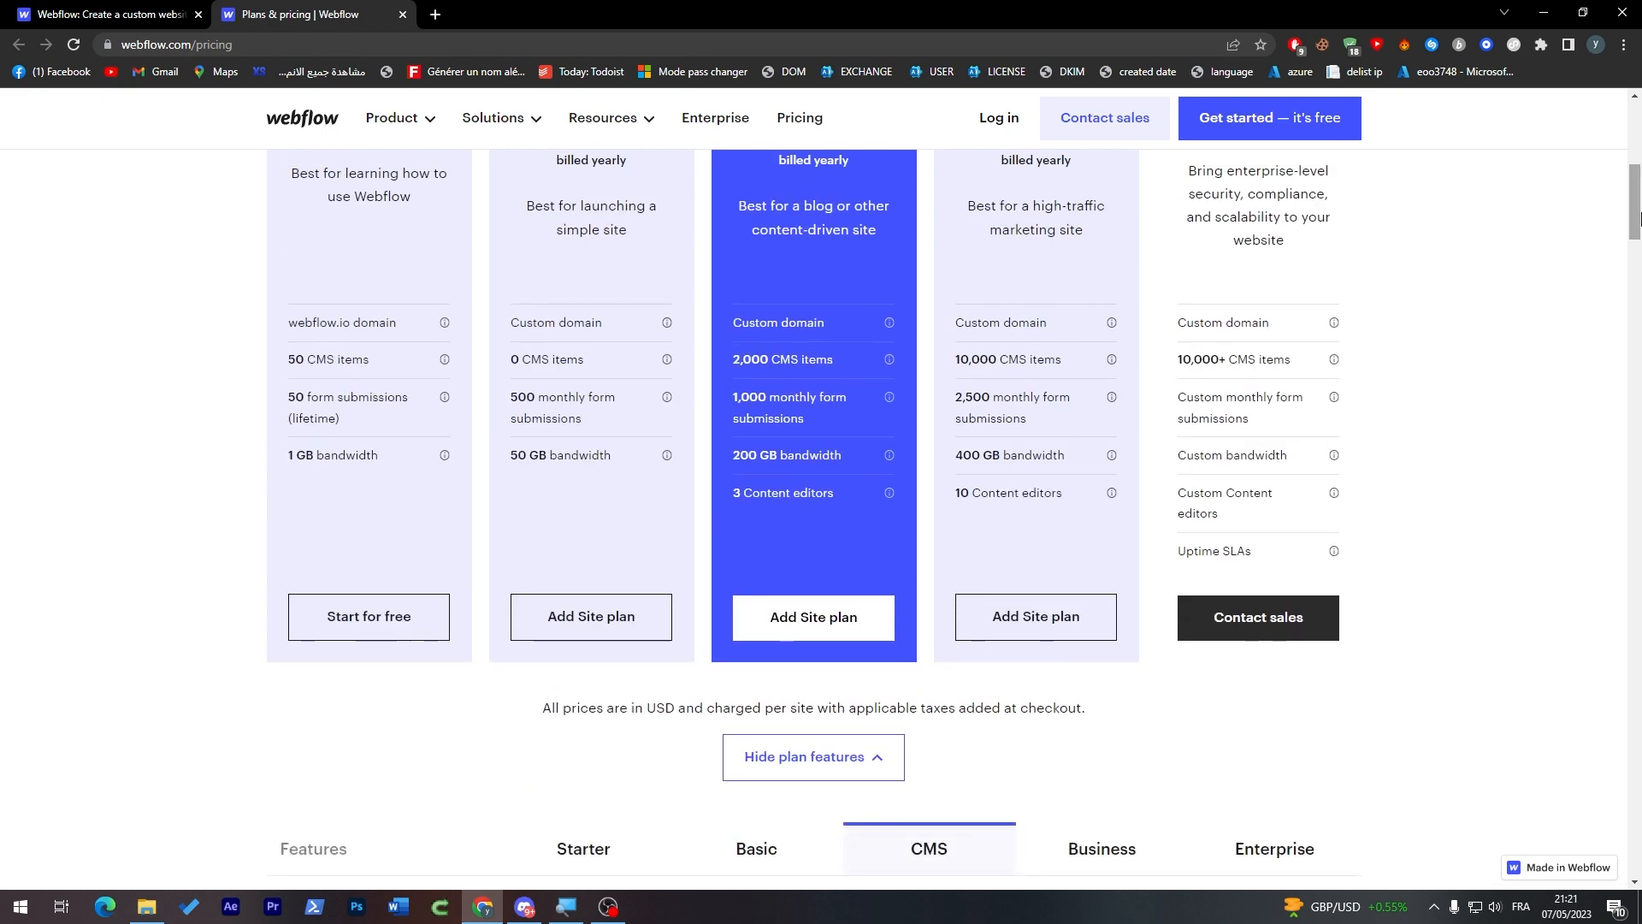
scroll("down", 3)
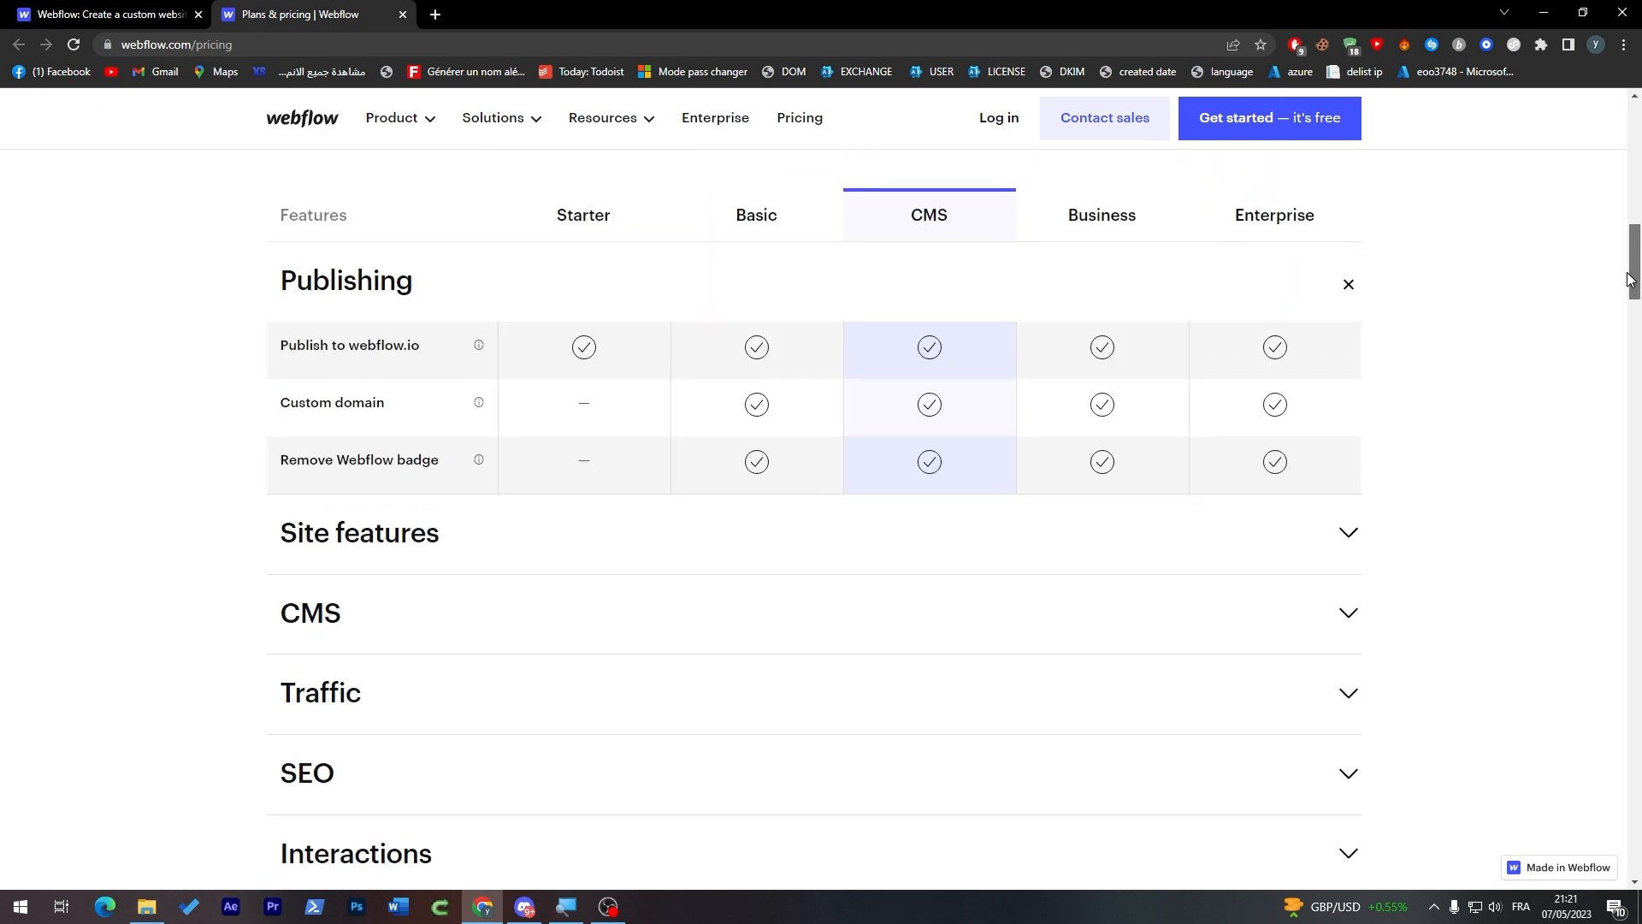
scroll("up", 3)
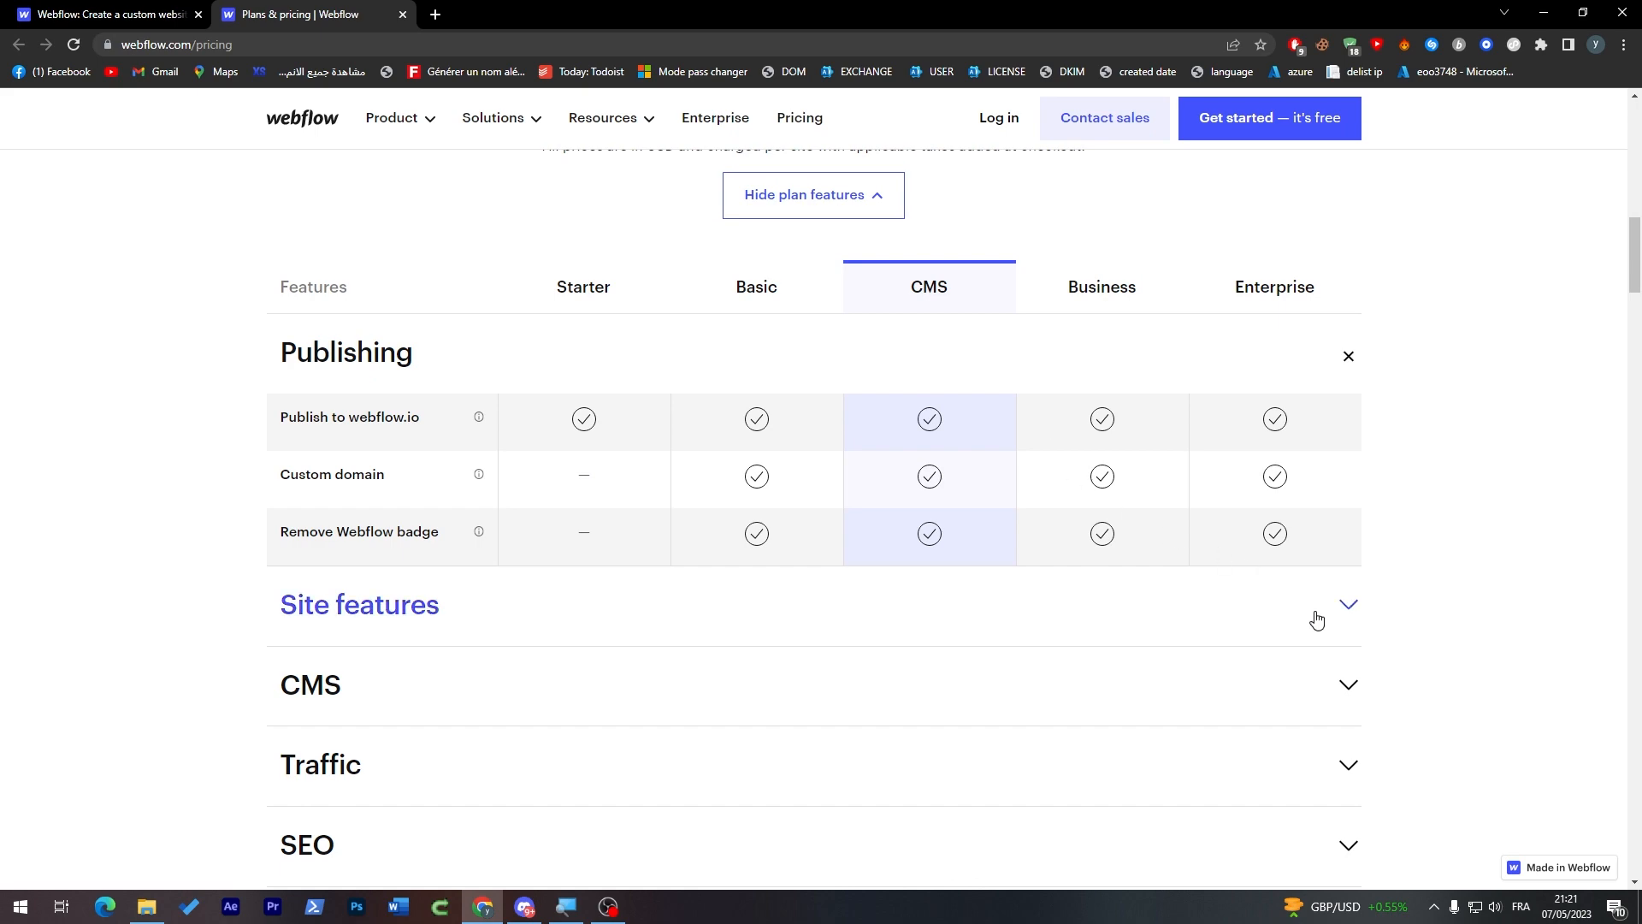
scroll("up", 3)
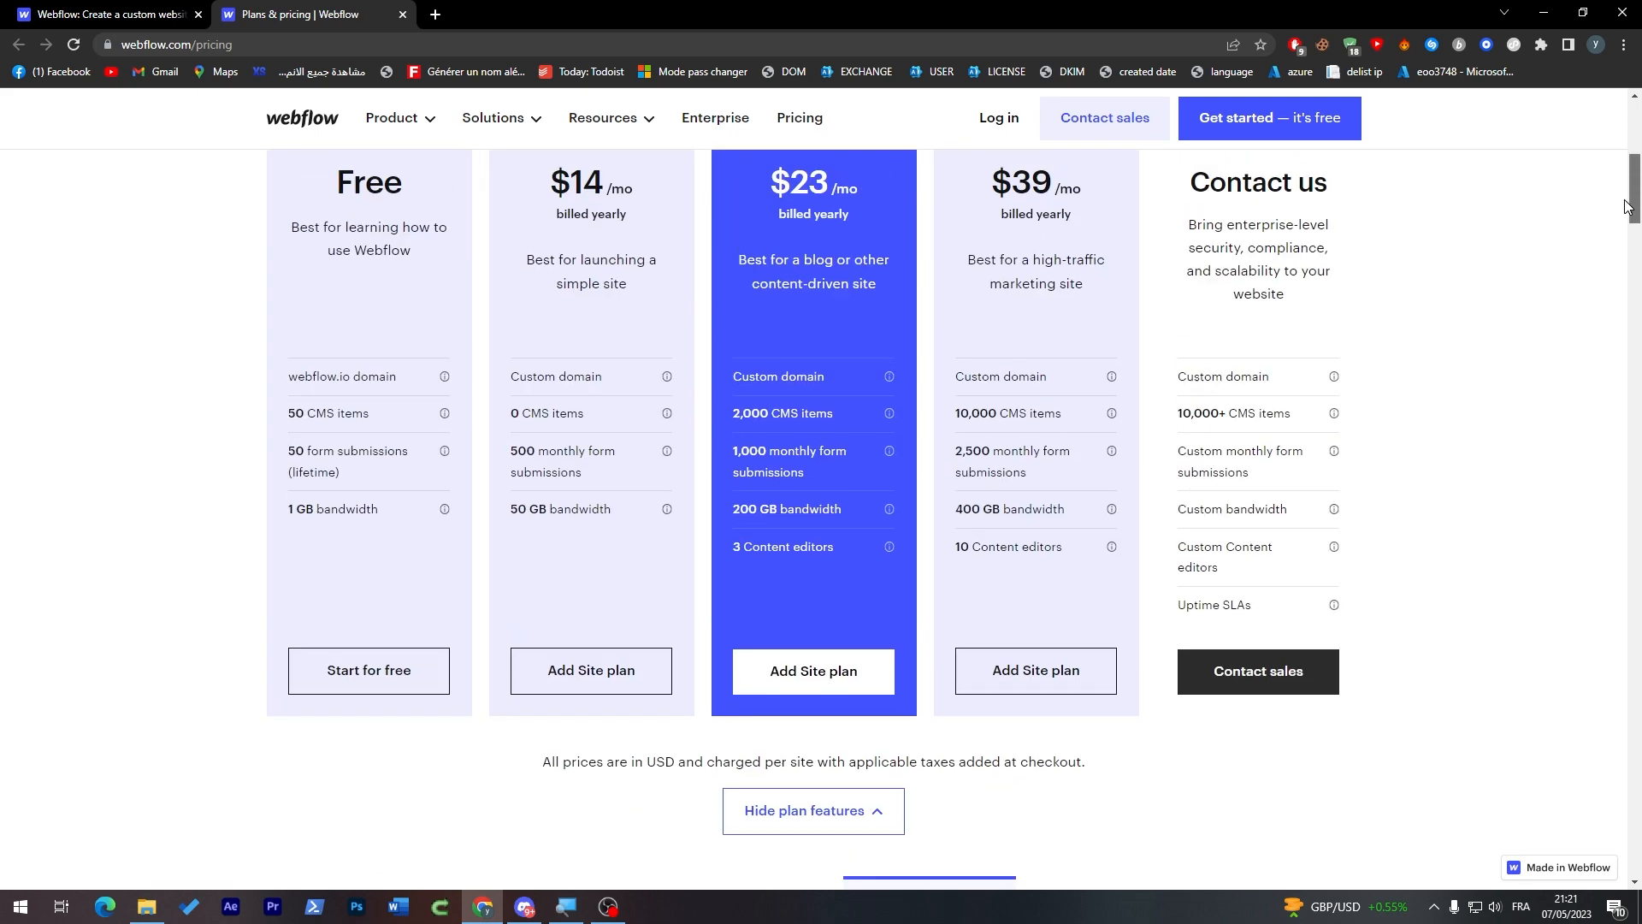
scroll("up", 3)
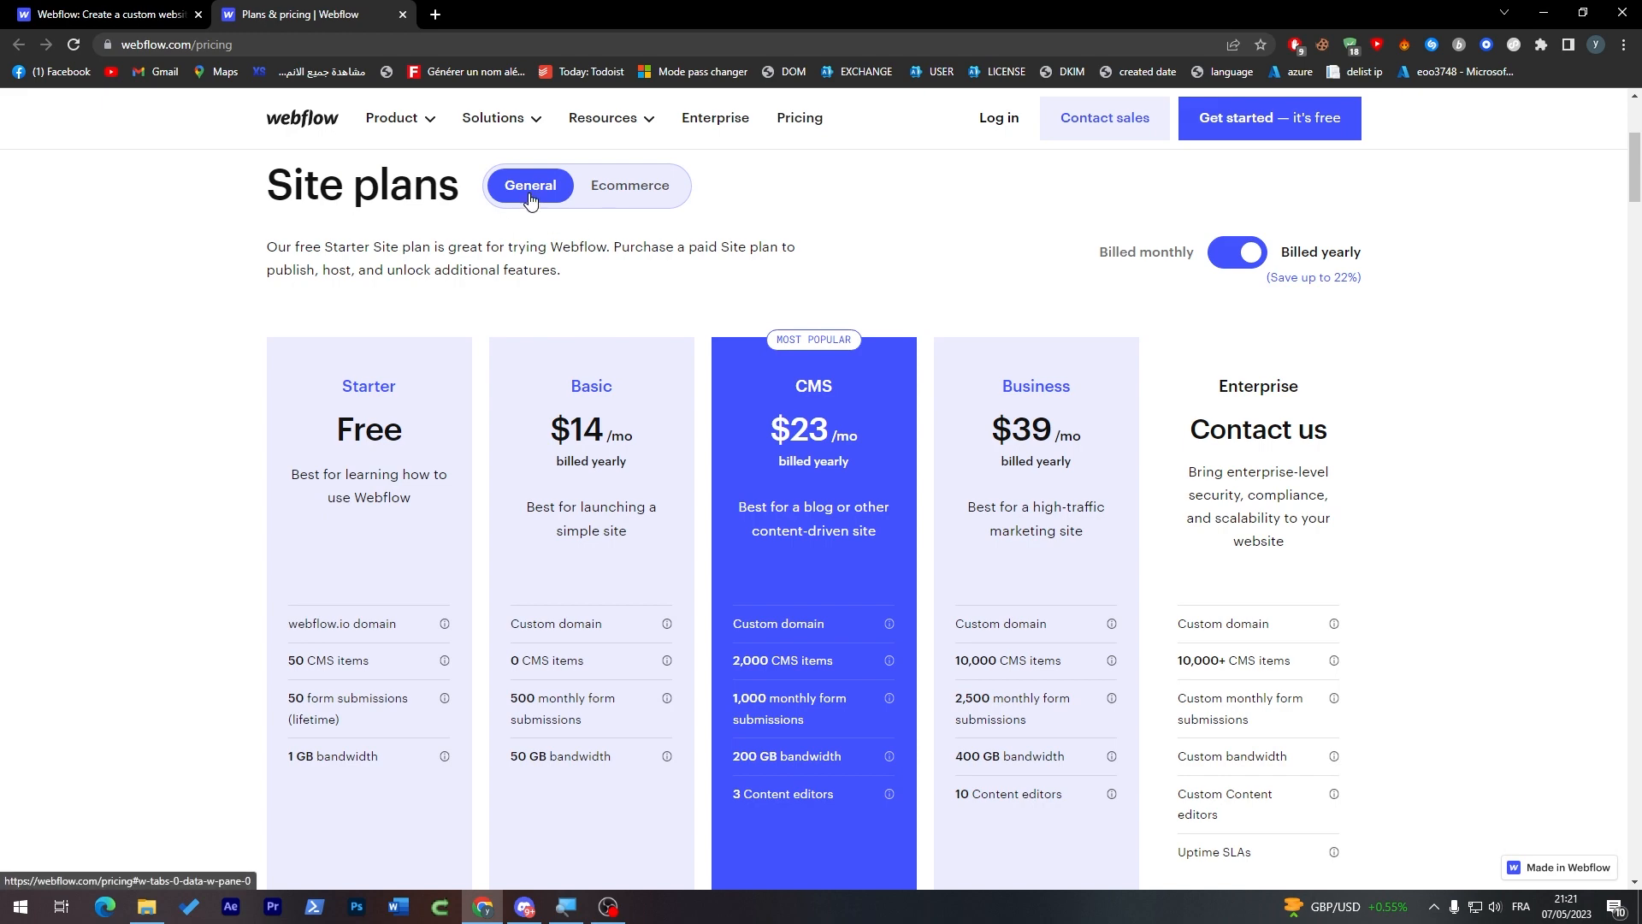
mouse_move(629, 186)
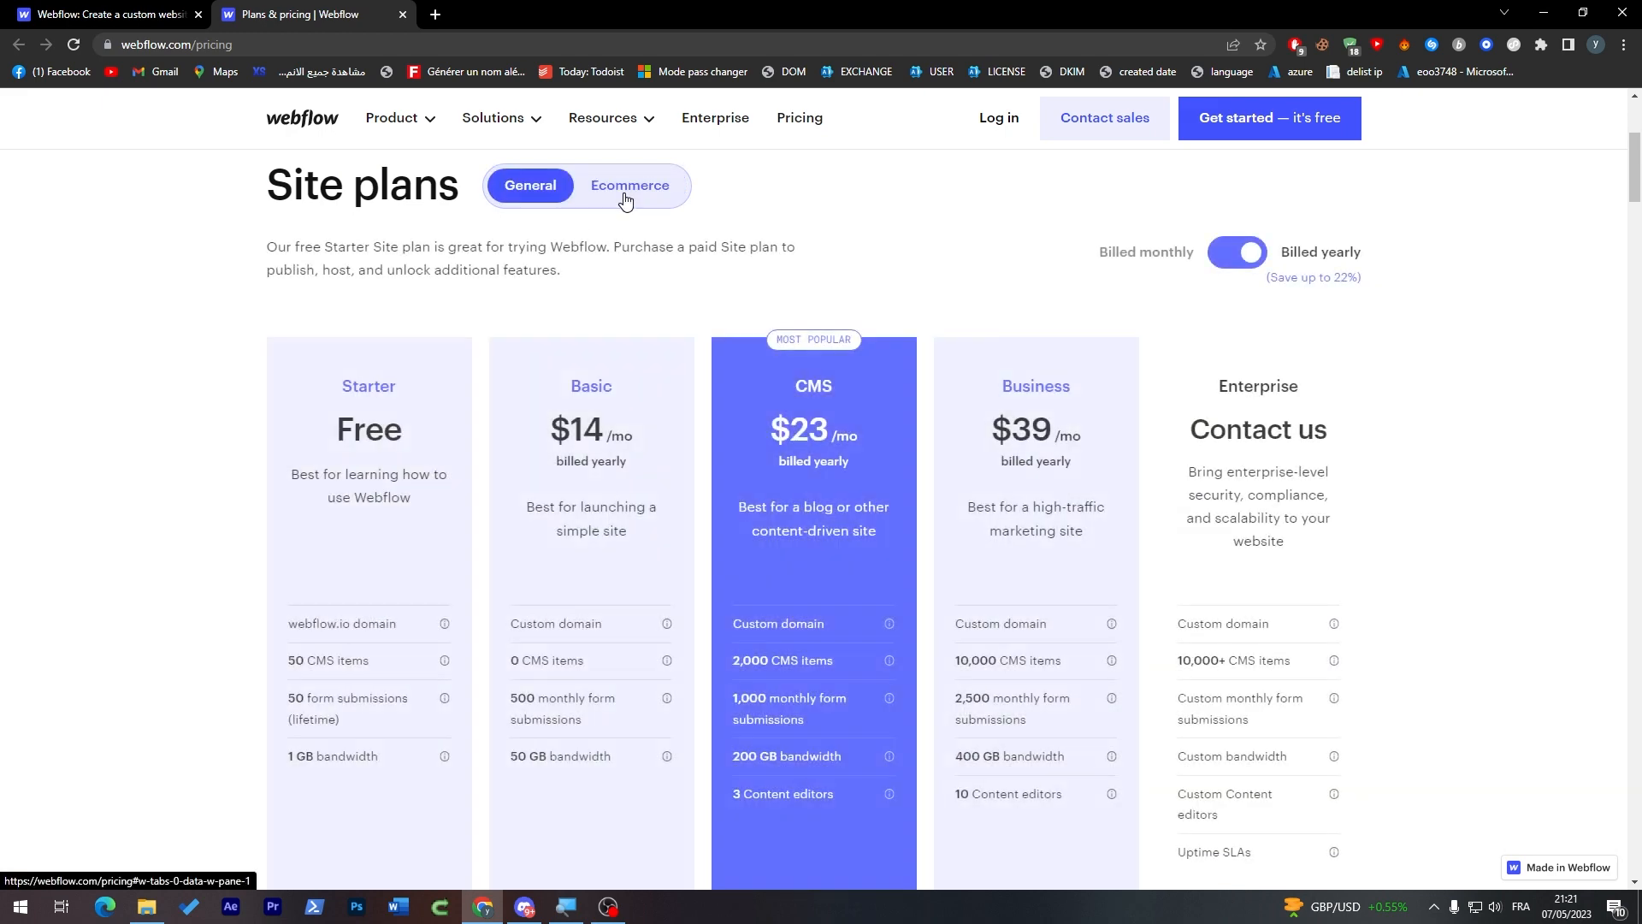
left_click(629, 186)
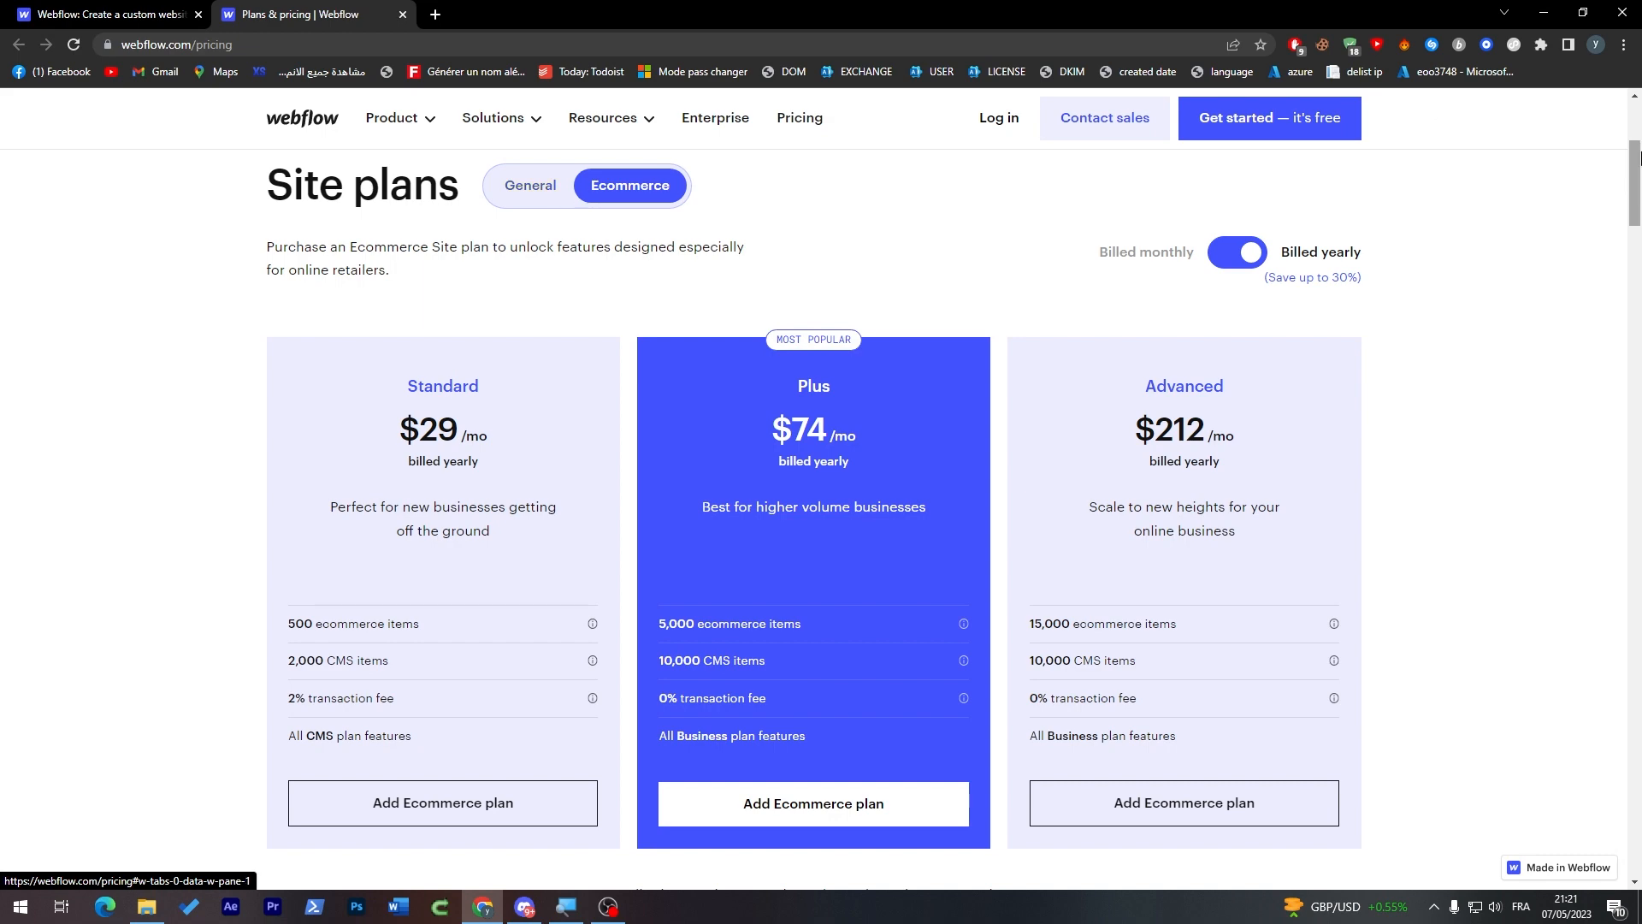
View the workspace plans for freelancers and agencies
scroll("down", 3)
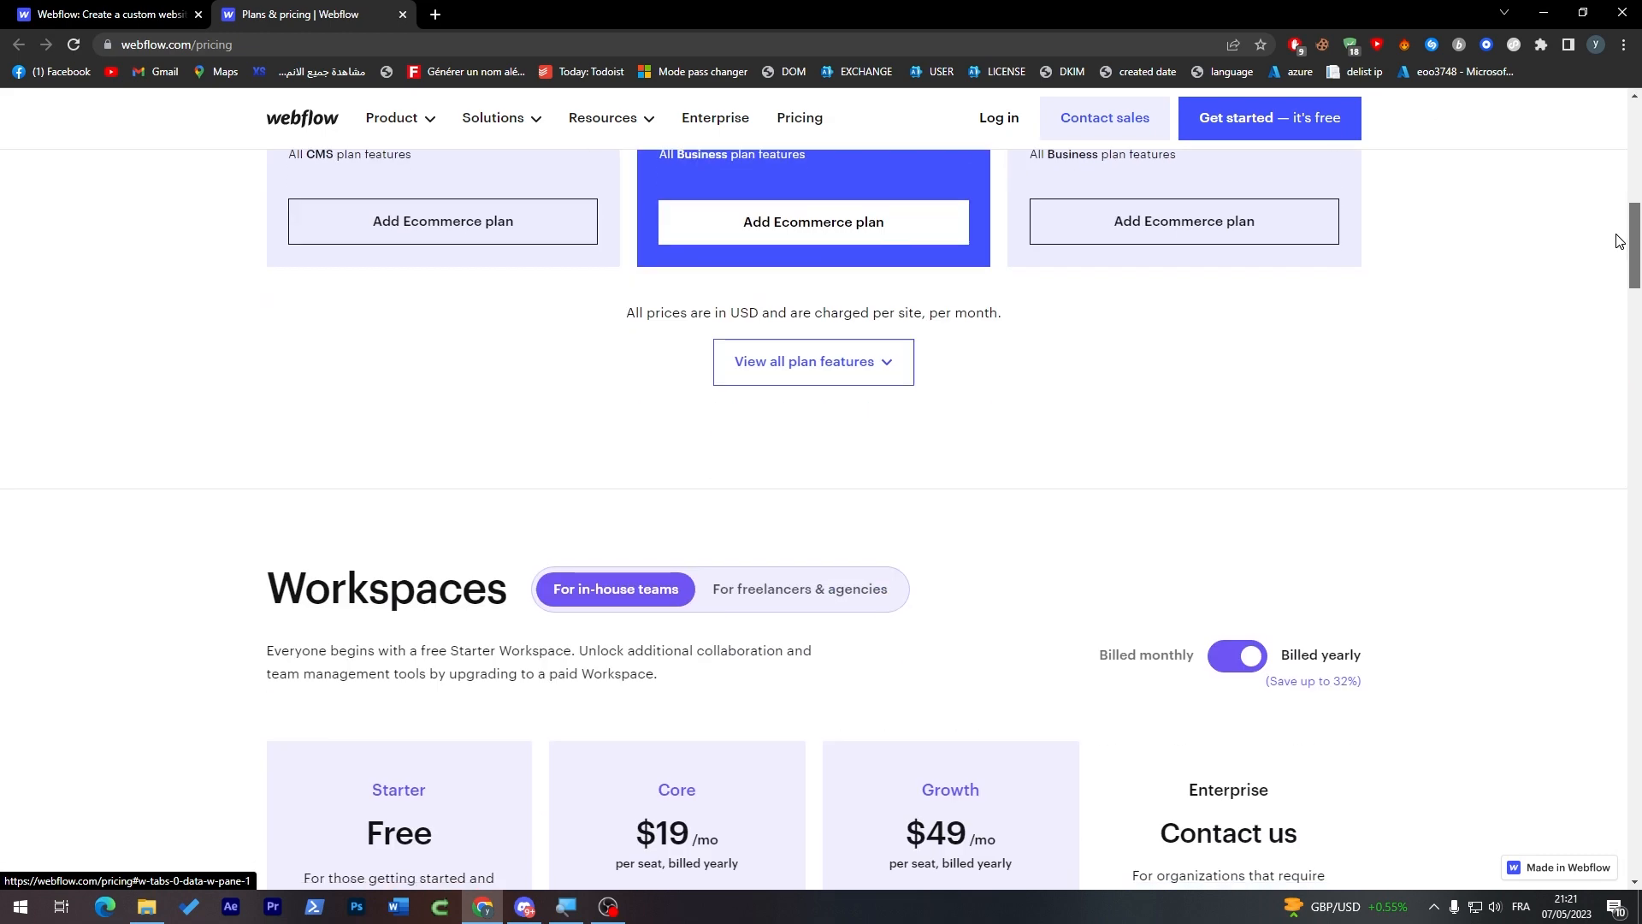
scroll("down", 3)
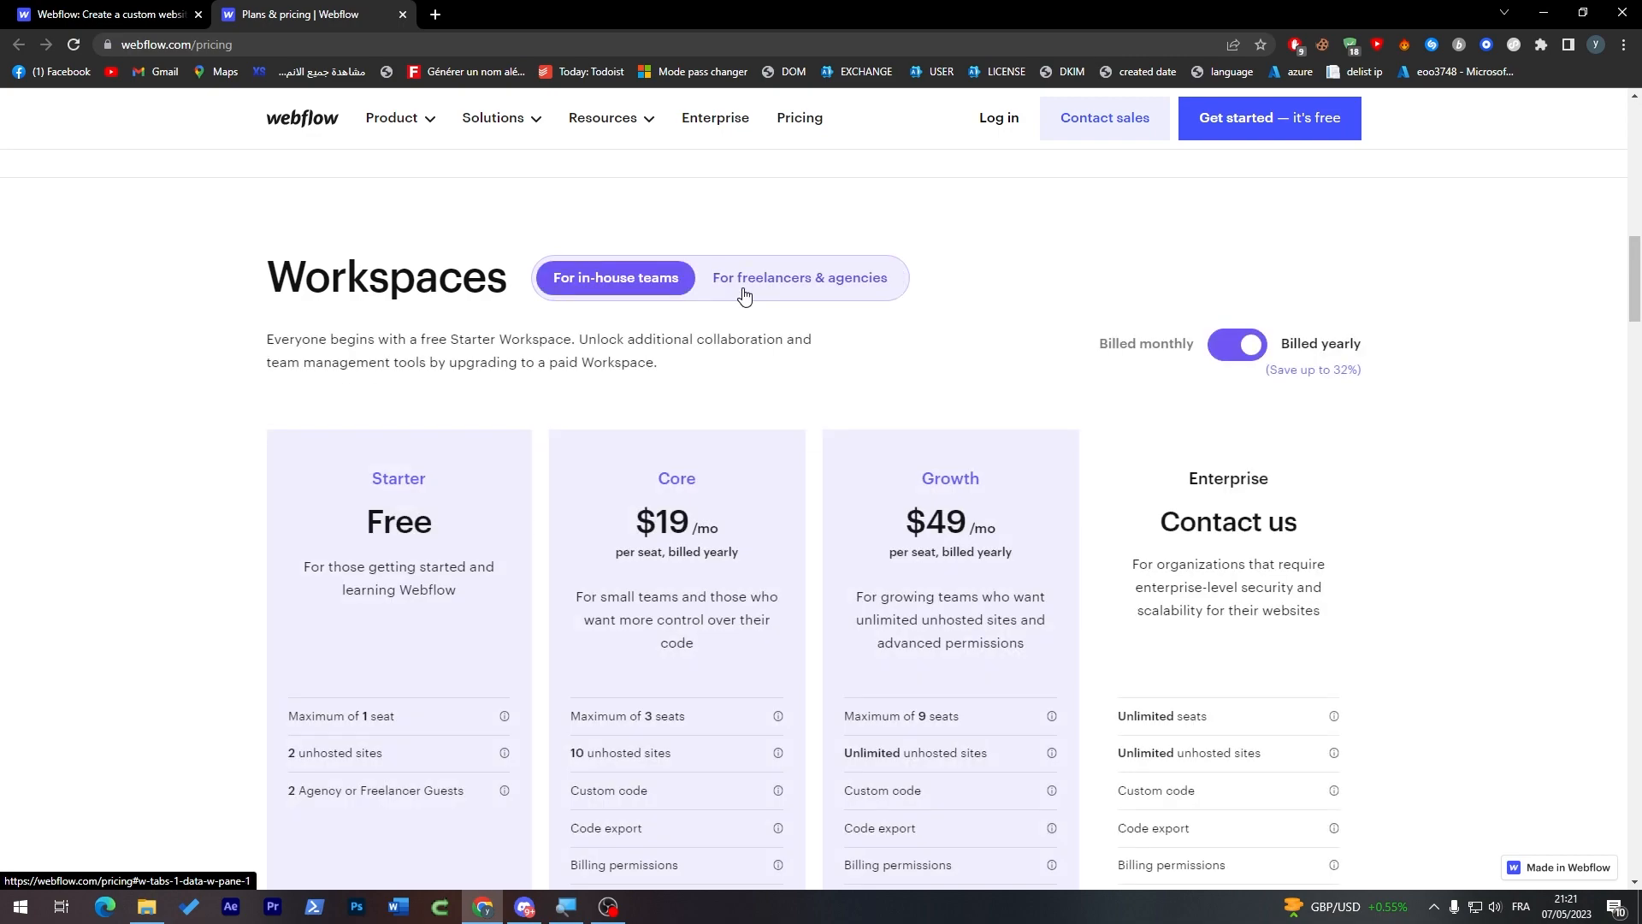
left_click(798, 278)
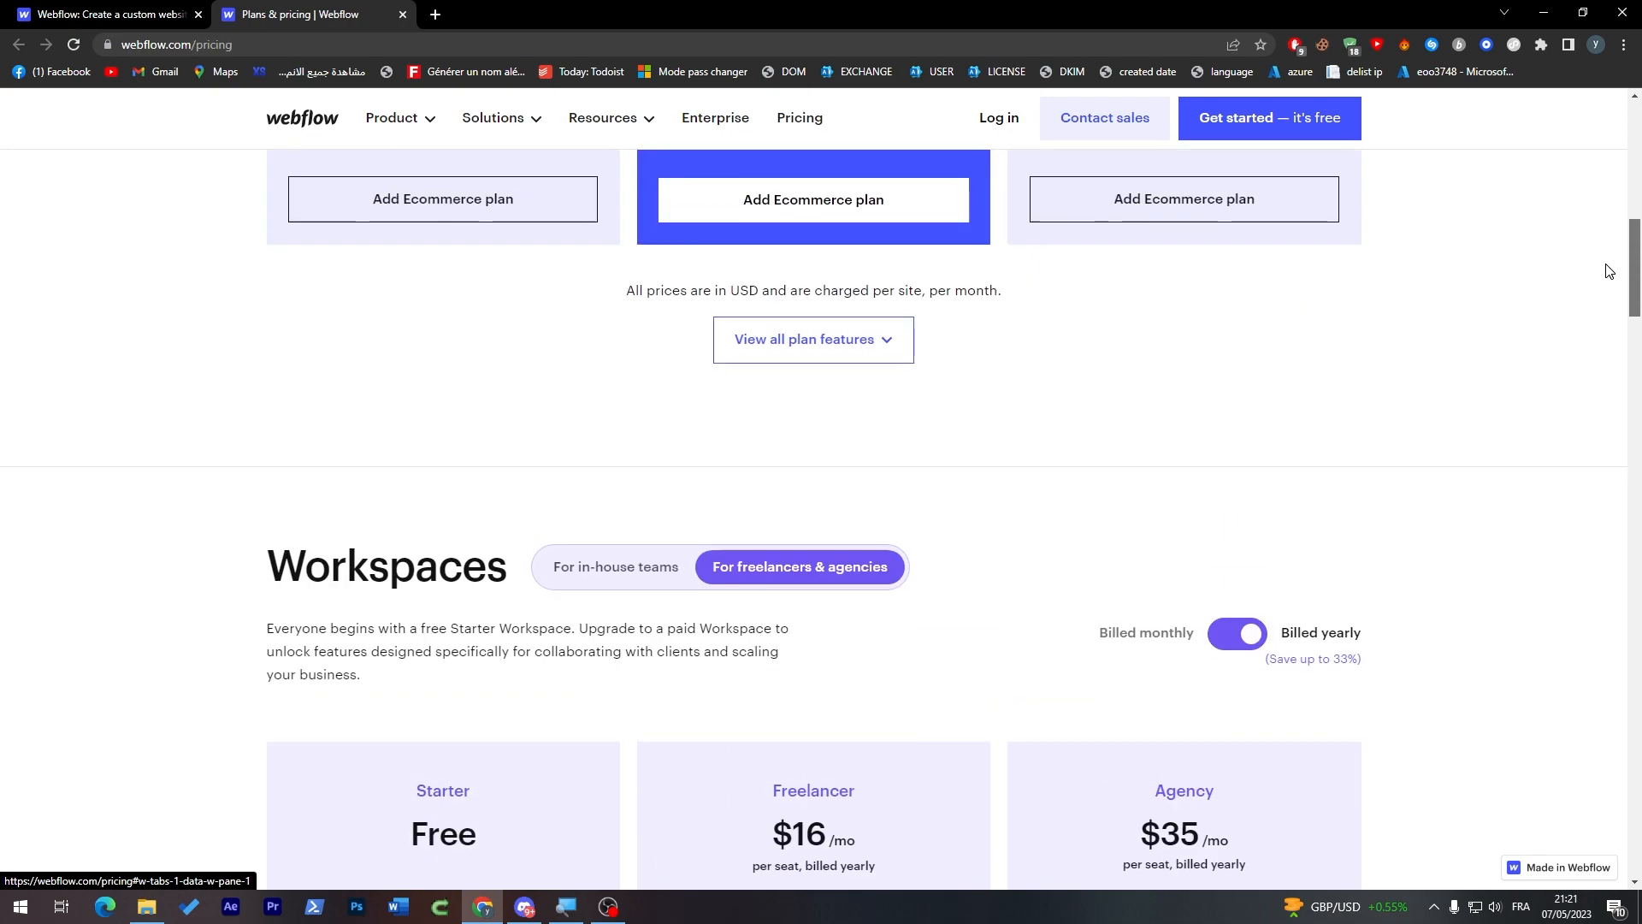
scroll("up", 3)
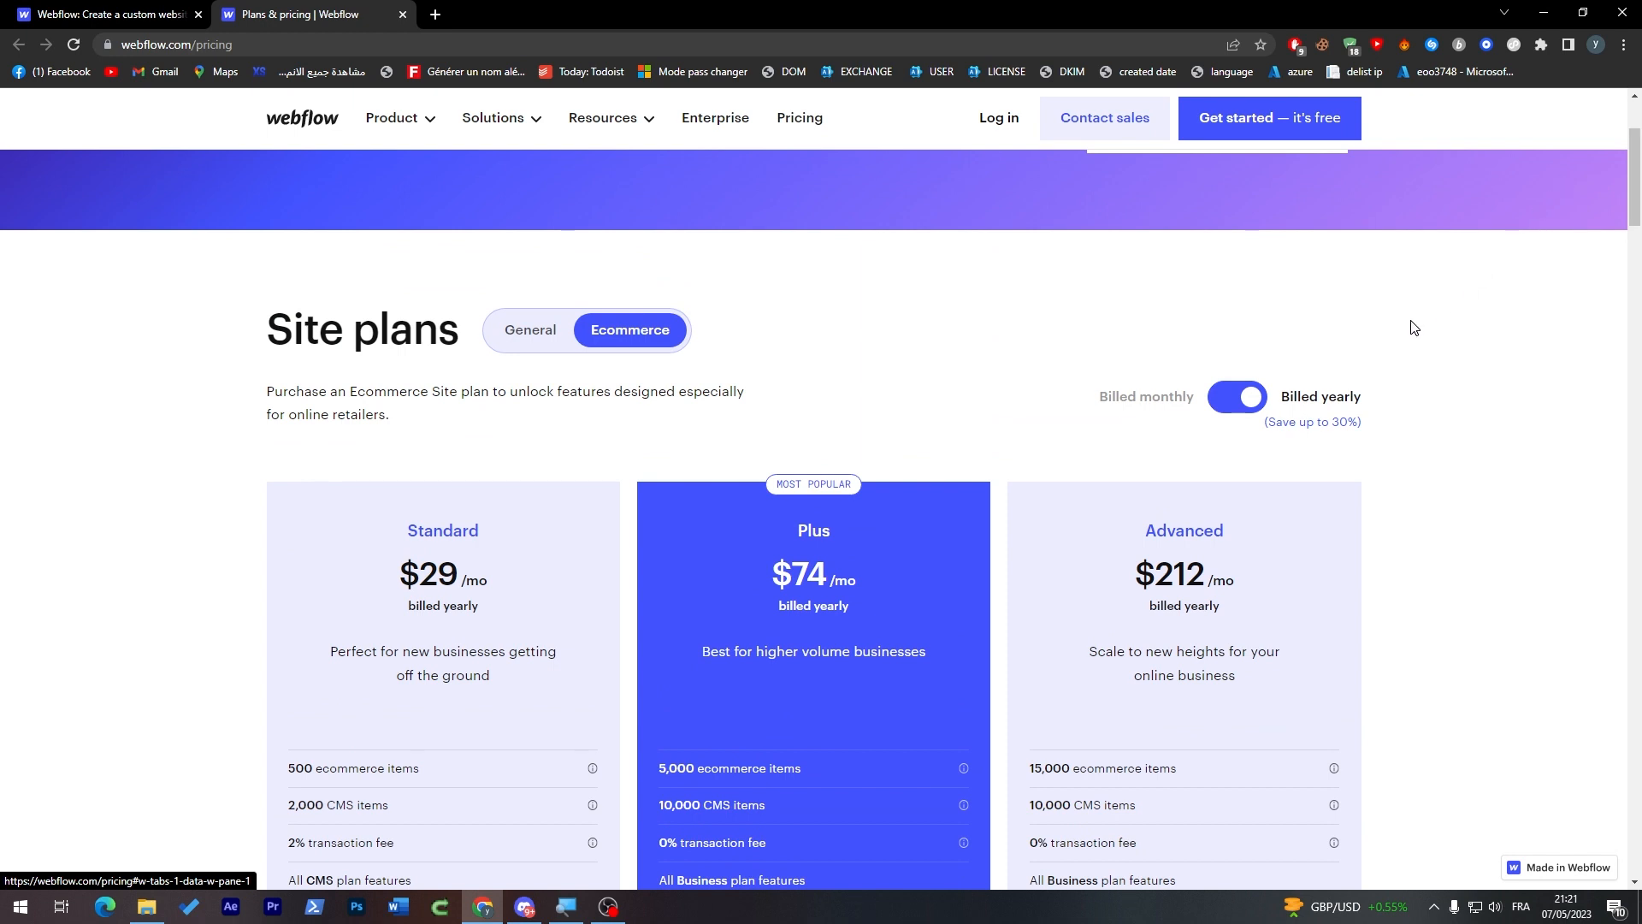
mouse_move(830, 197)
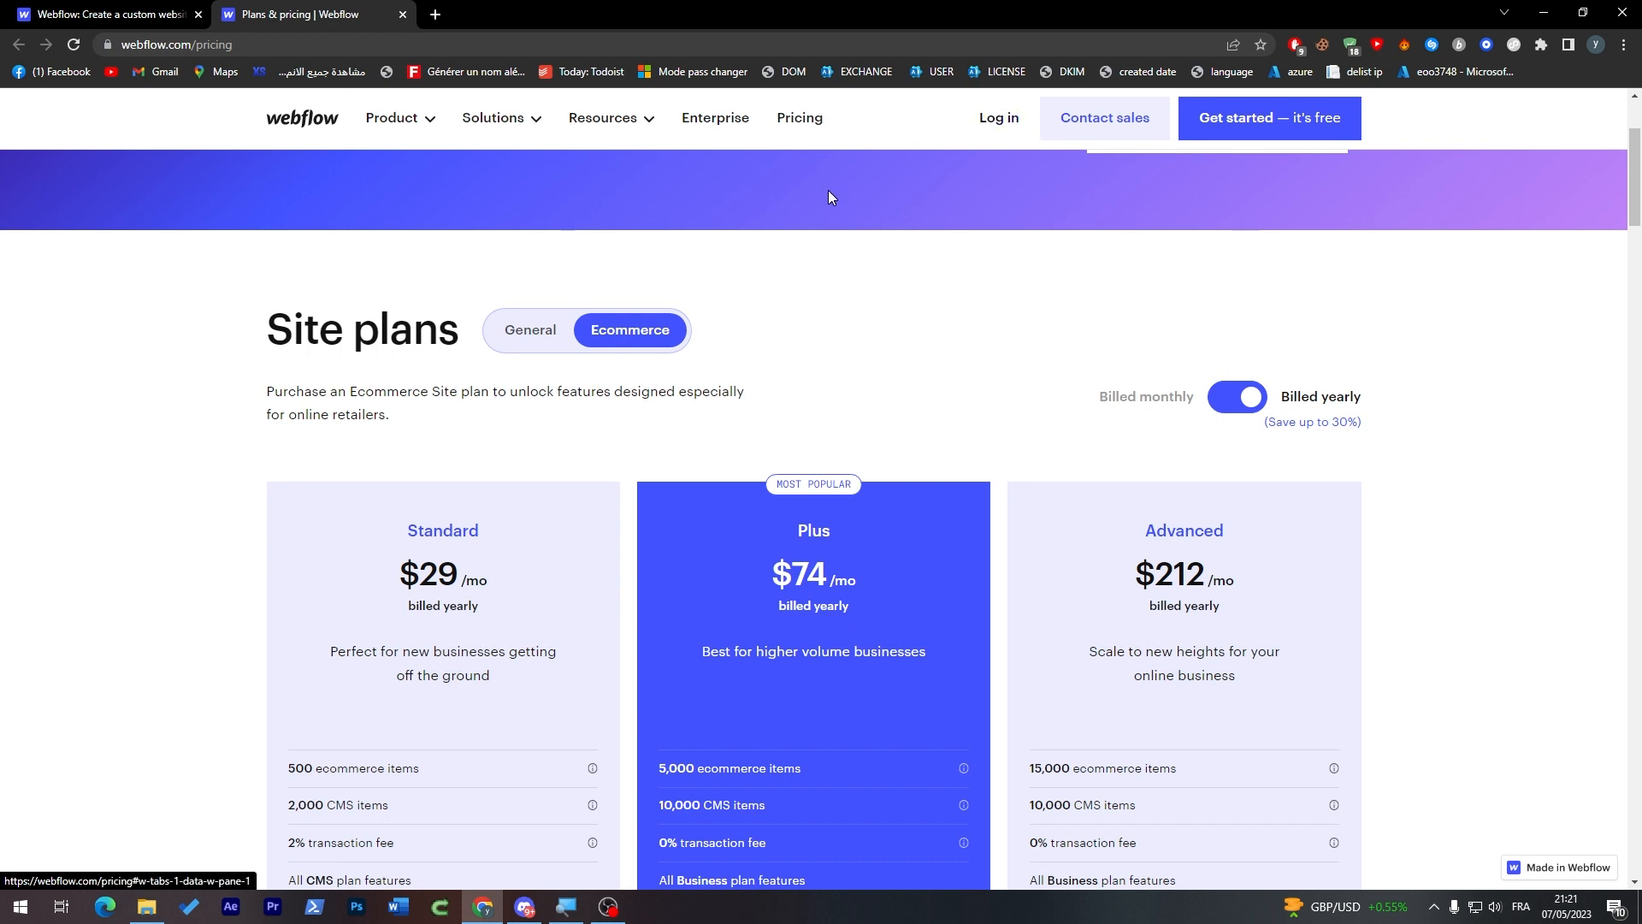
mouse_move(733, 261)
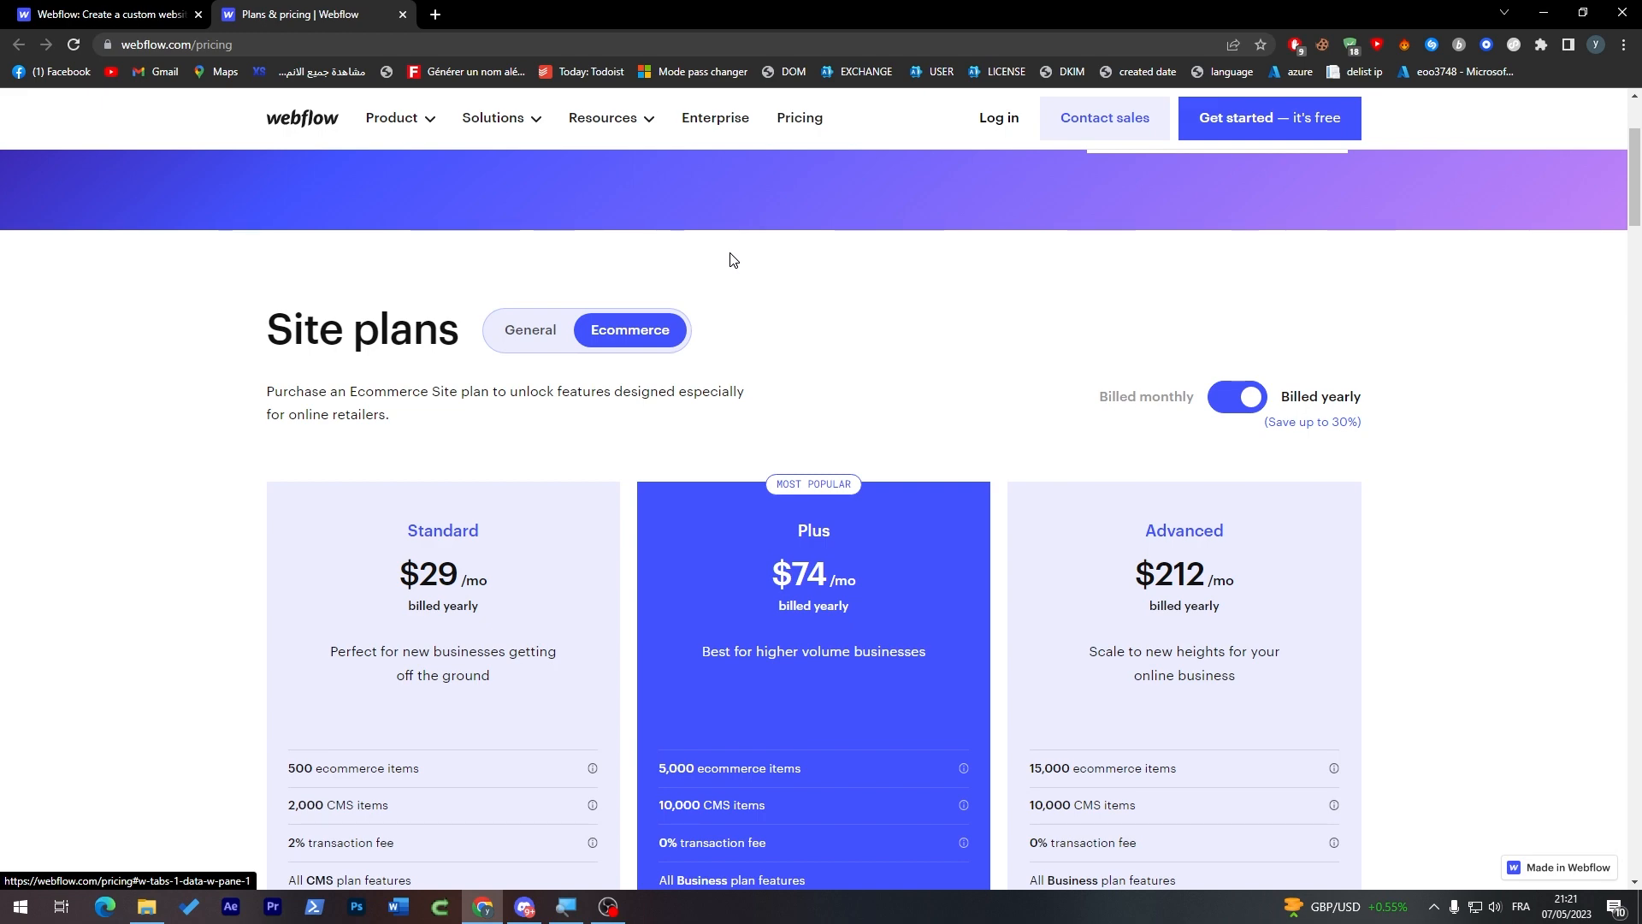
mouse_move(1145, 249)
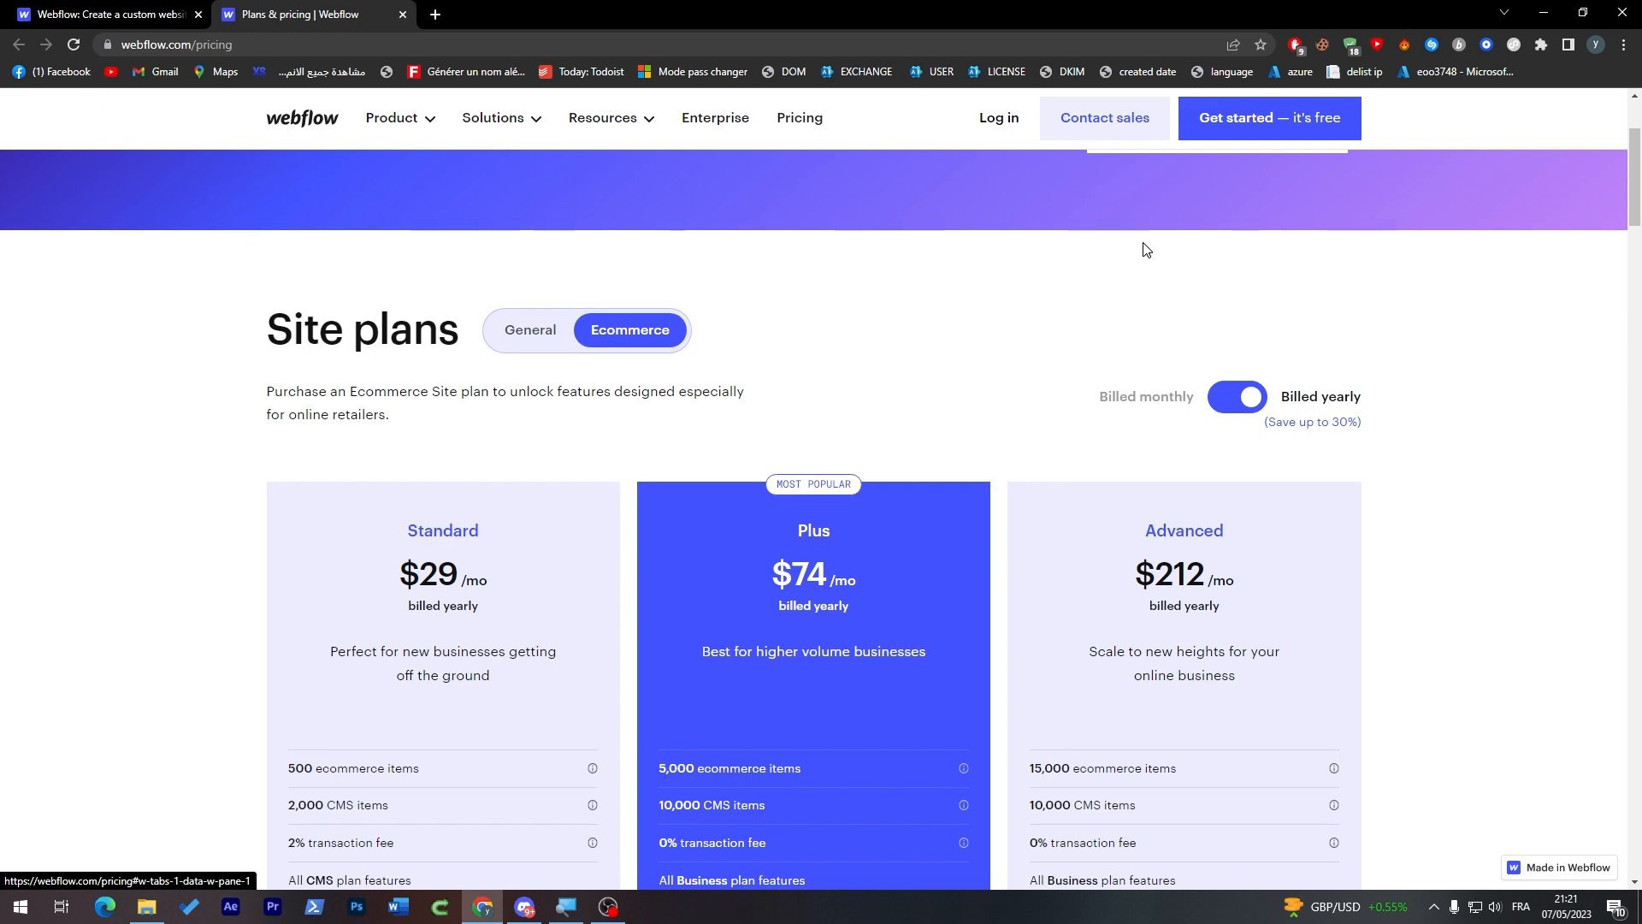
mouse_move(1383, 122)
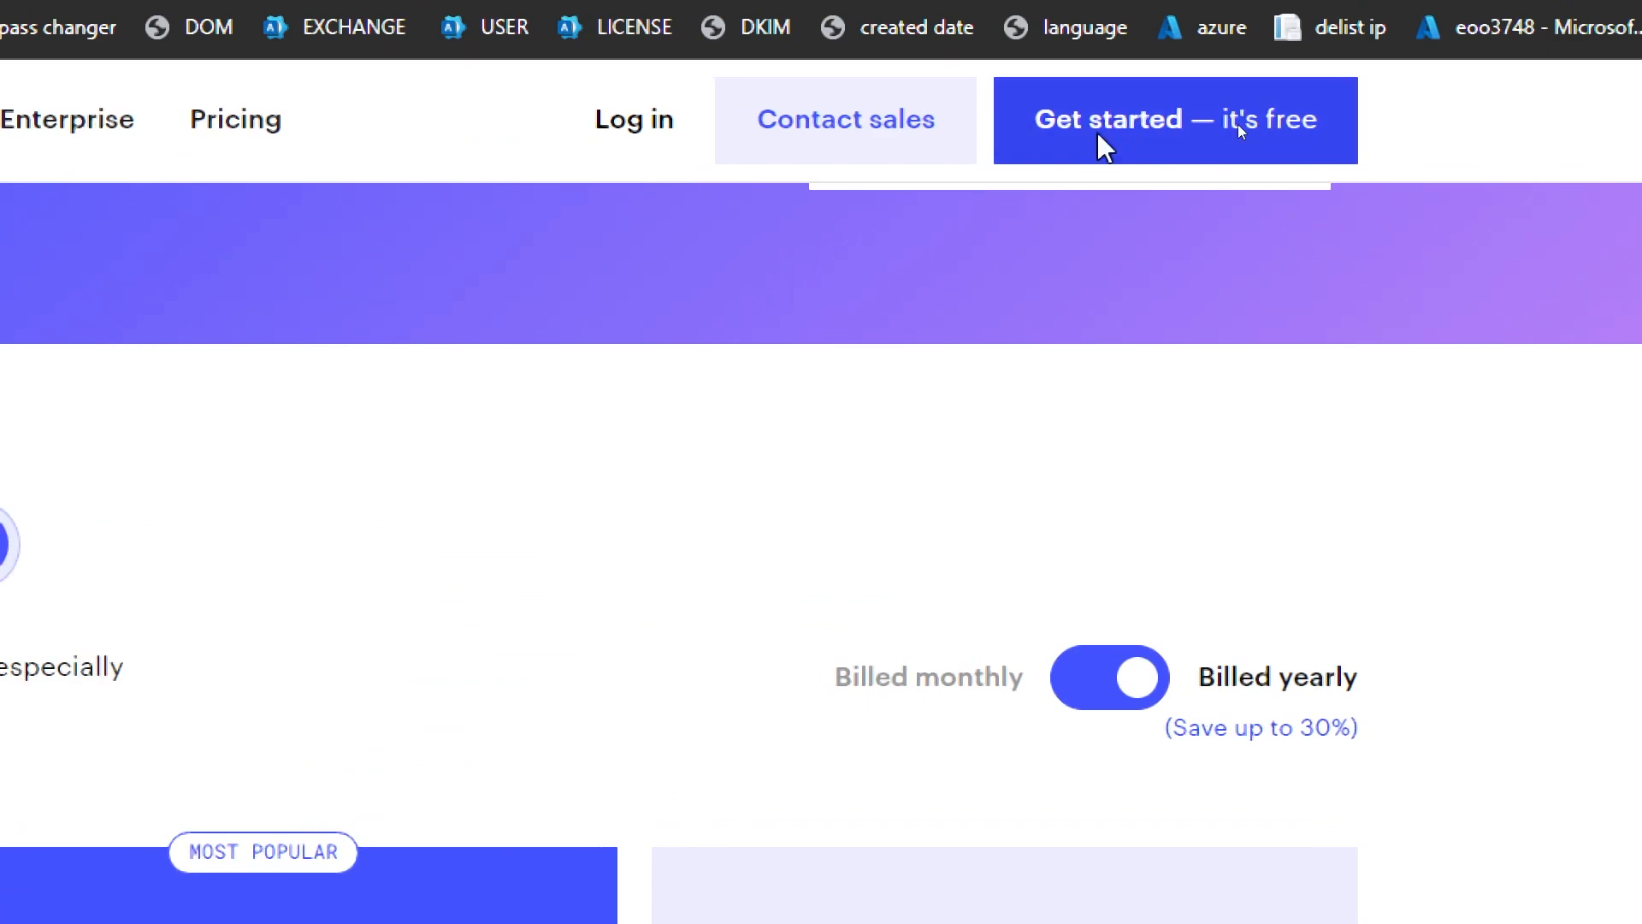
Sign in to Webflow with Google, reaching the dashboard with Yassin's Dapper Site and Lolys
left_click(1173, 120)
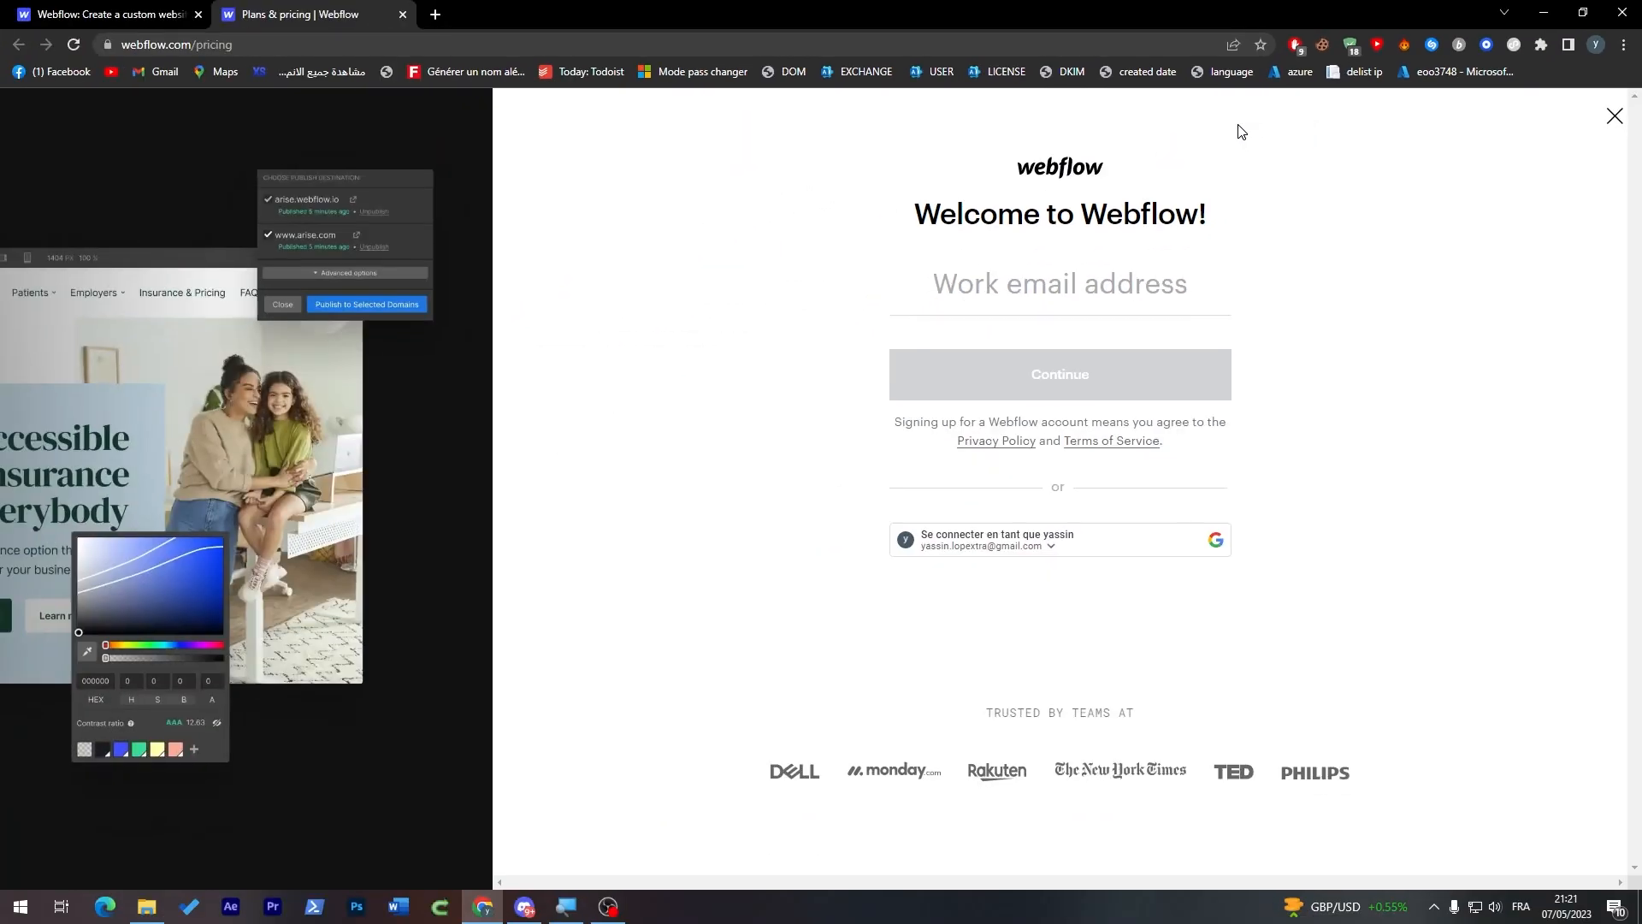
mouse_move(1166, 212)
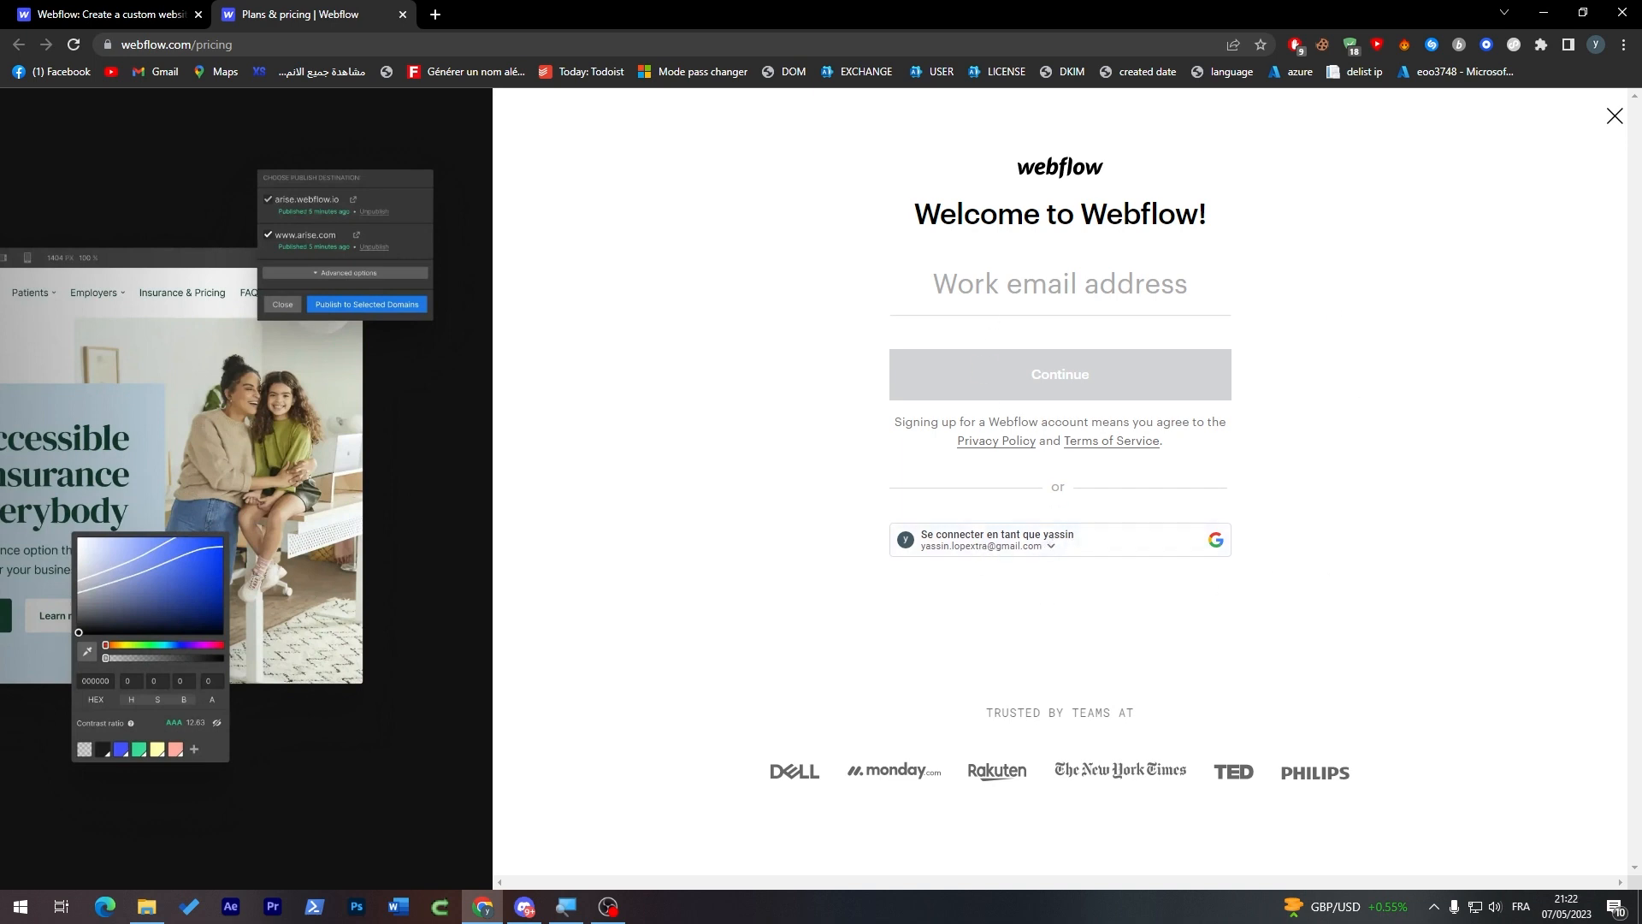
mouse_move(1056, 562)
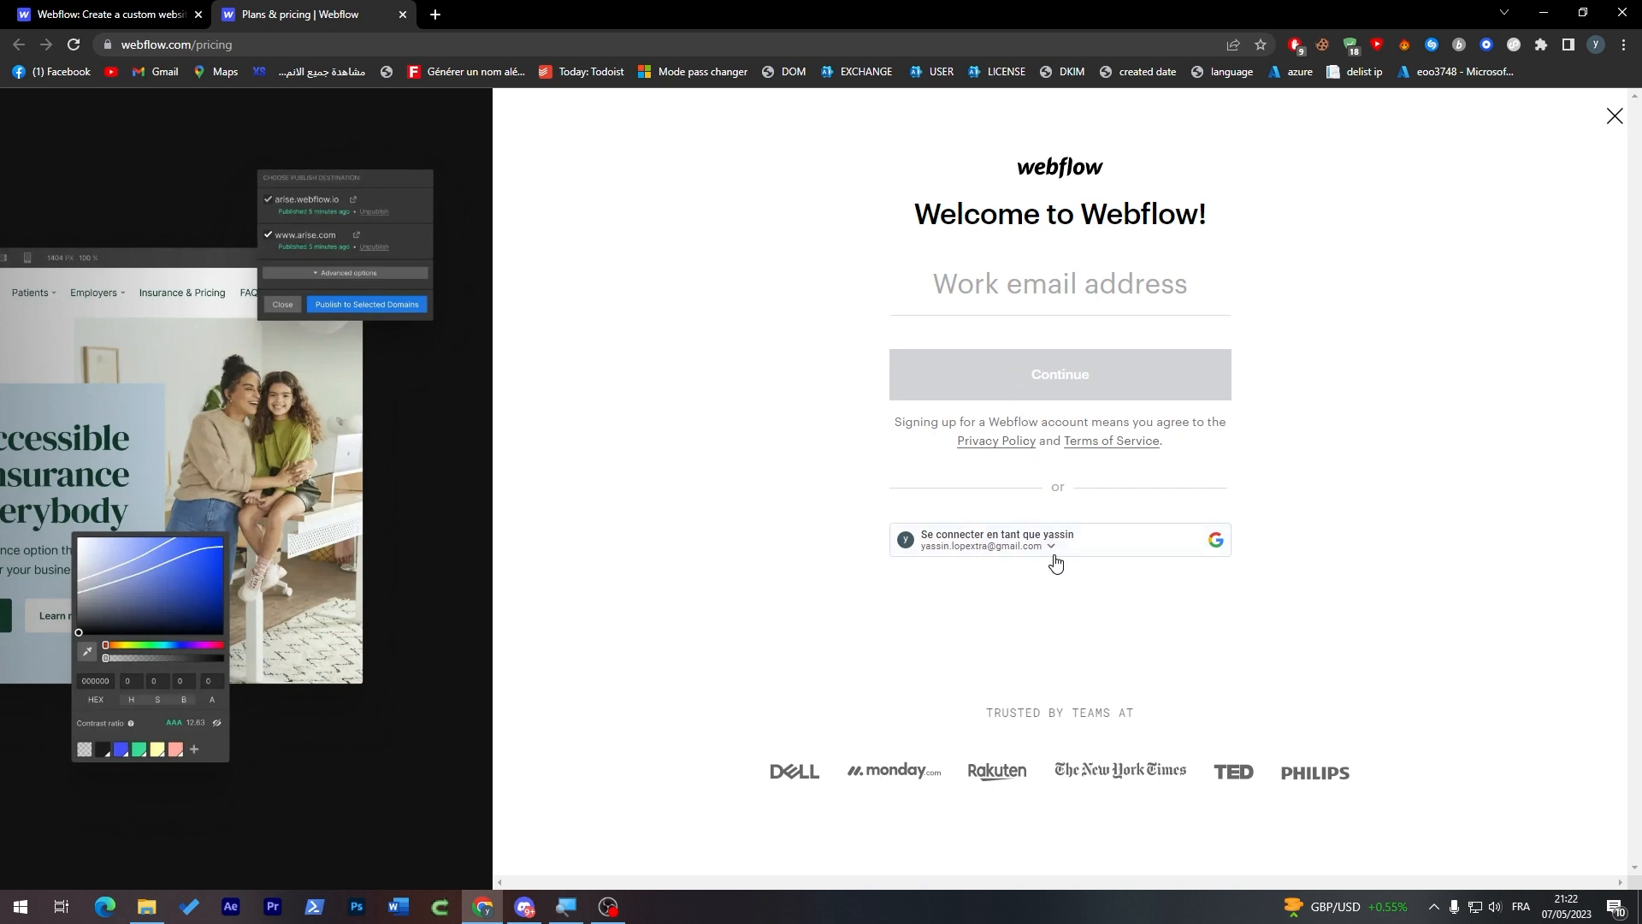
left_click(1056, 539)
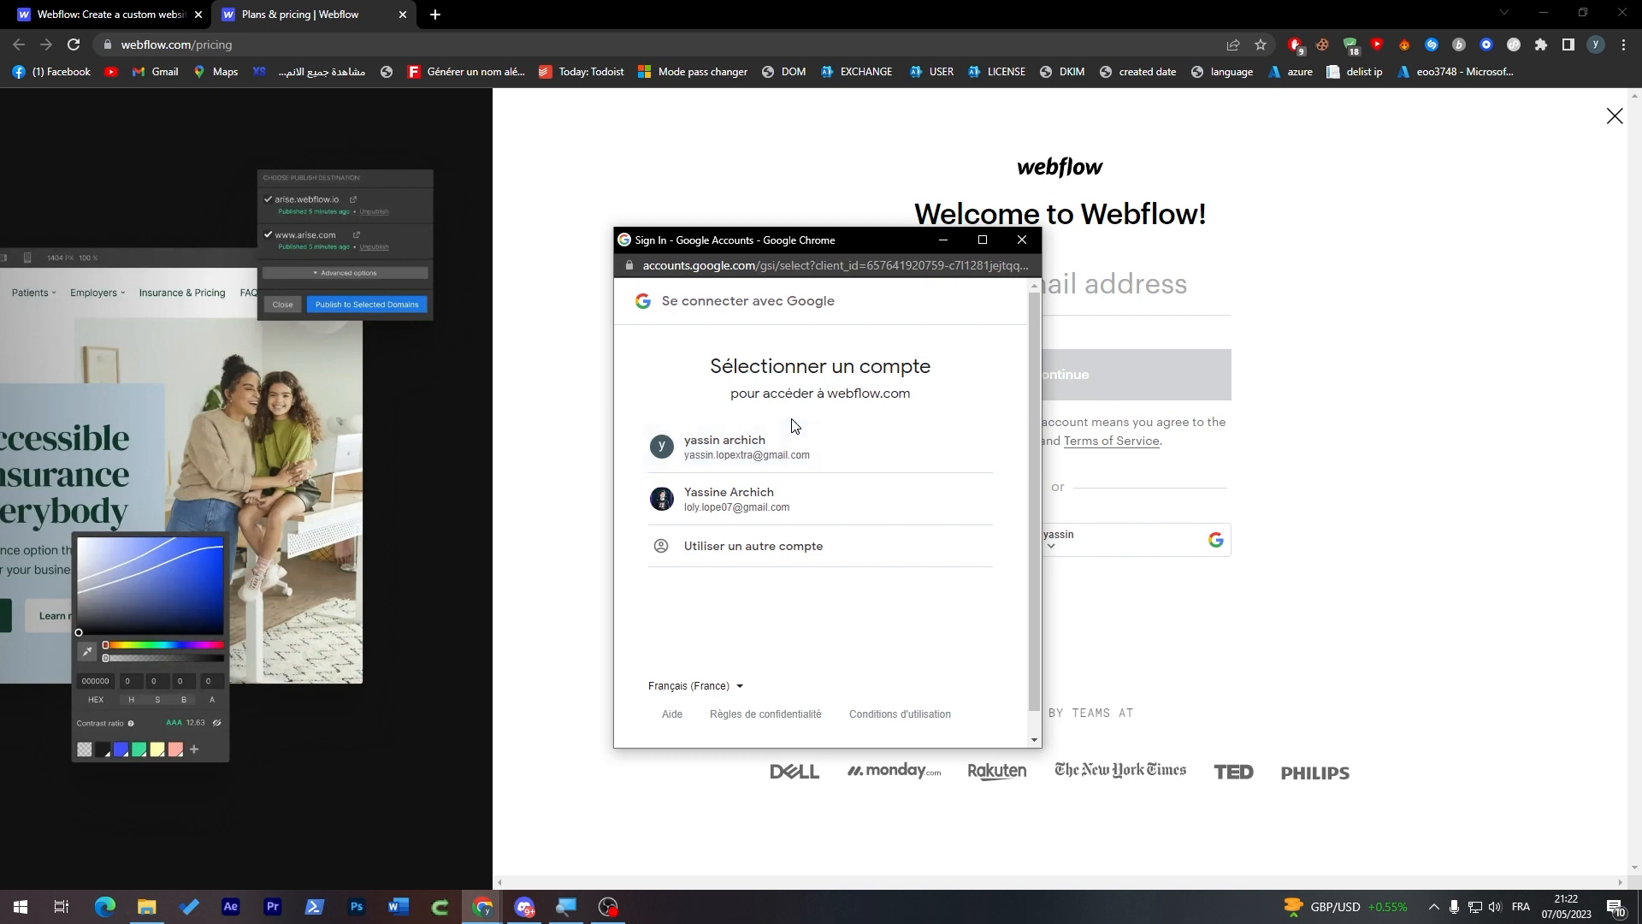
left_click(746, 447)
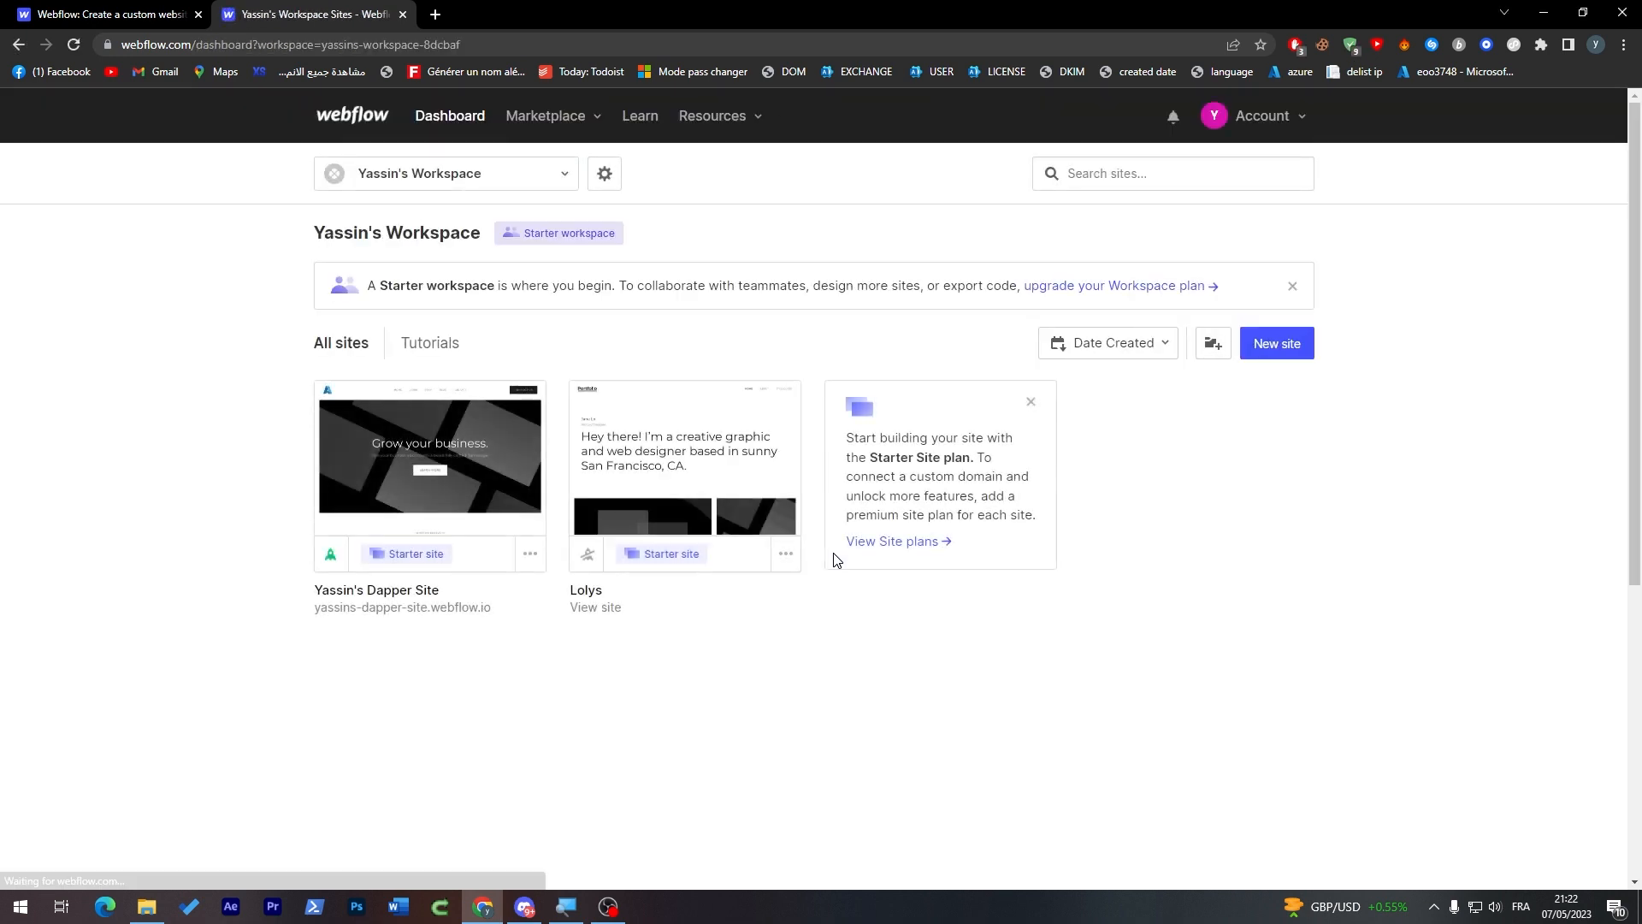
mouse_move(785, 561)
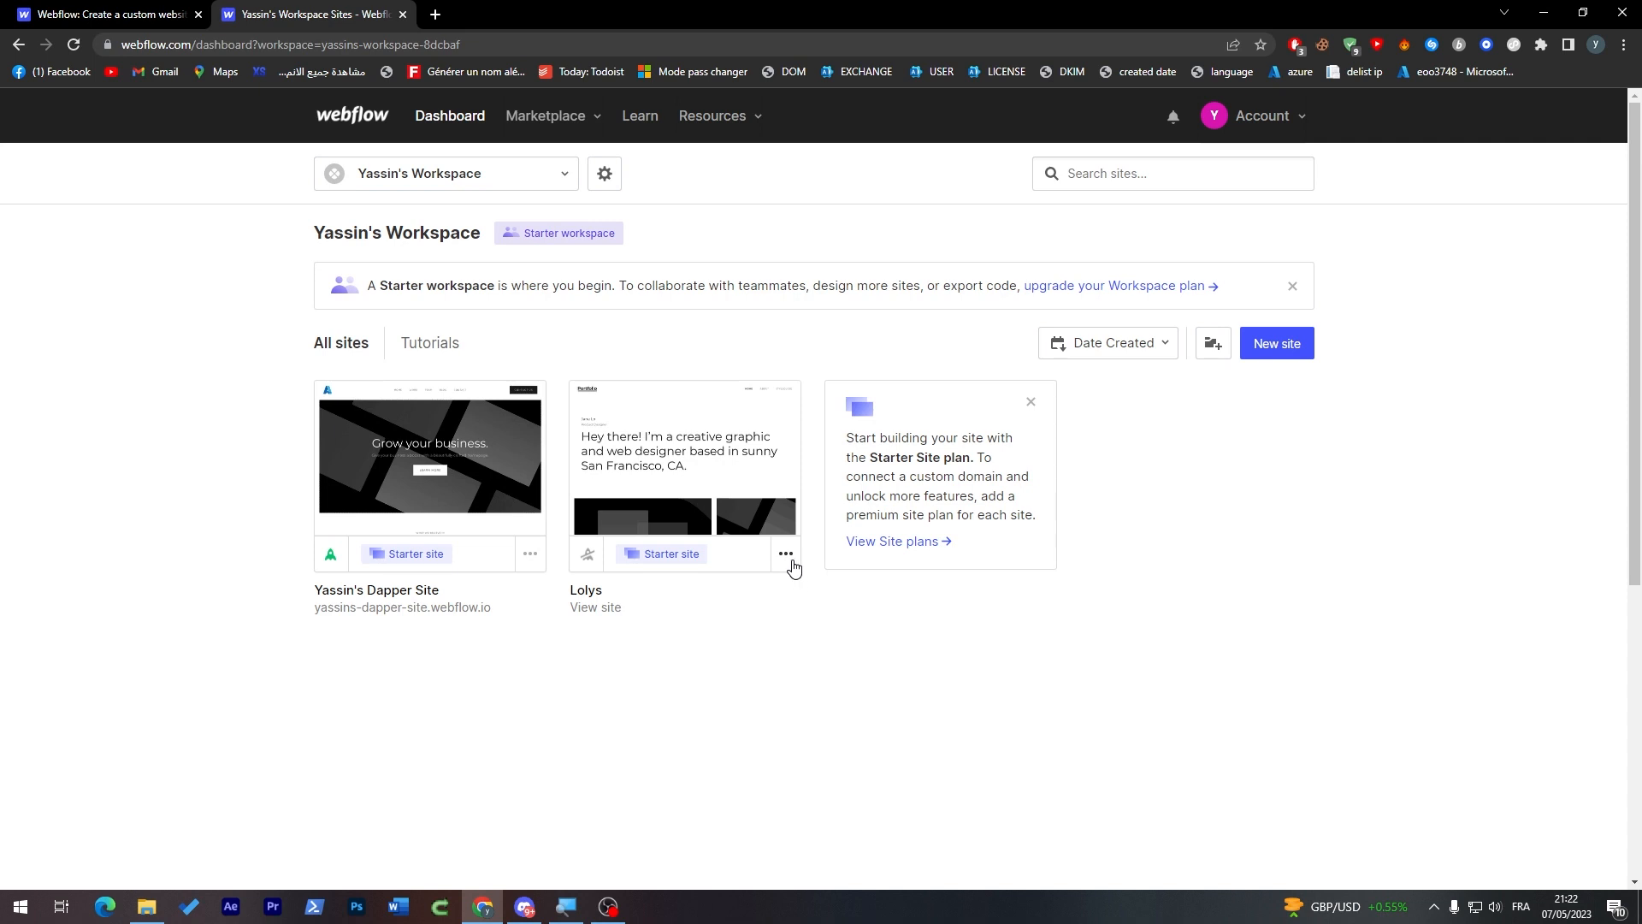
Delete the Lolys site, leaving only Yassin's Dapper Site in the workspace
left_click(785, 556)
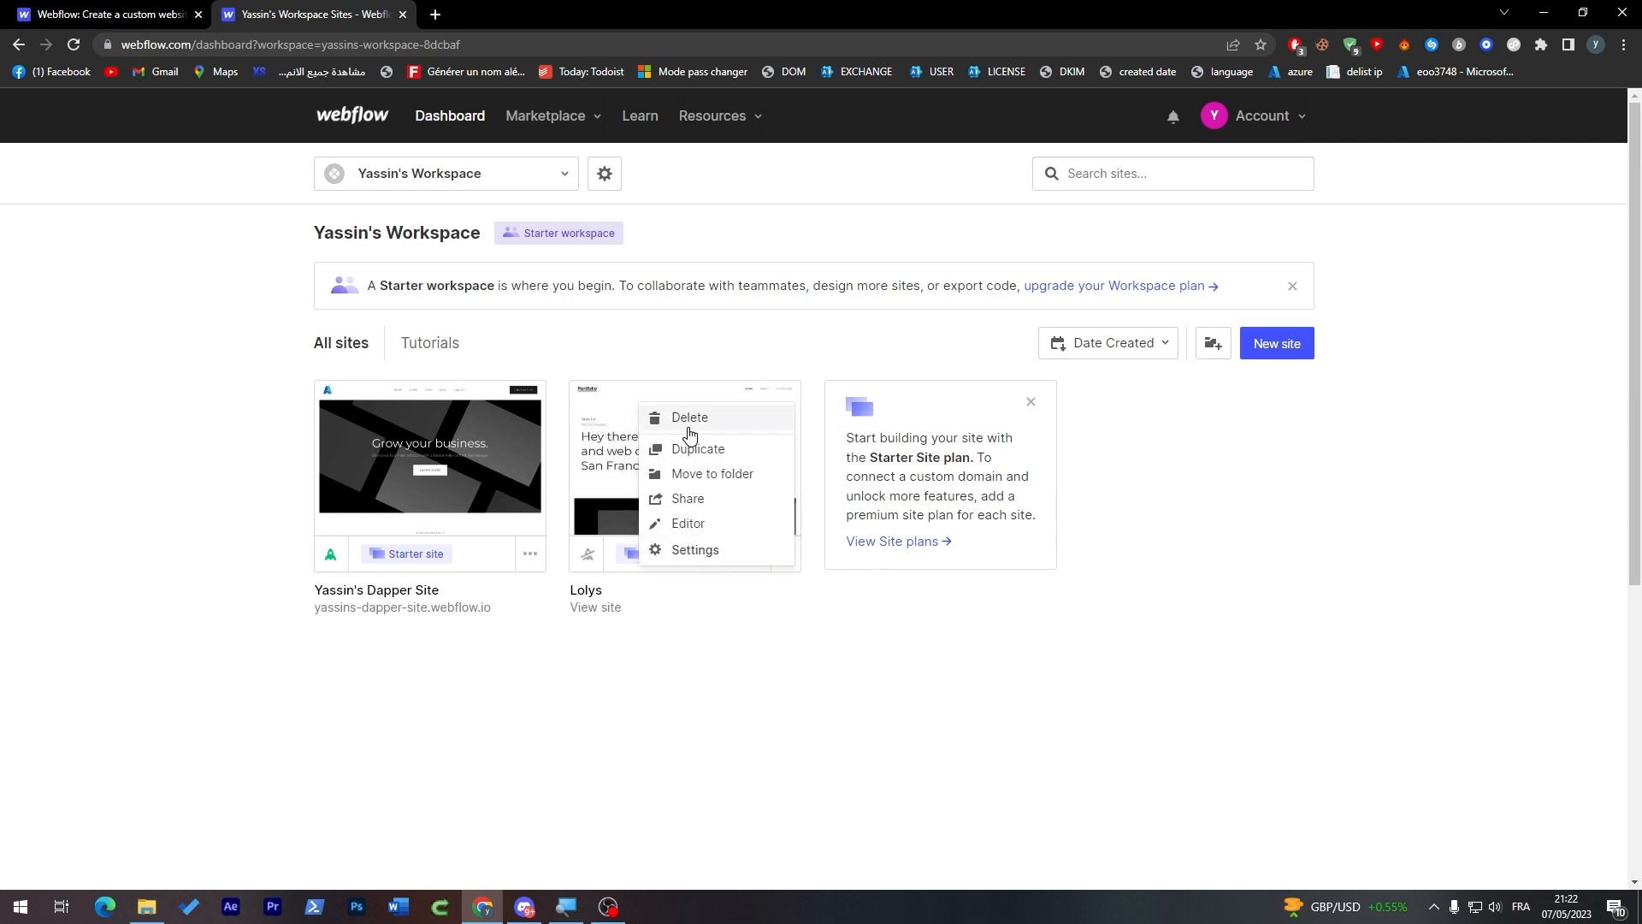
left_click(690, 417)
type("lolys")
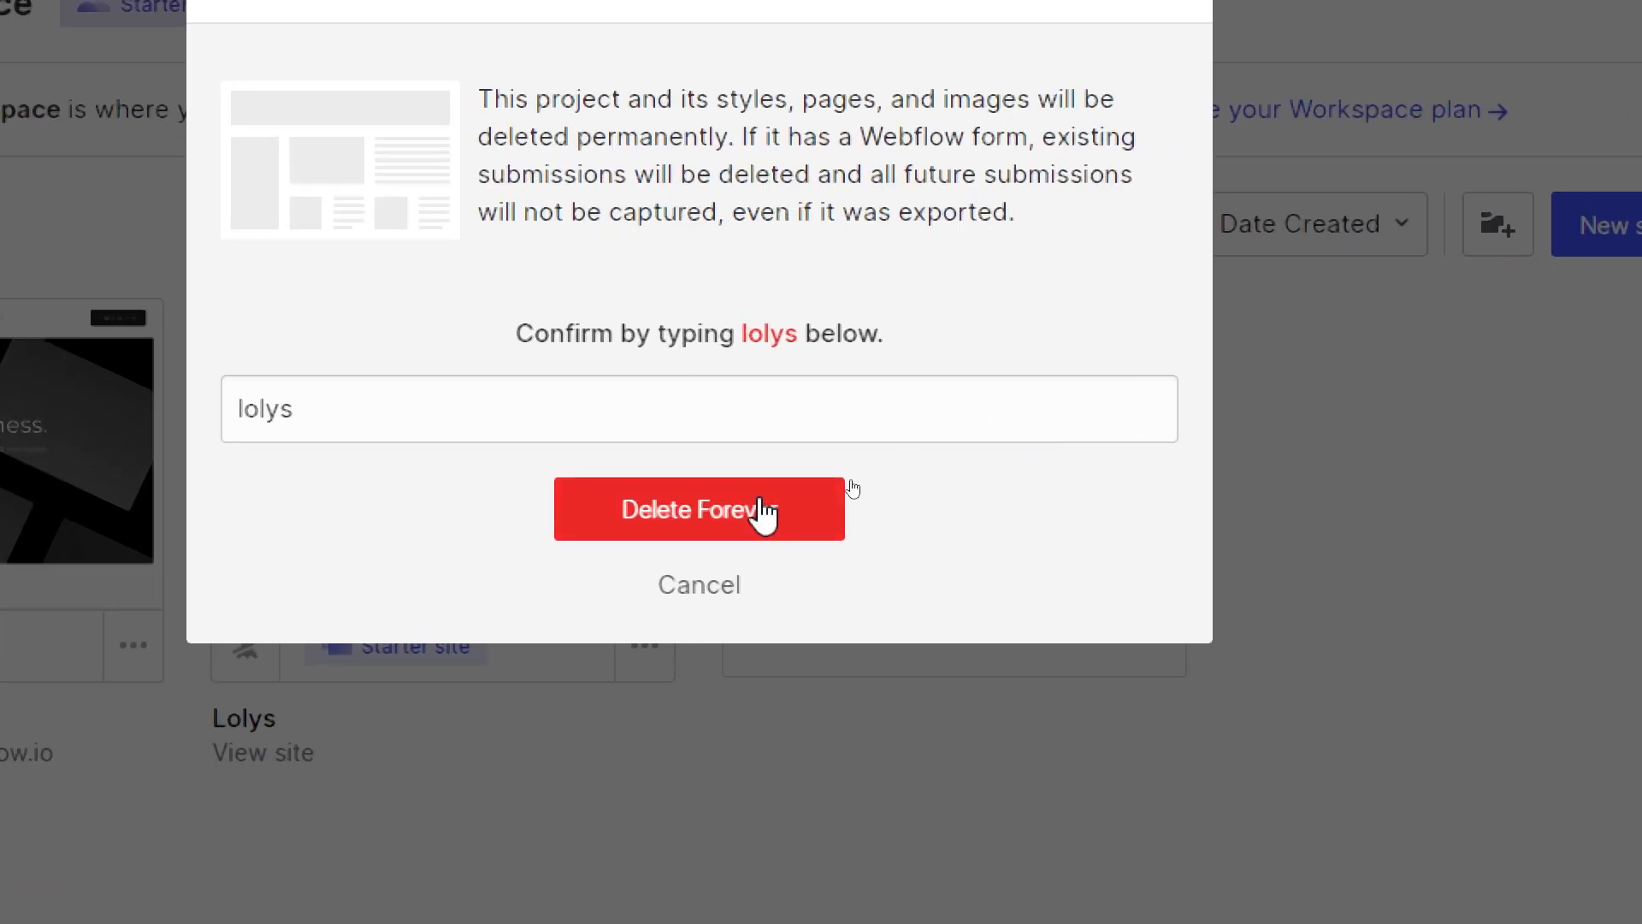
left_click(698, 510)
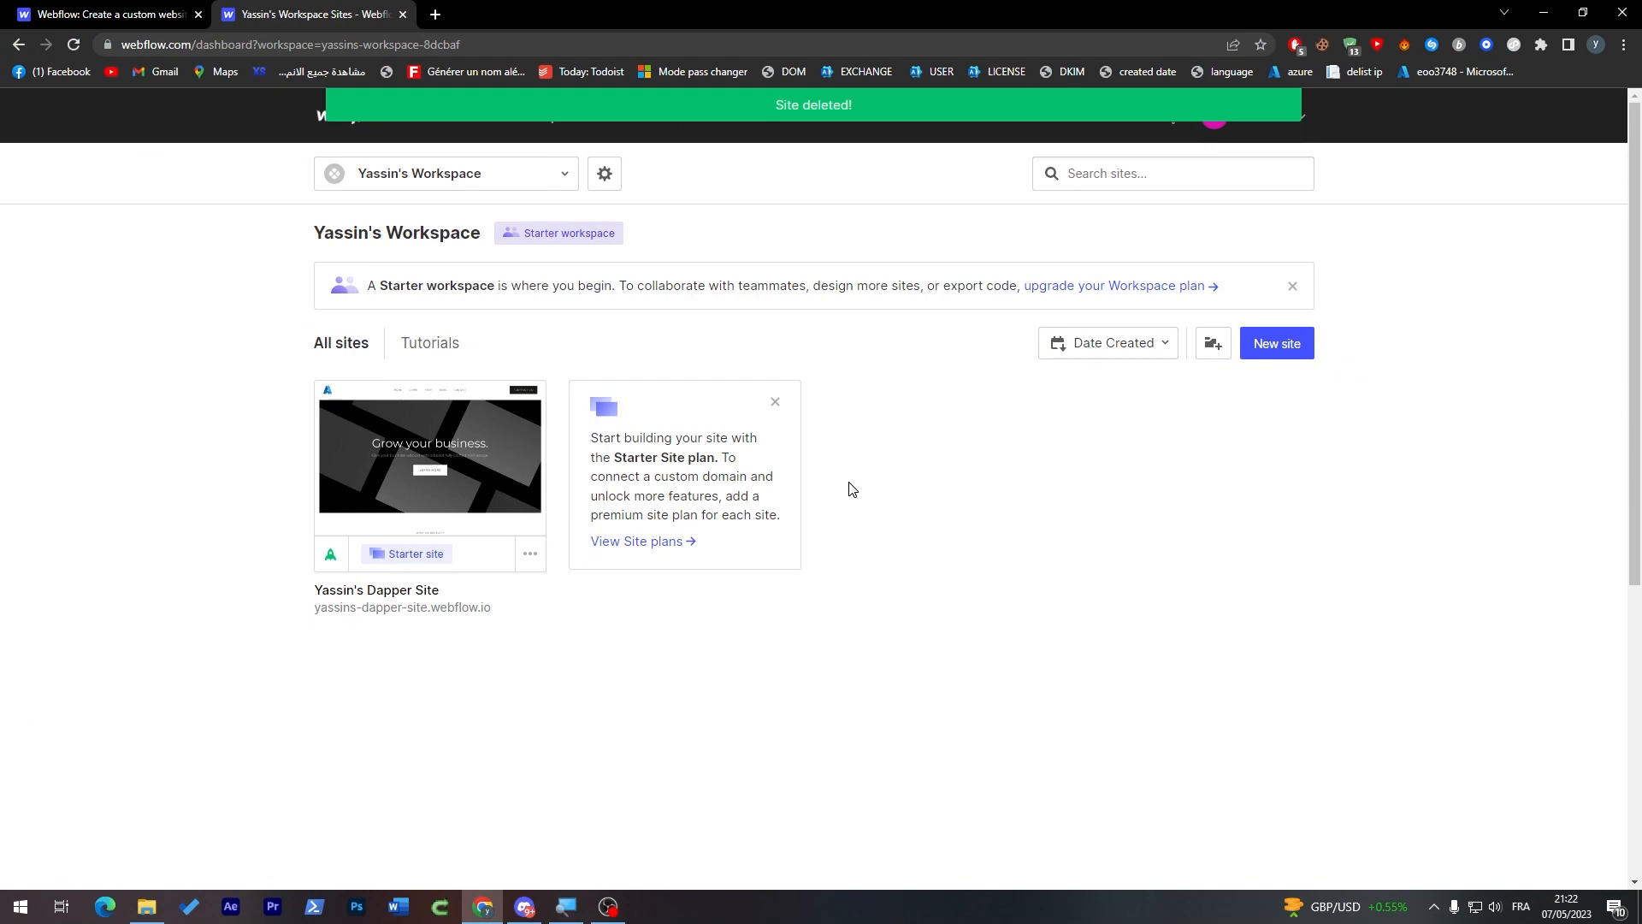
mouse_move(656, 229)
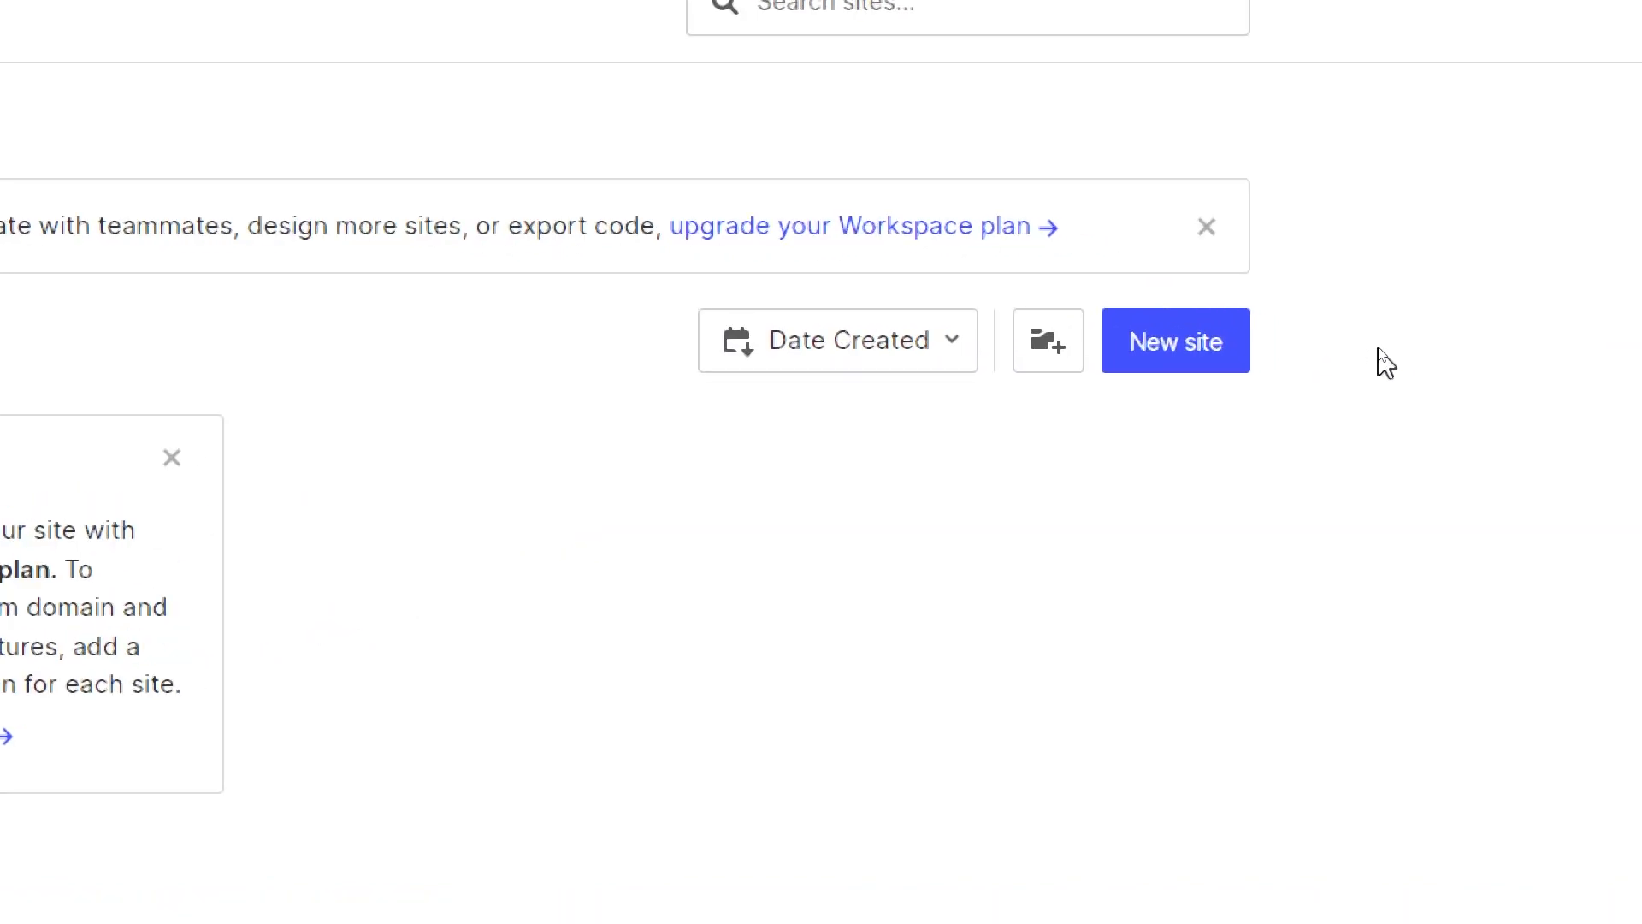
Open the Create a new site page and browse down to the free templates
left_click(1176, 340)
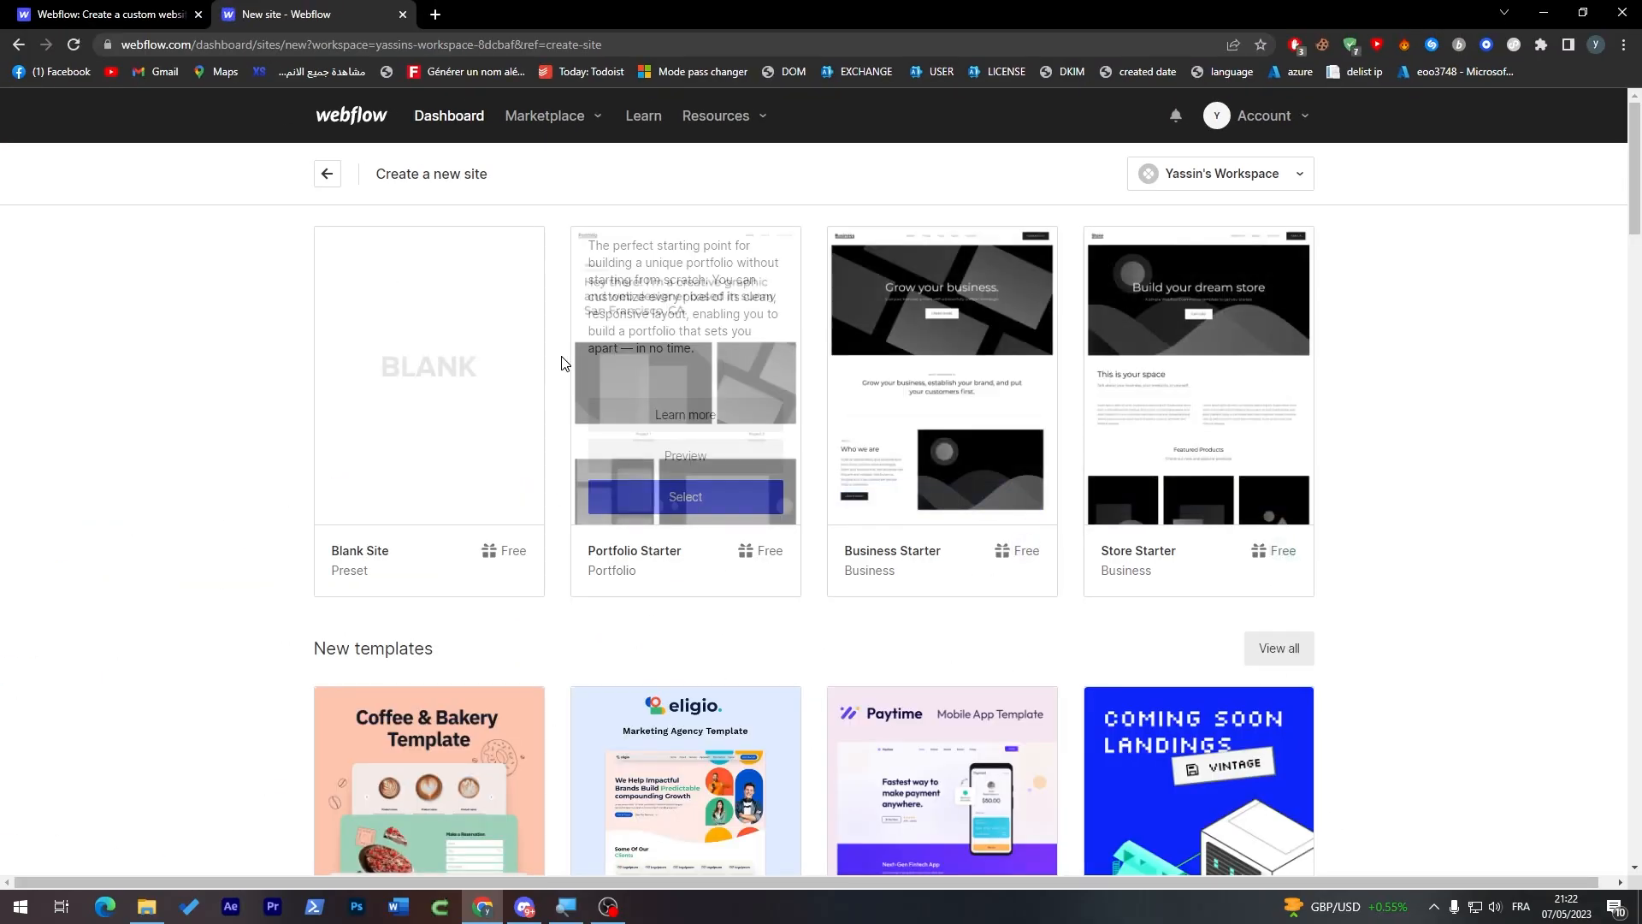
mouse_move(845, 395)
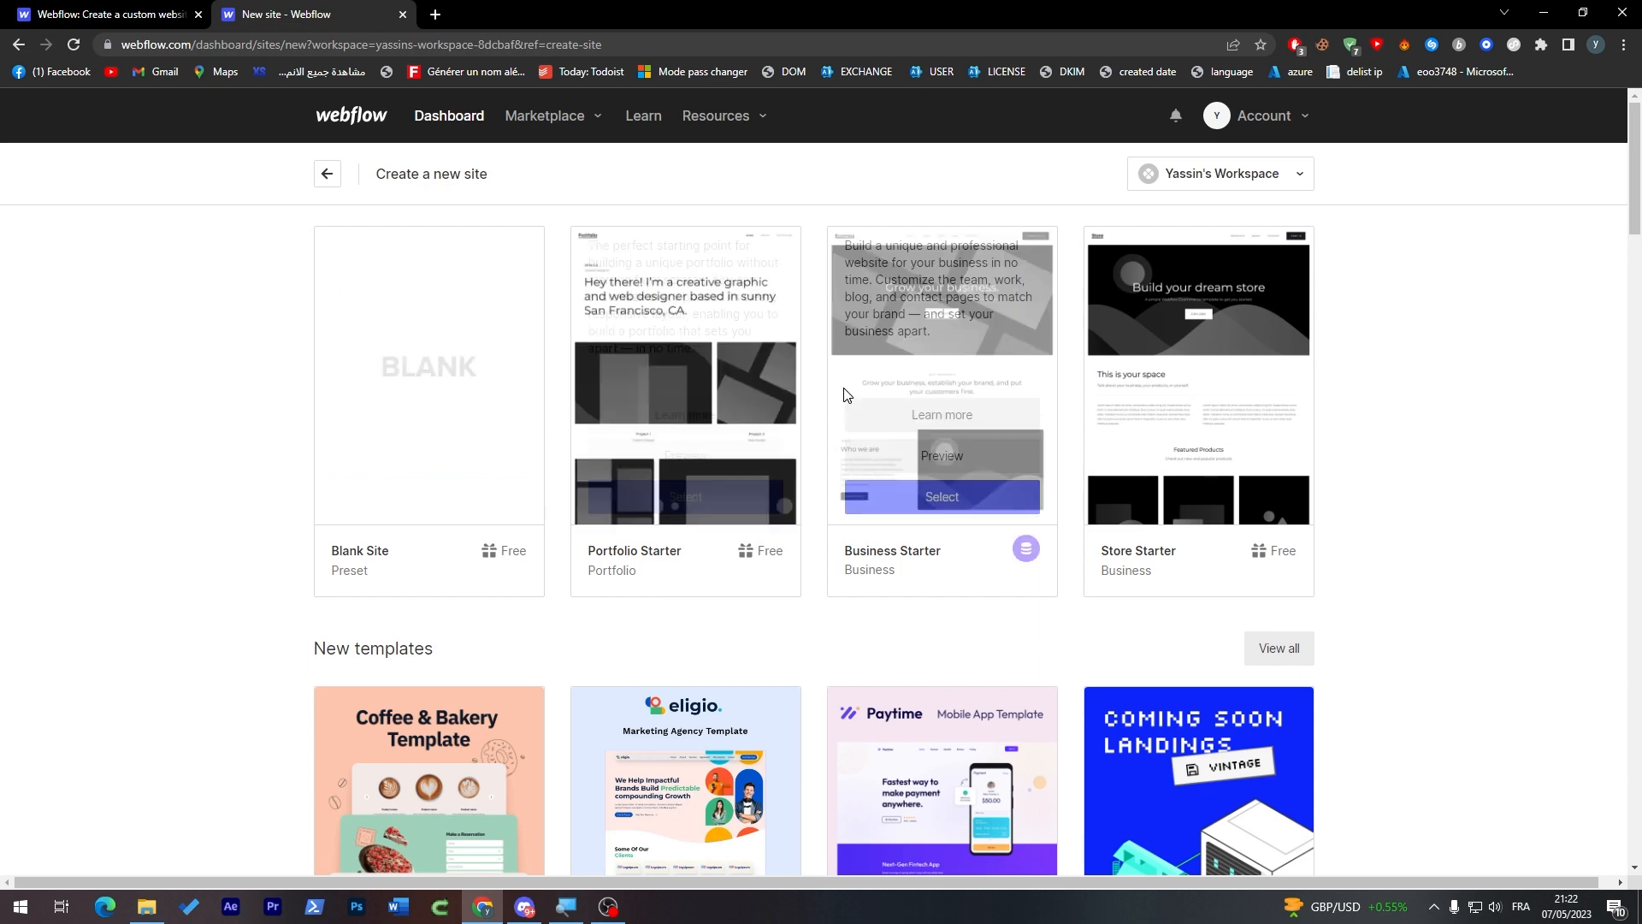
scroll("down", 3)
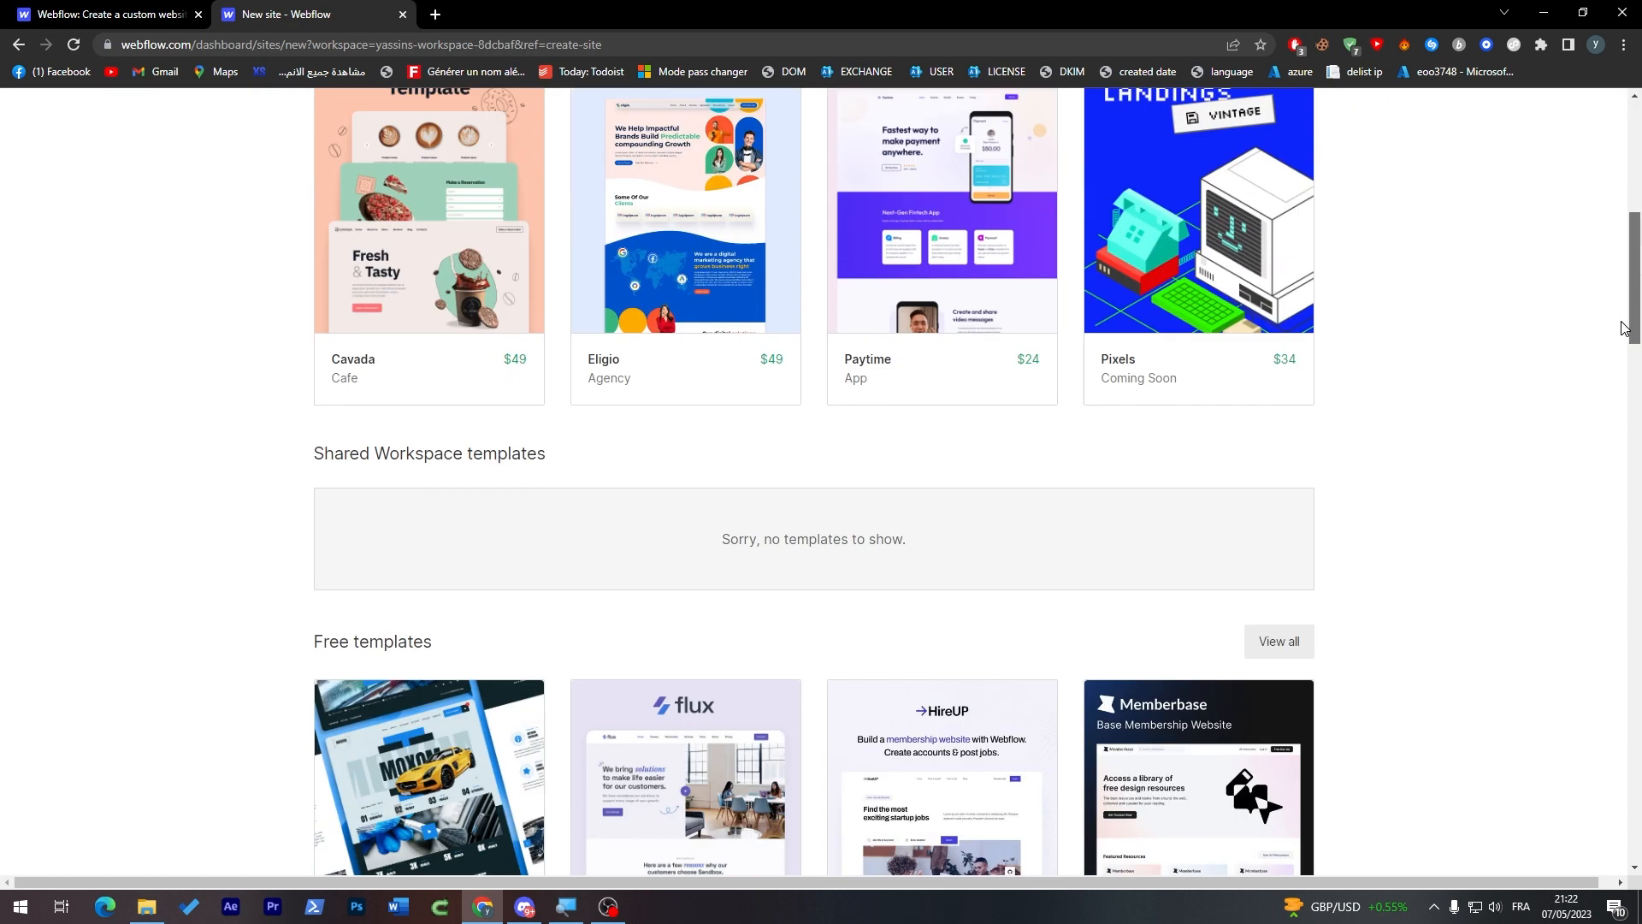
scroll("up", 3)
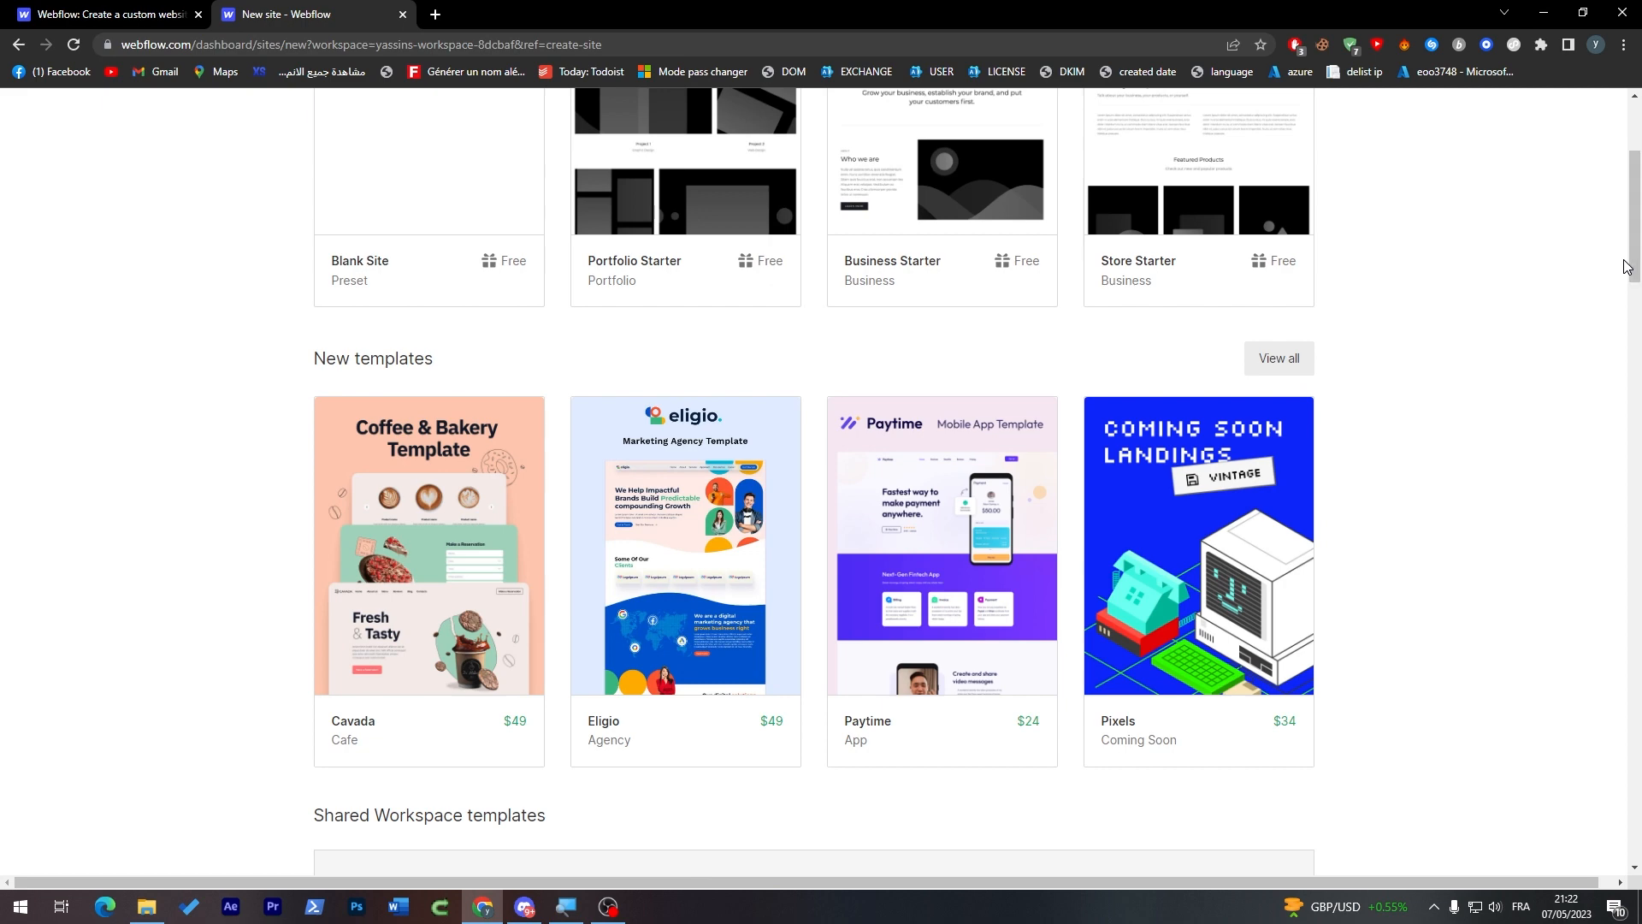
mouse_move(807, 513)
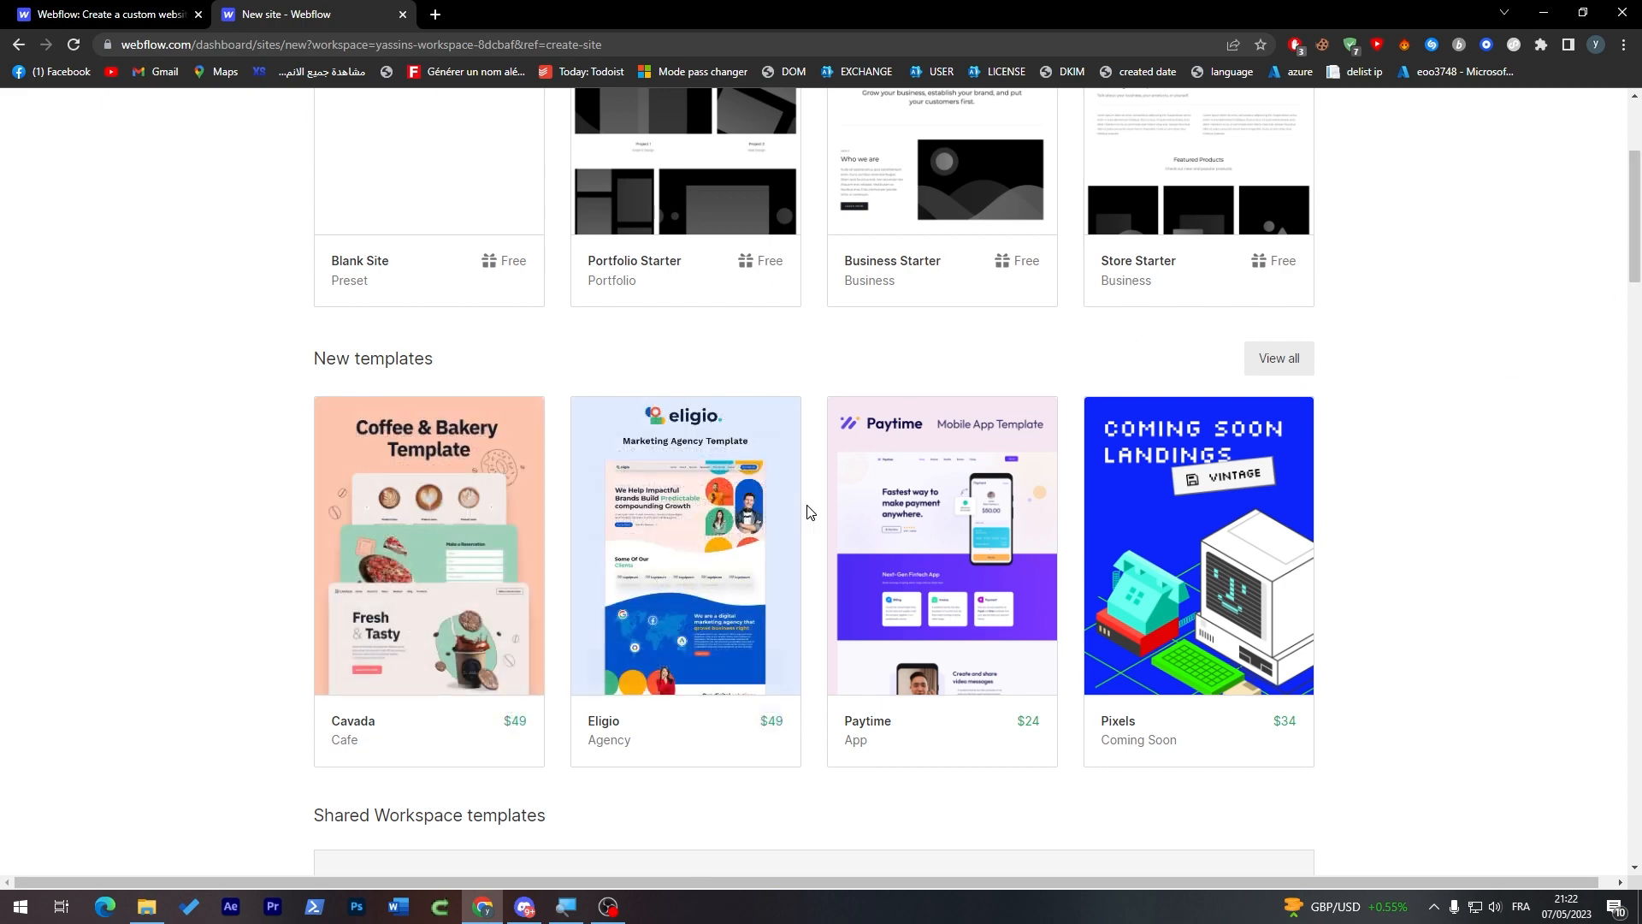
scroll("down", 3)
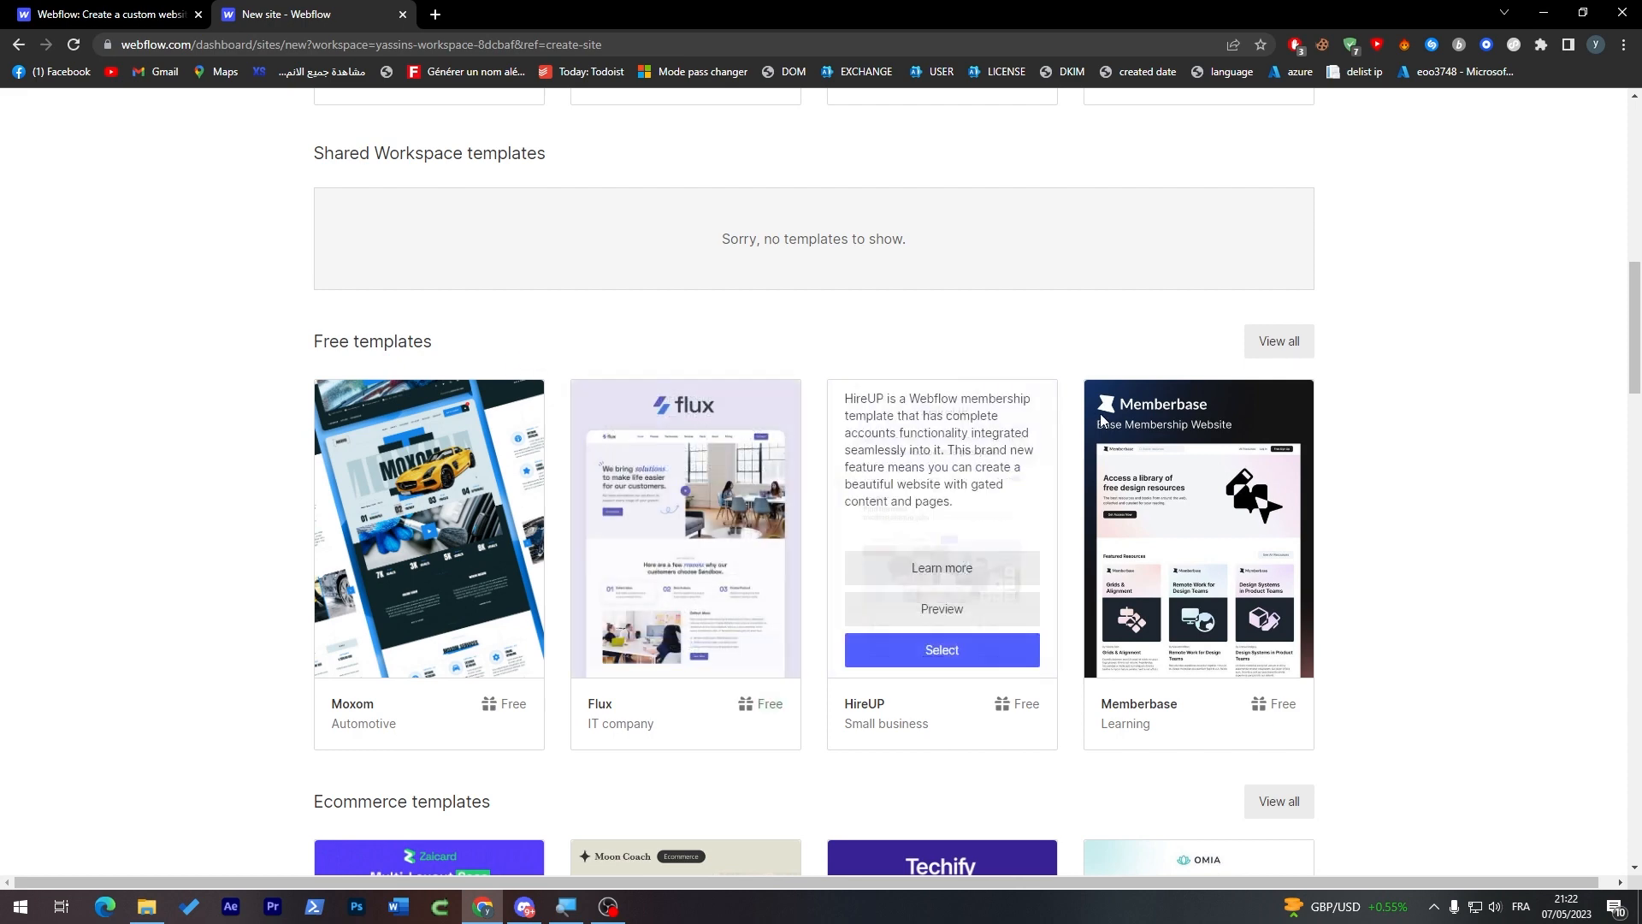
scroll("down", 3)
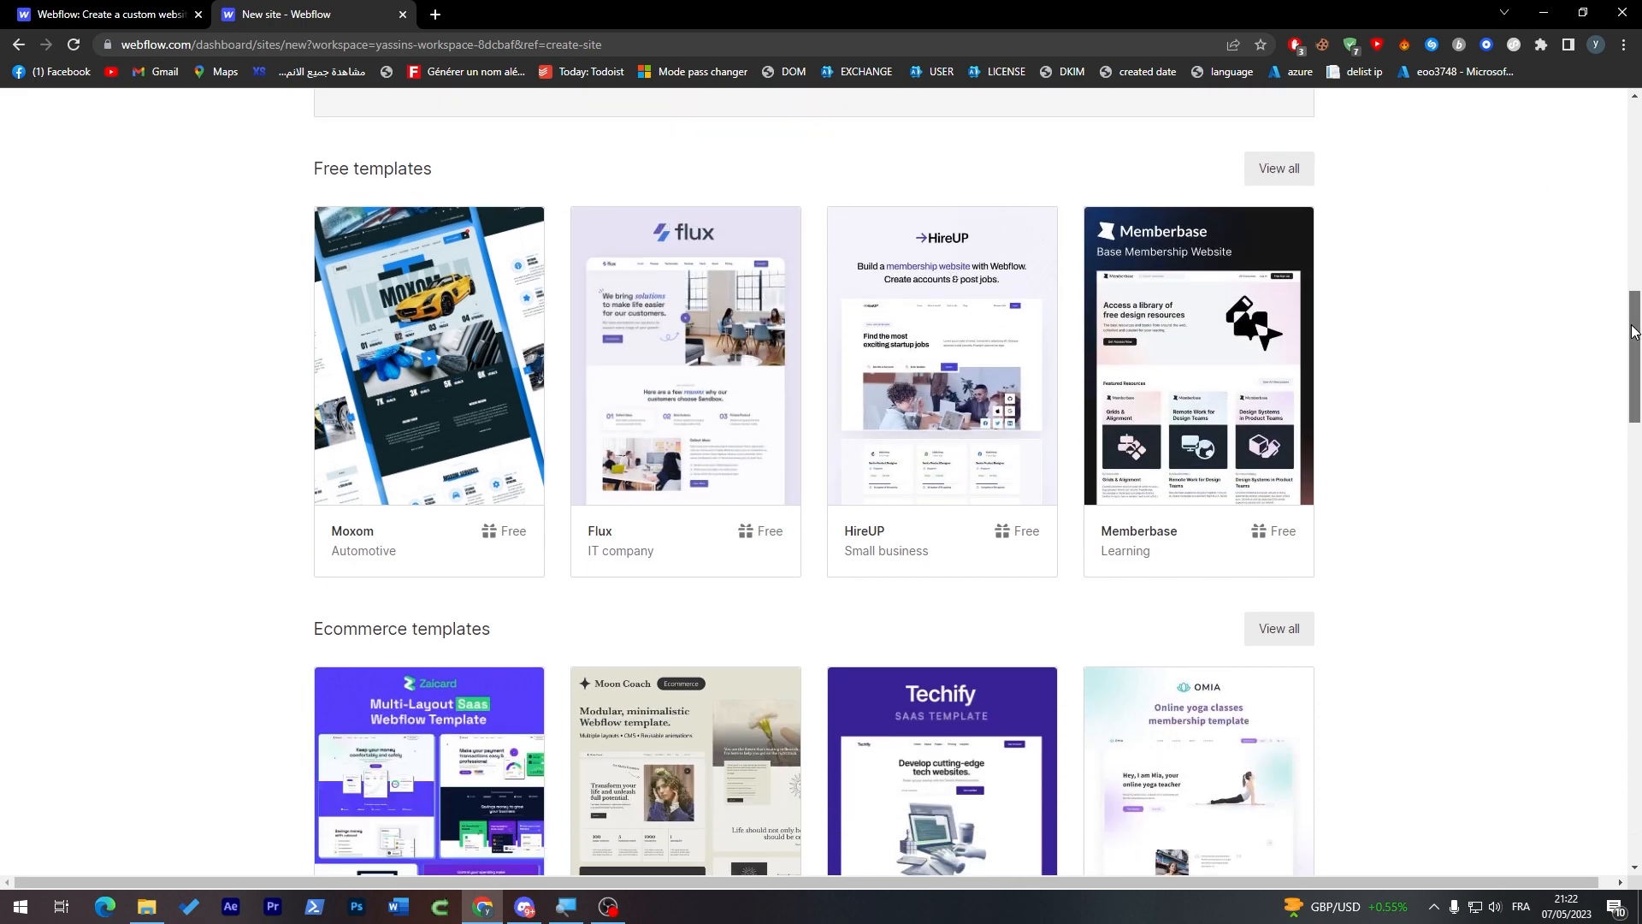
scroll("up", 3)
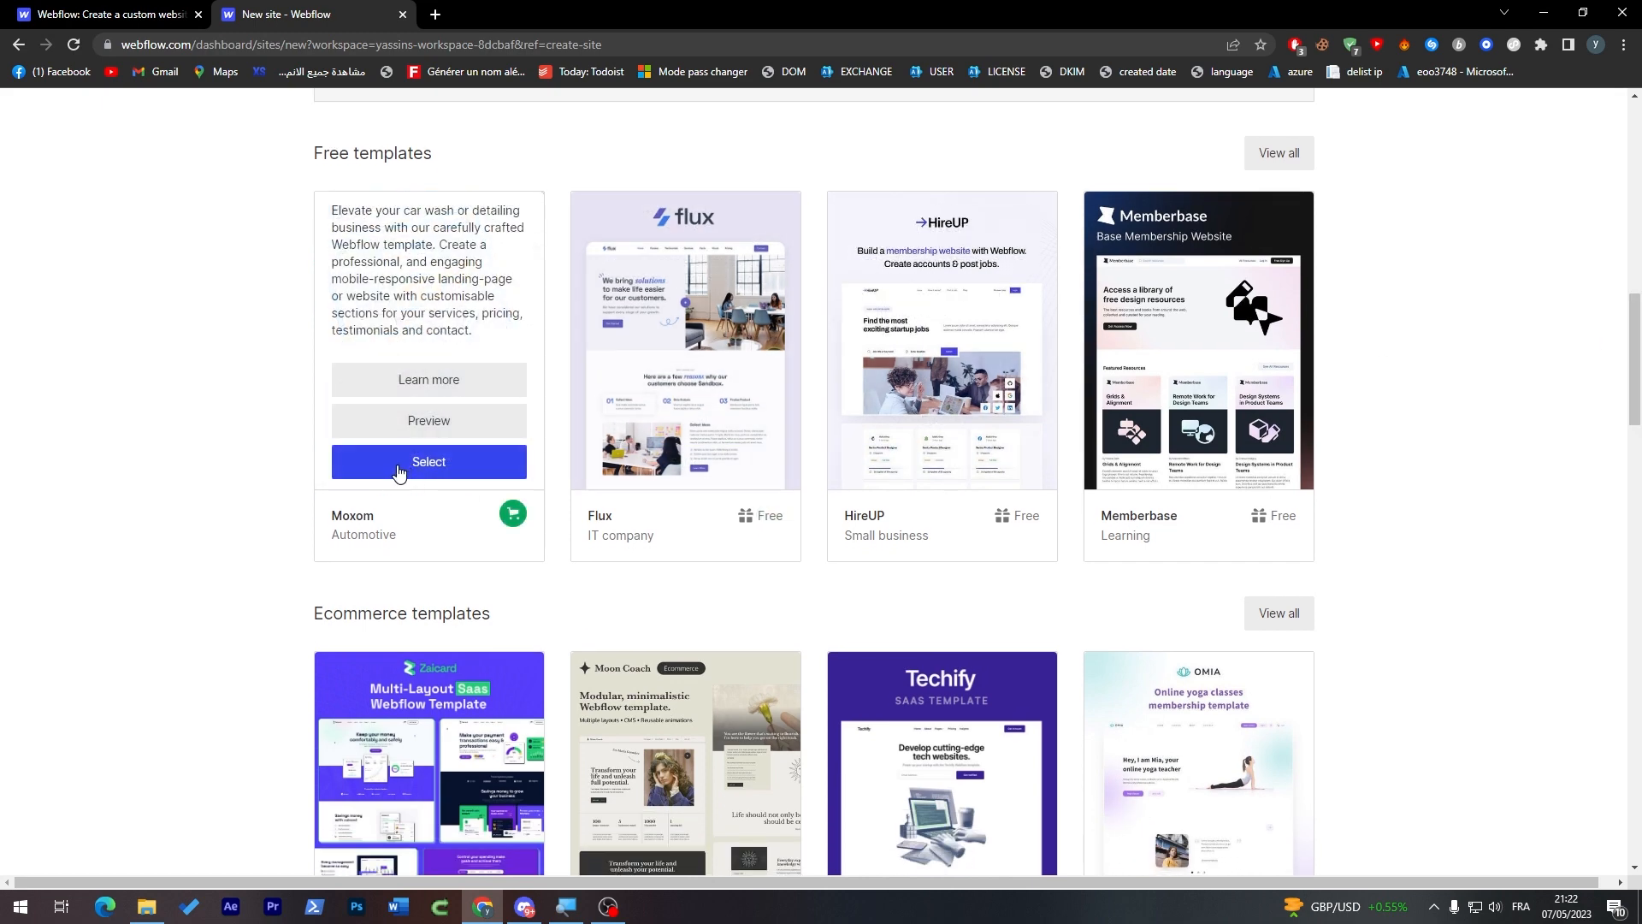
Create a site named 'Test' from the free Moxom template
left_click(429, 467)
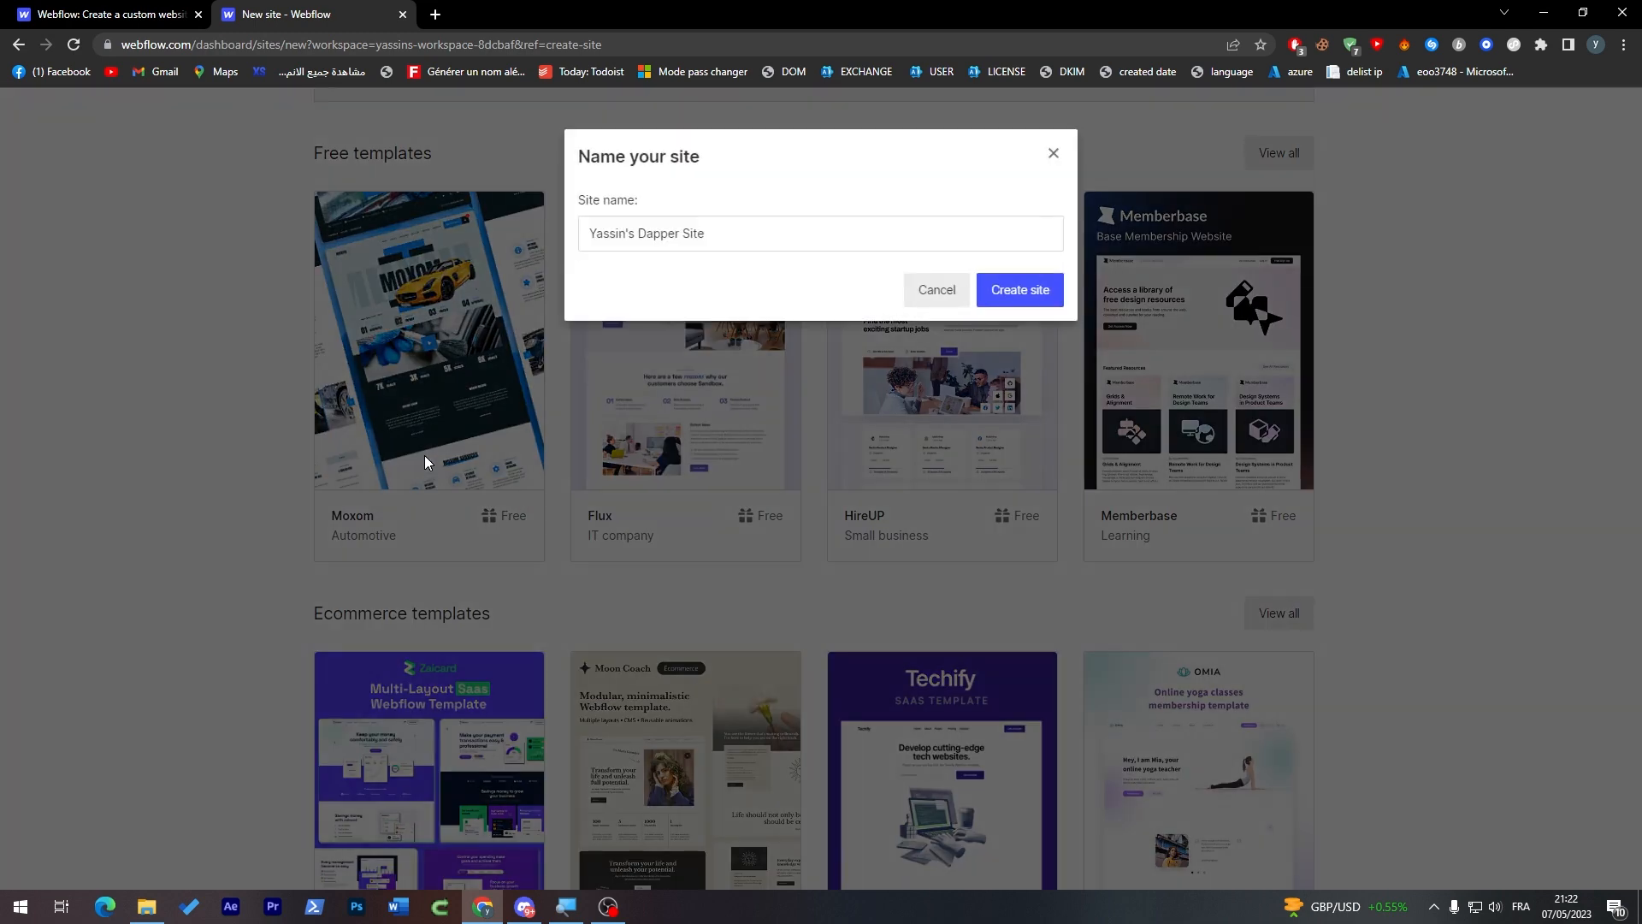
mouse_move(693, 190)
type("Test")
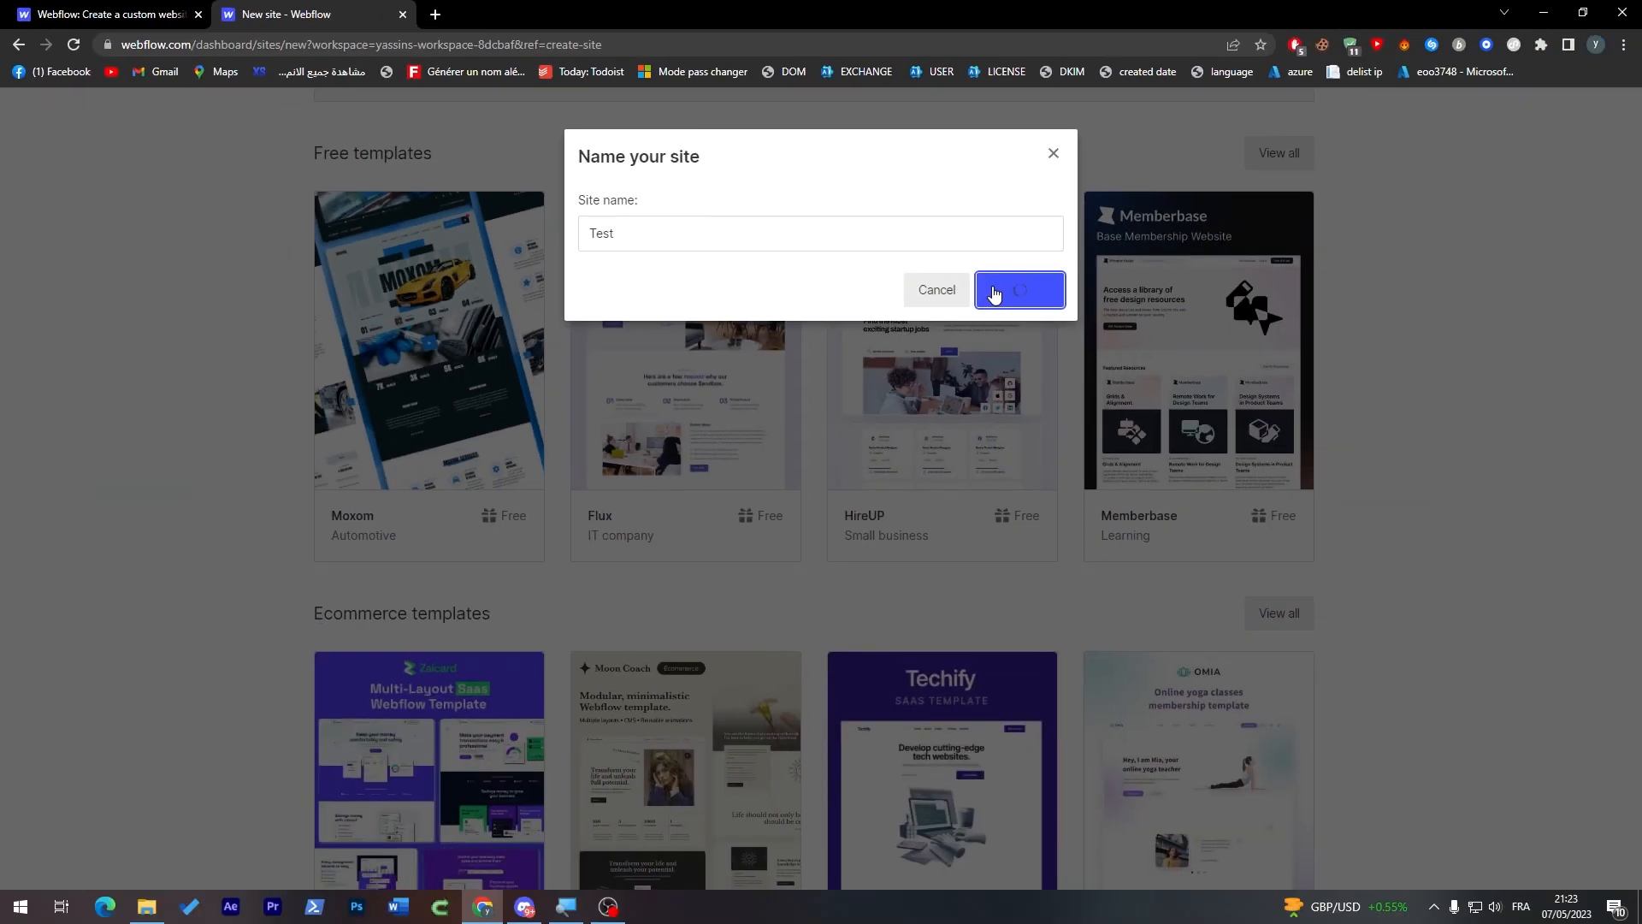
left_click(1017, 290)
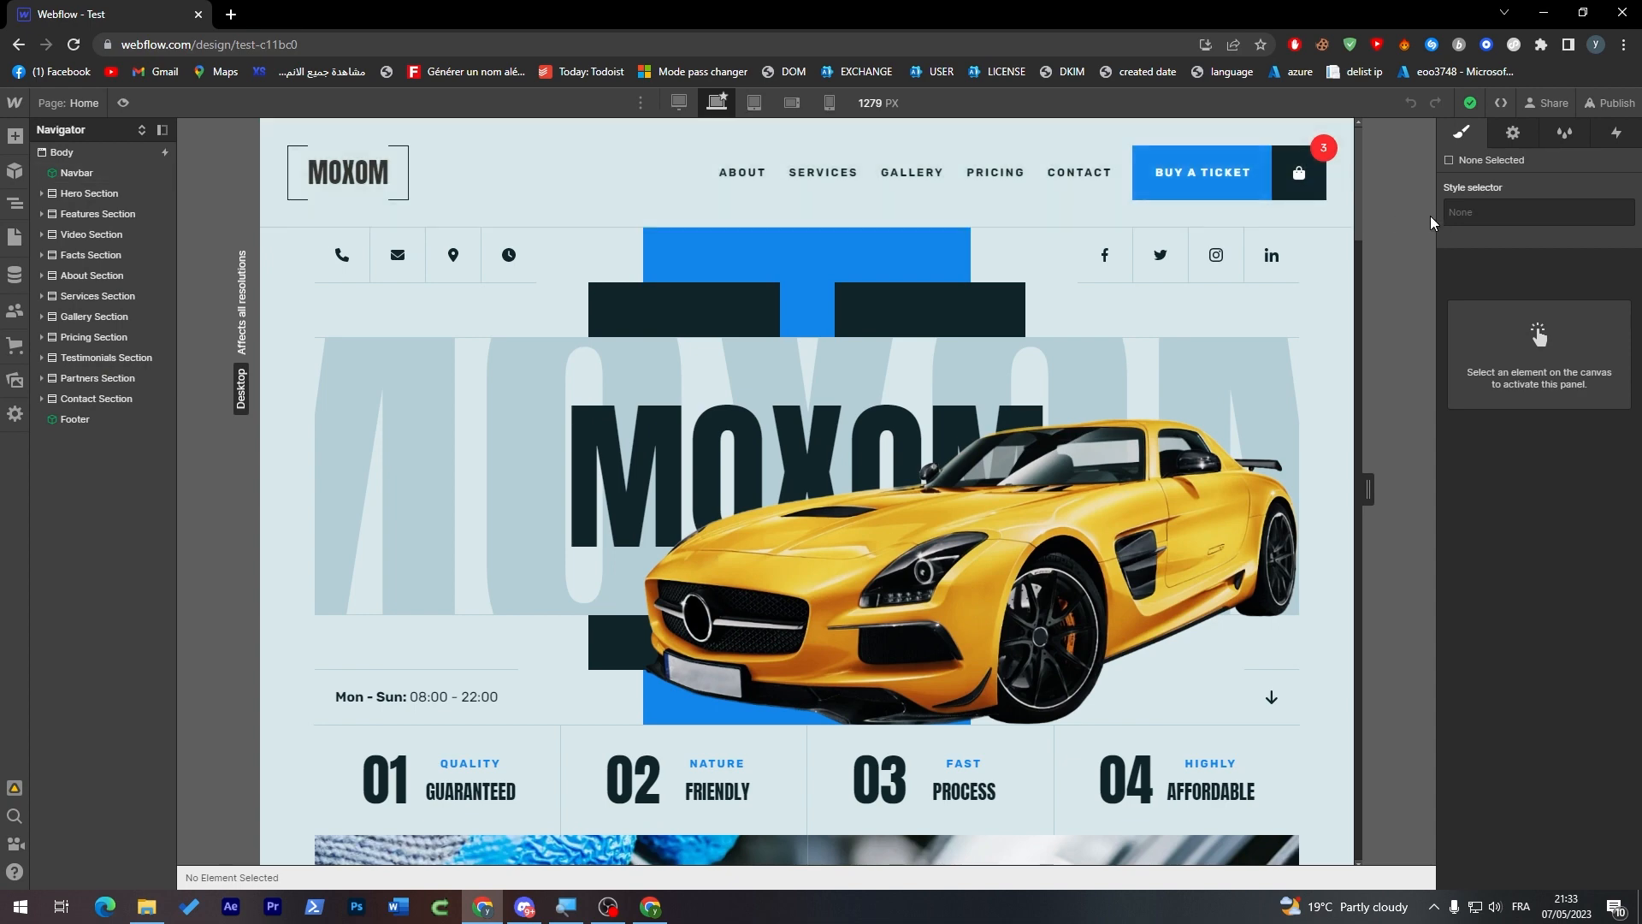
mouse_move(1252, 159)
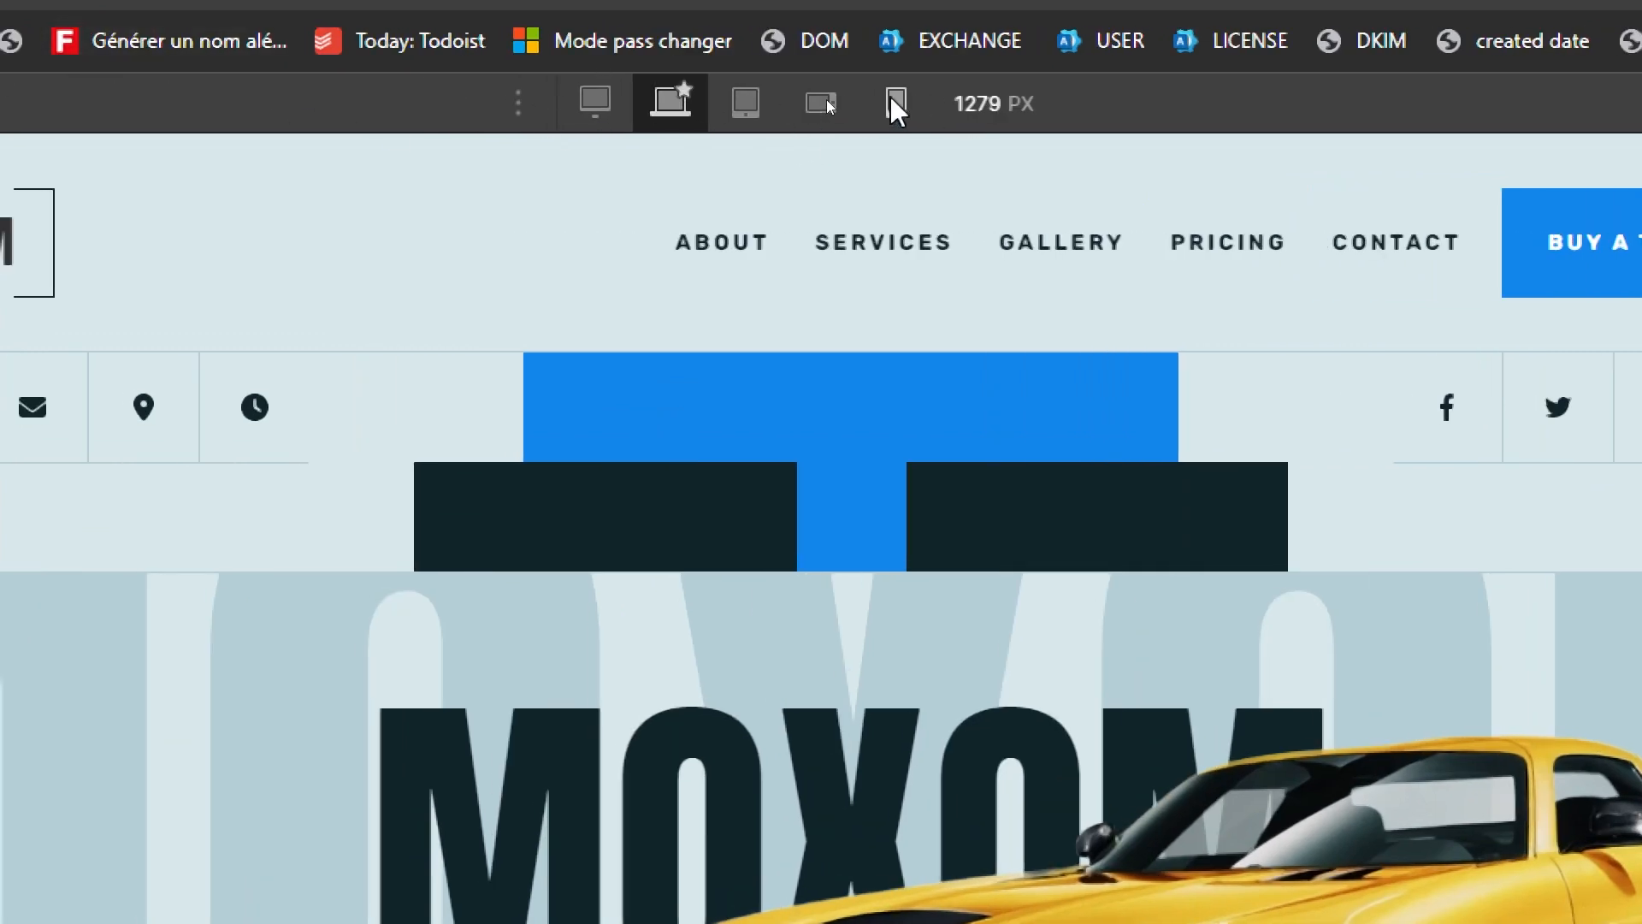
left_click(820, 103)
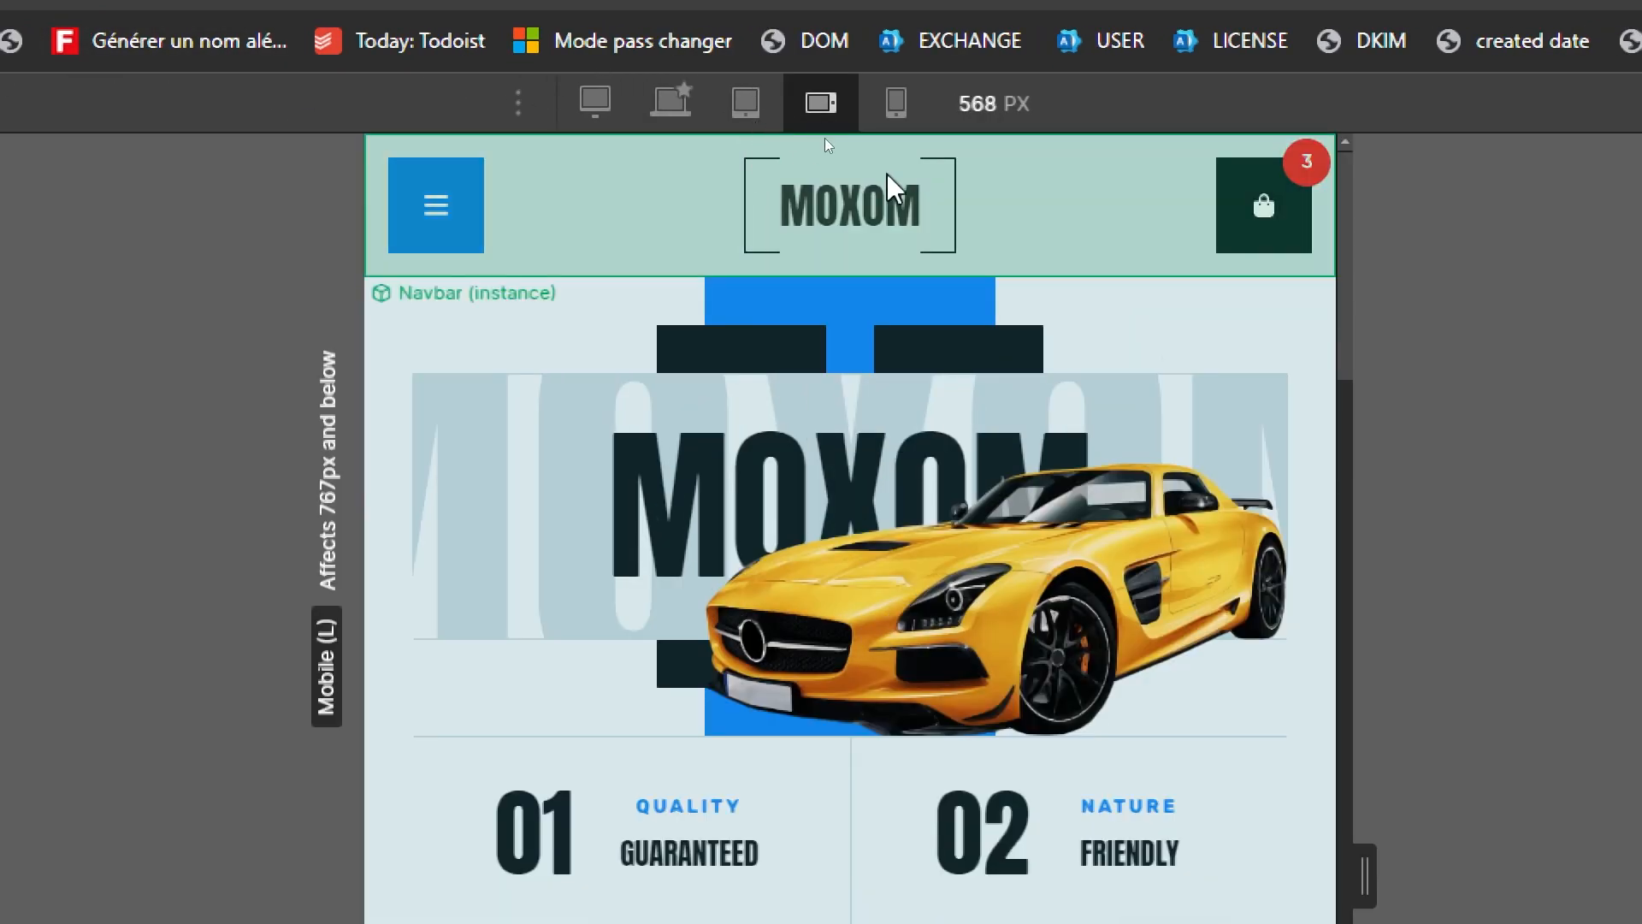
left_click(745, 102)
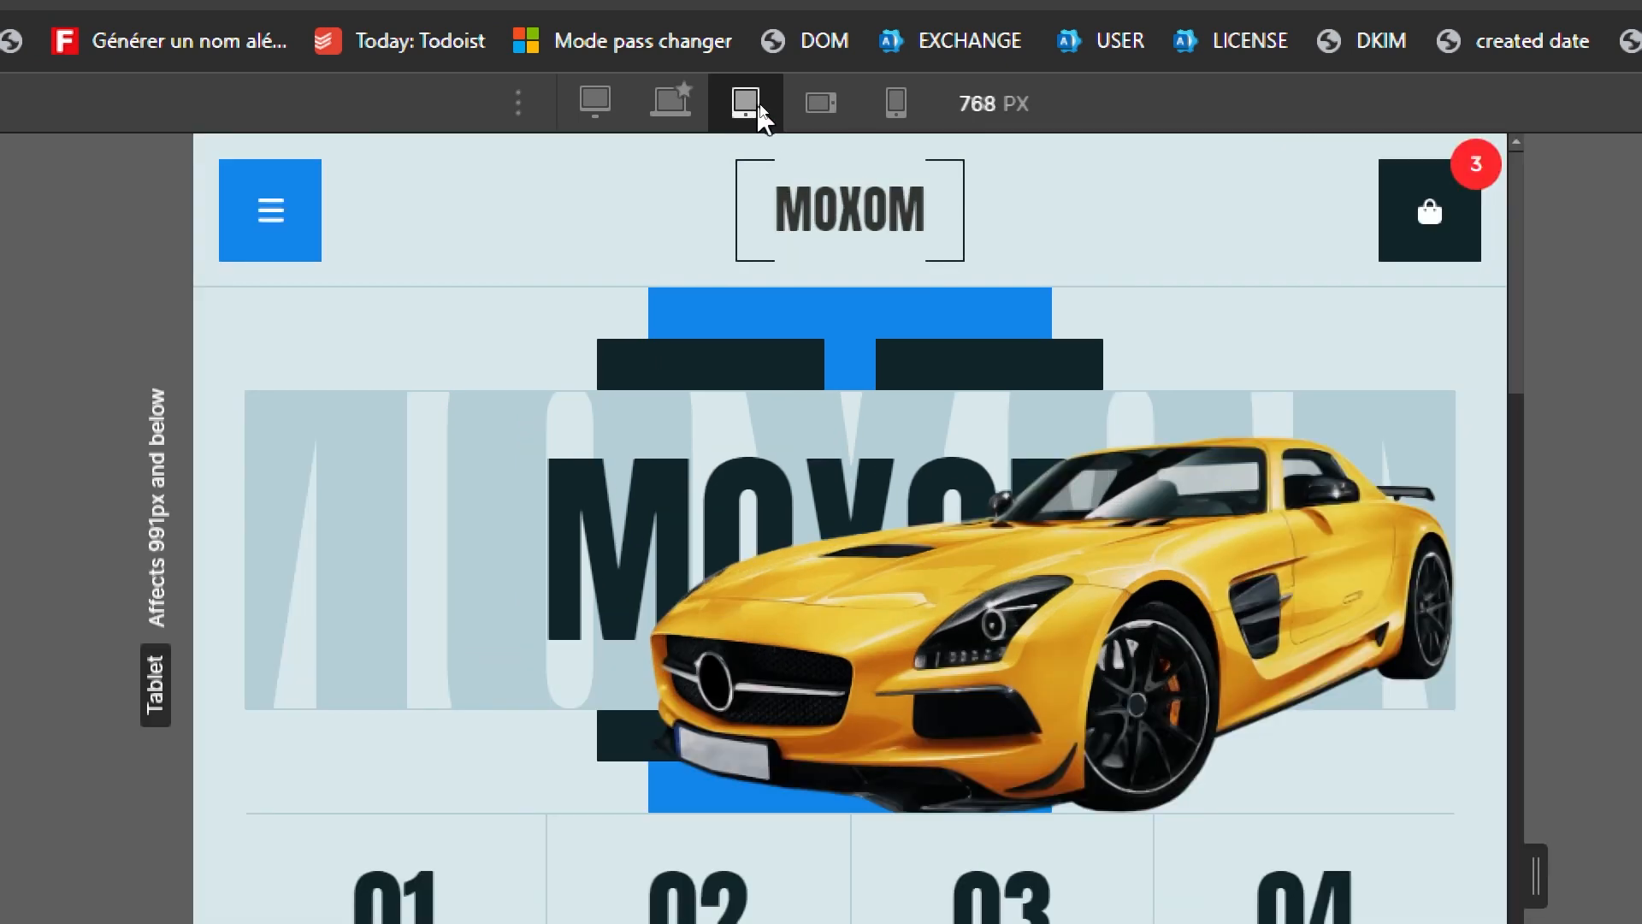
mouse_move(672, 102)
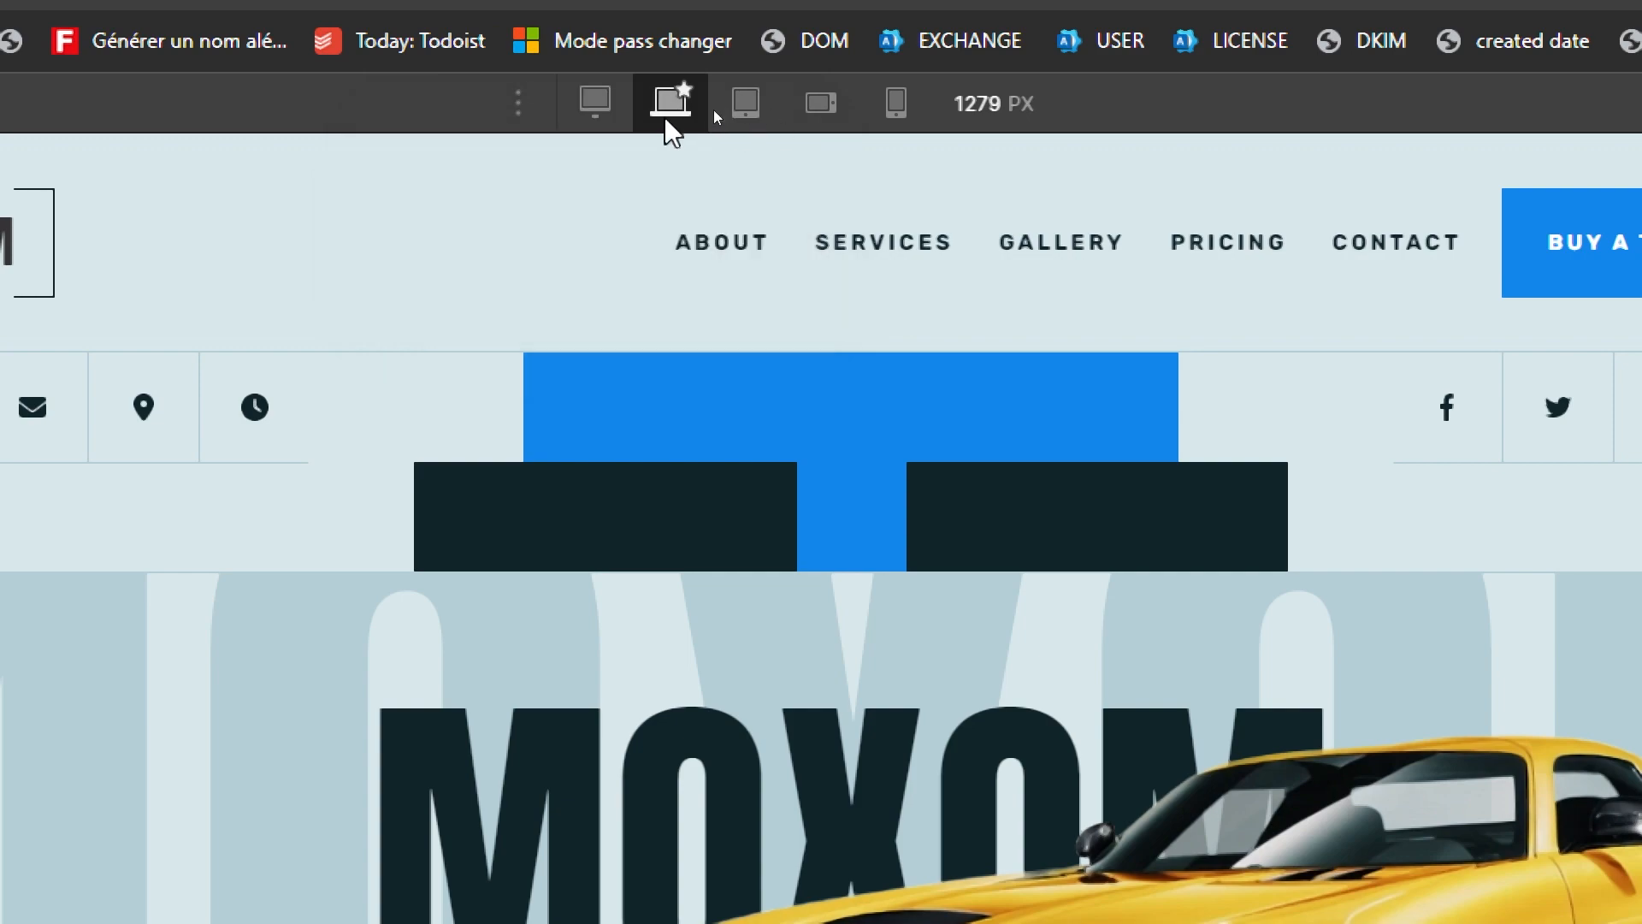
left_click(717, 102)
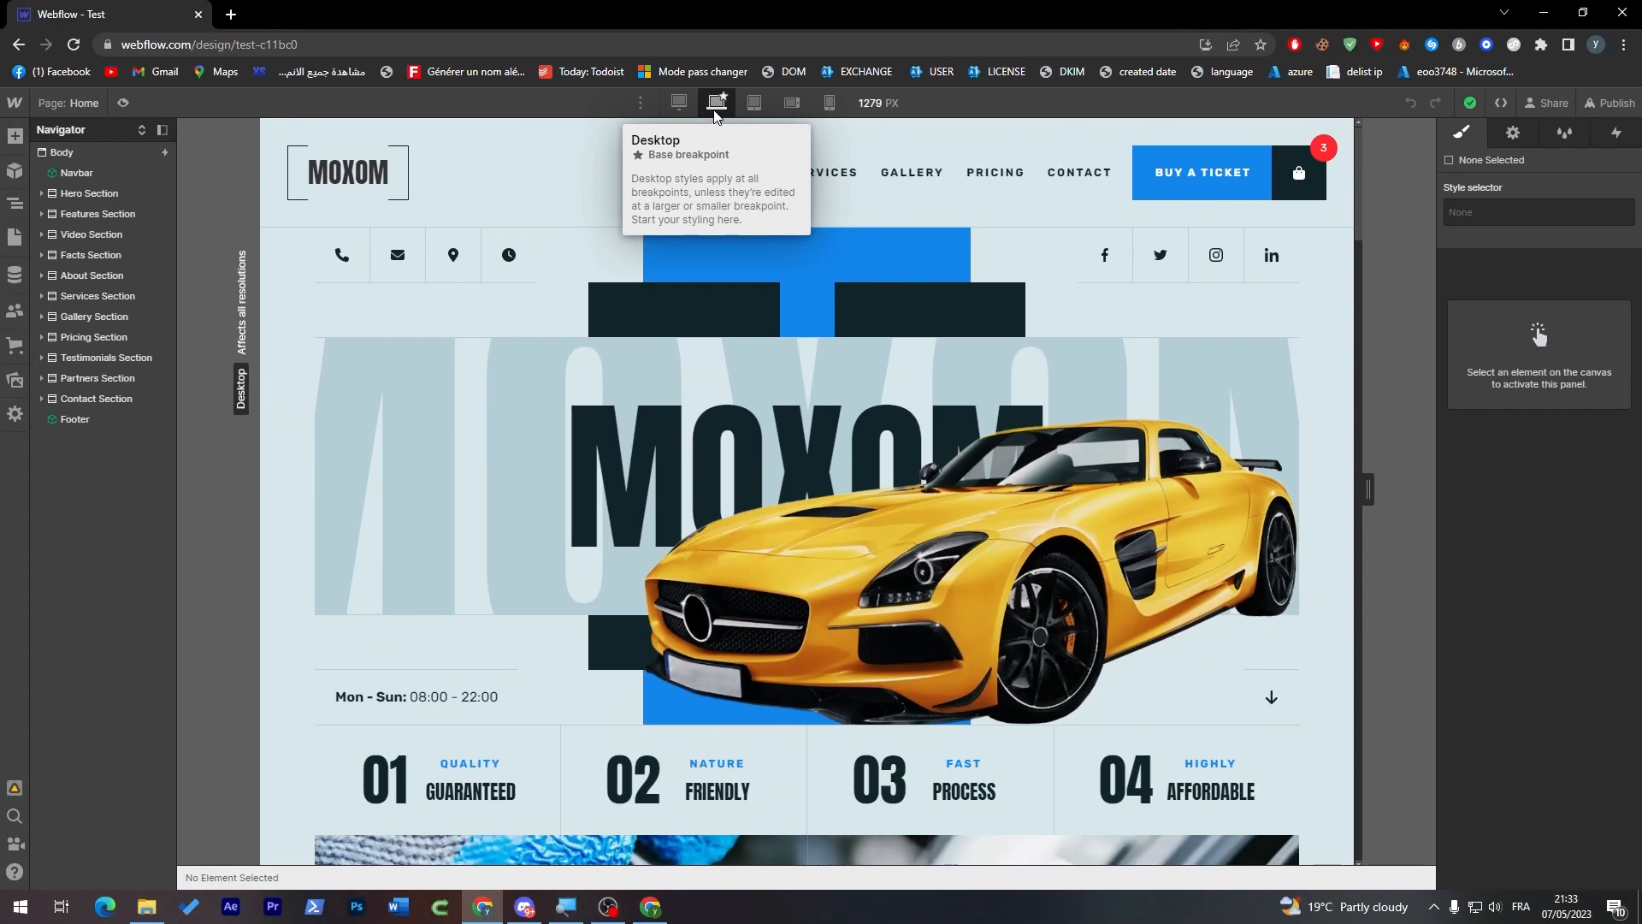
left_click(715, 103)
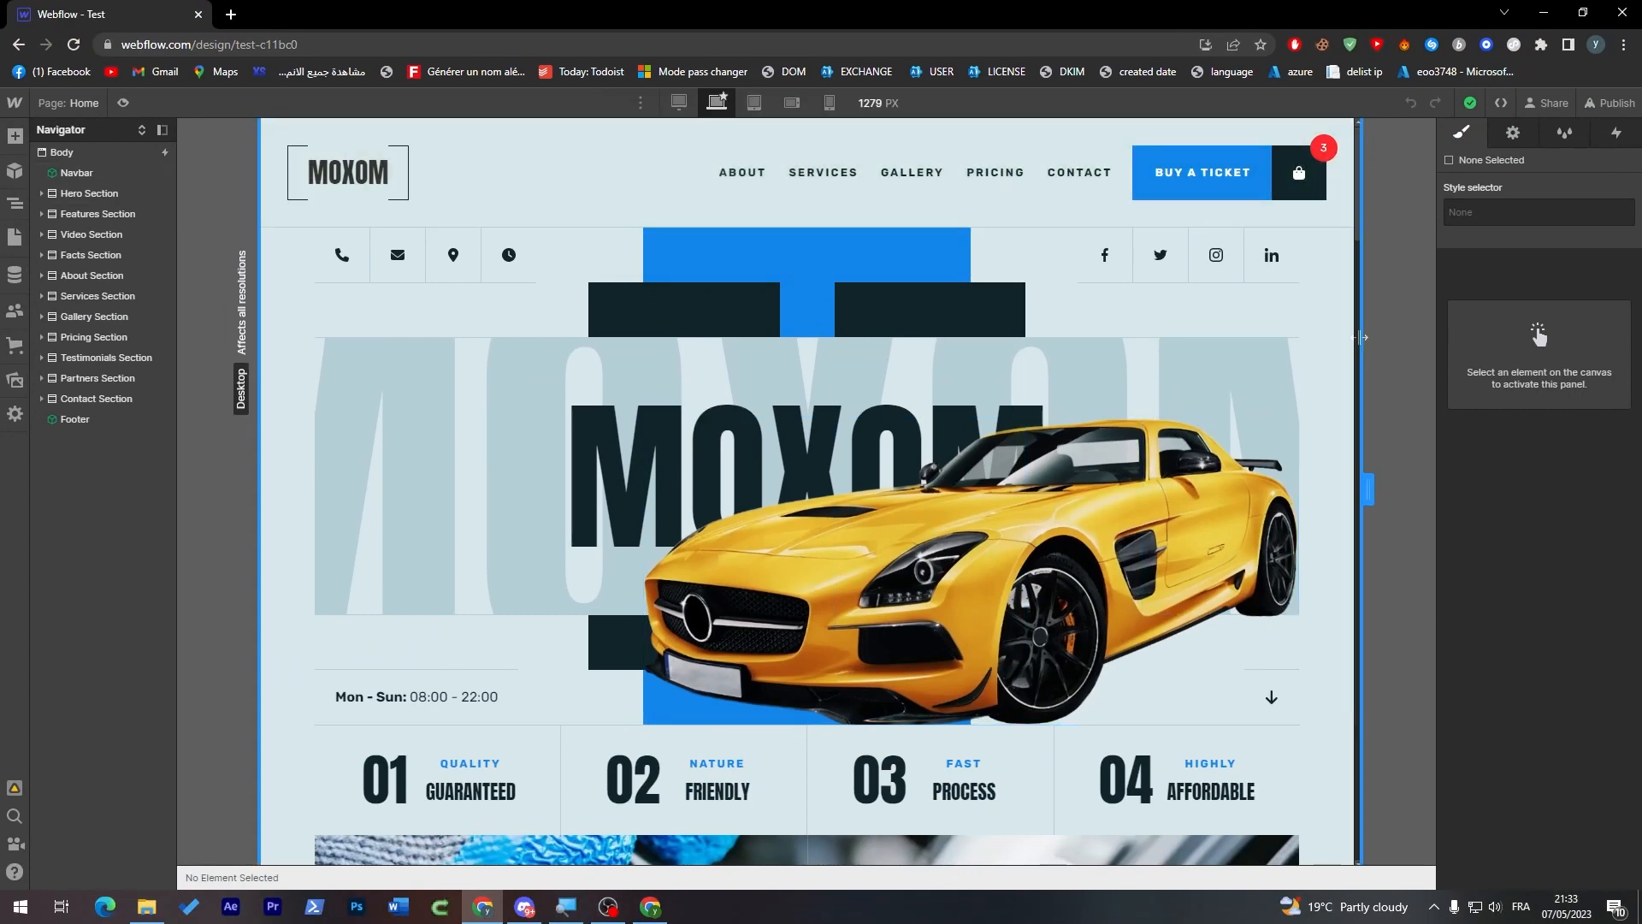
mouse_move(1357, 230)
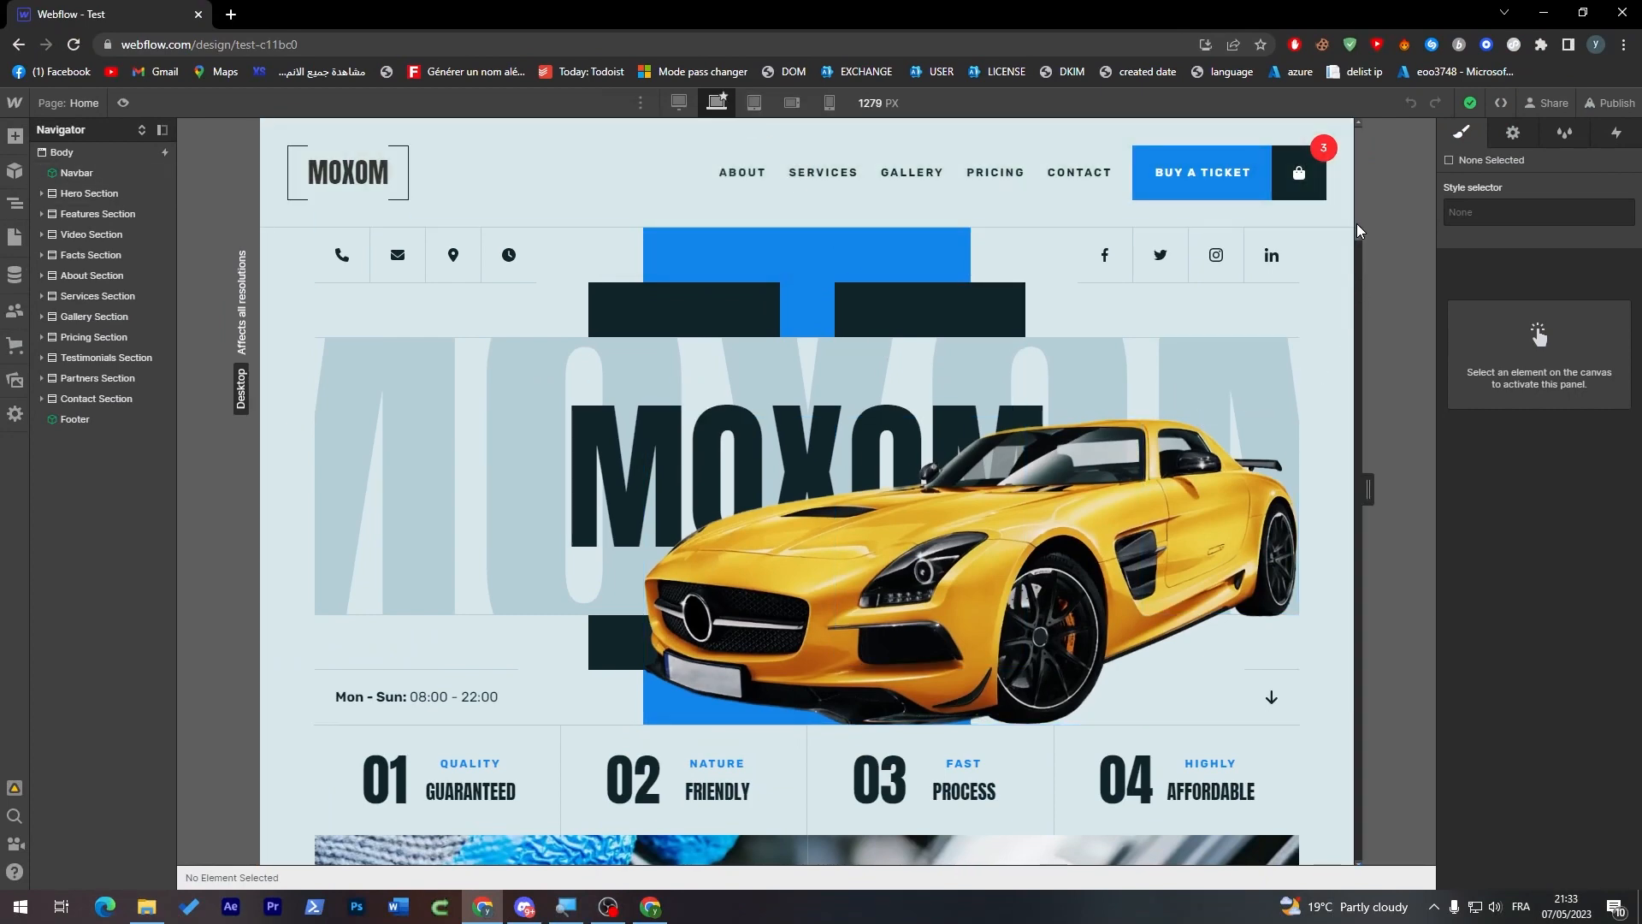
scroll("down", 3)
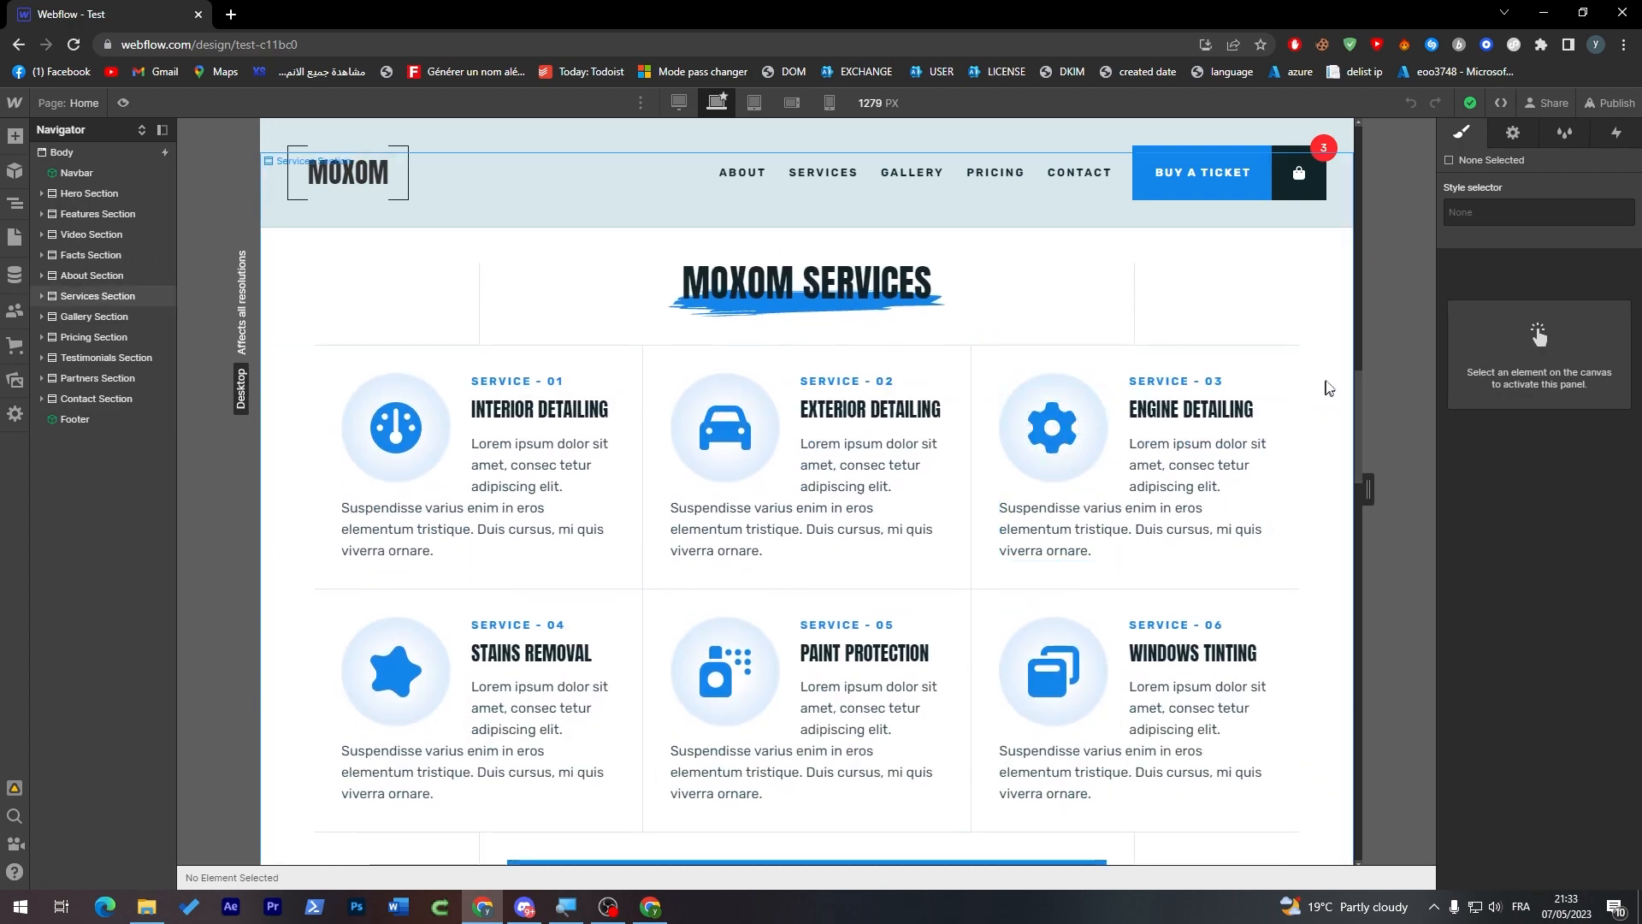
Scroll the canvas through the Moxom gallery, pricing and vision sections
scroll("down", 3)
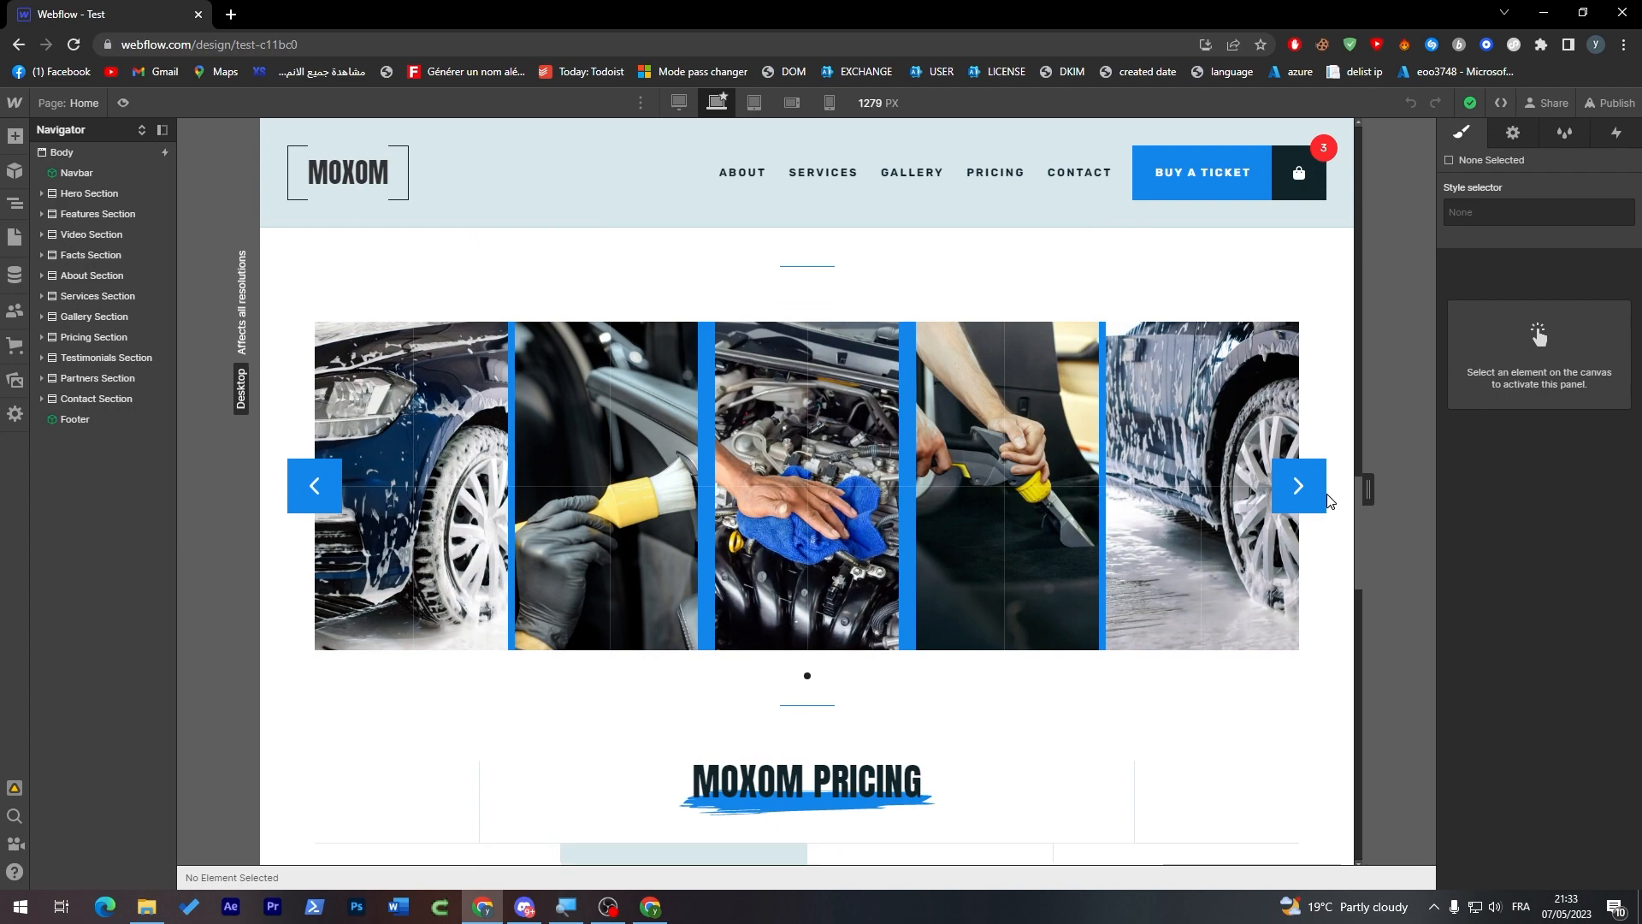
scroll("down", 3)
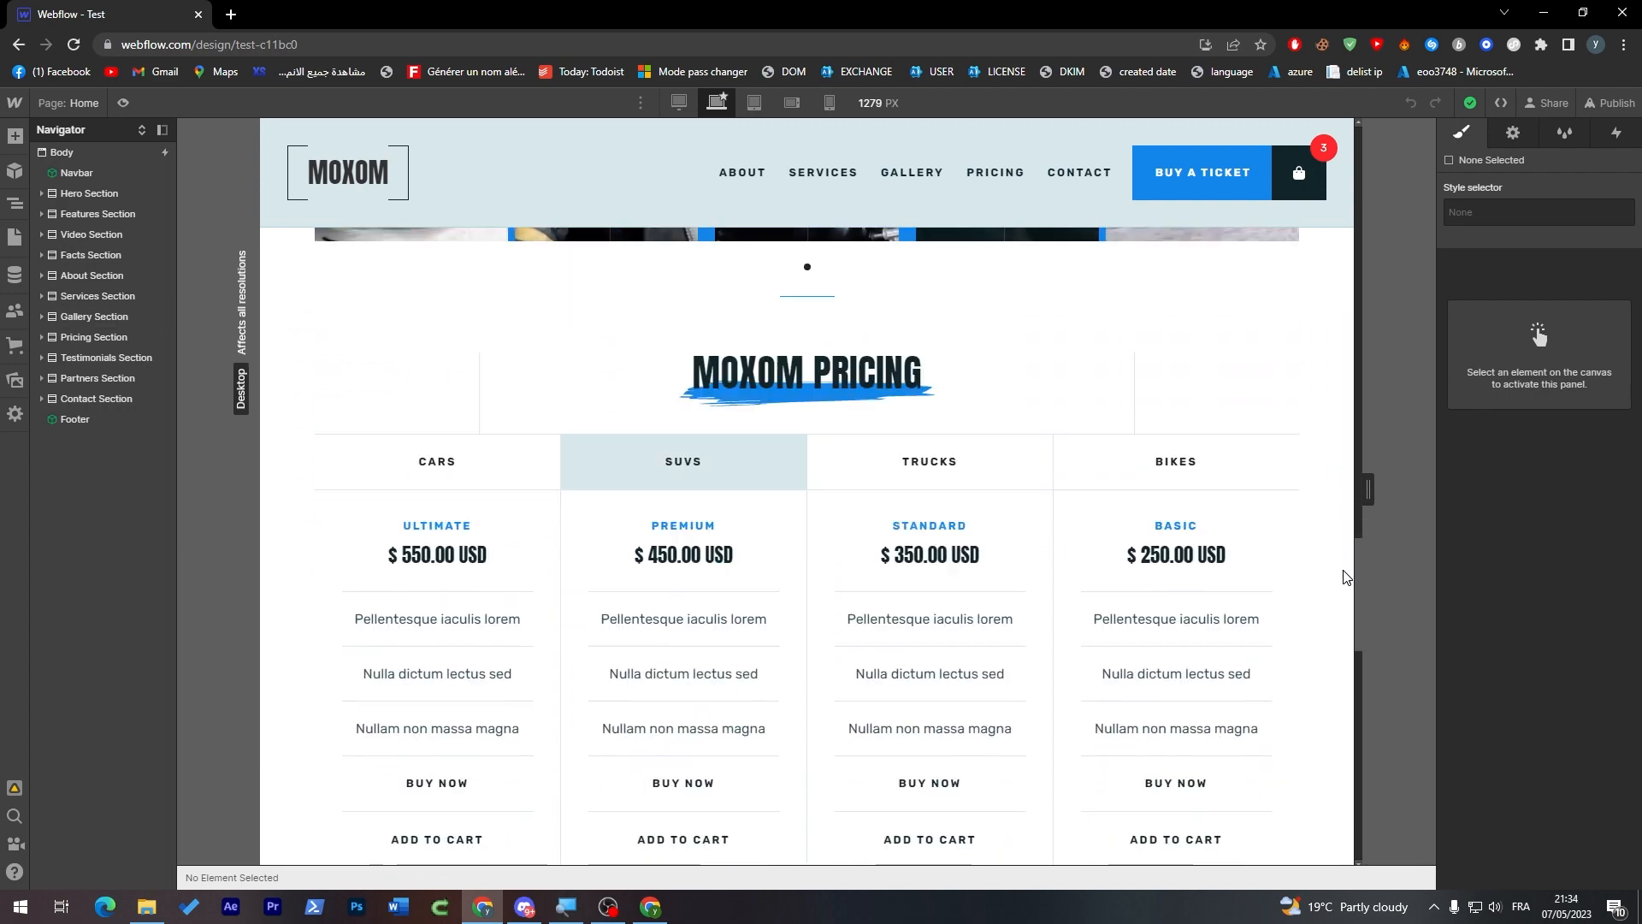
scroll("down", 3)
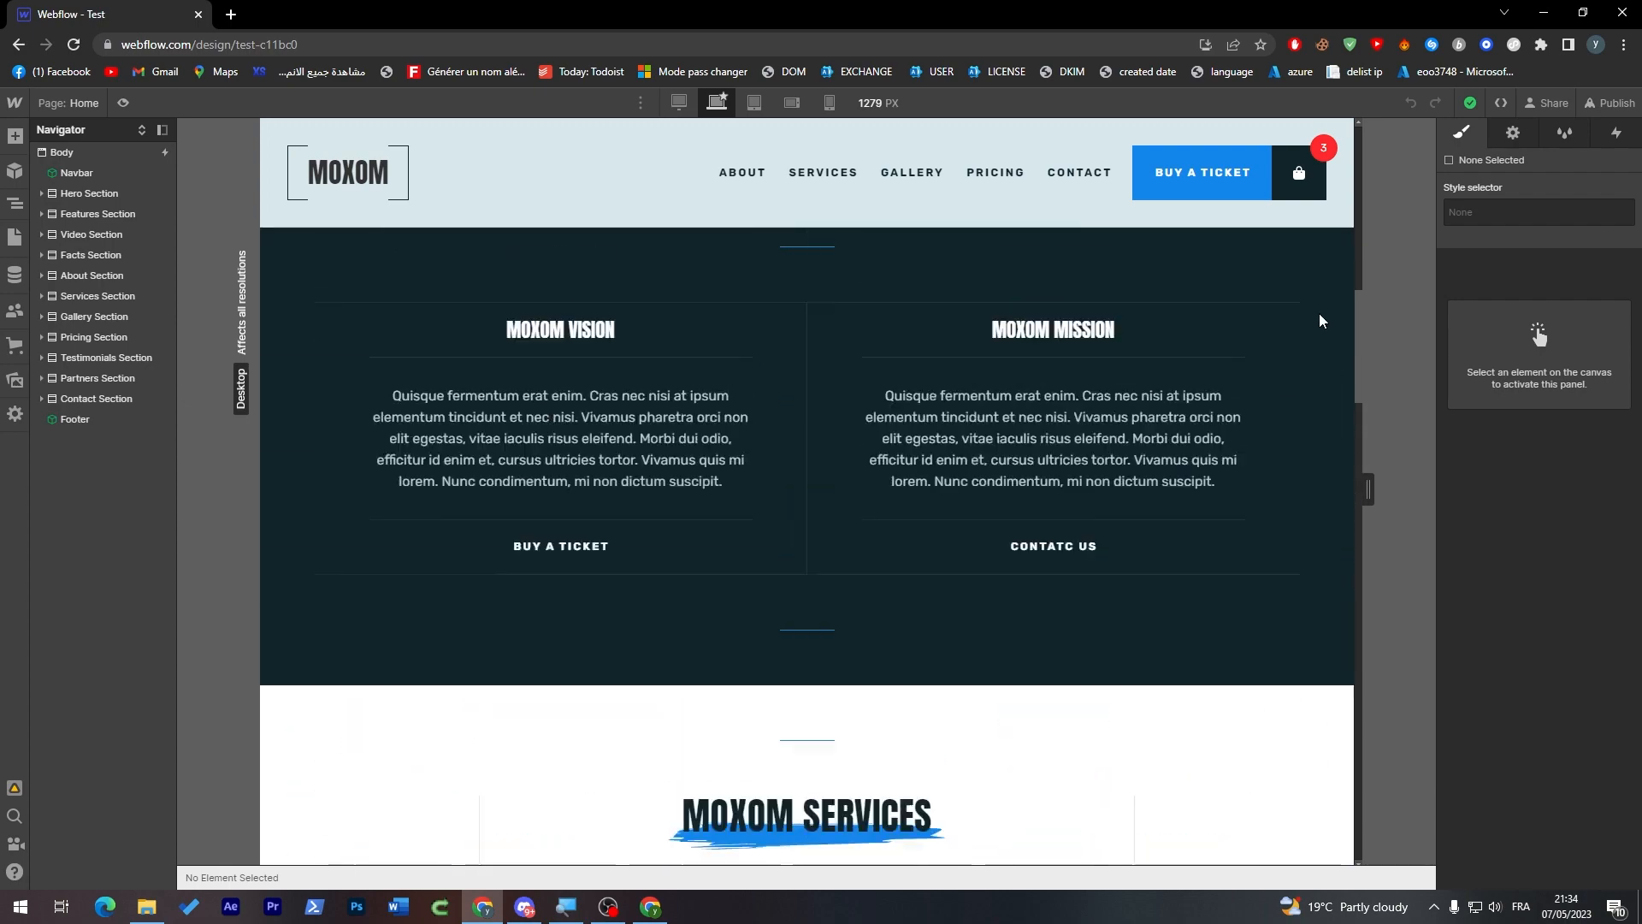
scroll("up", 3)
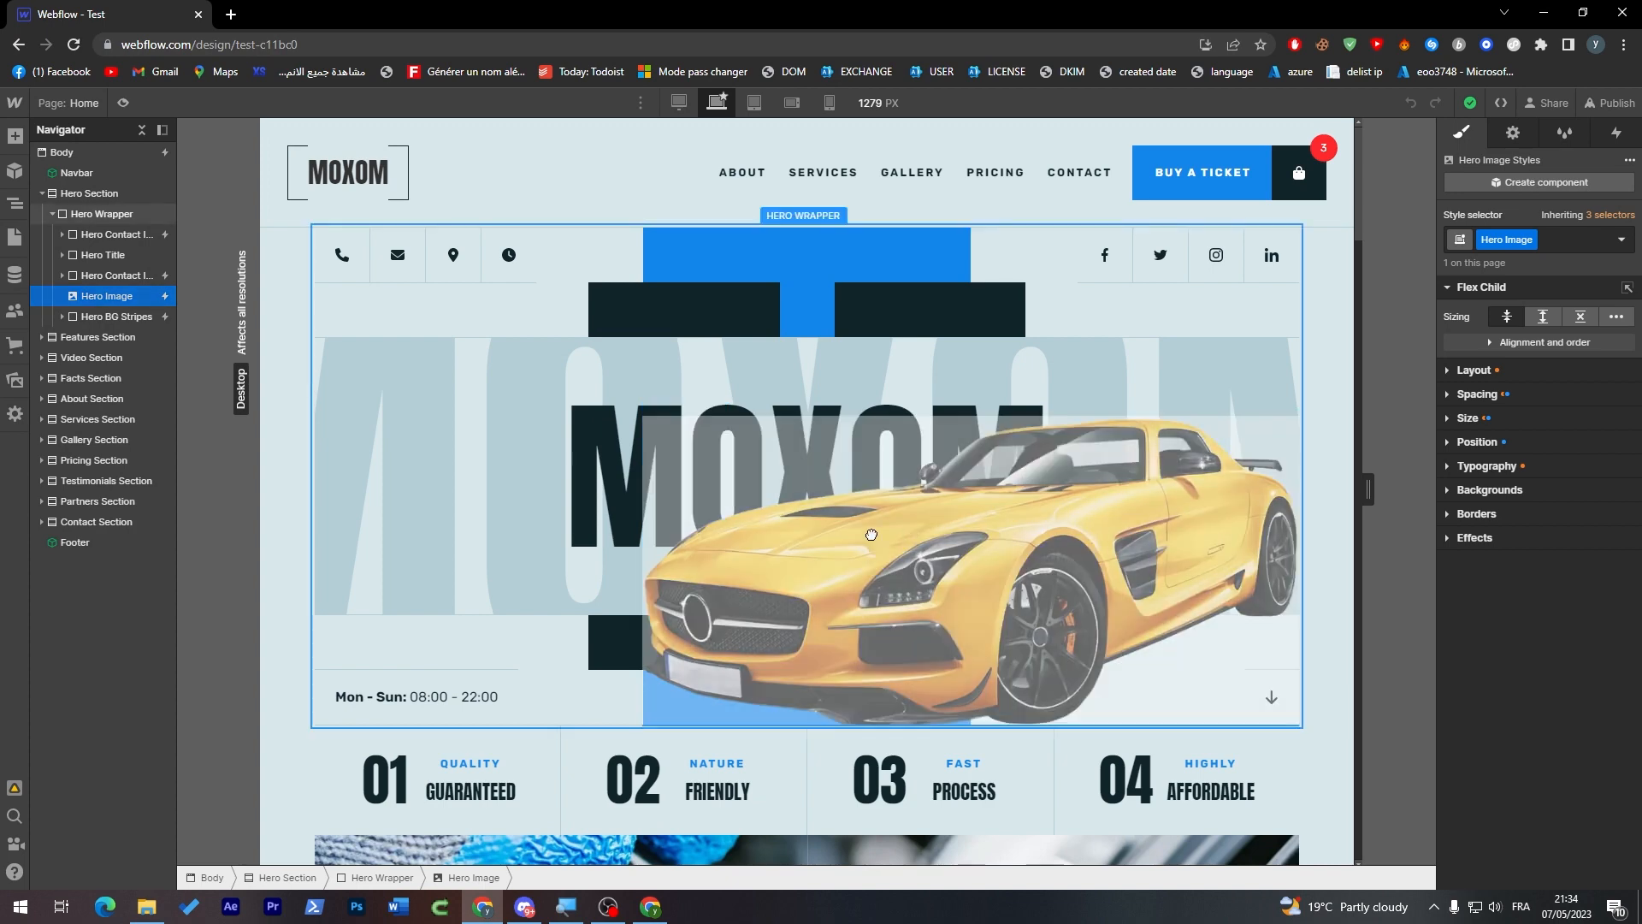
Move the Hero Image layer from Hero Title into Video Section, above the 7K cars statistics
left_click(62, 255)
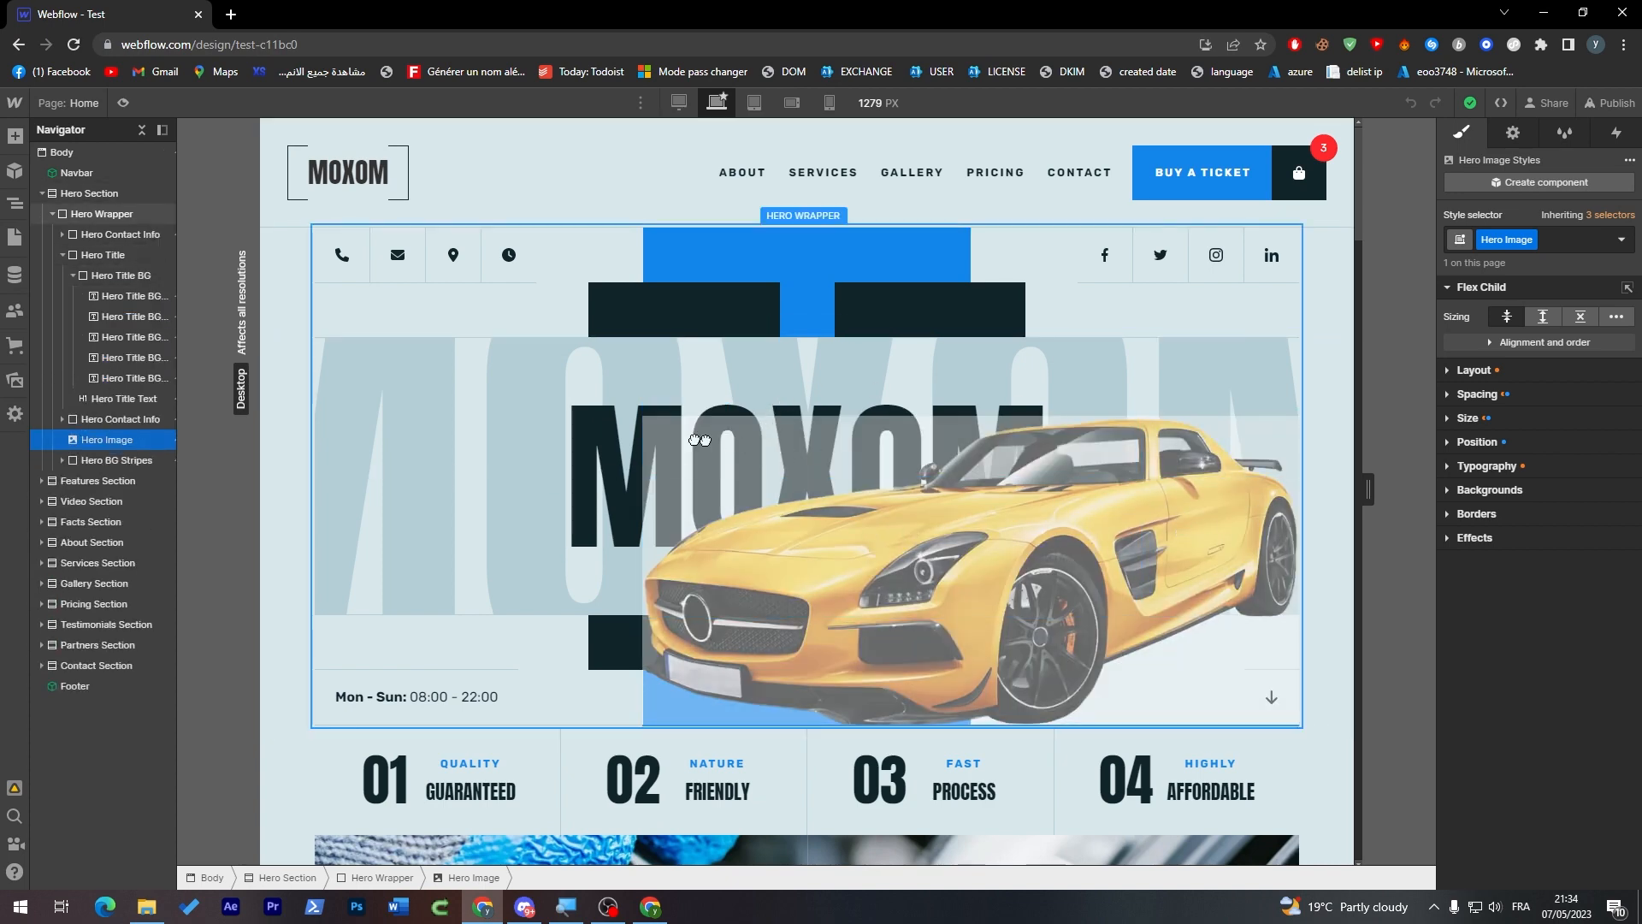
left_click(127, 316)
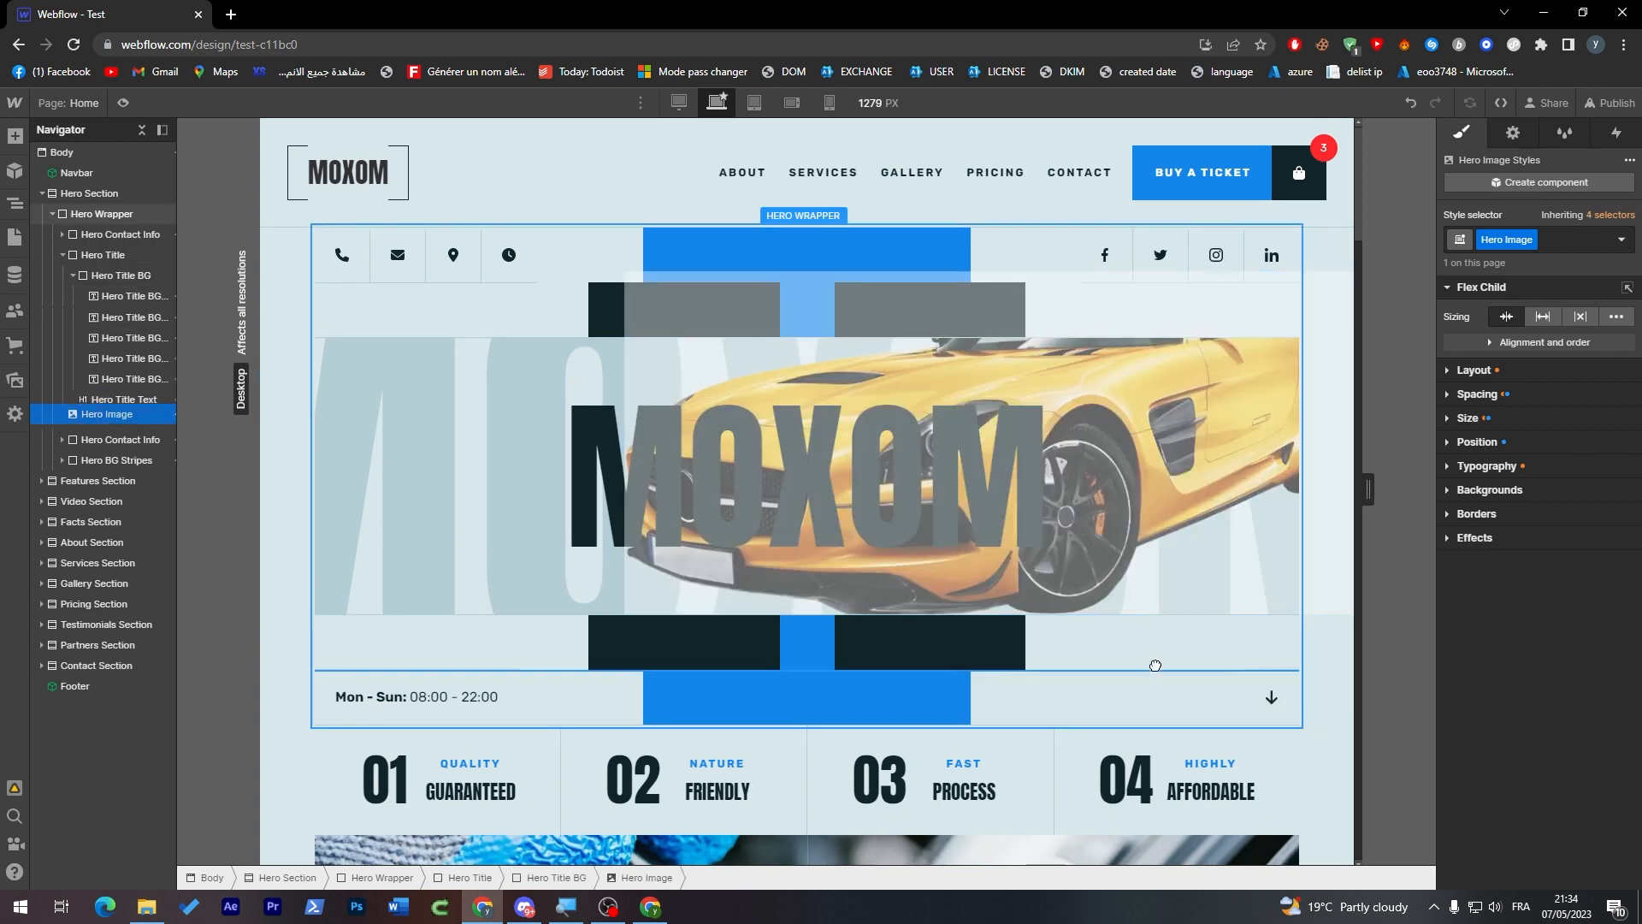
left_click(943, 566)
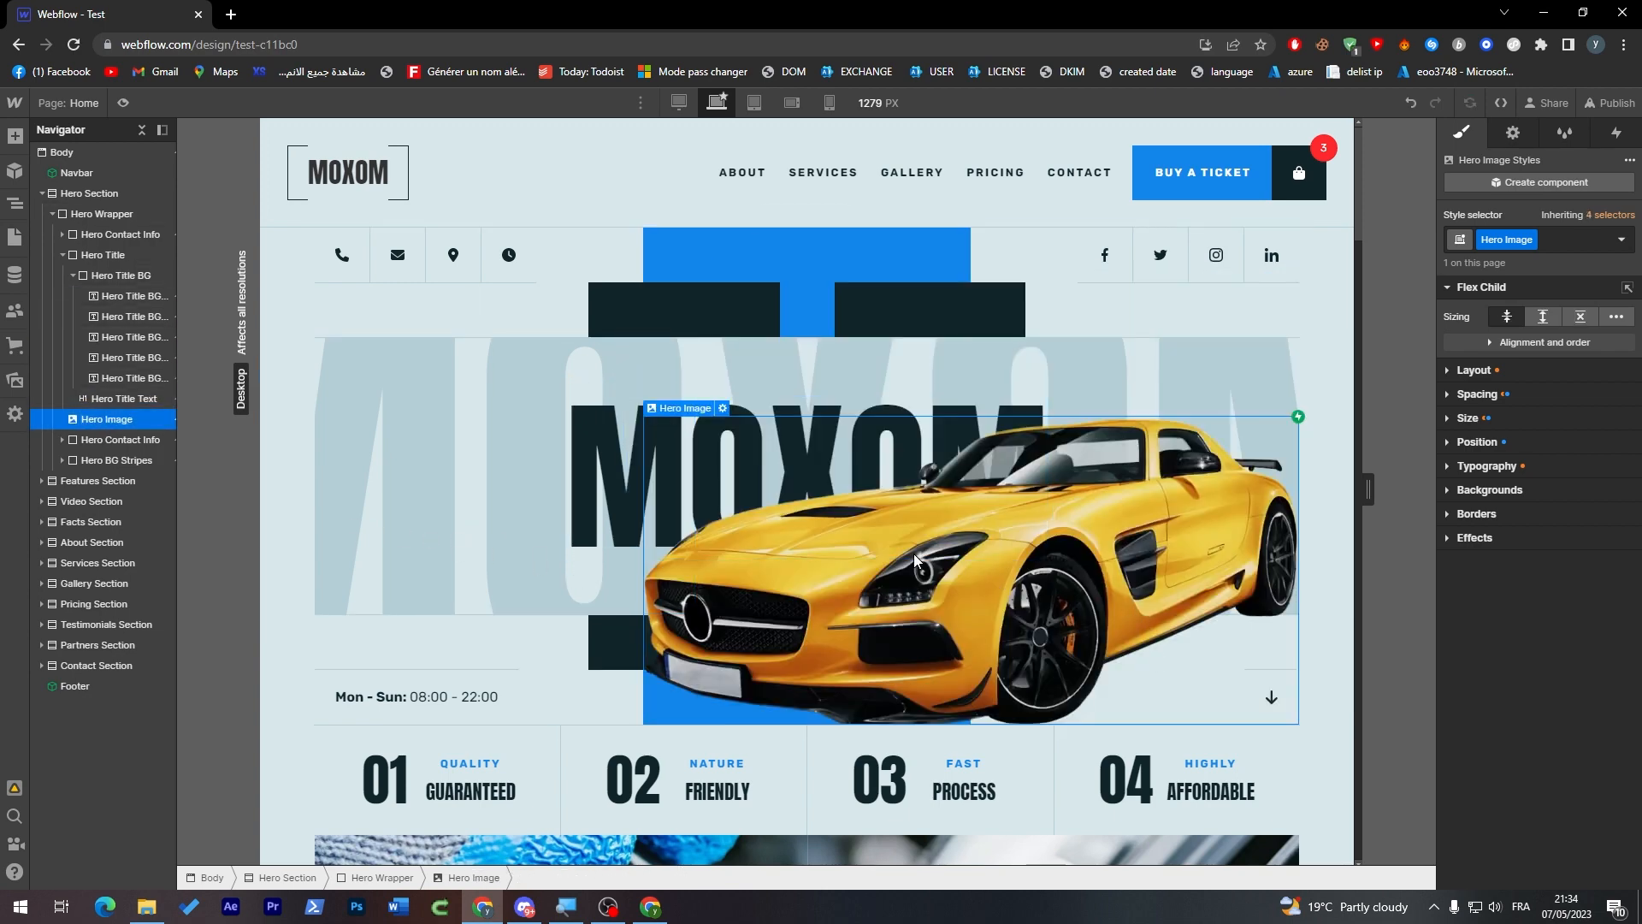
scroll("down", 3)
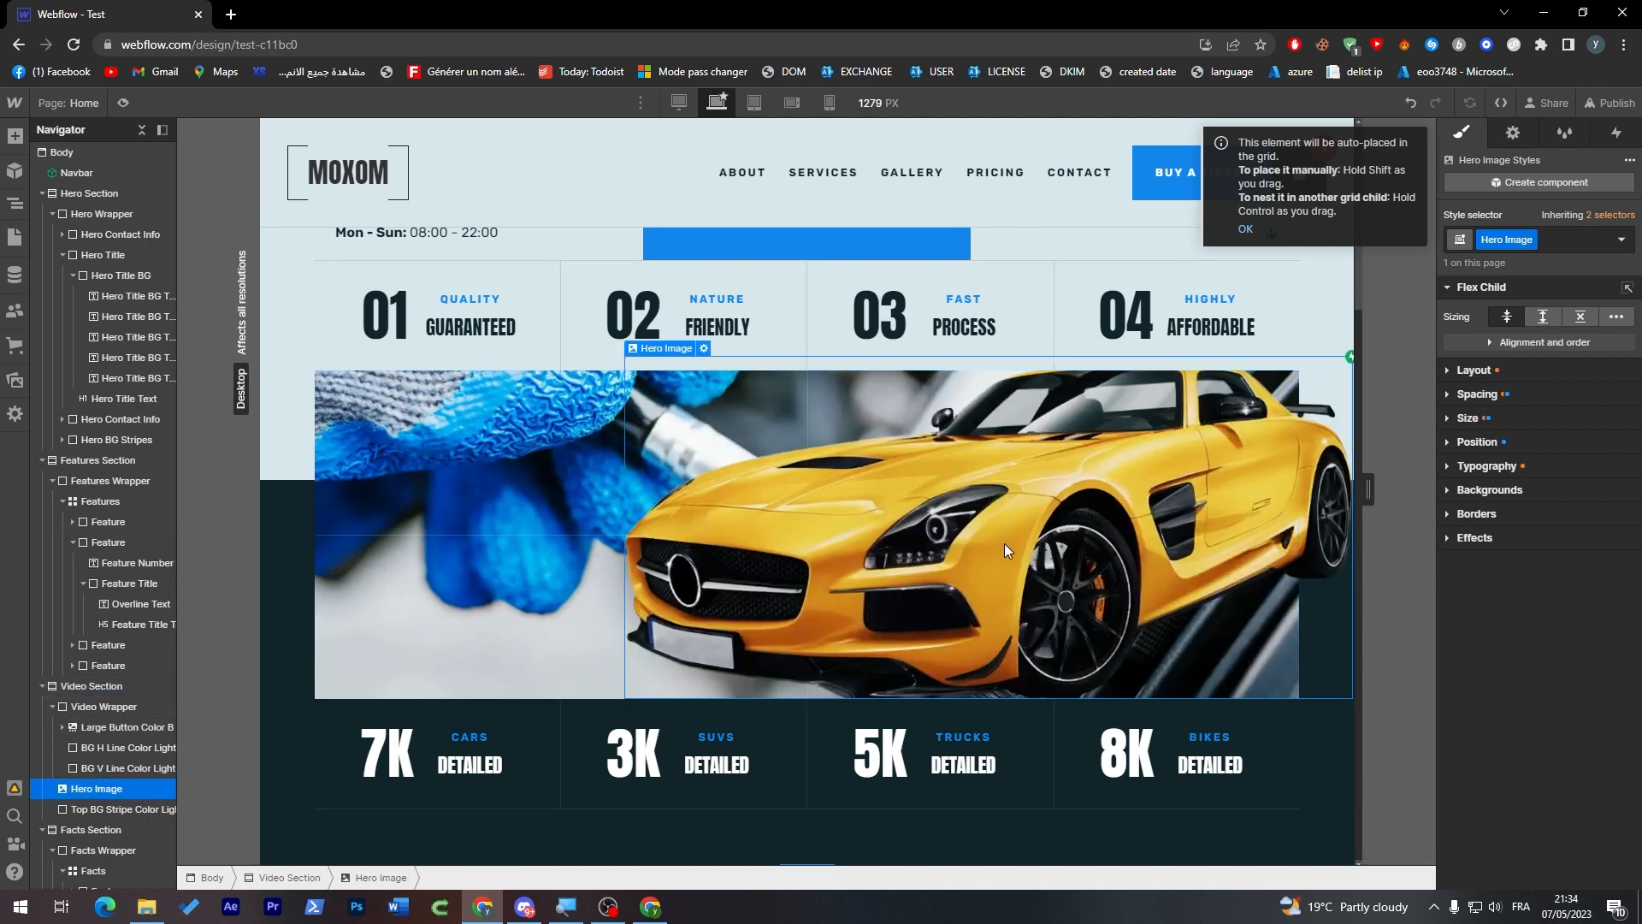
mouse_move(916, 540)
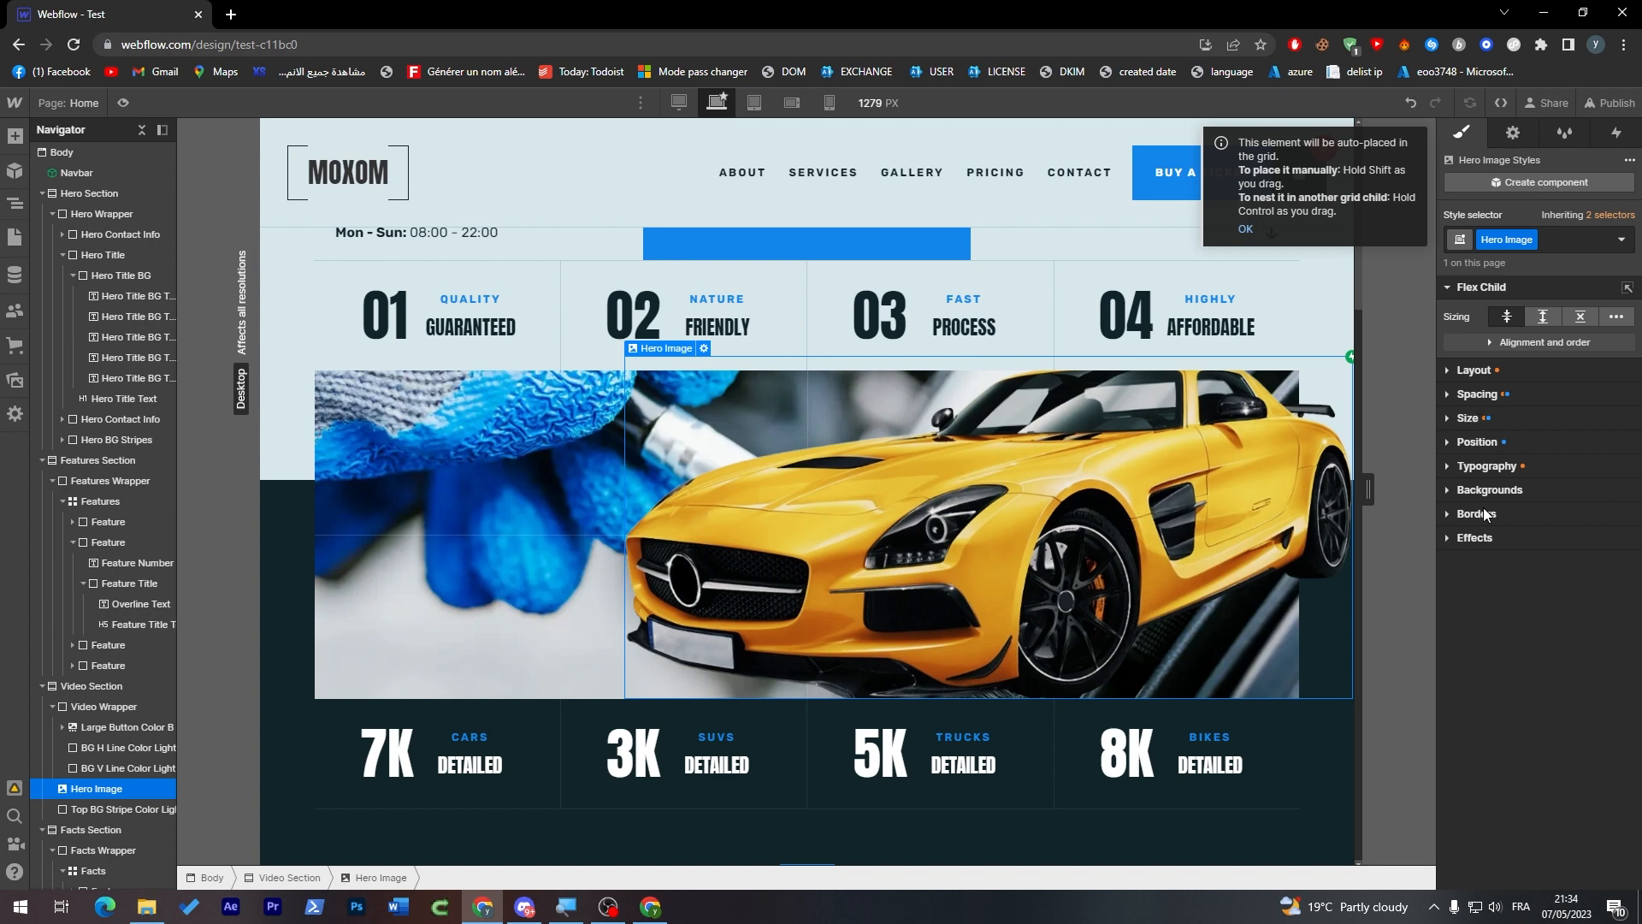
left_click(1477, 441)
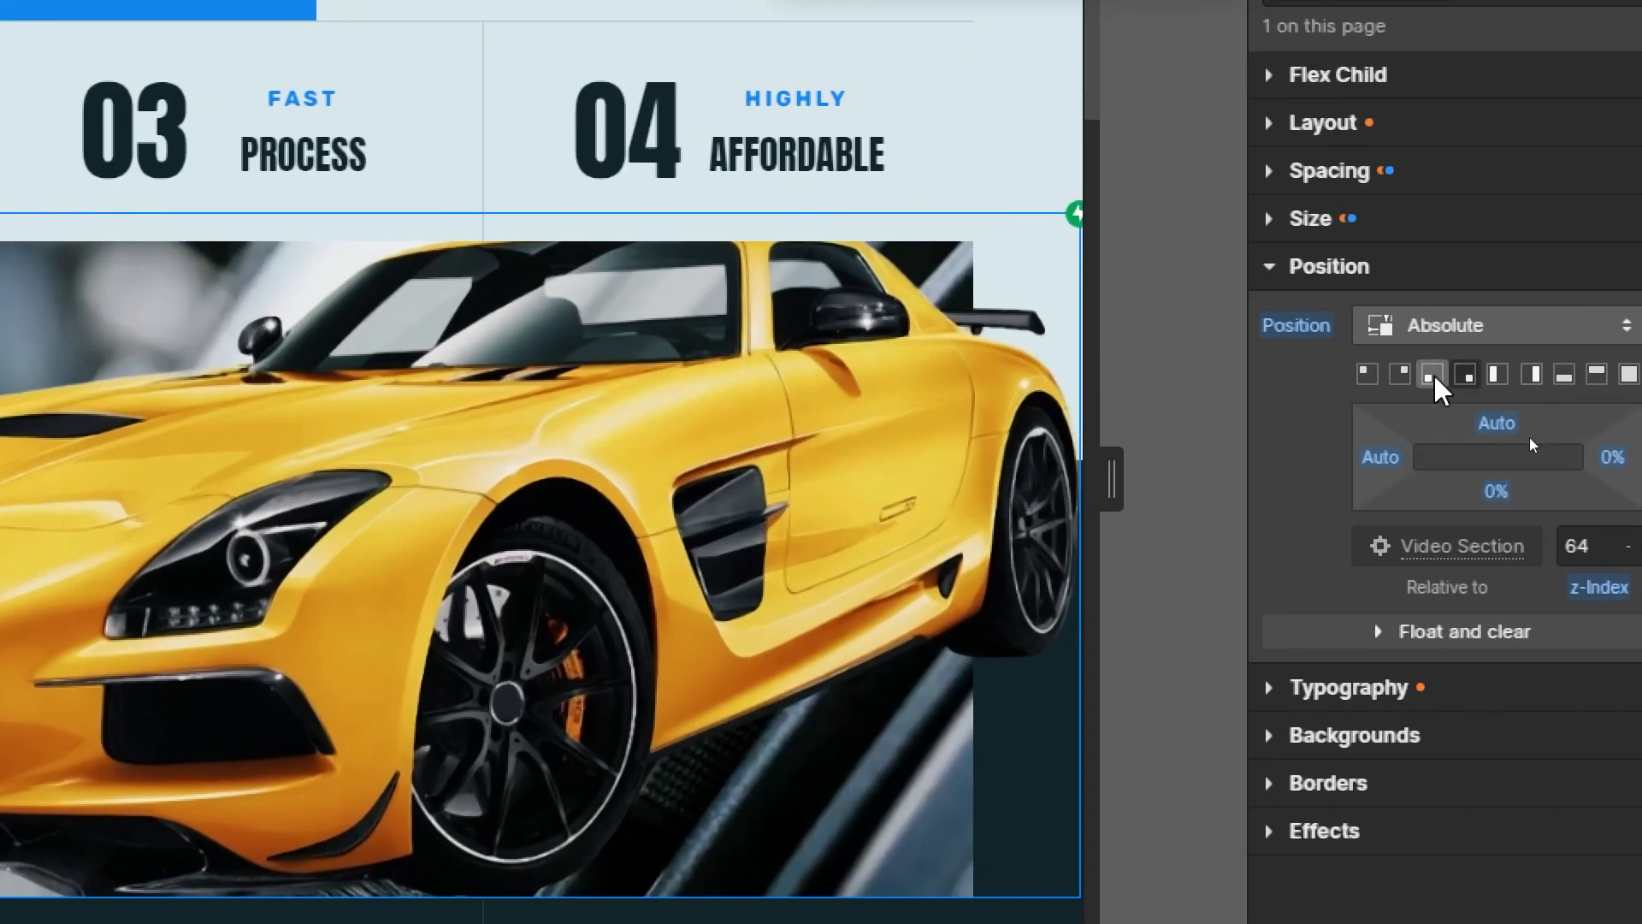
Make the car image absolute, try the corner presets, then set left 14%, bottom -2%, top 100%
left_click(1367, 374)
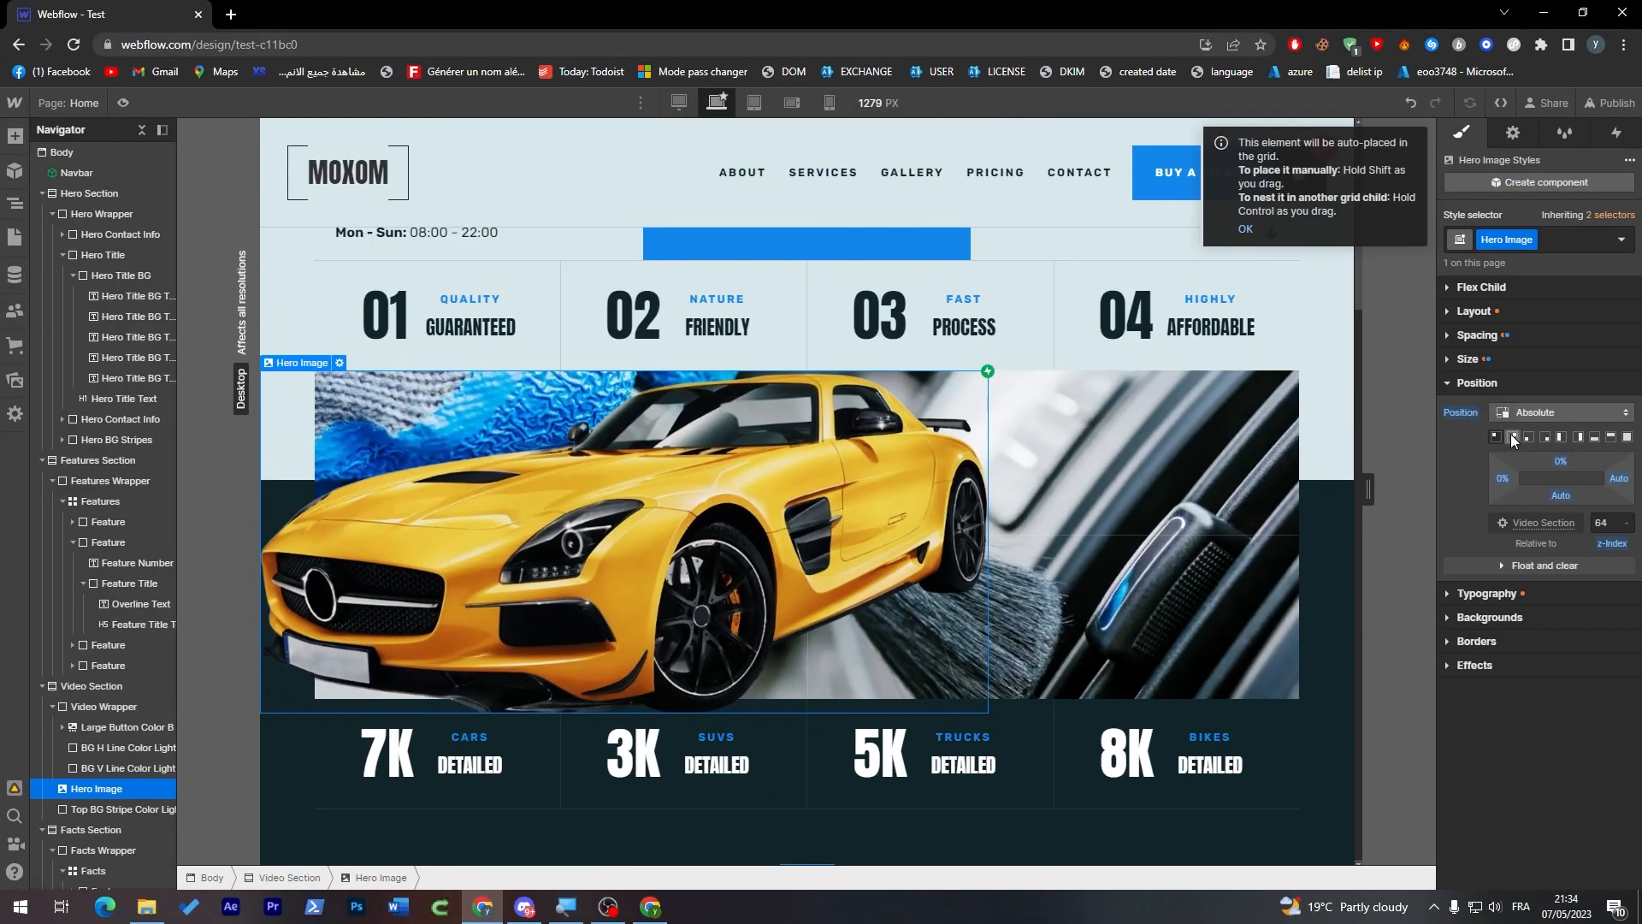
left_click(1516, 437)
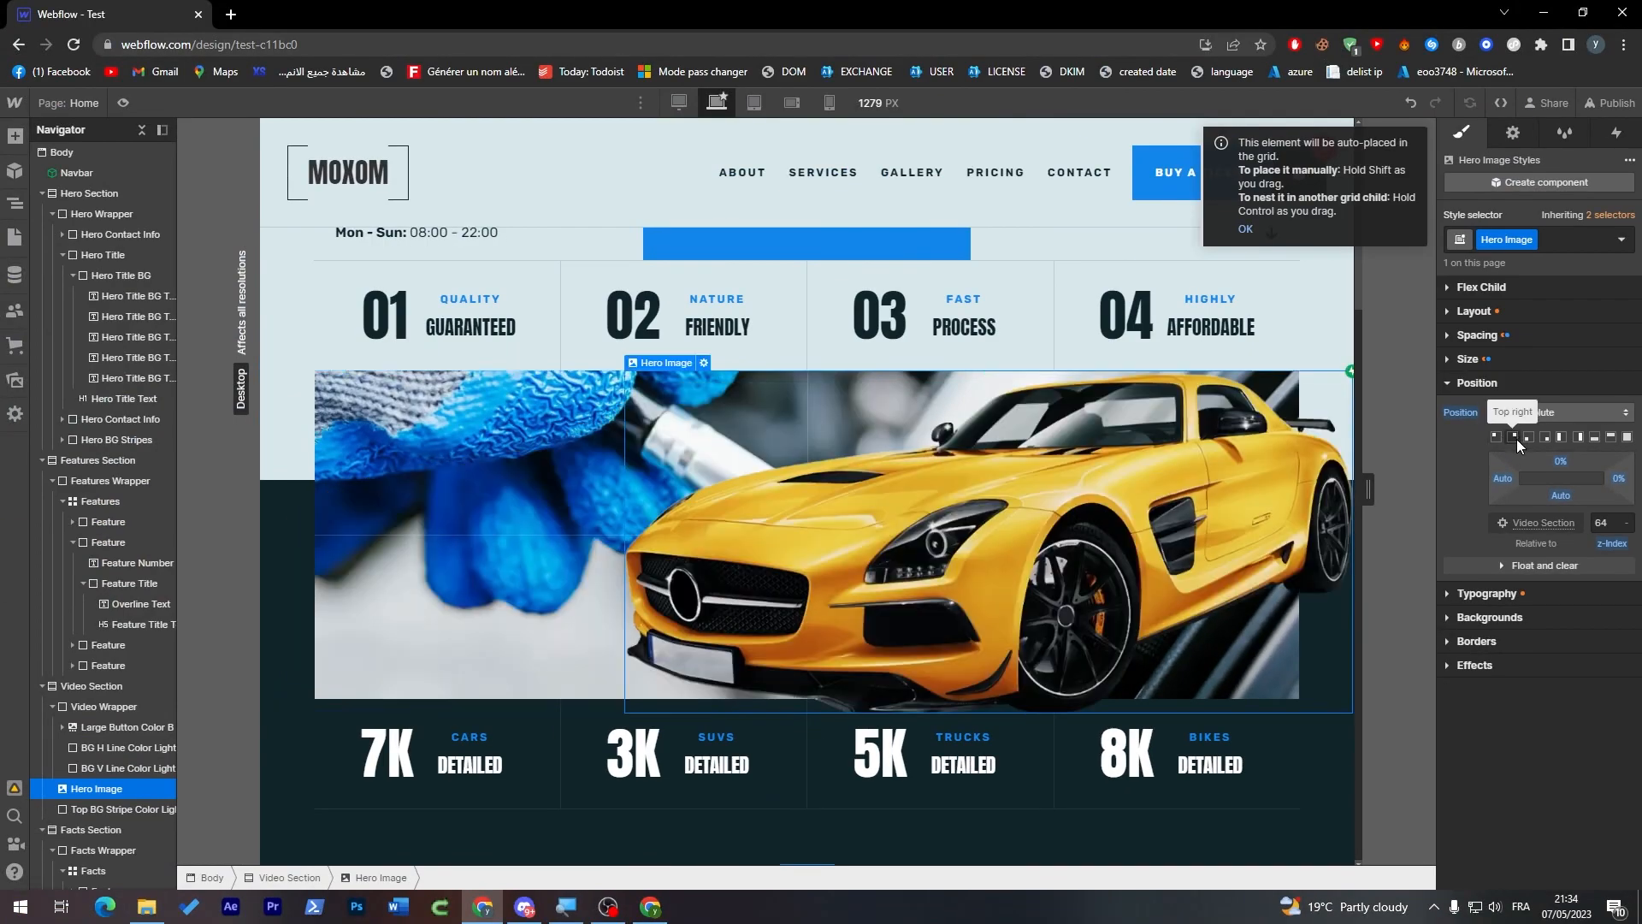
left_click(1497, 437)
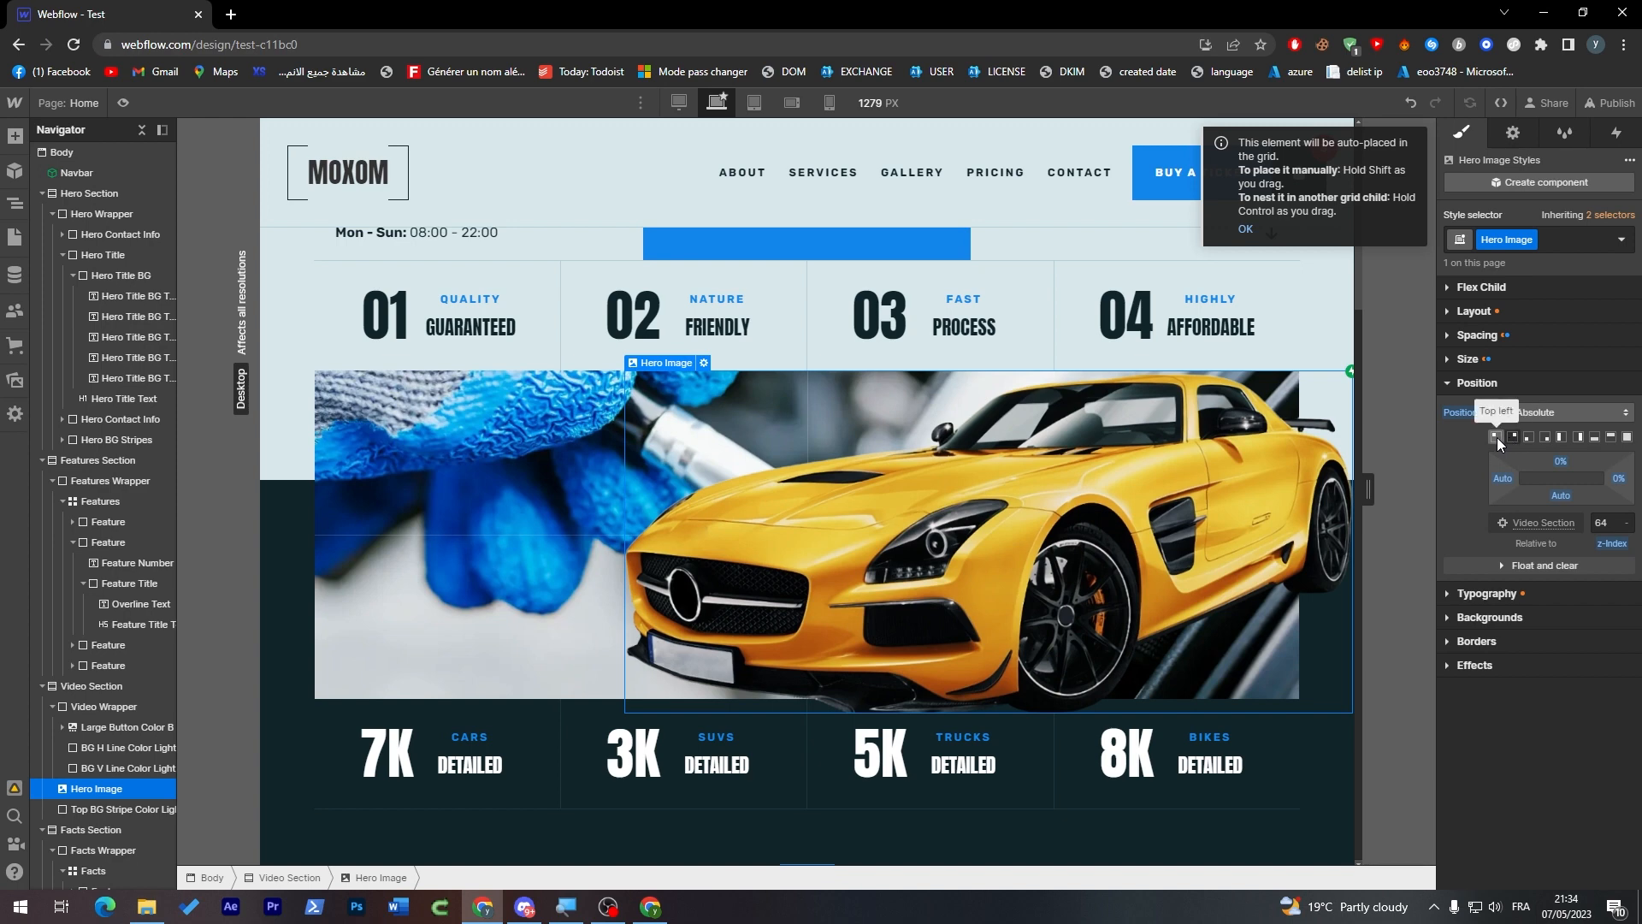
left_click(1496, 438)
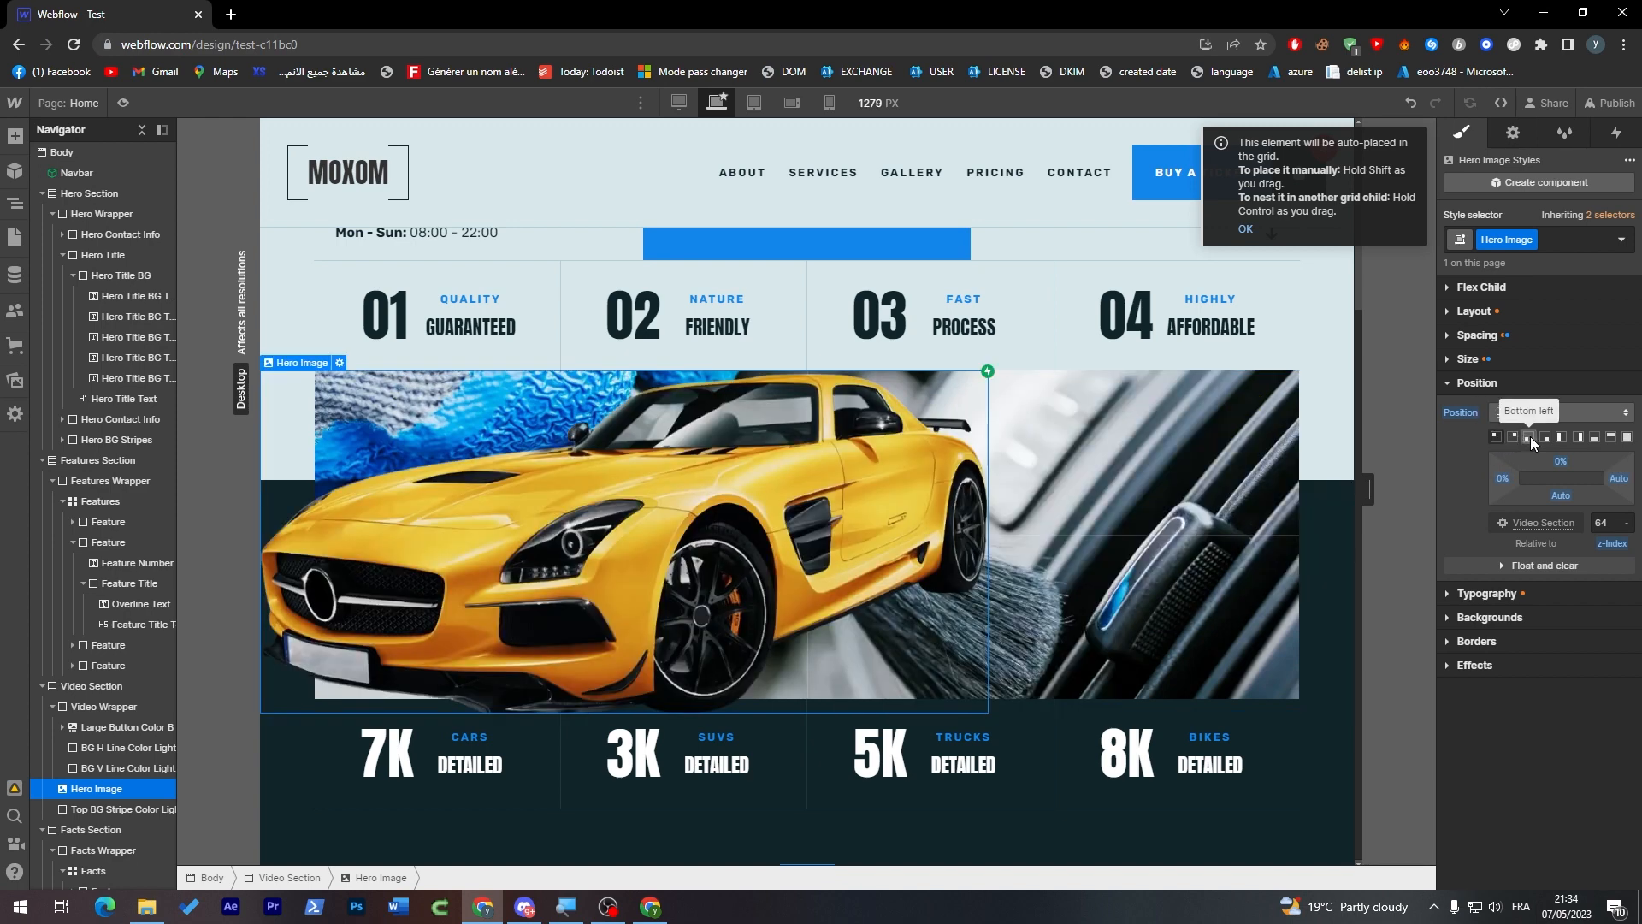
left_click(1558, 437)
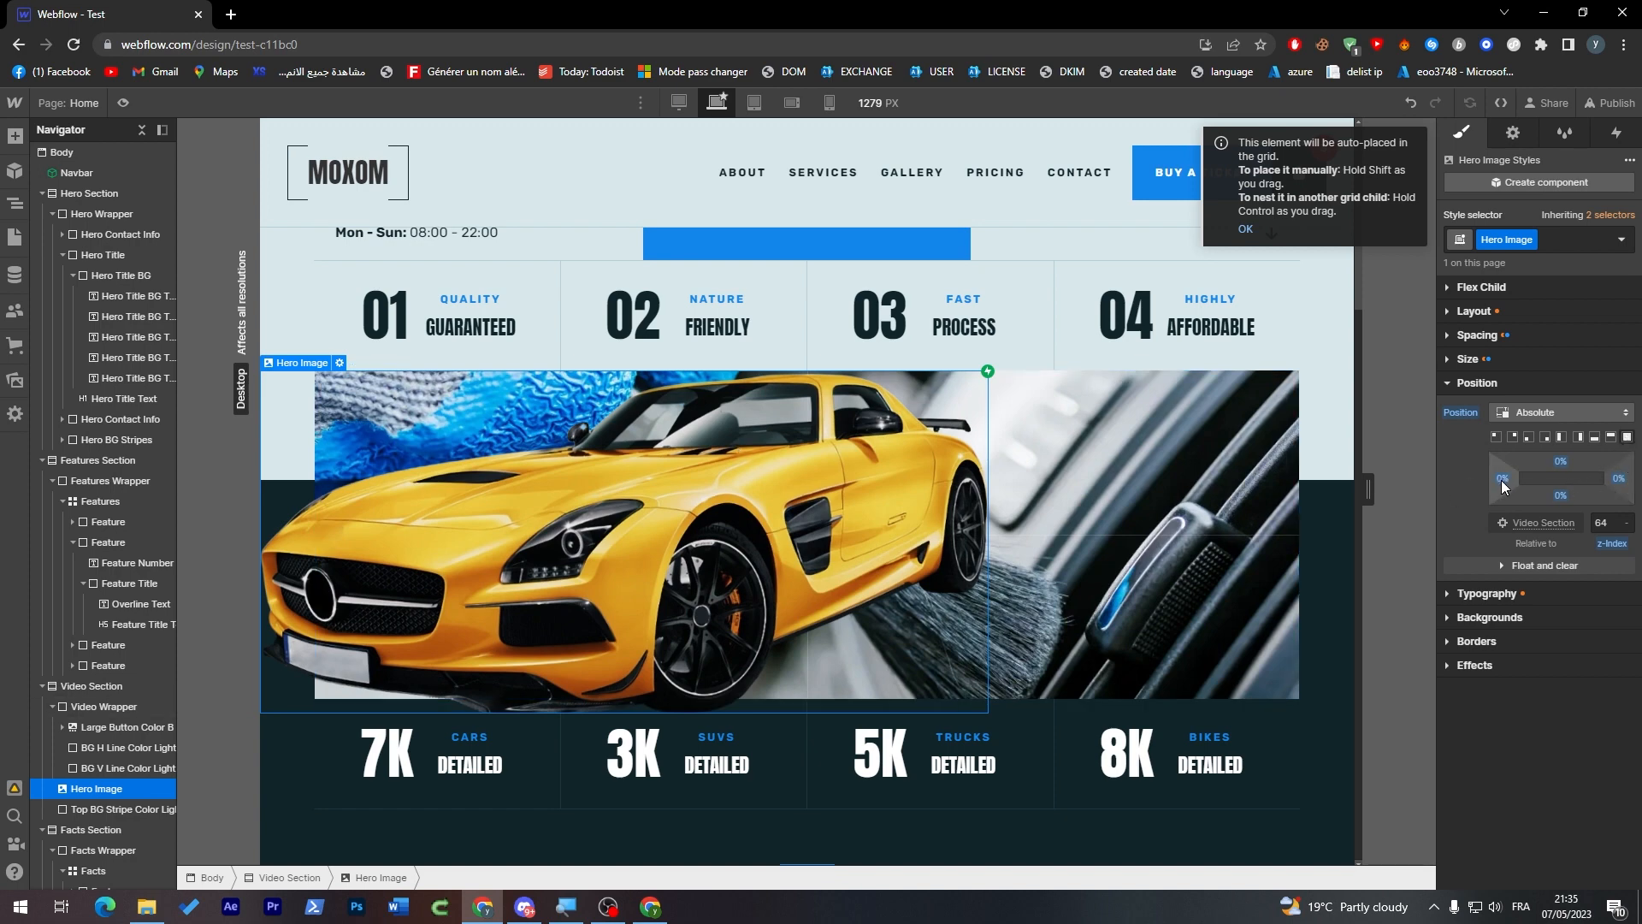
mouse_move(1513, 480)
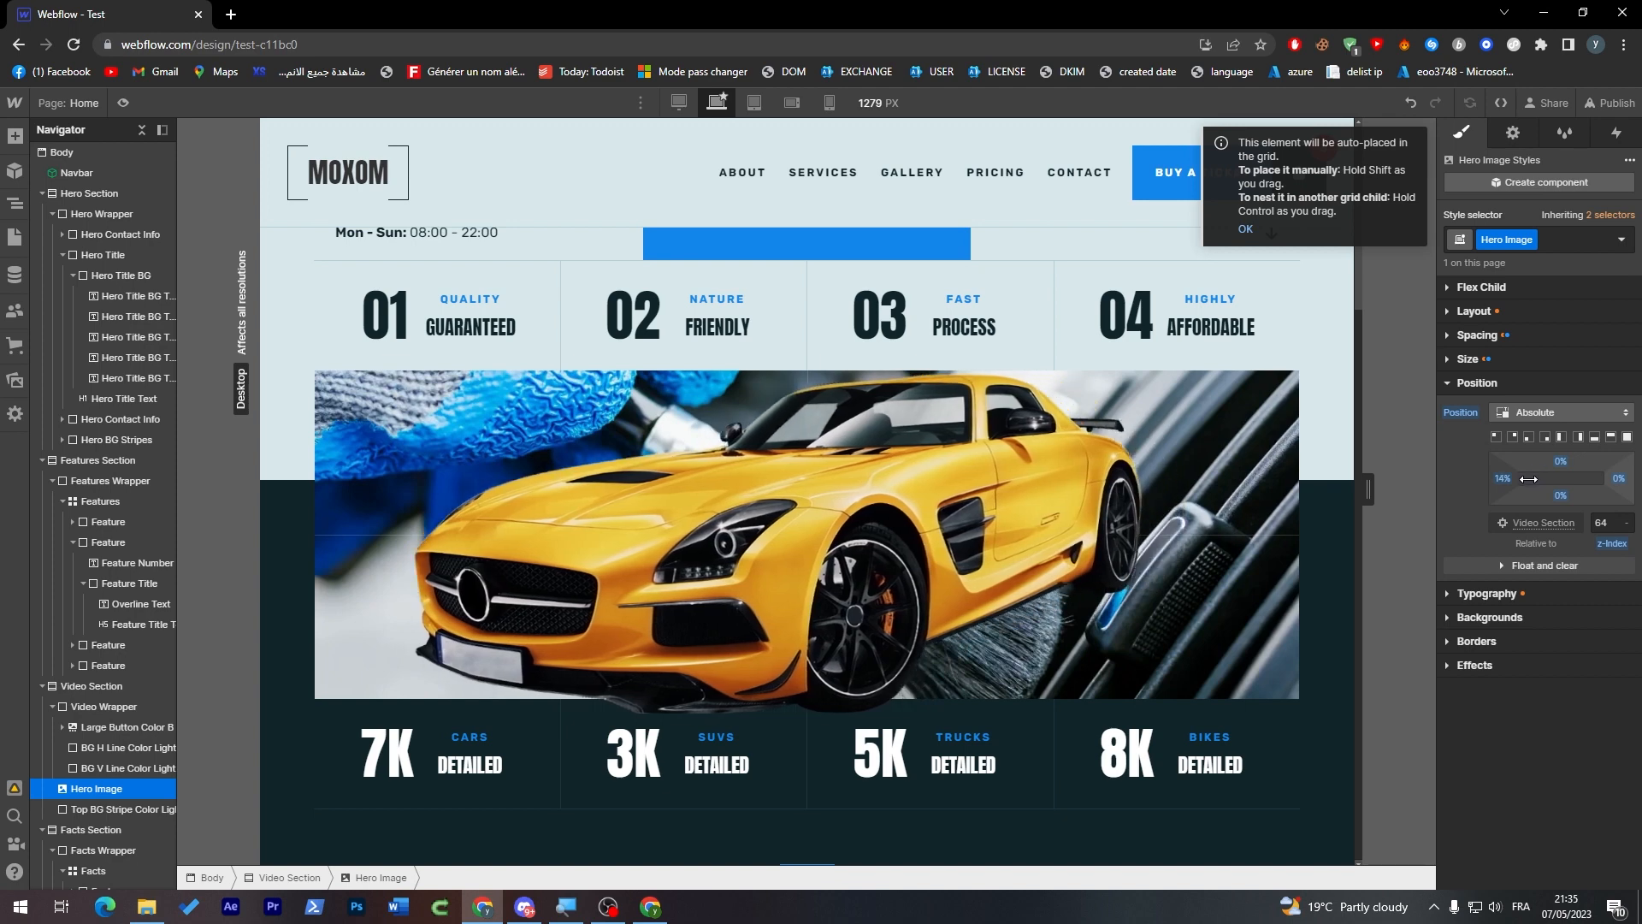
left_click(733, 523)
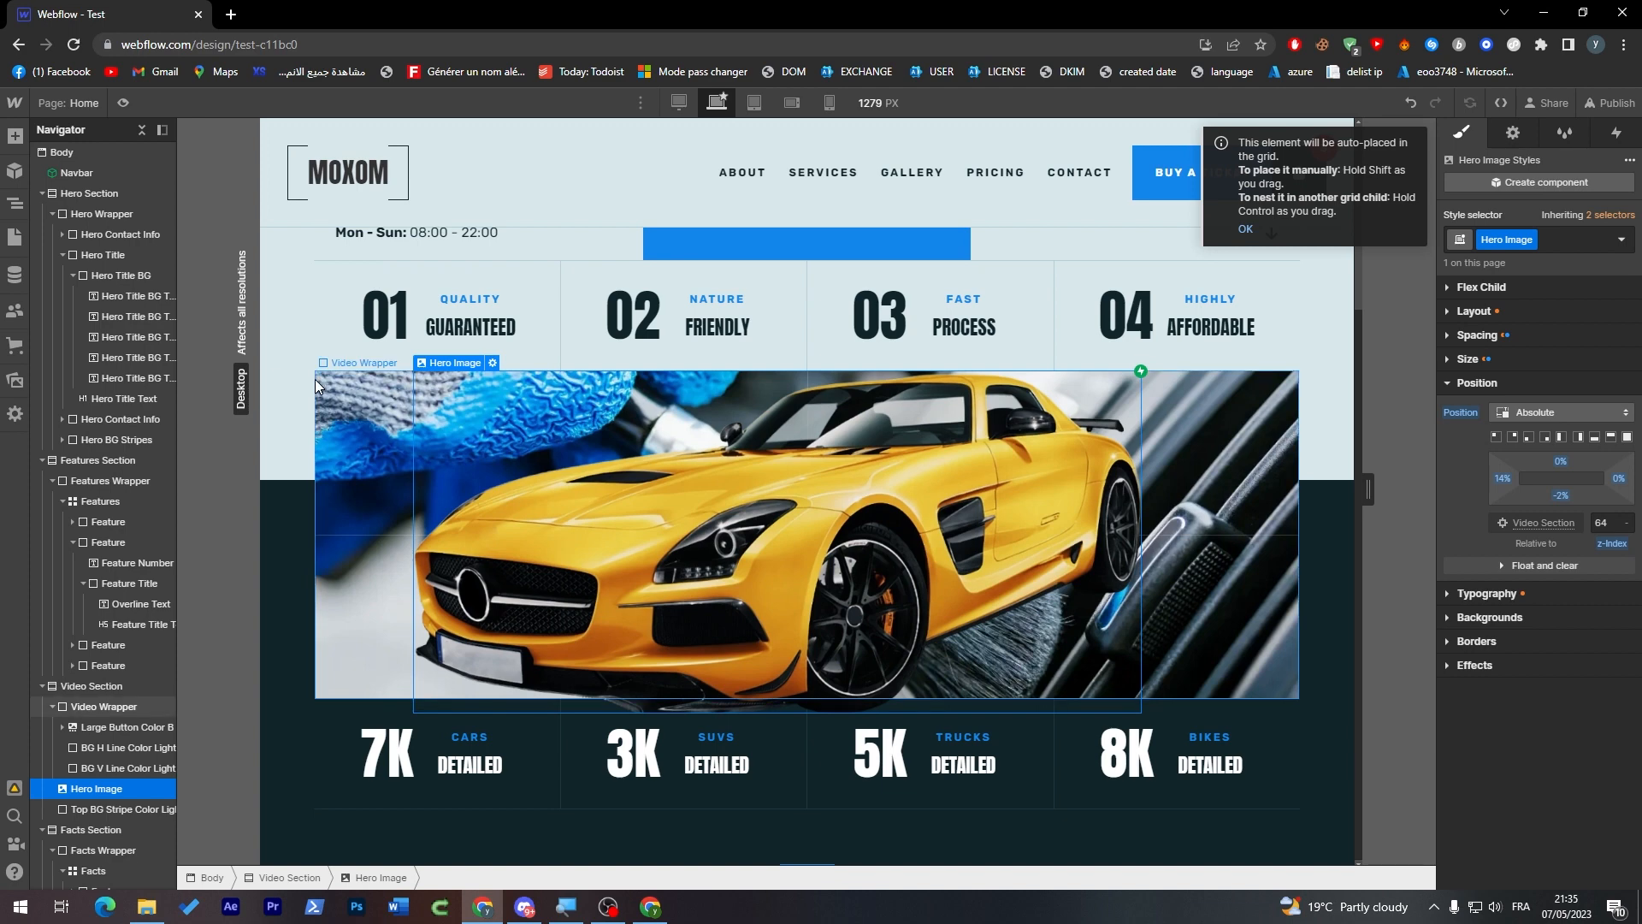
mouse_move(1537, 484)
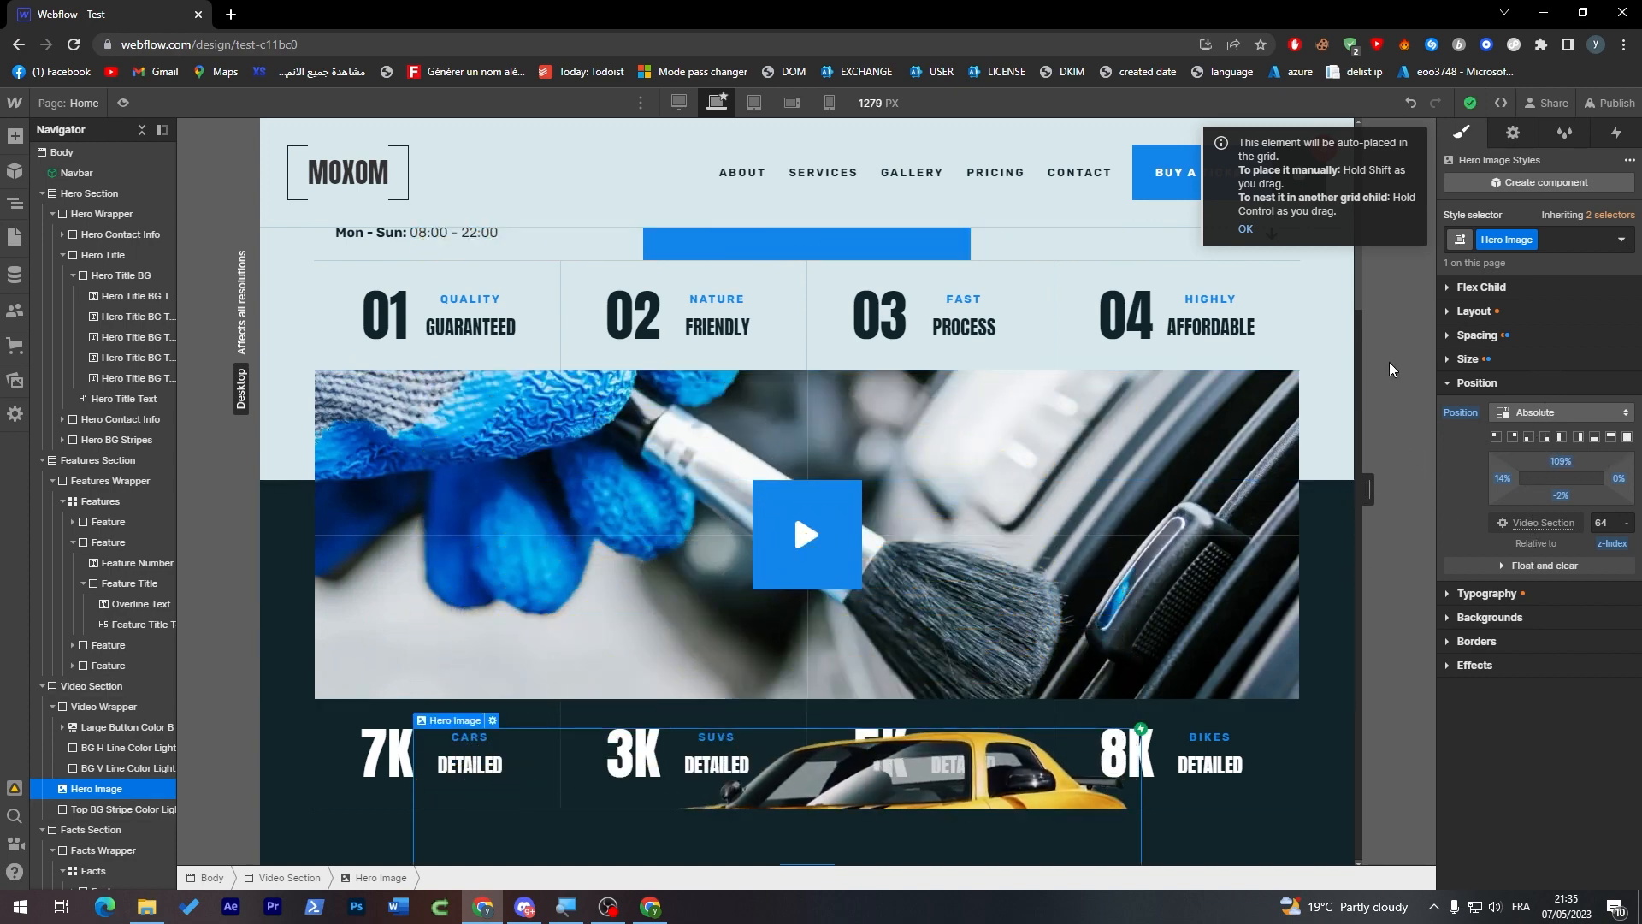
Move Hero Image directly under Body and set its top offset to 85%
scroll("down", 3)
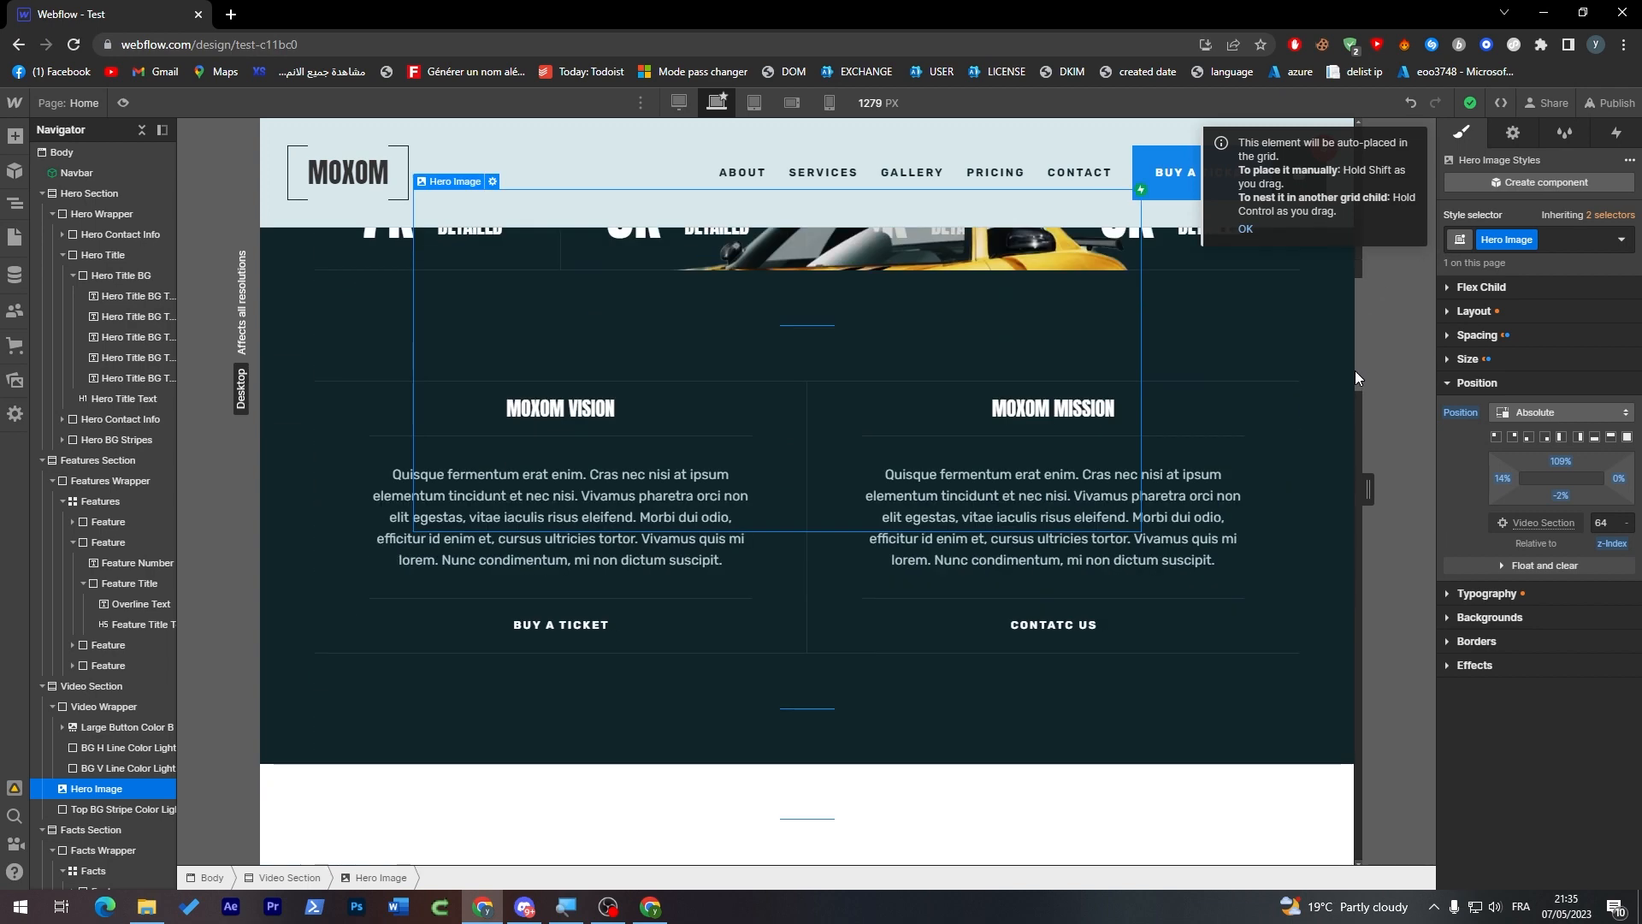
left_click(1604, 461)
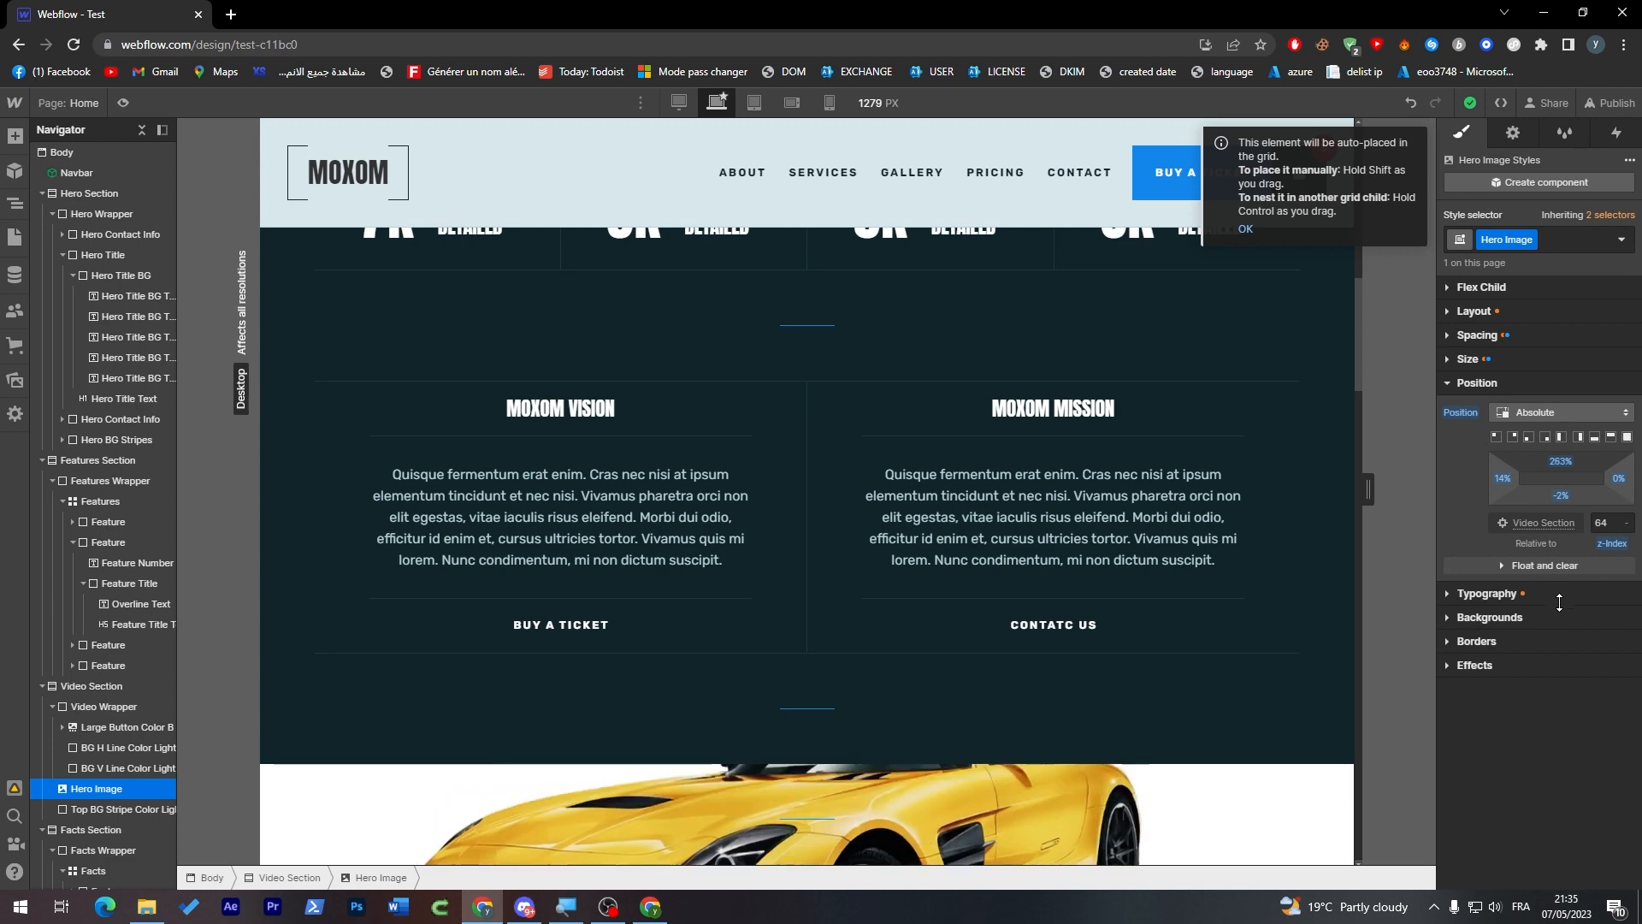
scroll("down", 3)
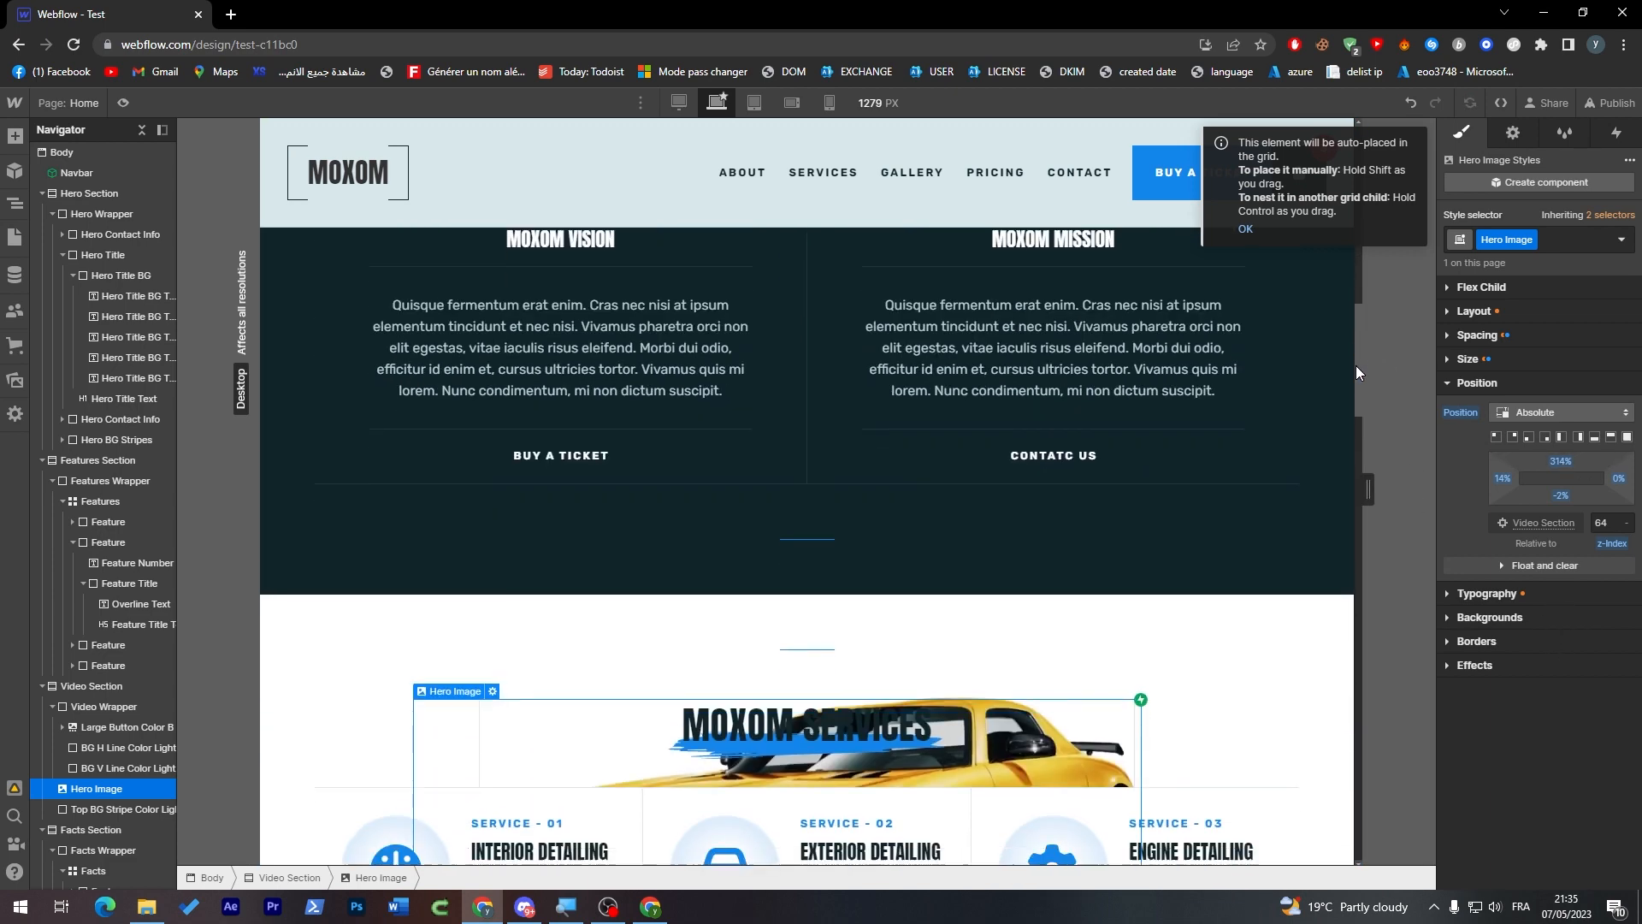
scroll("down", 3)
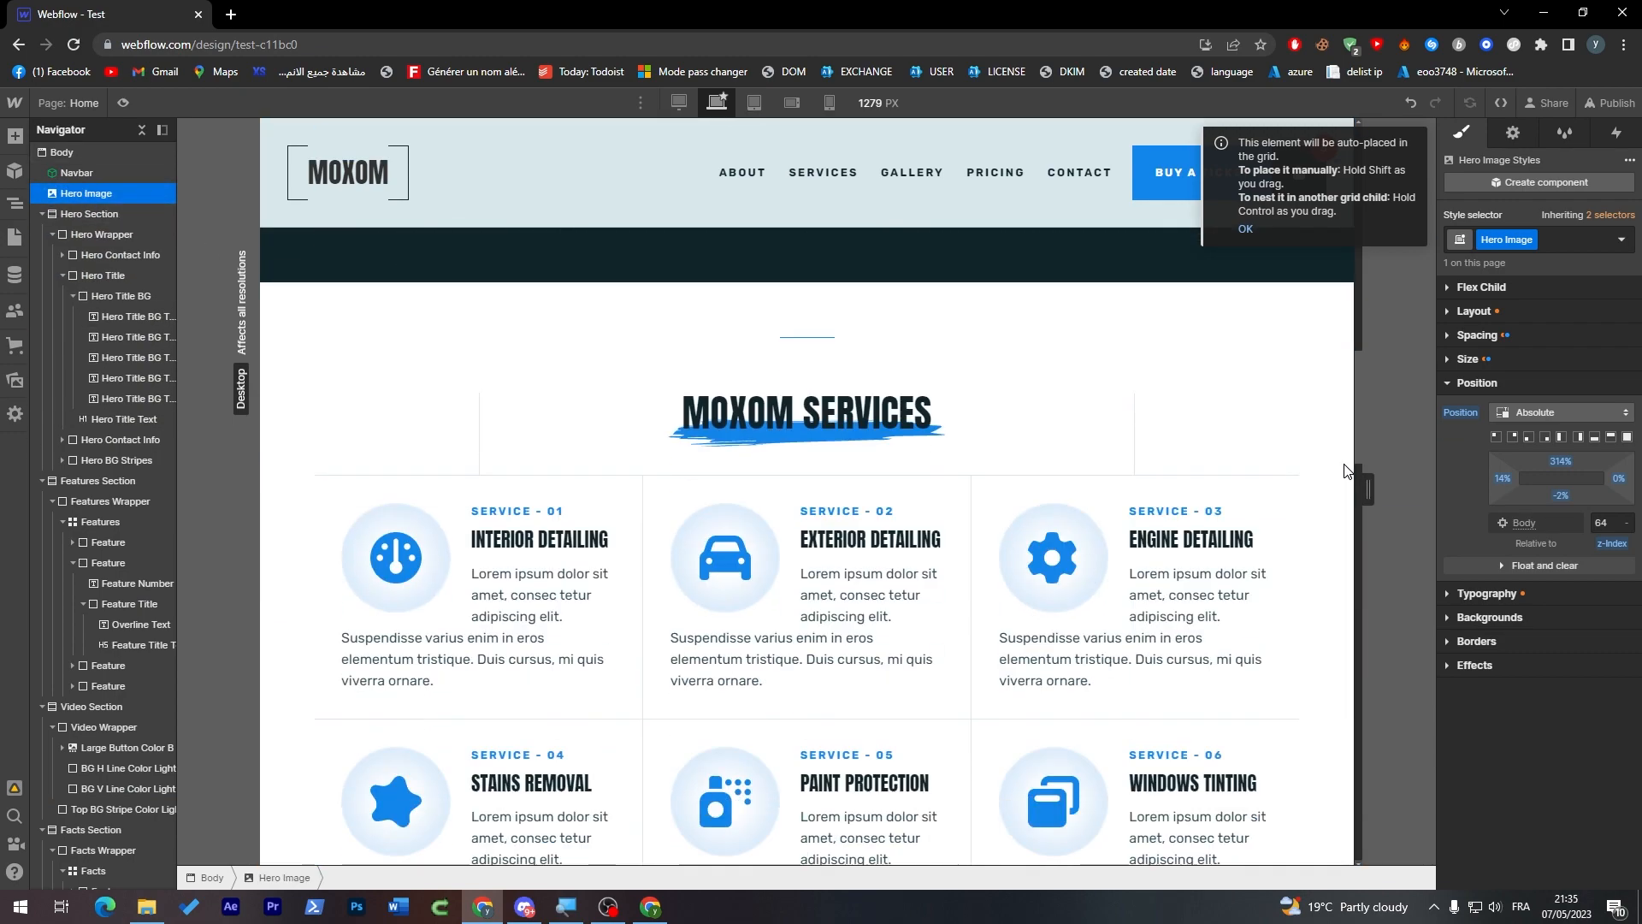
scroll("down", 3)
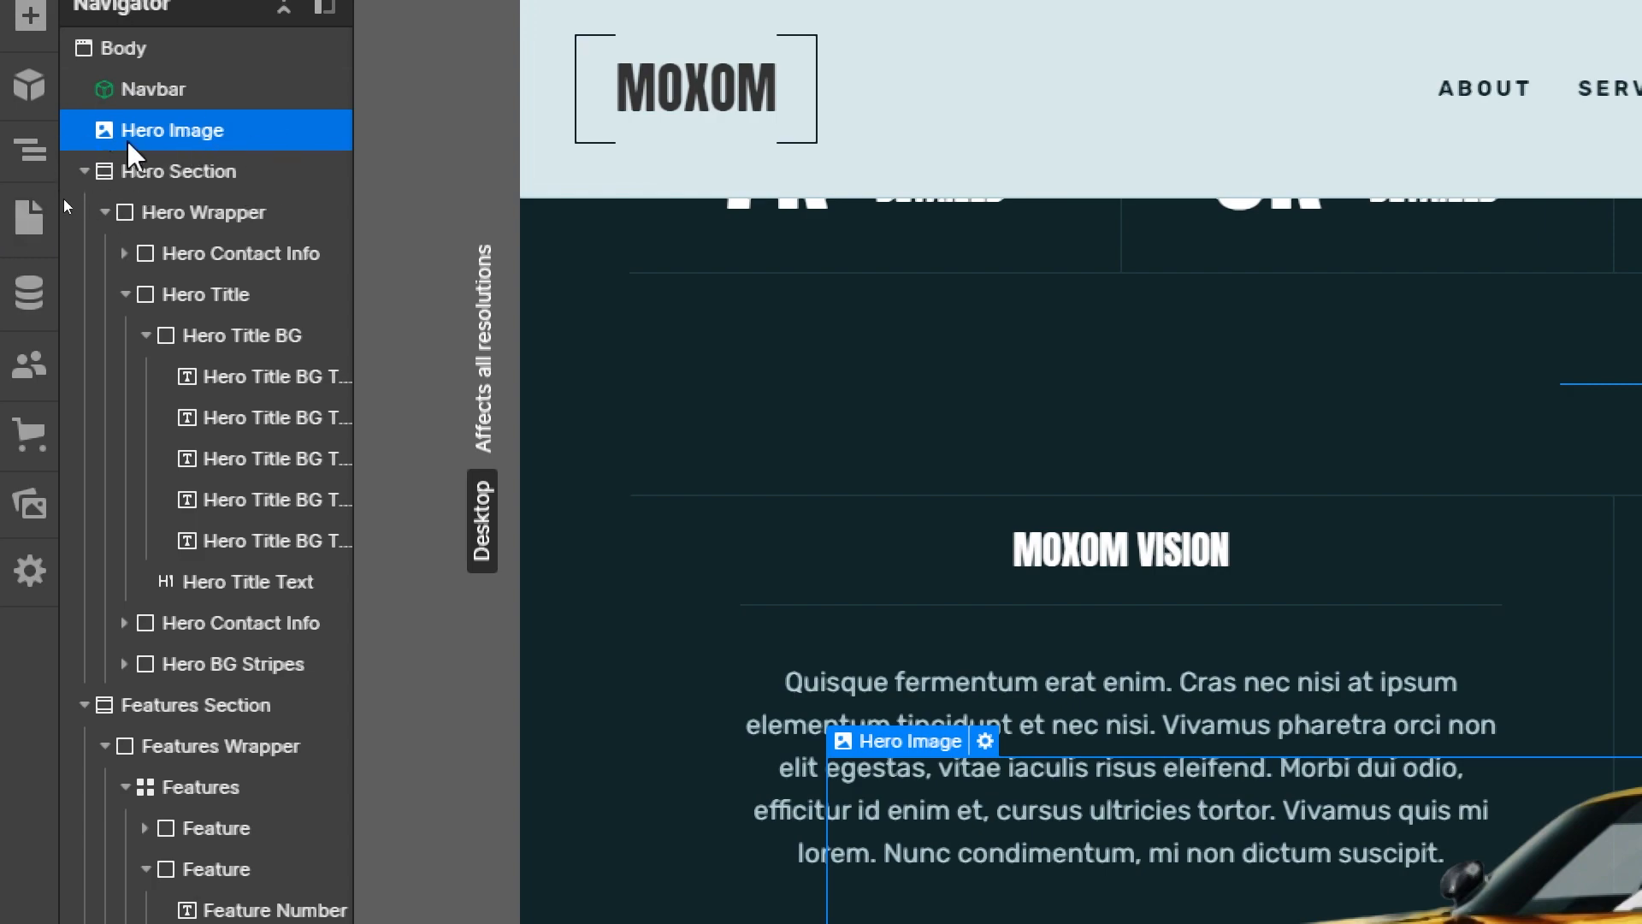
mouse_move(162, 144)
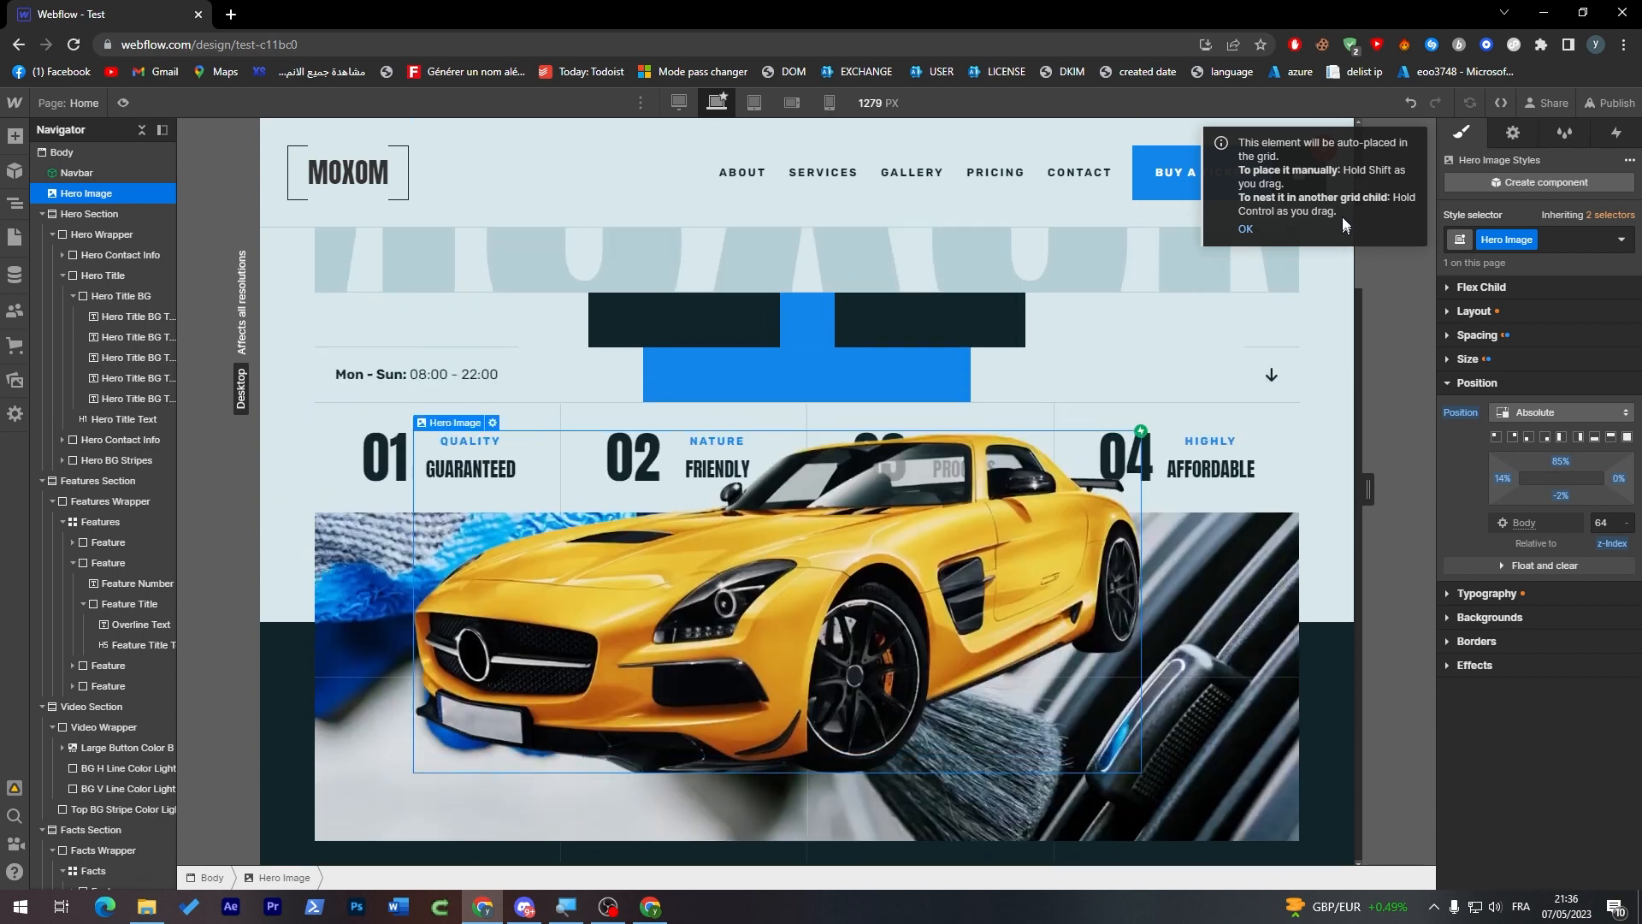
scroll("down", 3)
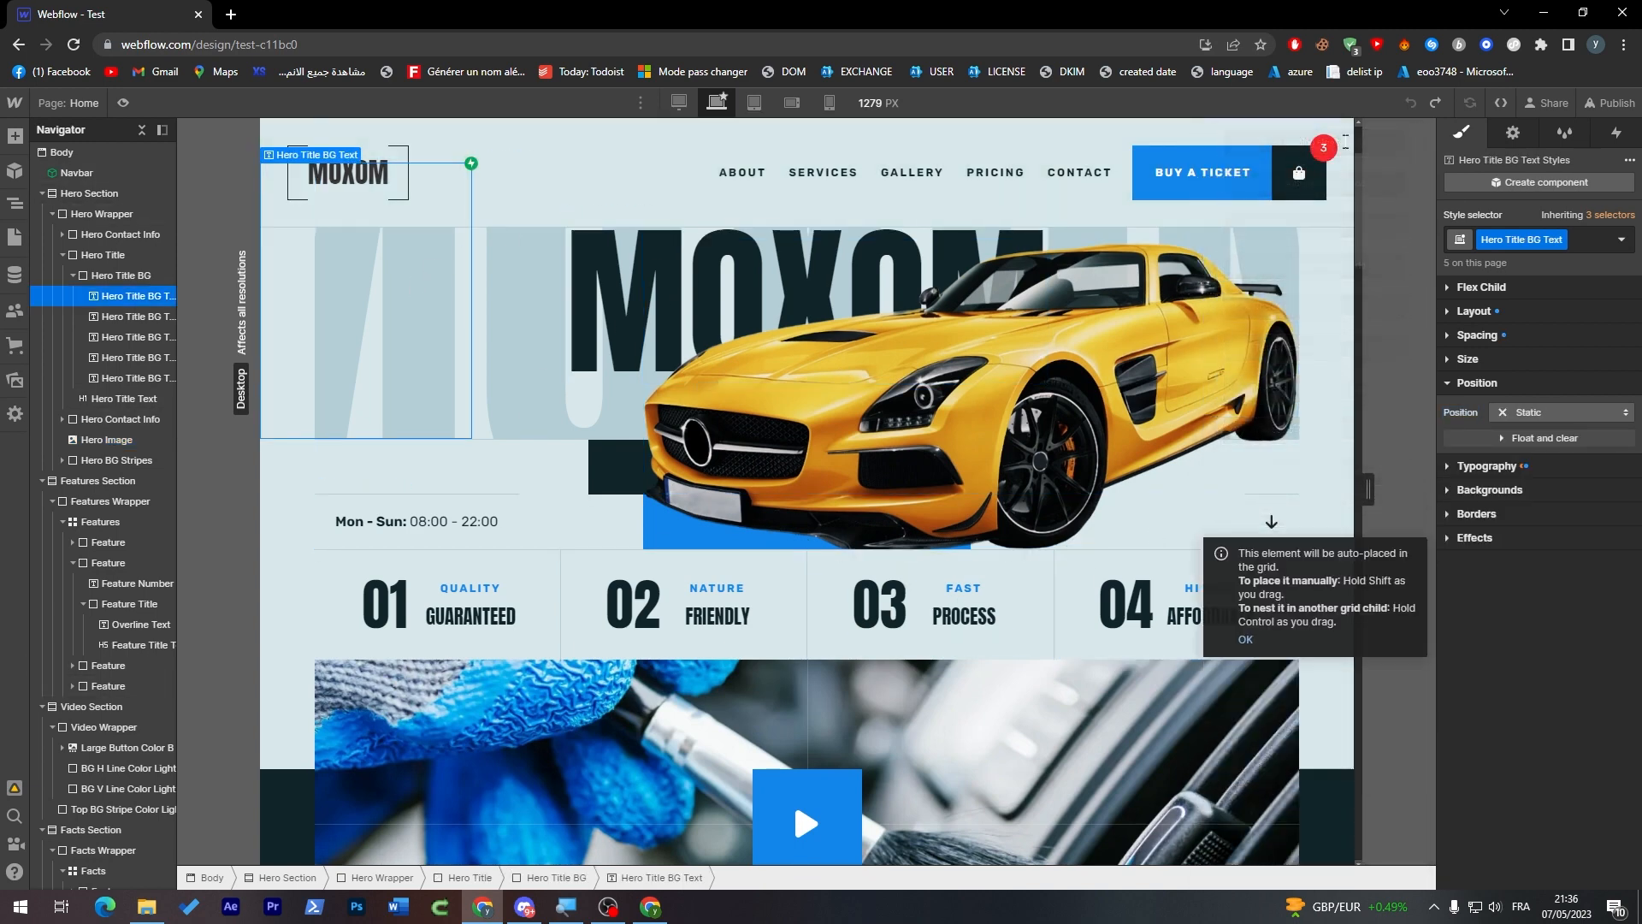
Place Hero Image in Hero Wrapper after Hero Contact Info and scroll down to the video
scroll("down", 3)
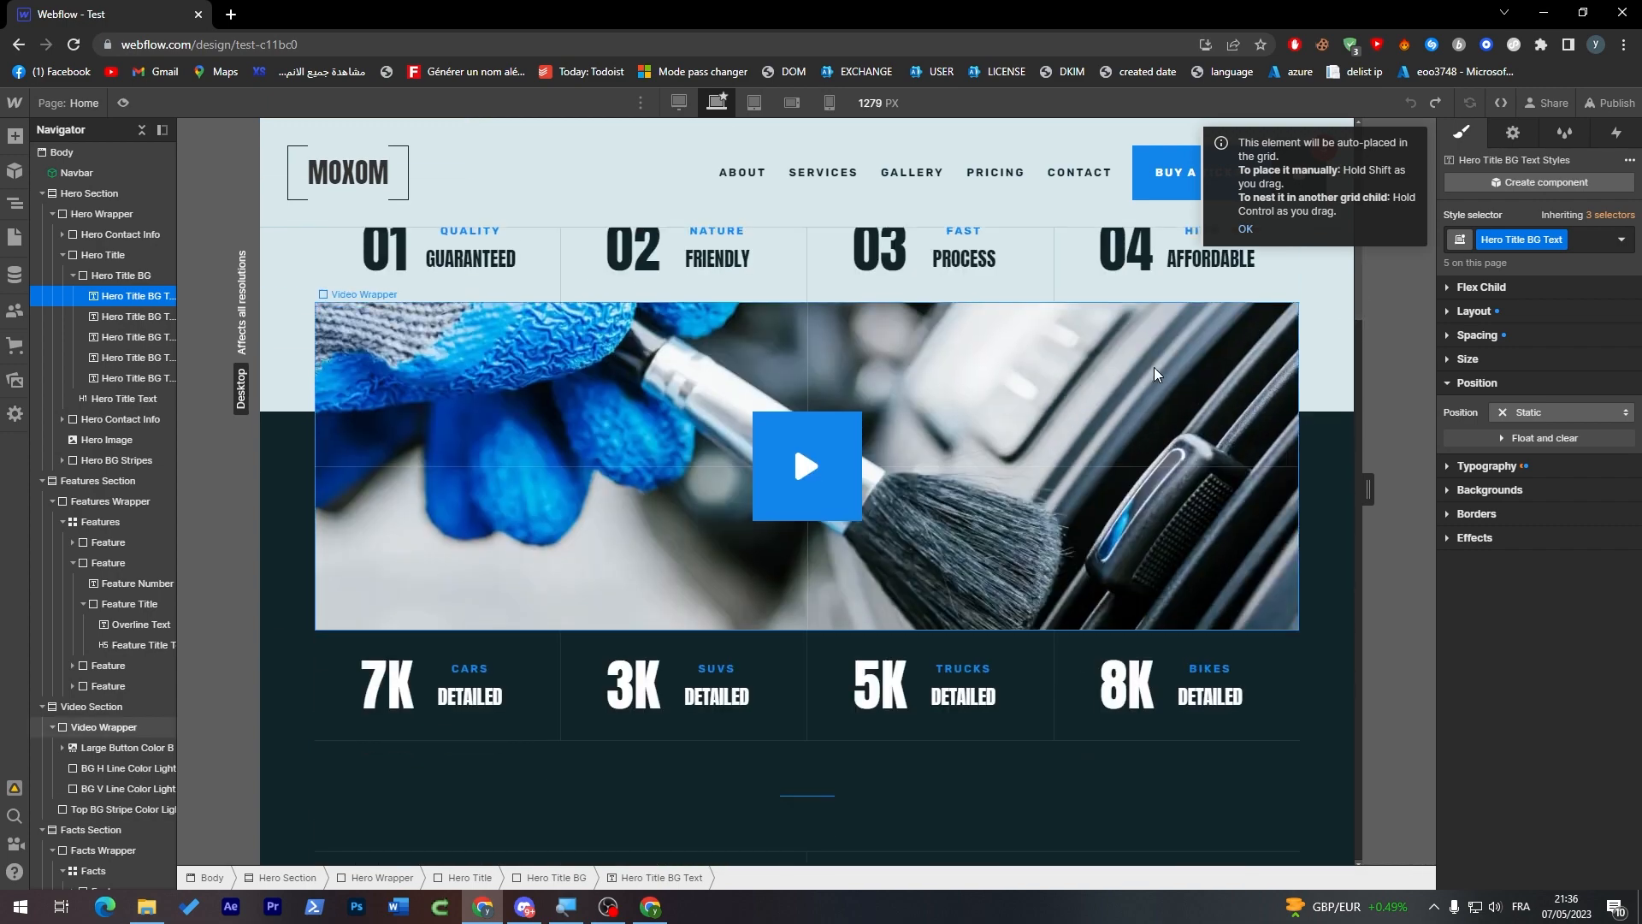
Give Video Wrapper a relative top of 435 and move it between Hero Section and Features Section
left_click(104, 727)
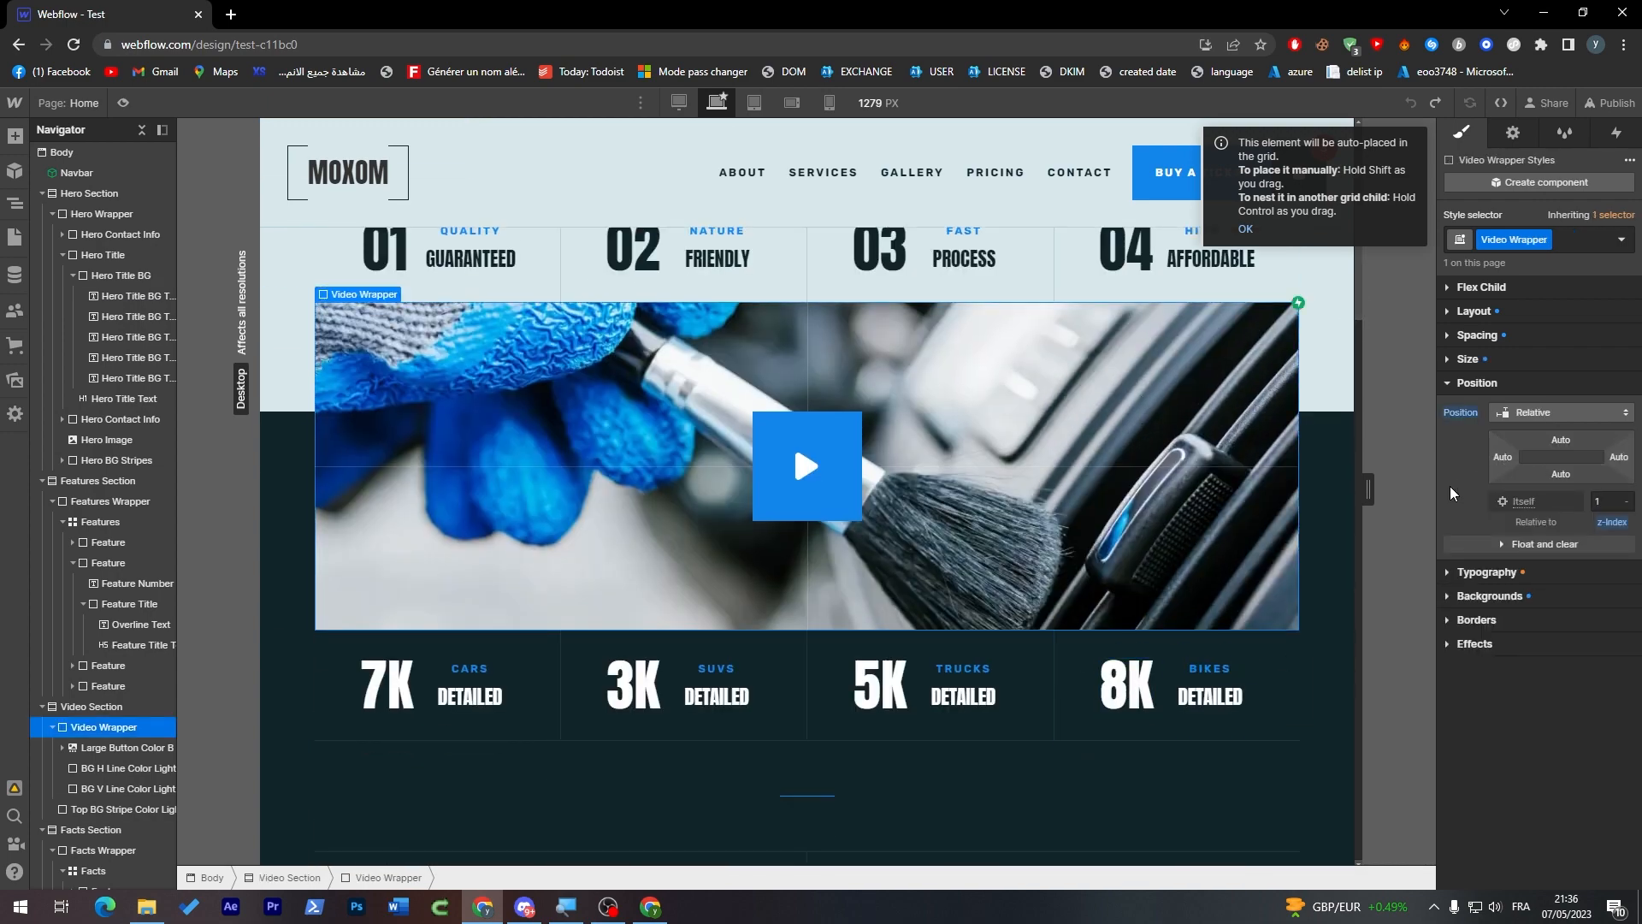
mouse_move(1519, 158)
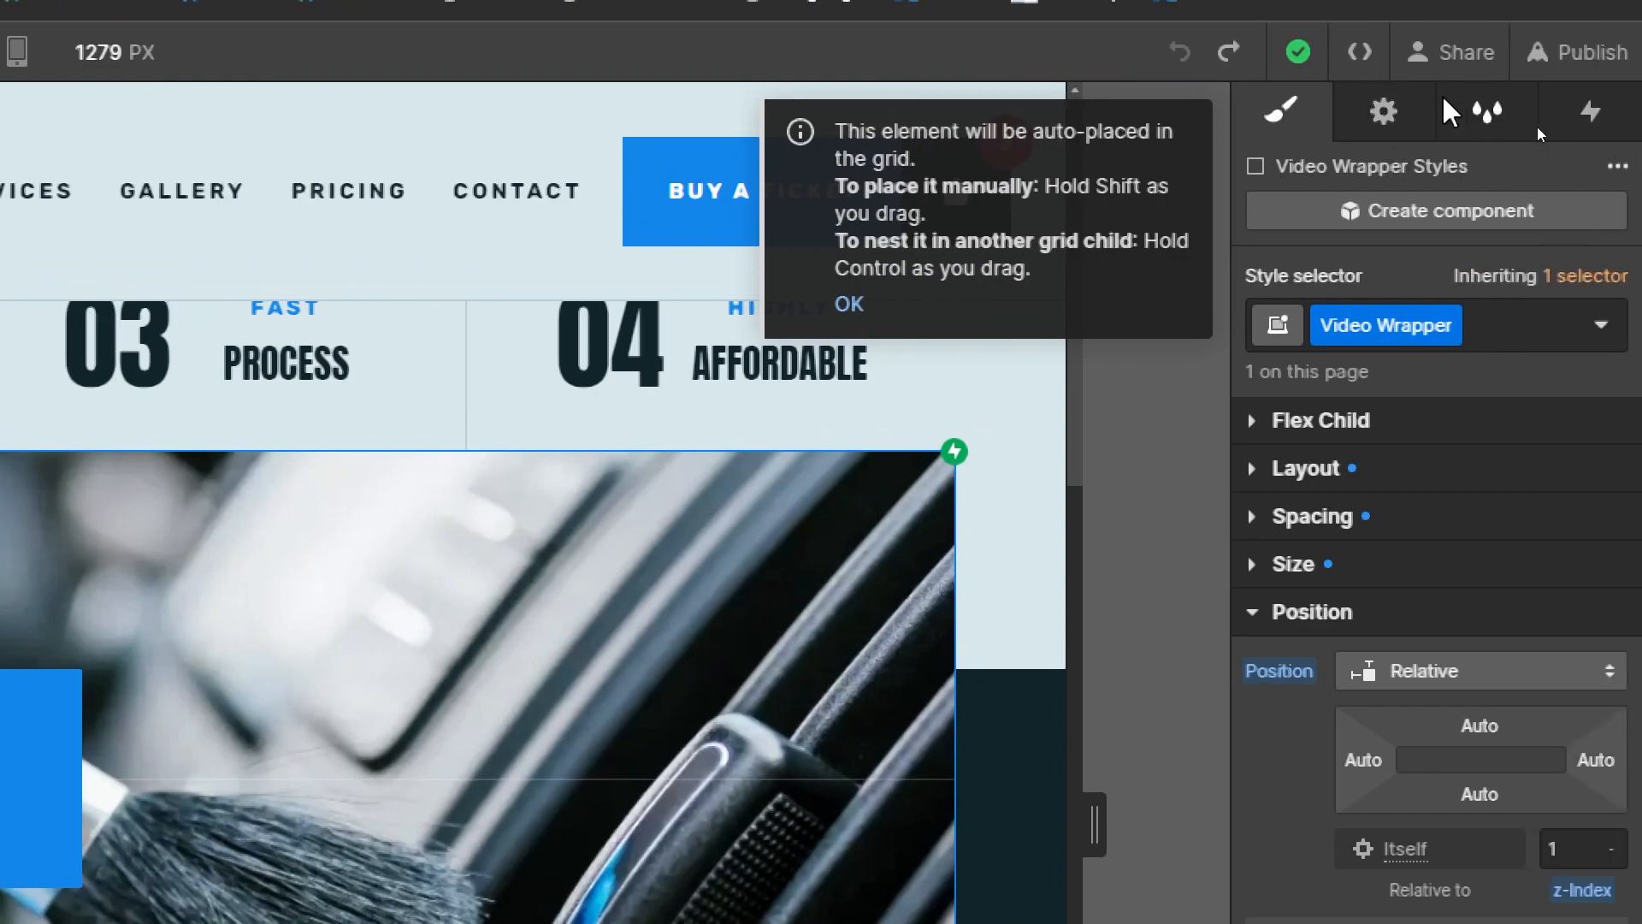
left_click(1382, 112)
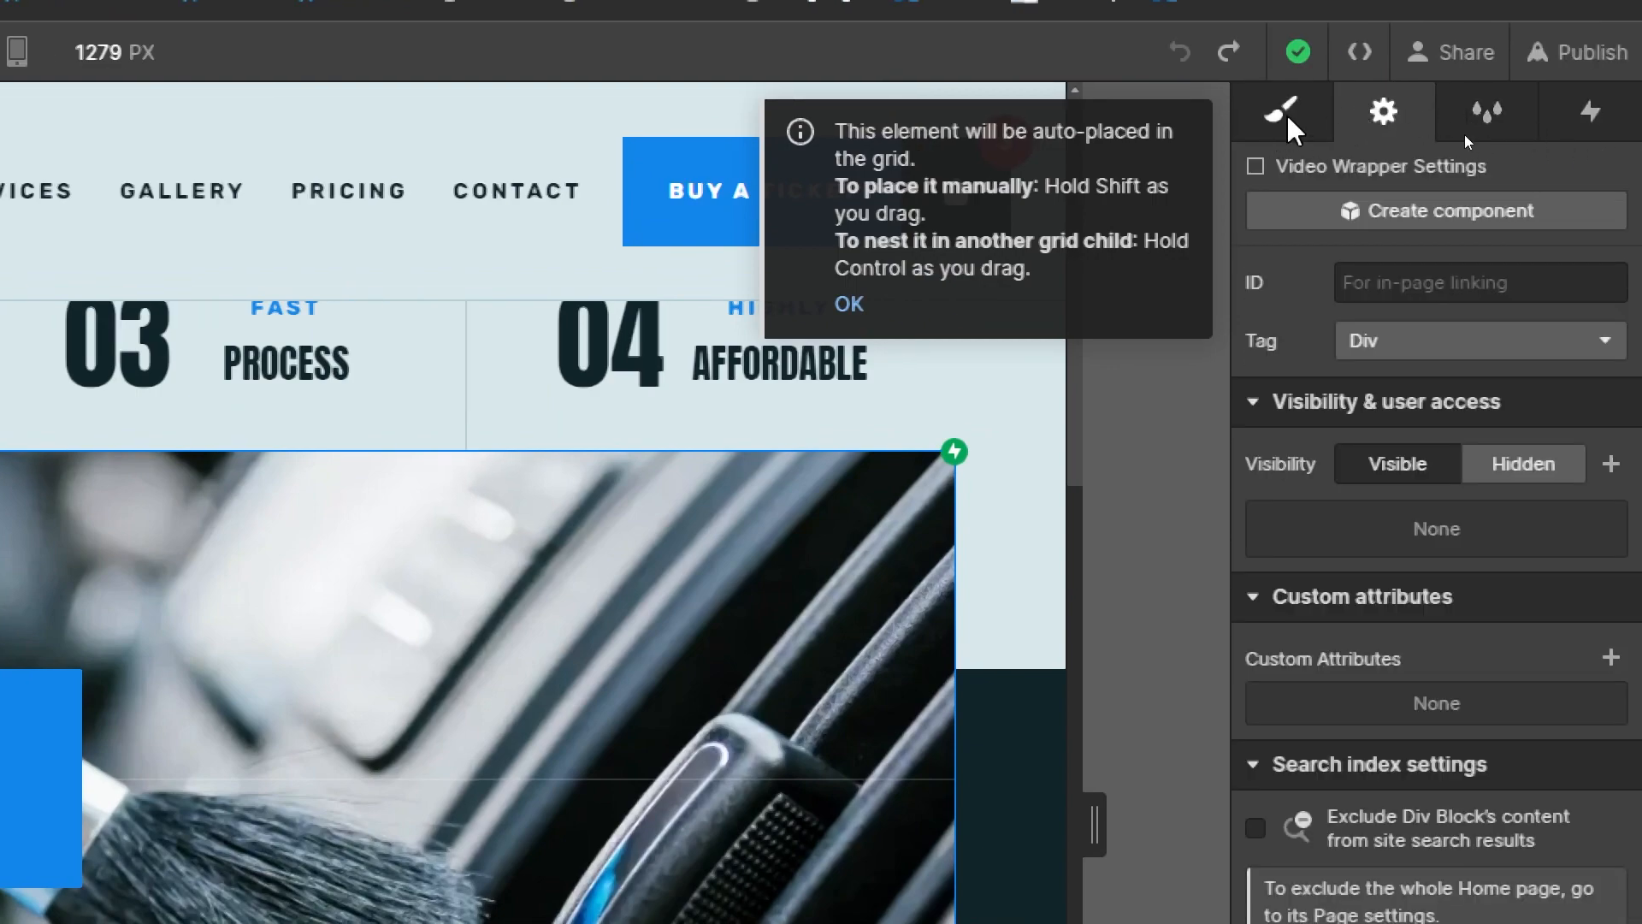
left_click(1278, 112)
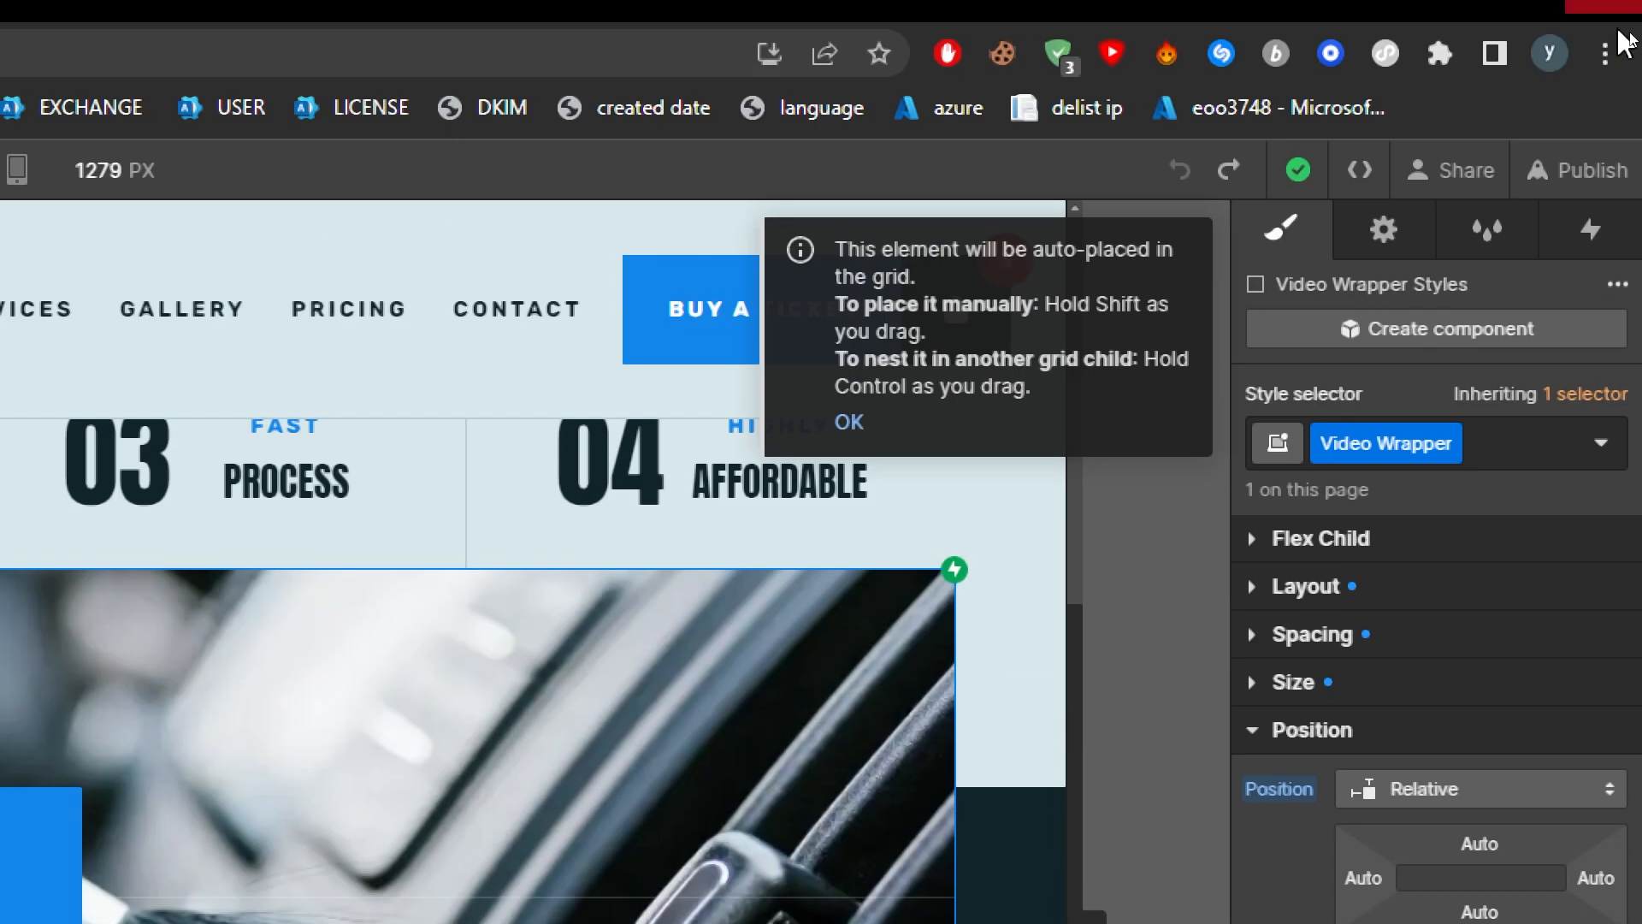
mouse_move(1383, 229)
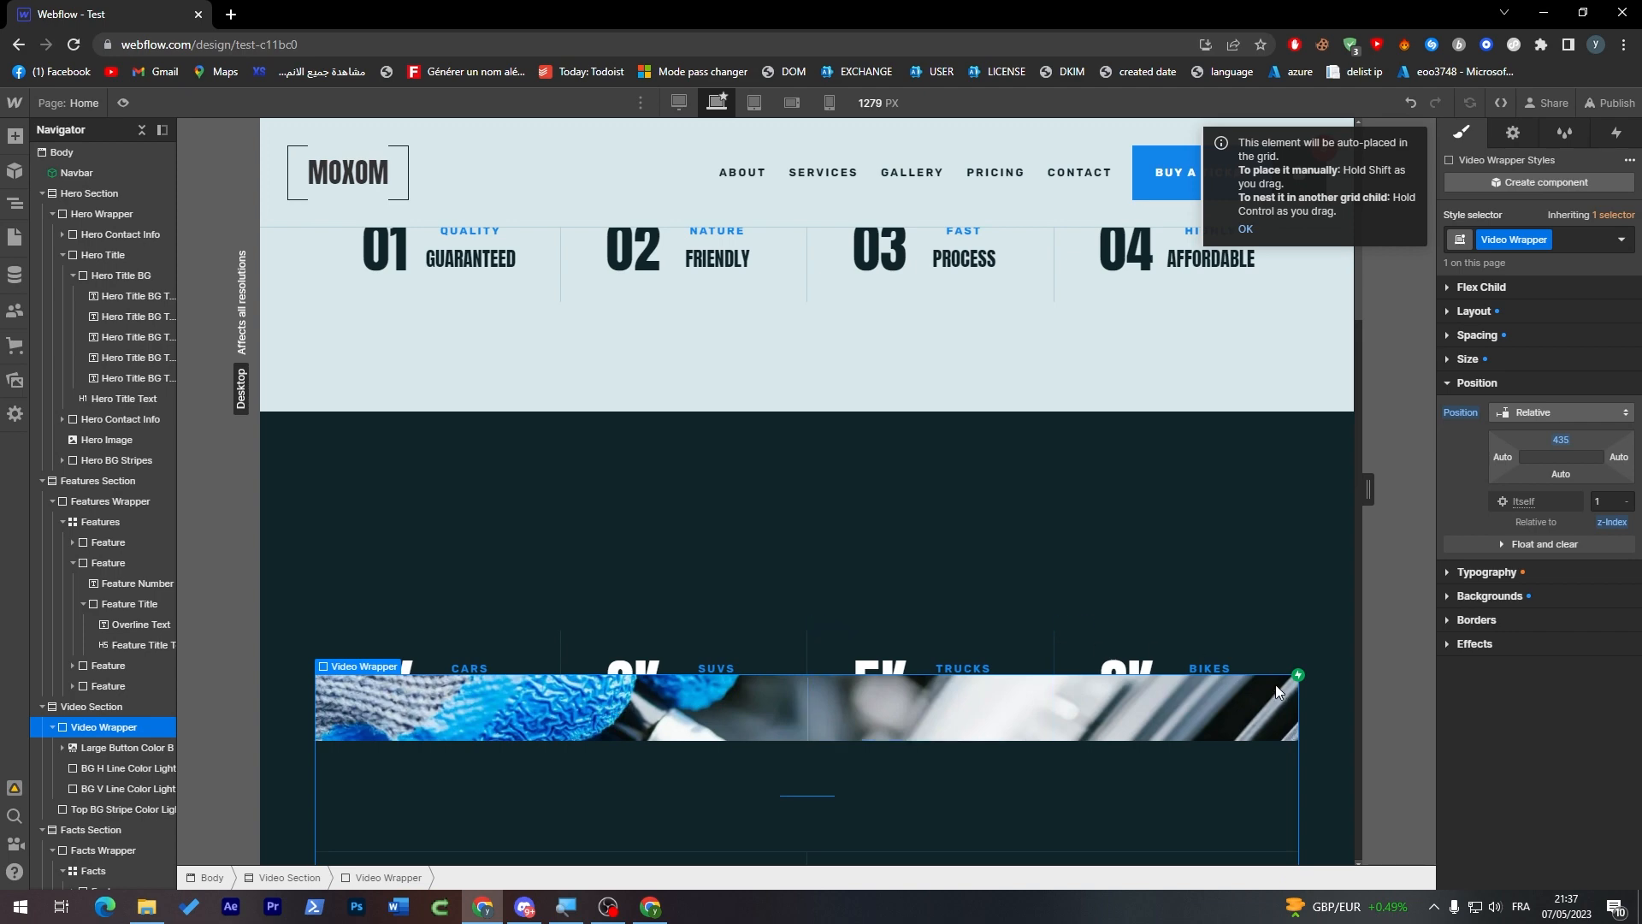
scroll("down", 3)
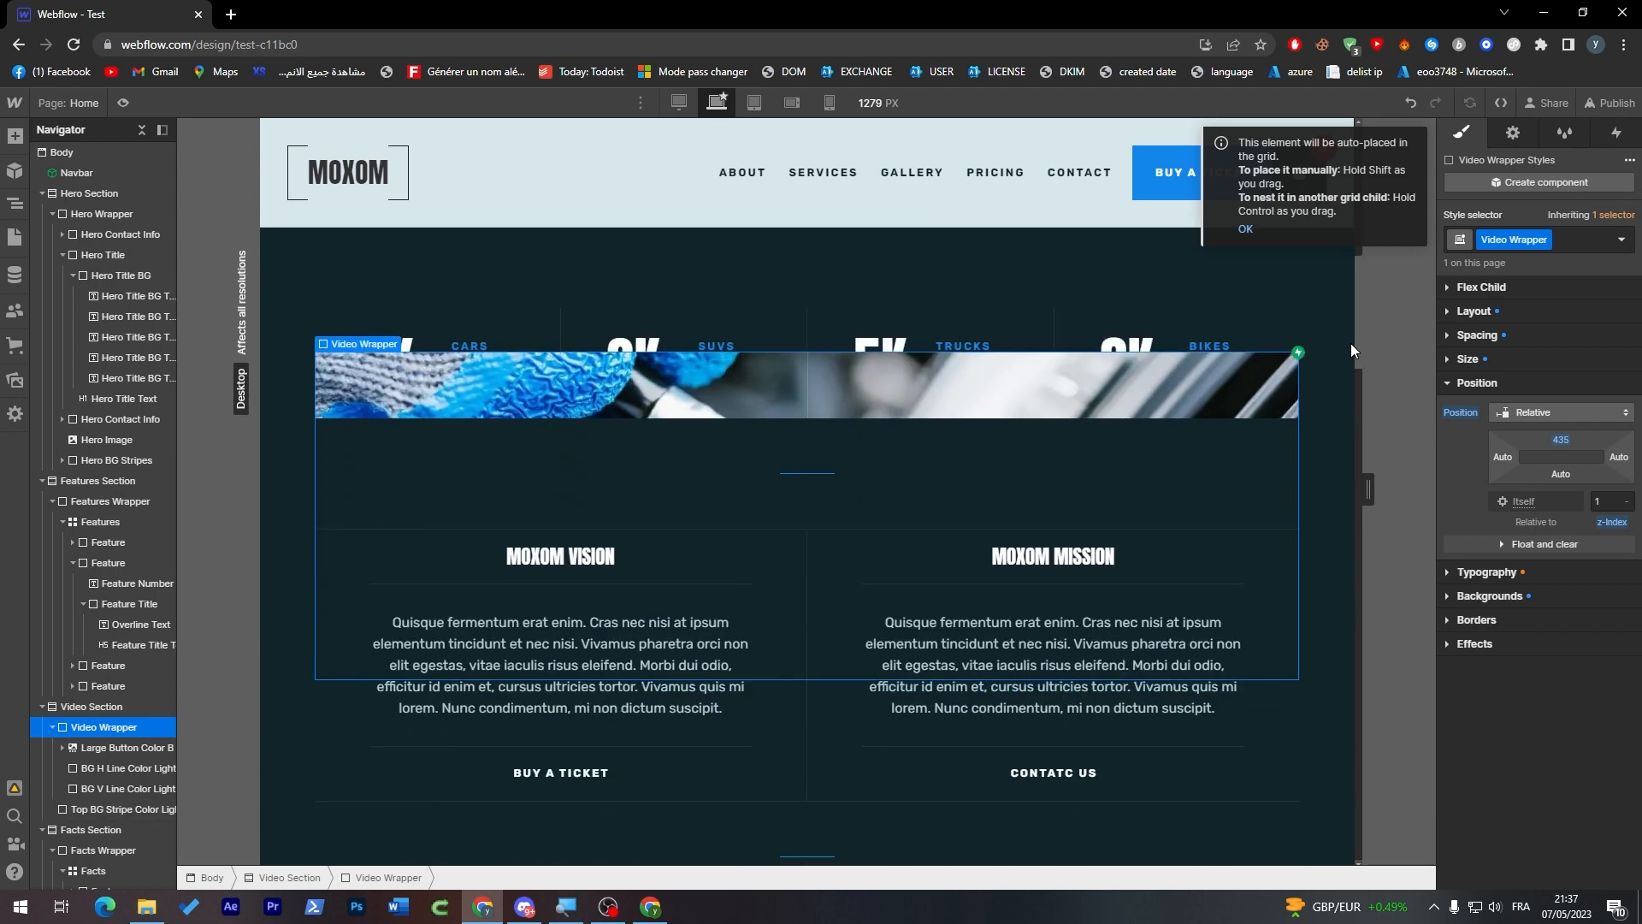
left_click(104, 706)
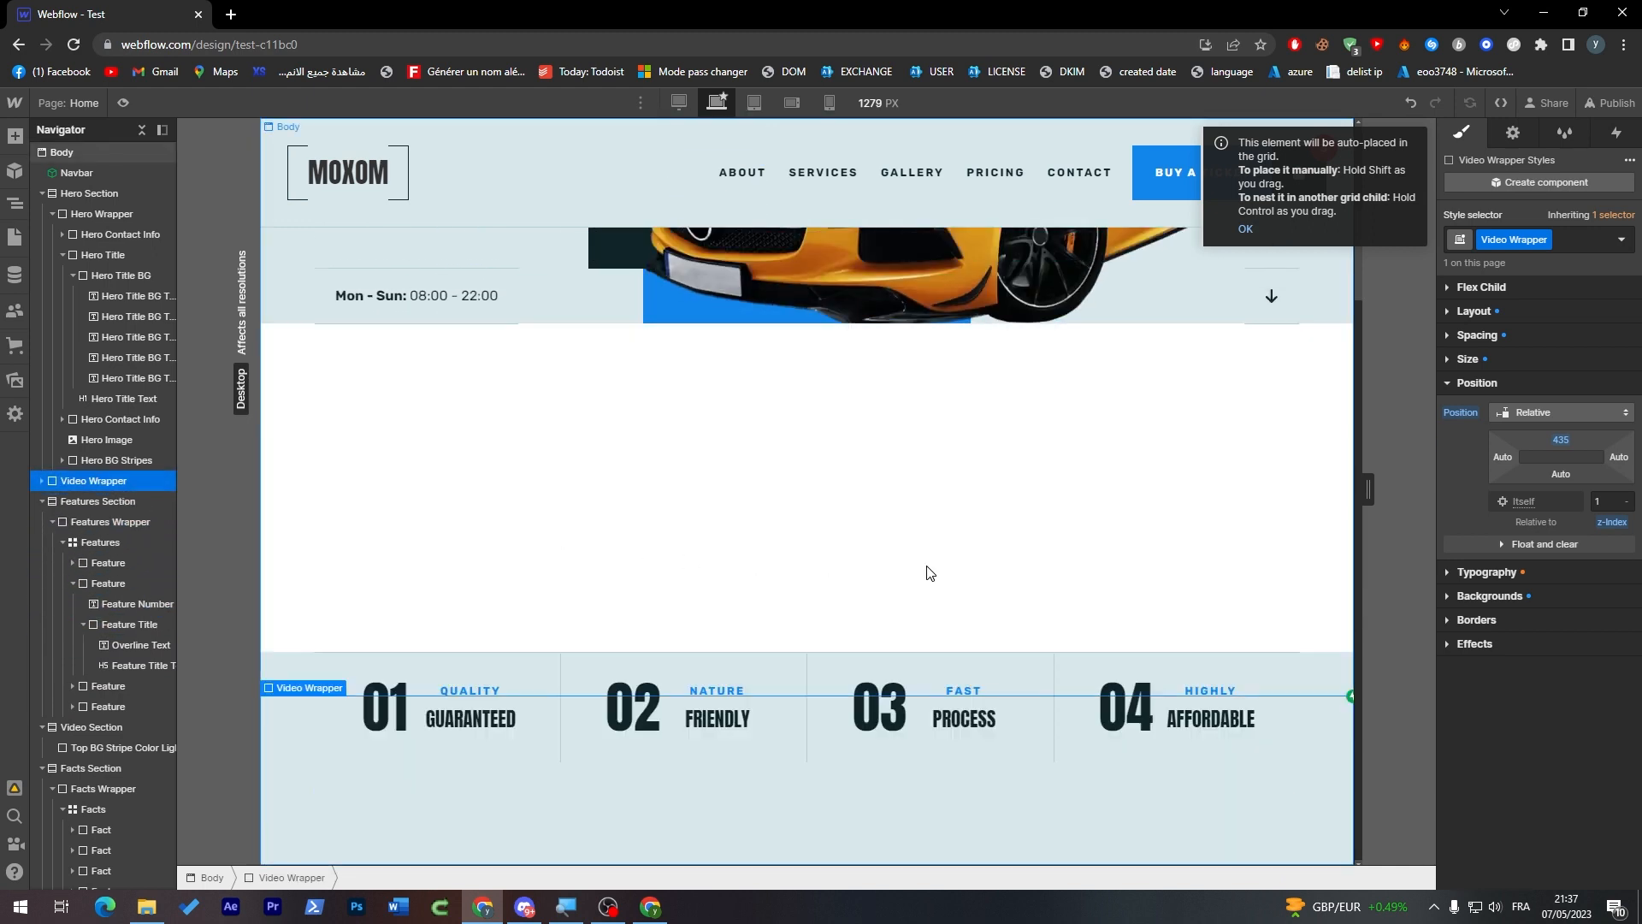
Set Video Wrapper's top offset to -46 px in the Position settings
scroll("down", 3)
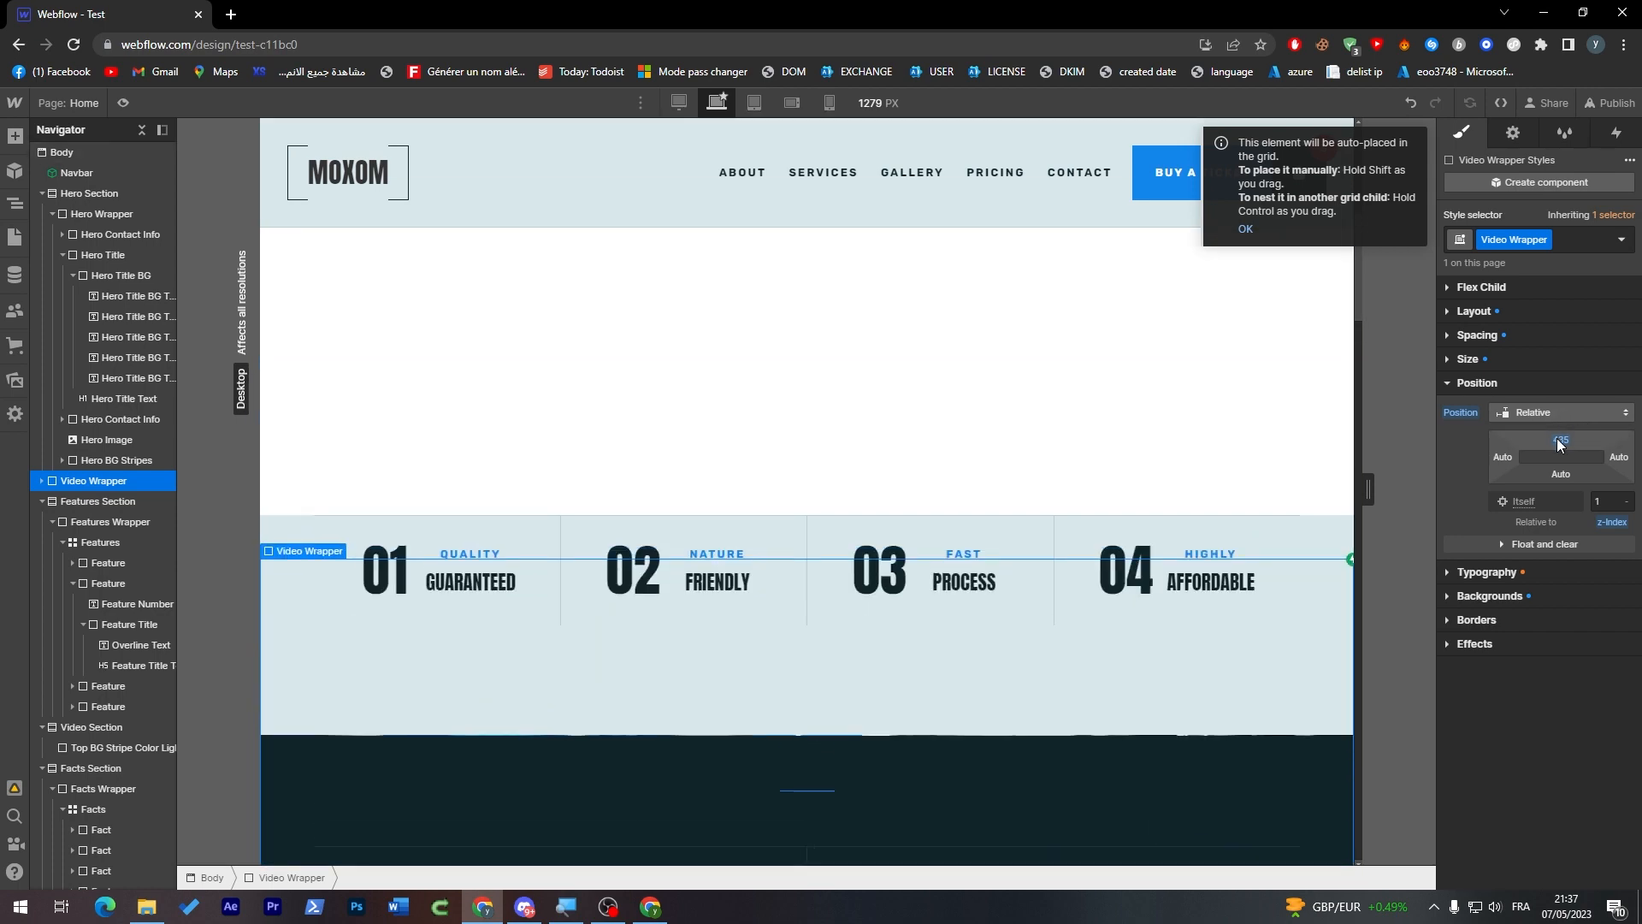
left_click(1560, 440)
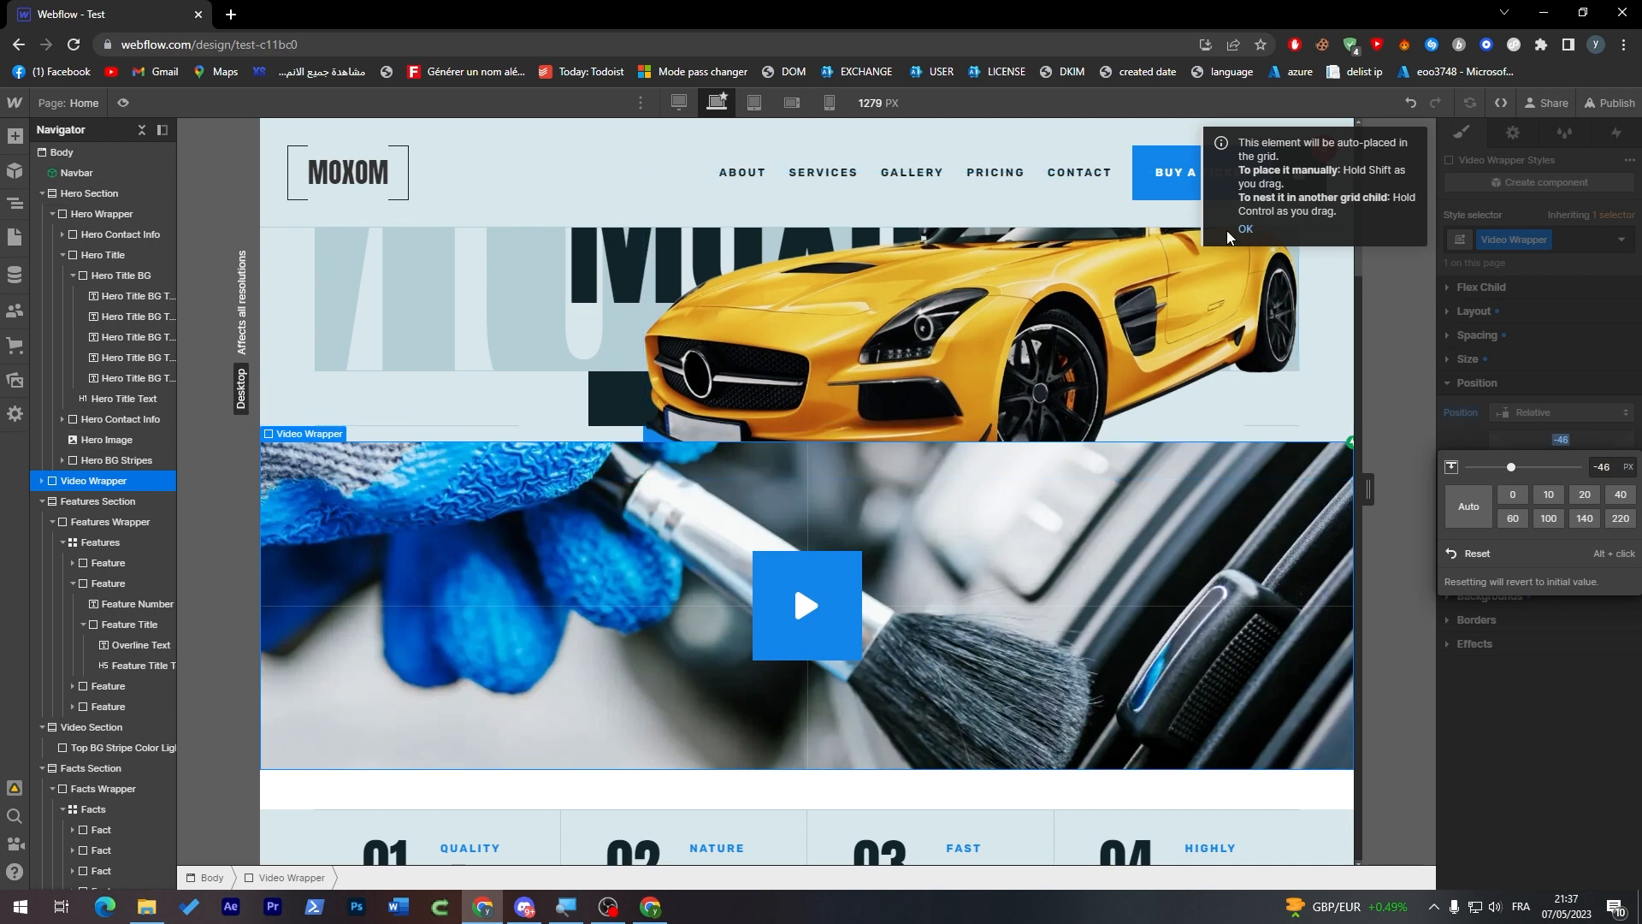
left_click(1242, 229)
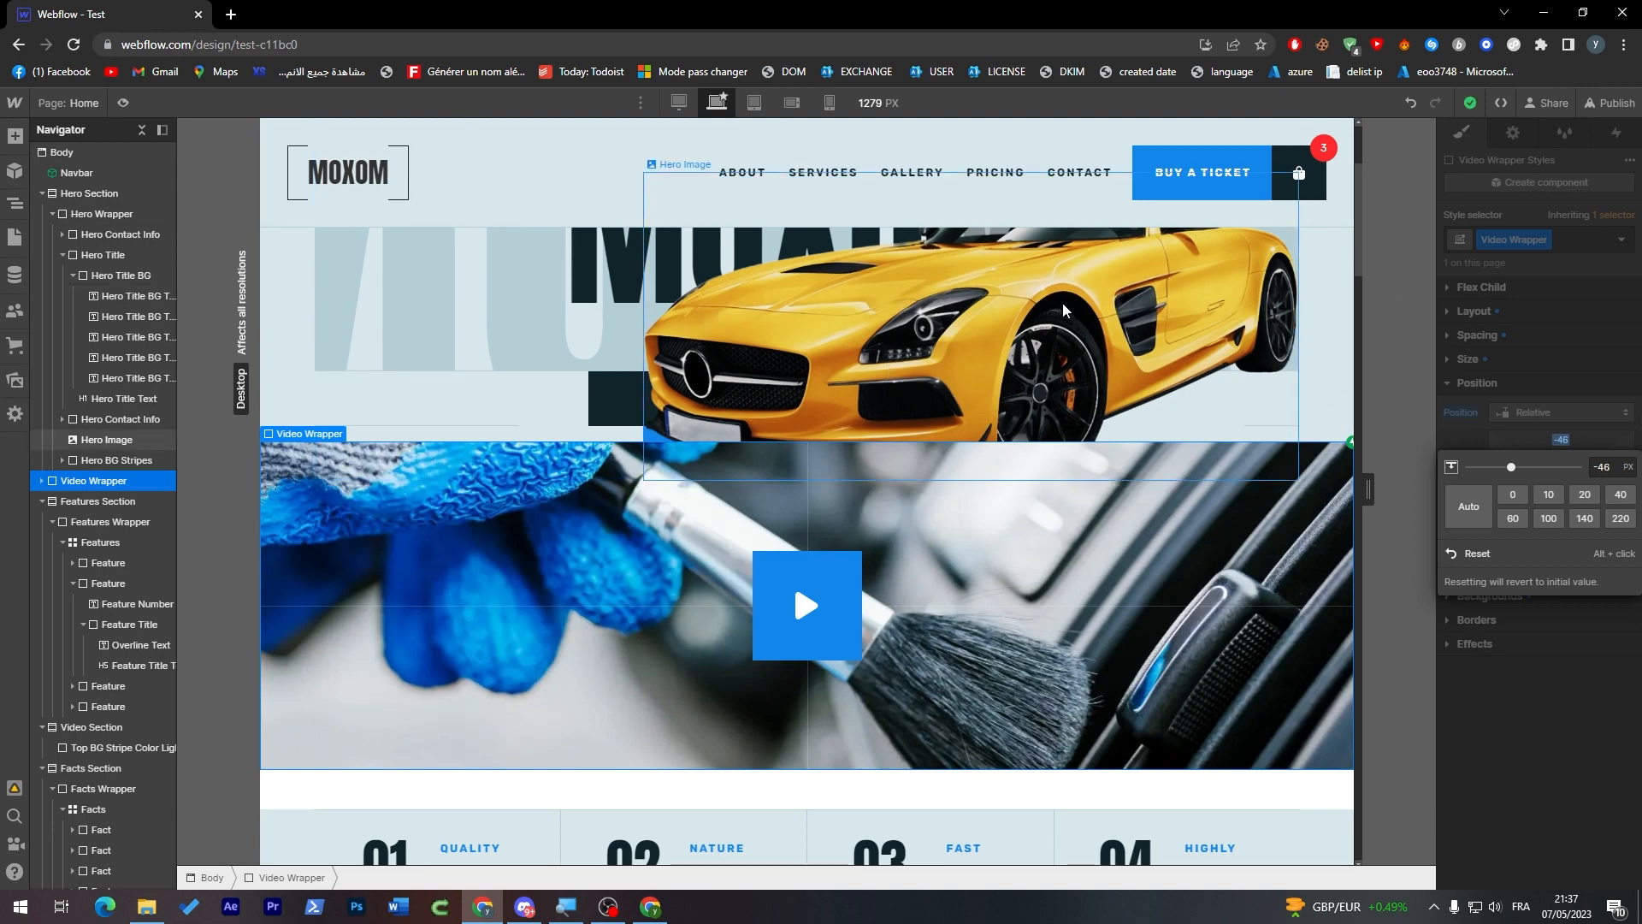
mouse_move(1265, 354)
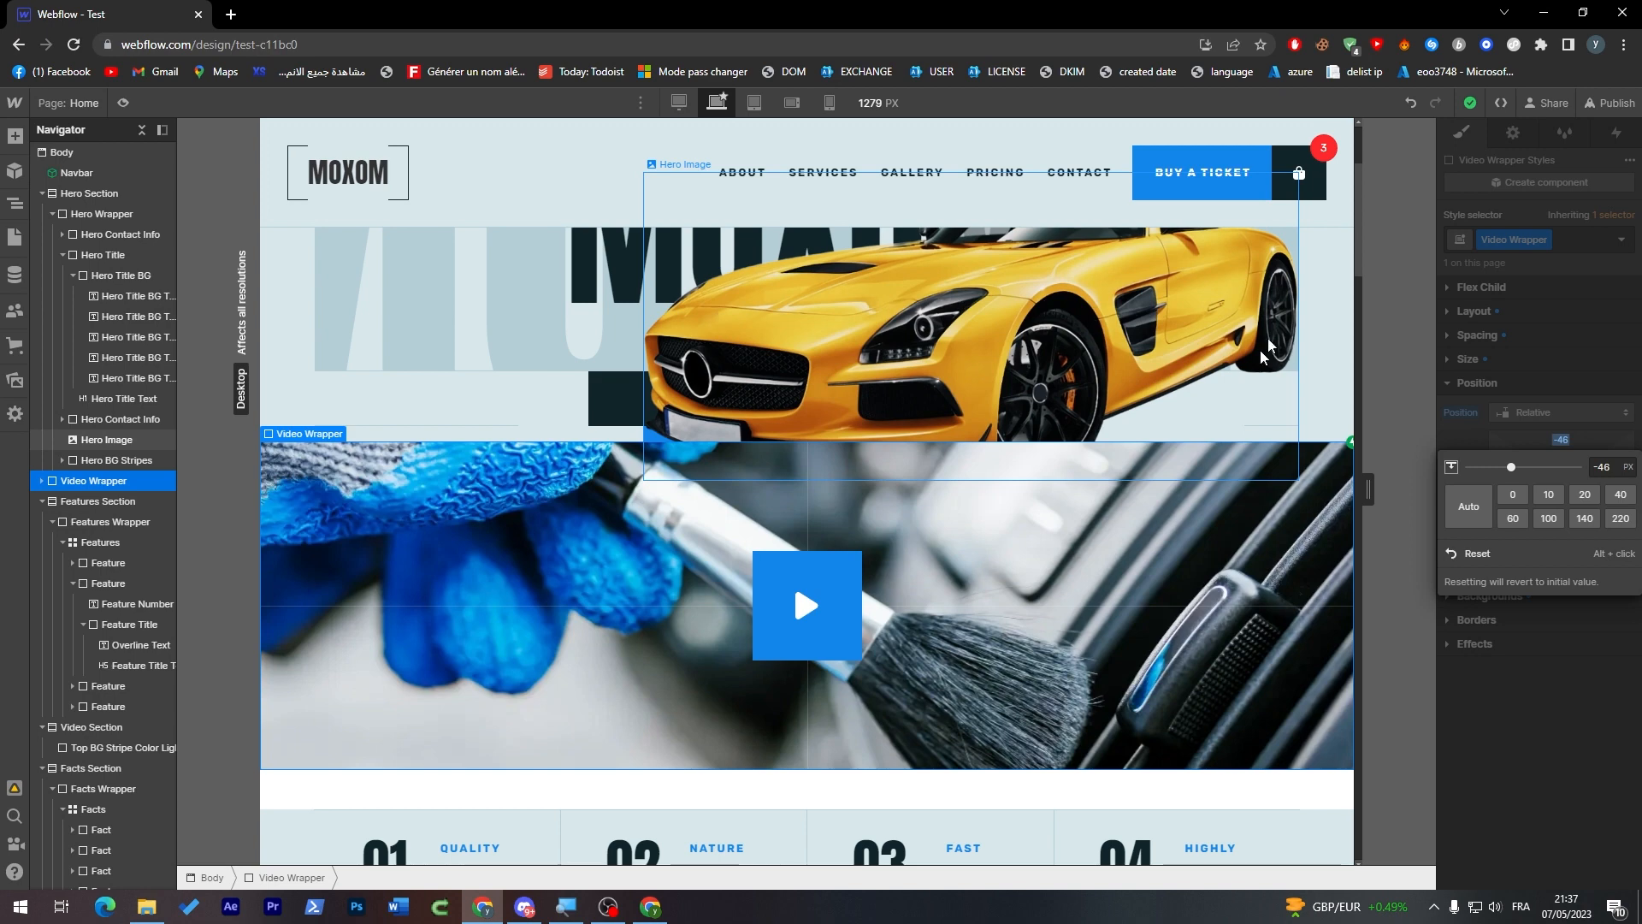
mouse_move(636, 345)
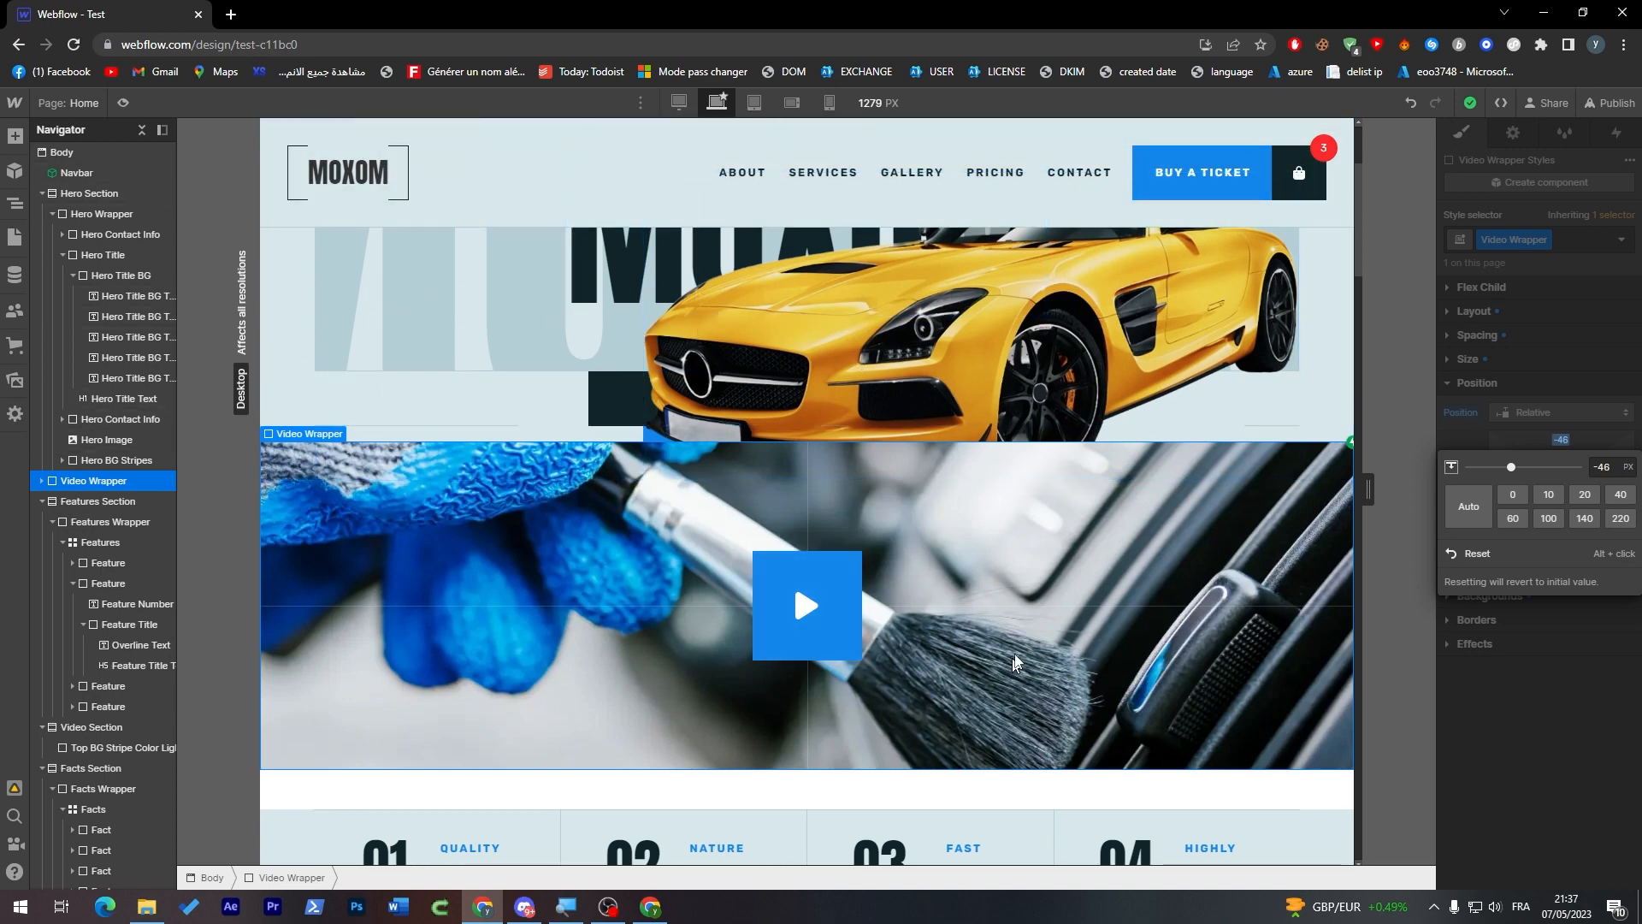
mouse_move(1395, 519)
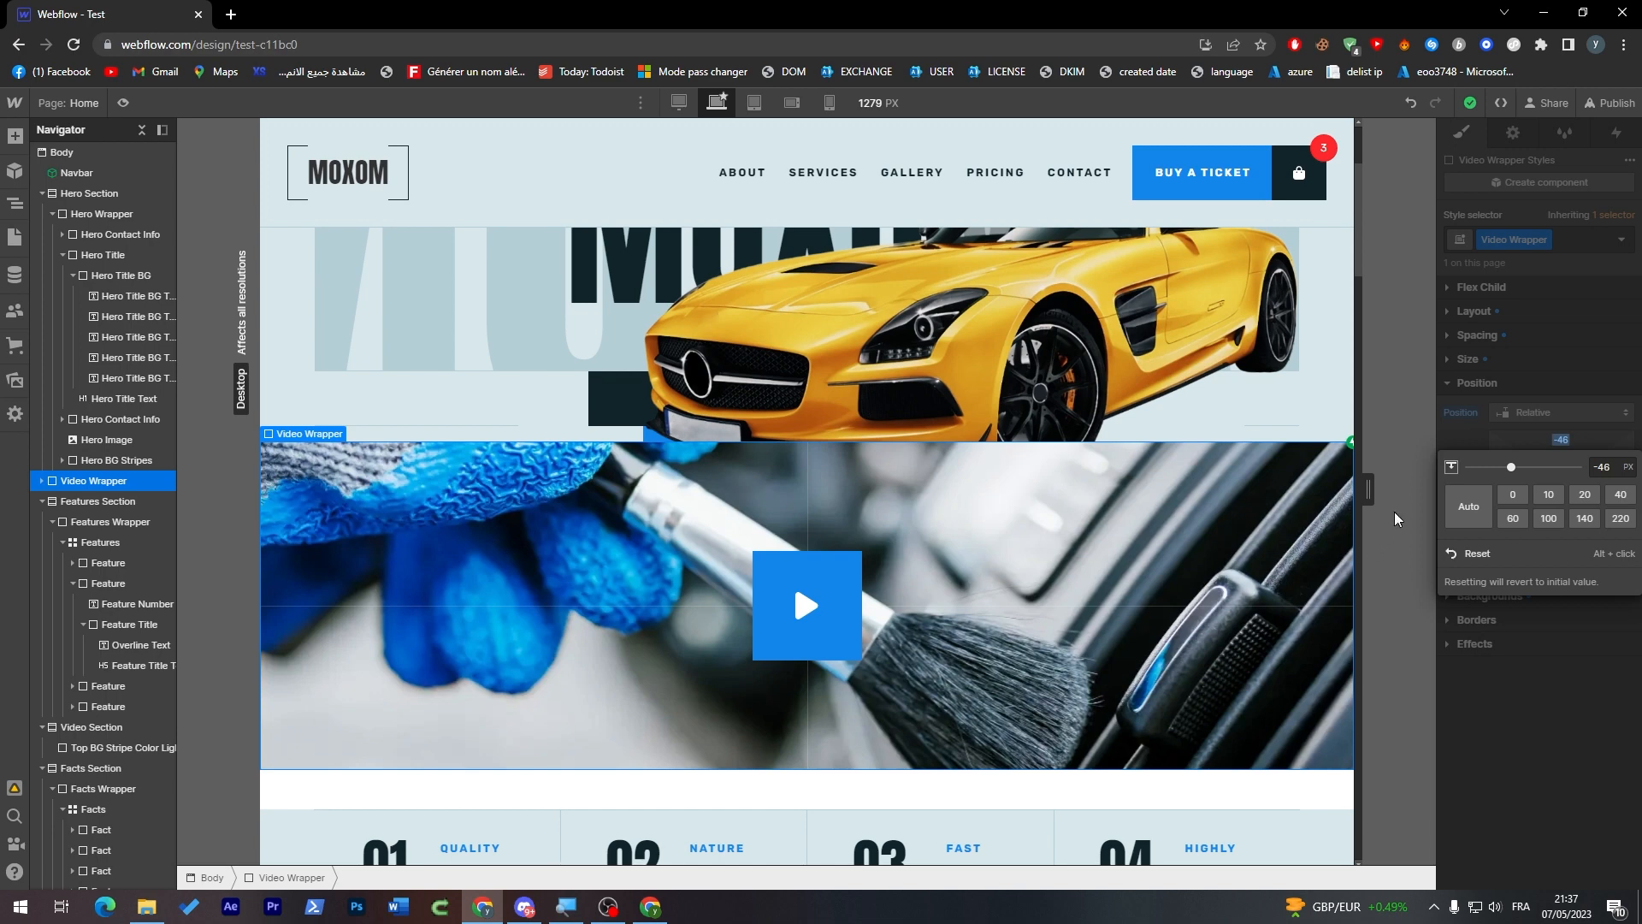
mouse_move(1354, 563)
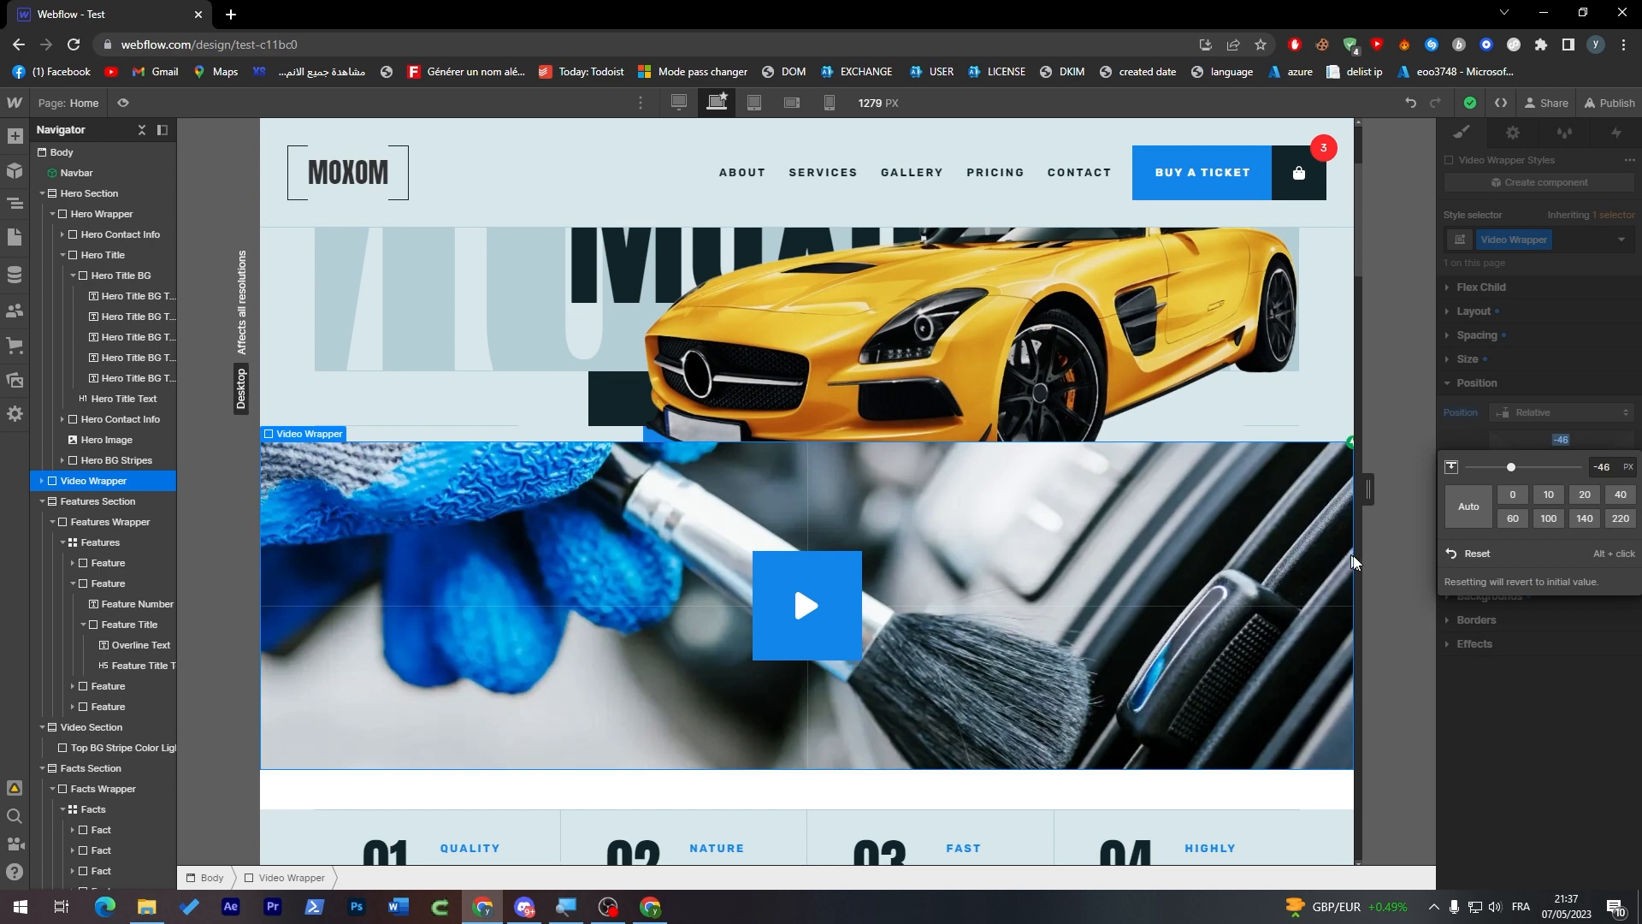
mouse_move(1392, 577)
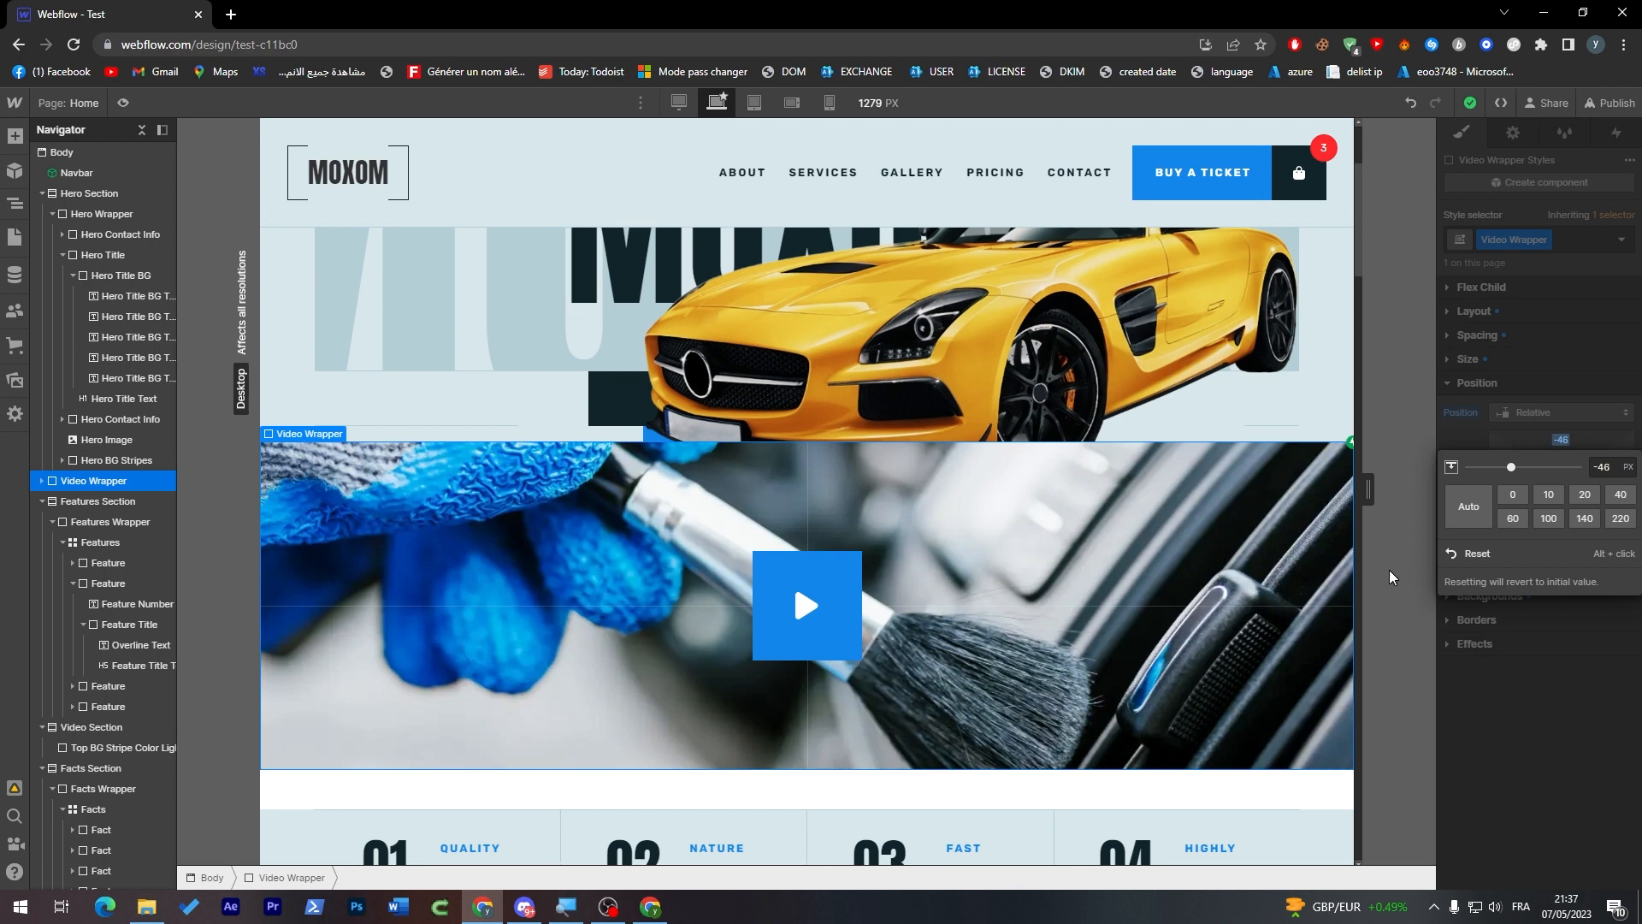